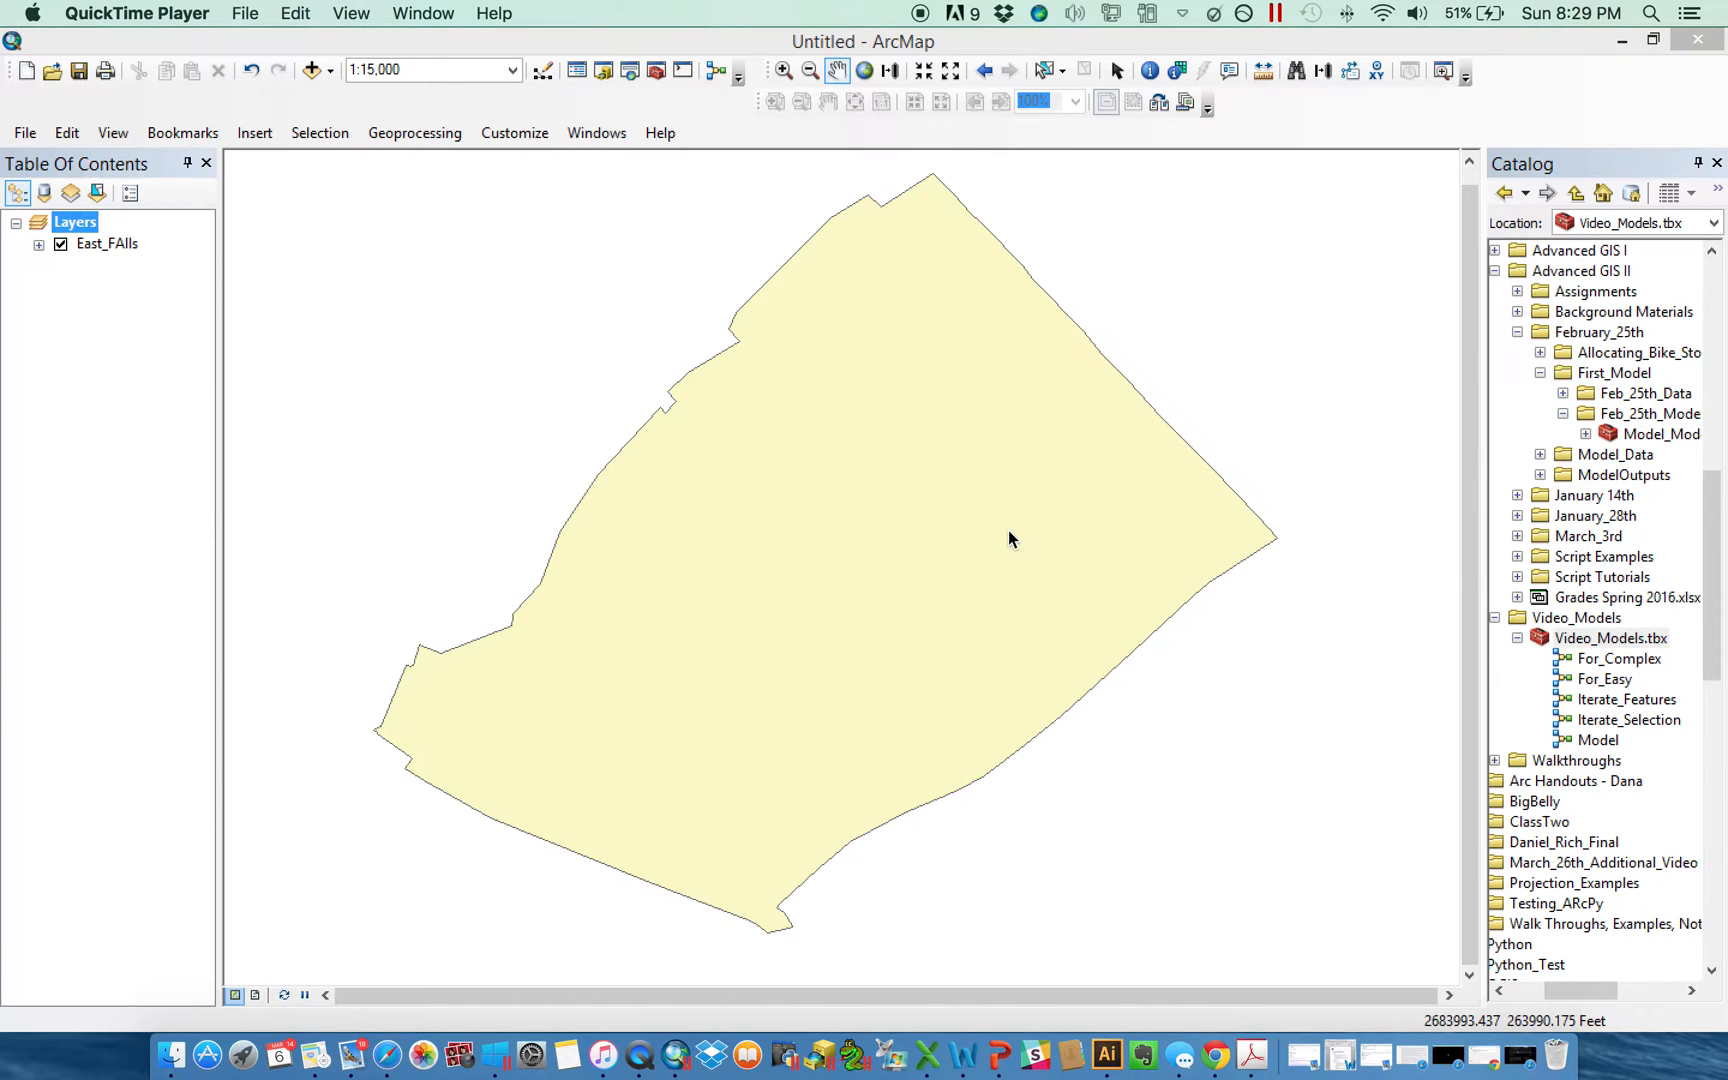
mouse_move(1104, 530)
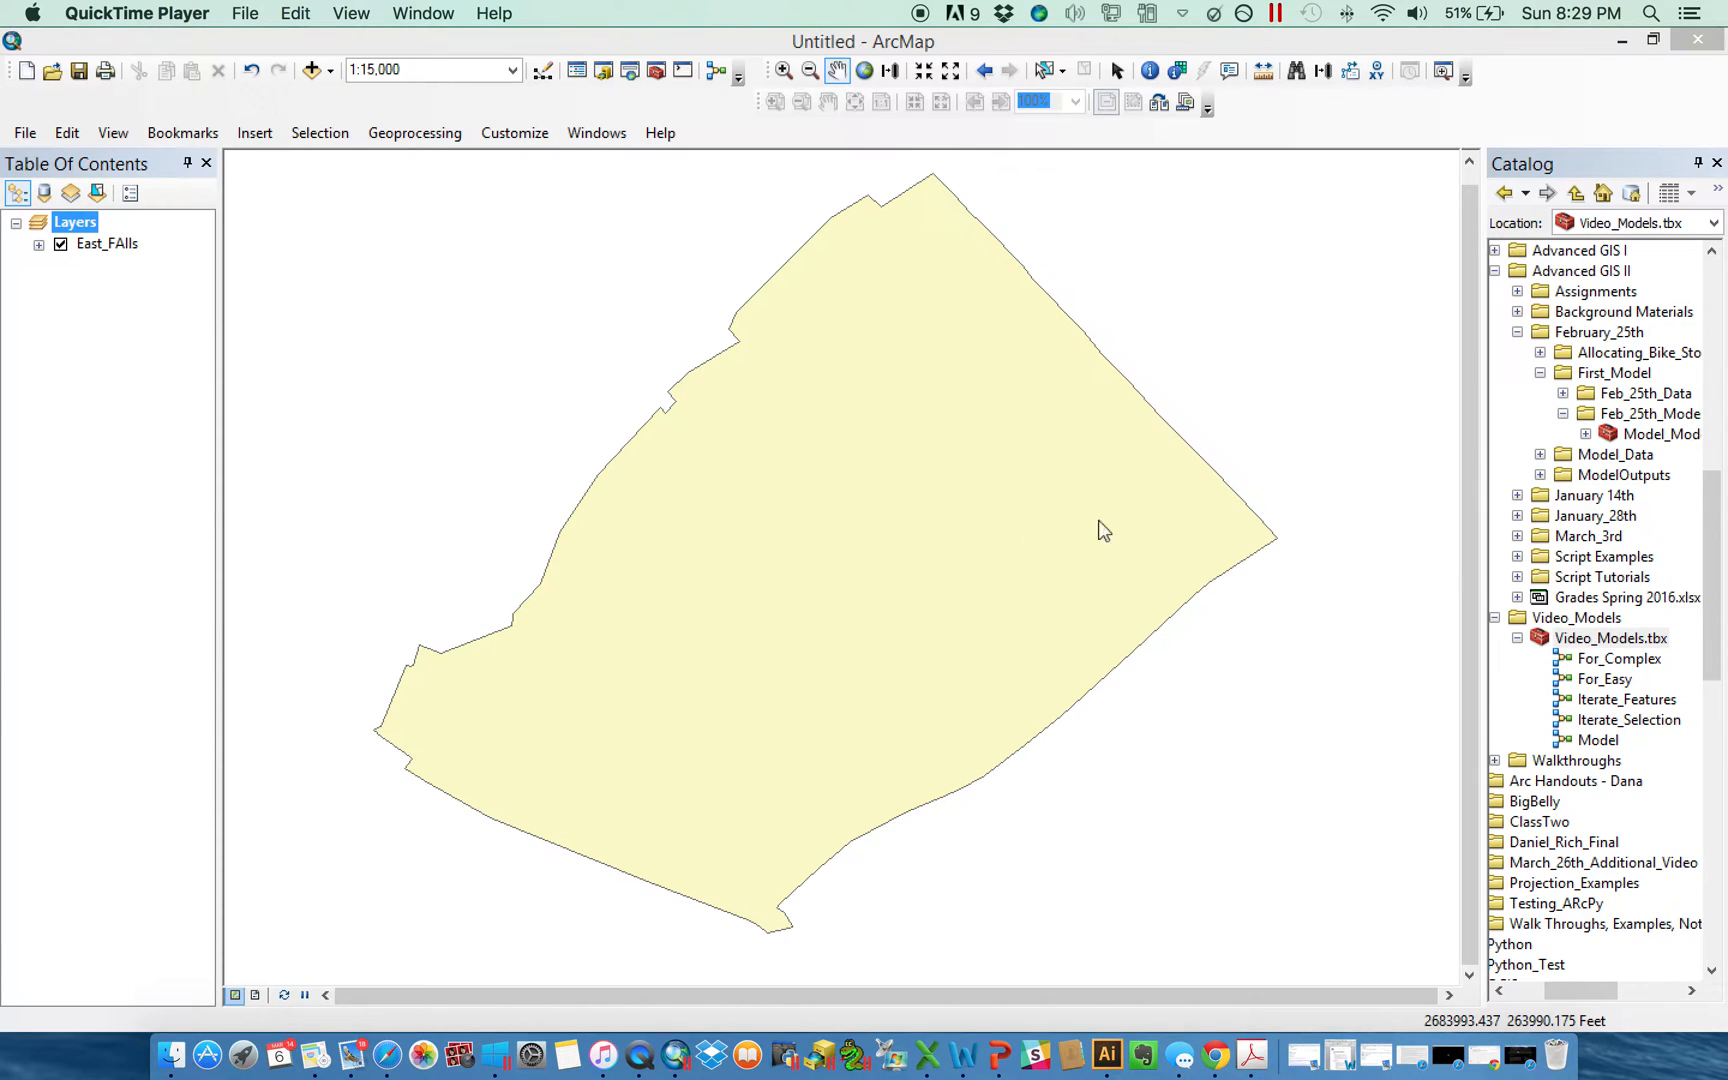
Create a new blank Model 1 in the Video_Models.tbx toolbox via New > Model.
right_click(1610, 636)
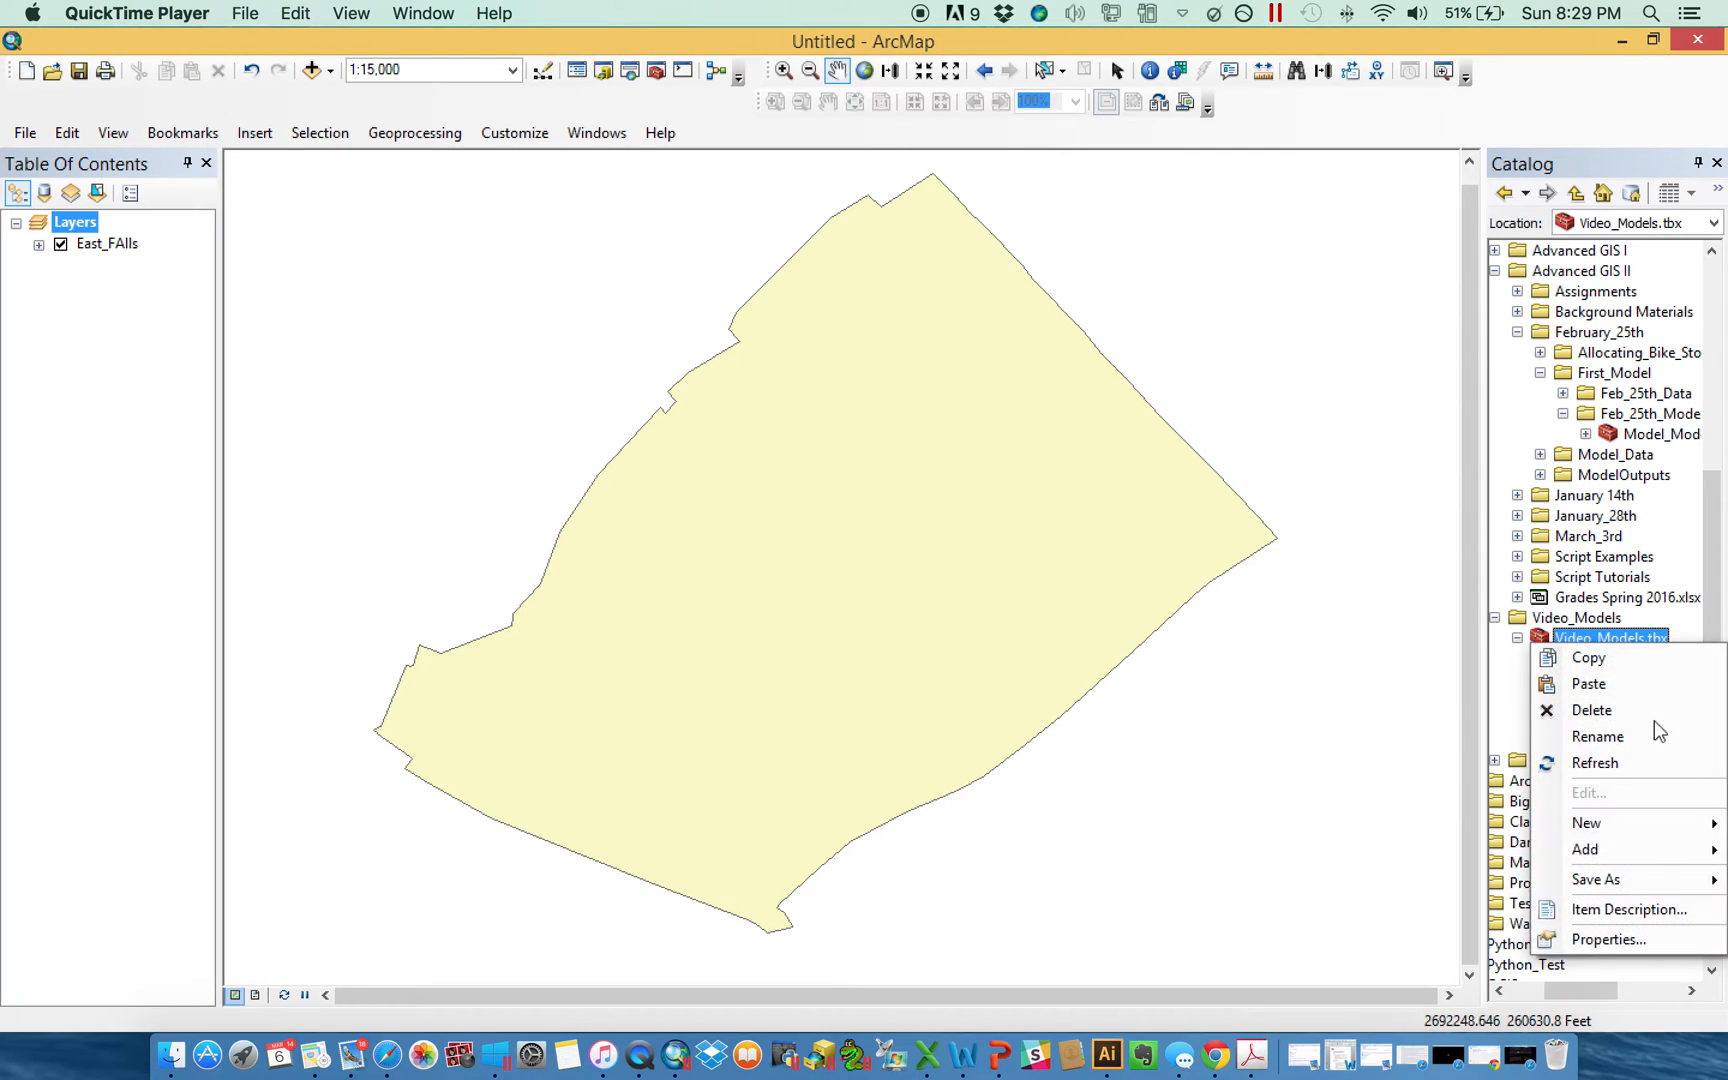
mouse_move(1586, 822)
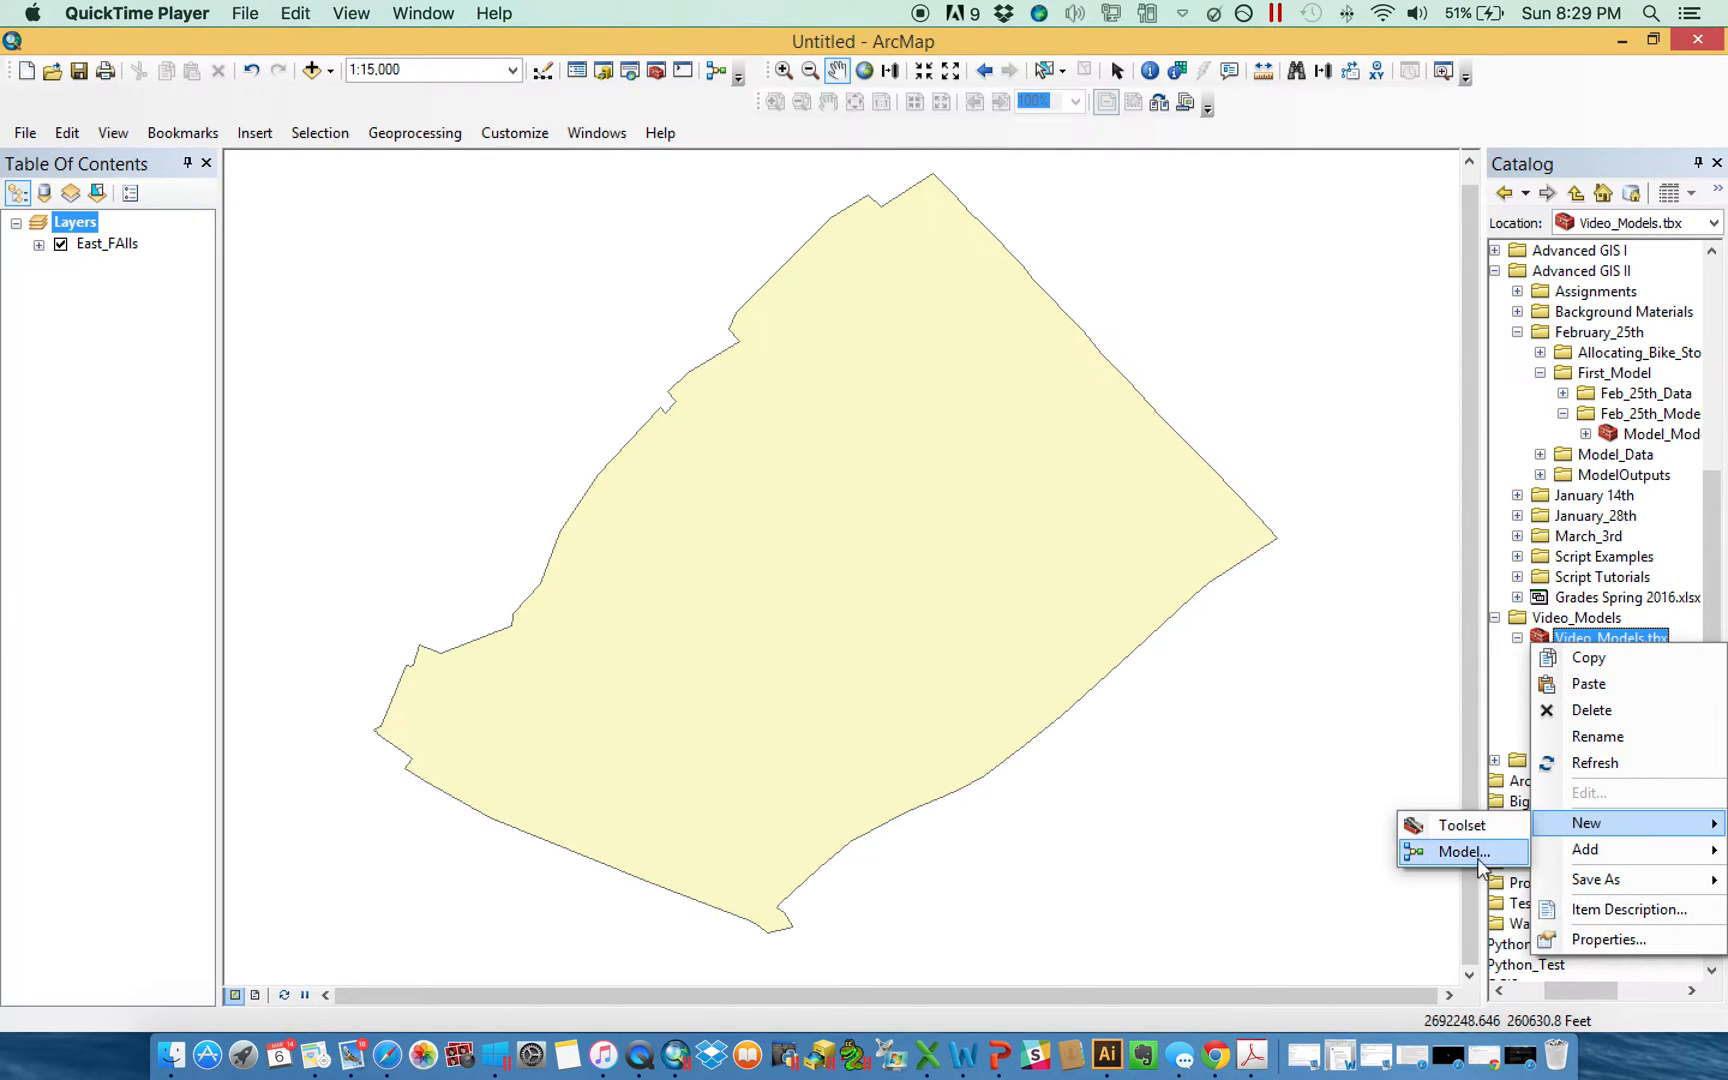
click(1460, 850)
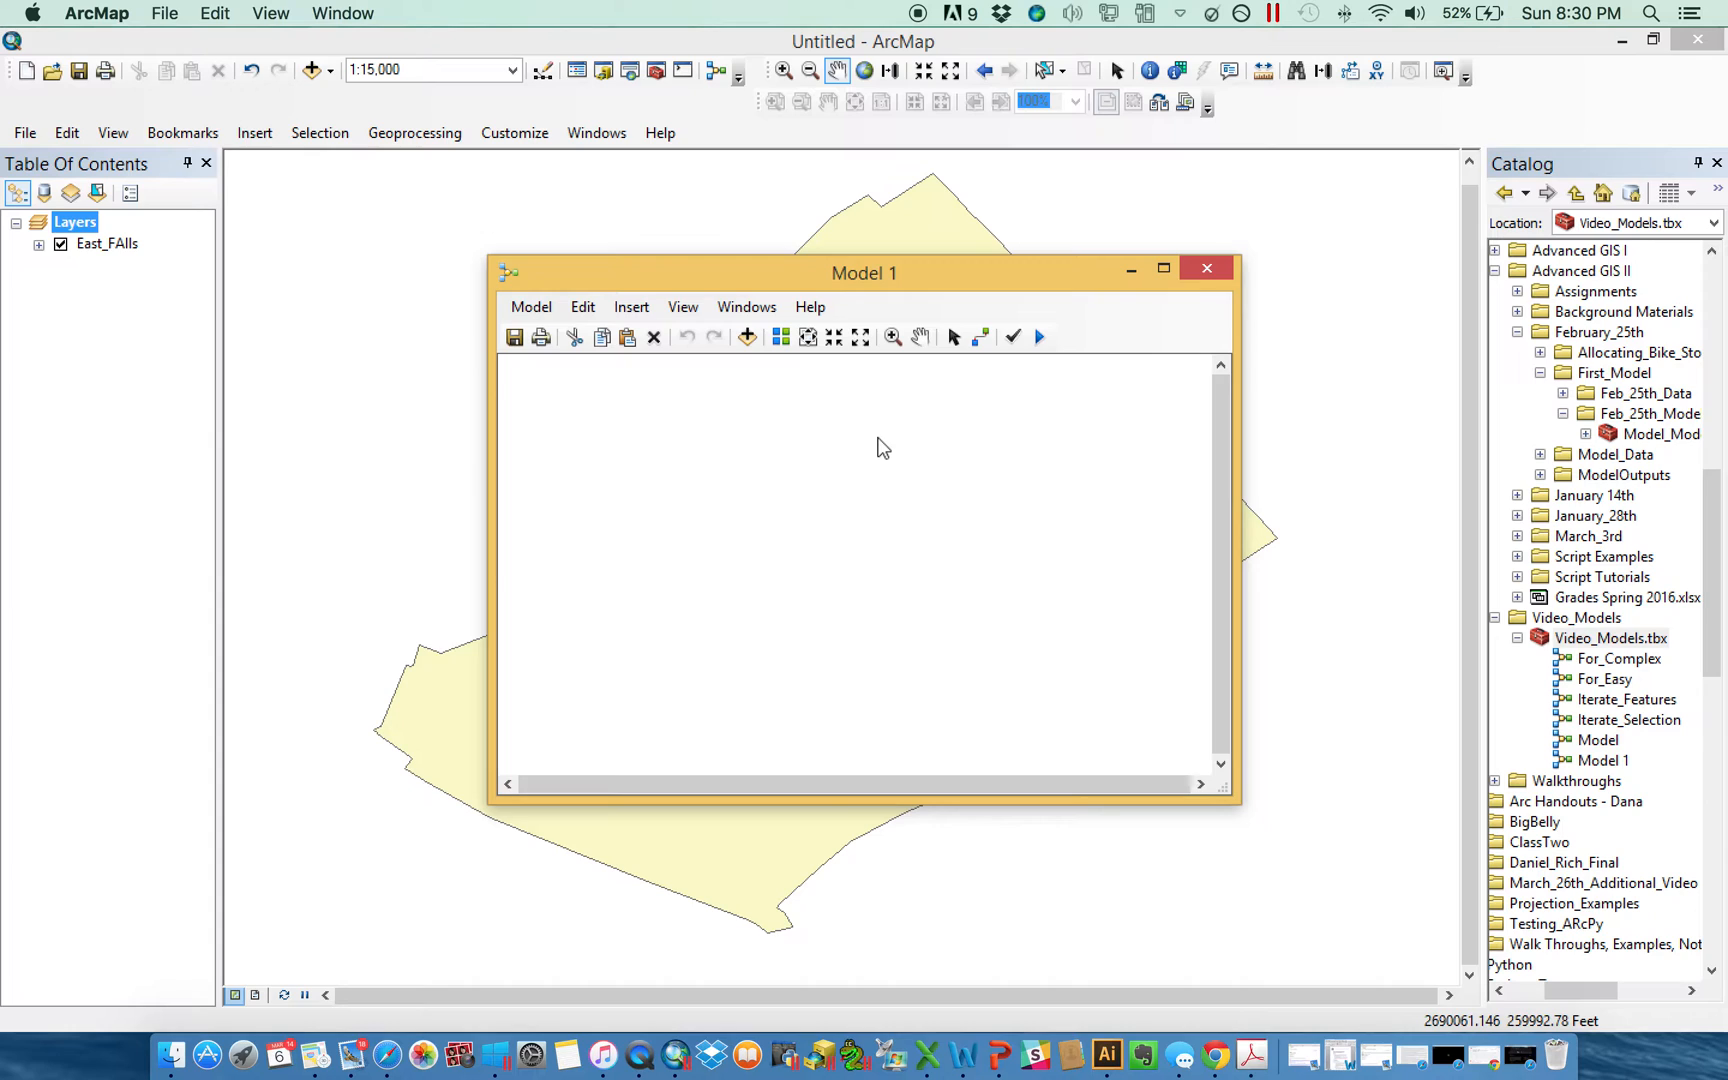
Browse the Iterators submenu (For, While, Feature Selection) from the empty canvas.
right_click(882, 446)
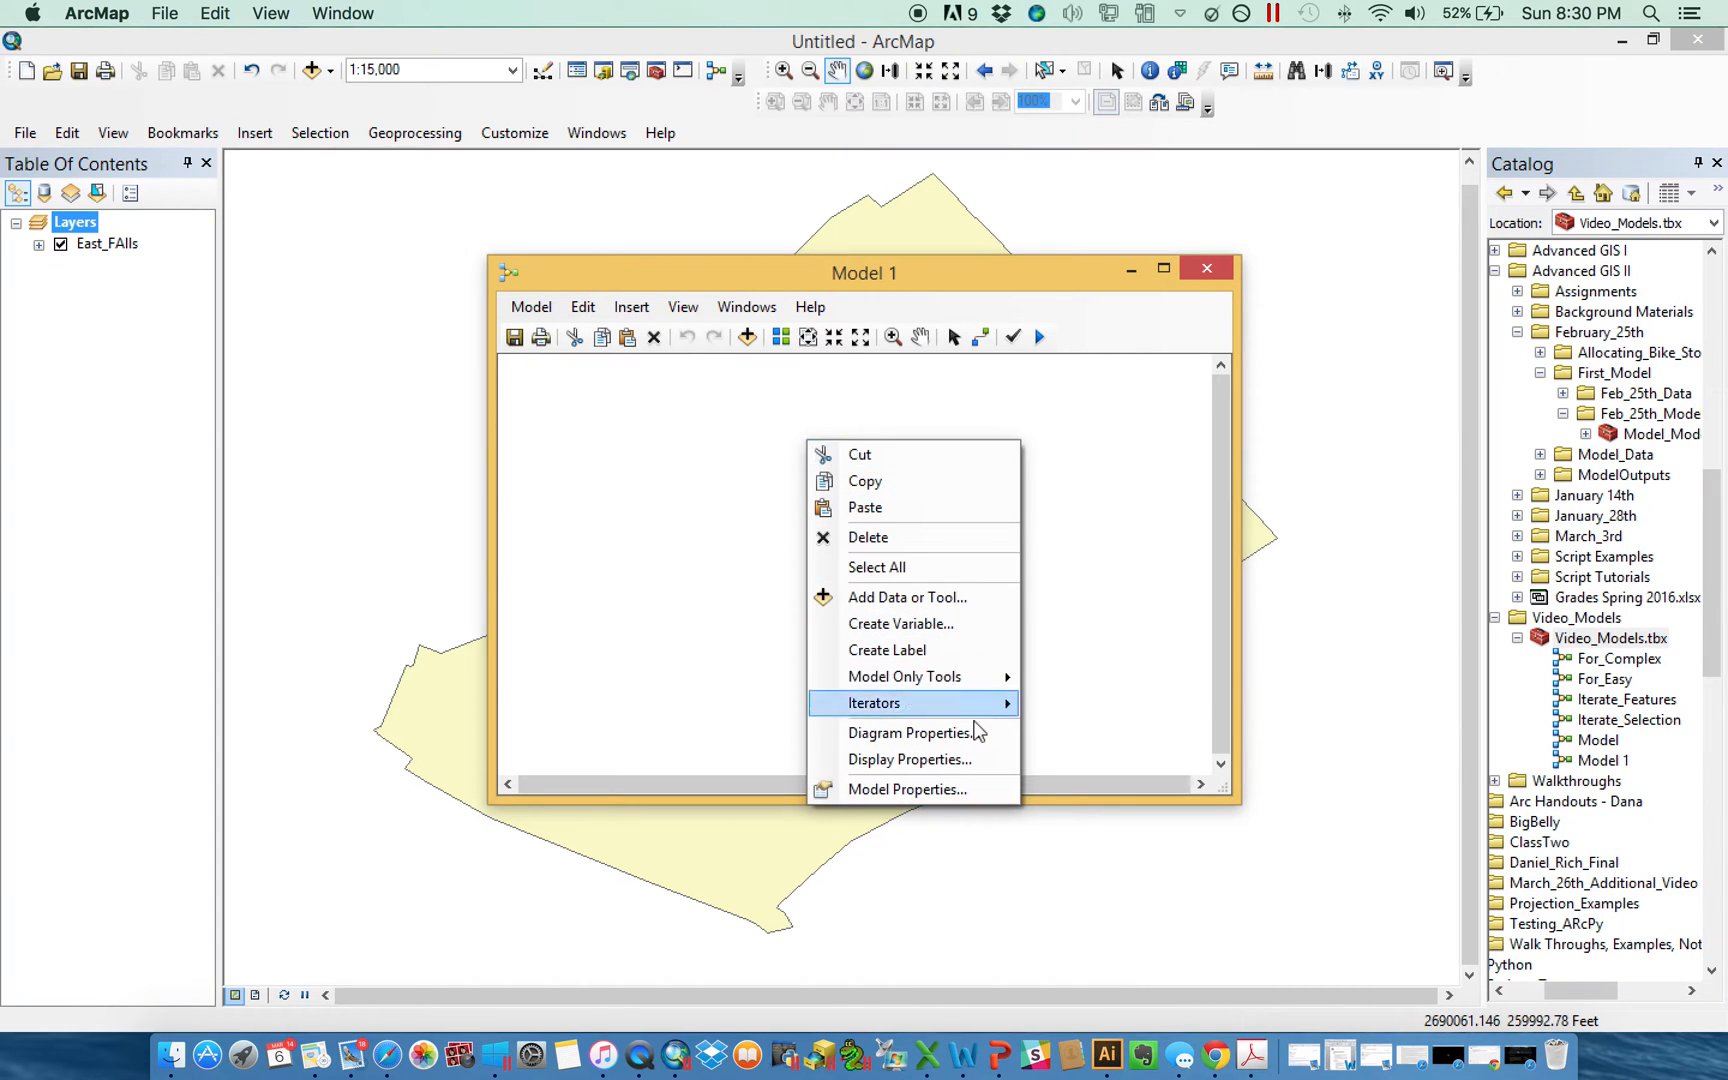
mouse_move(874, 702)
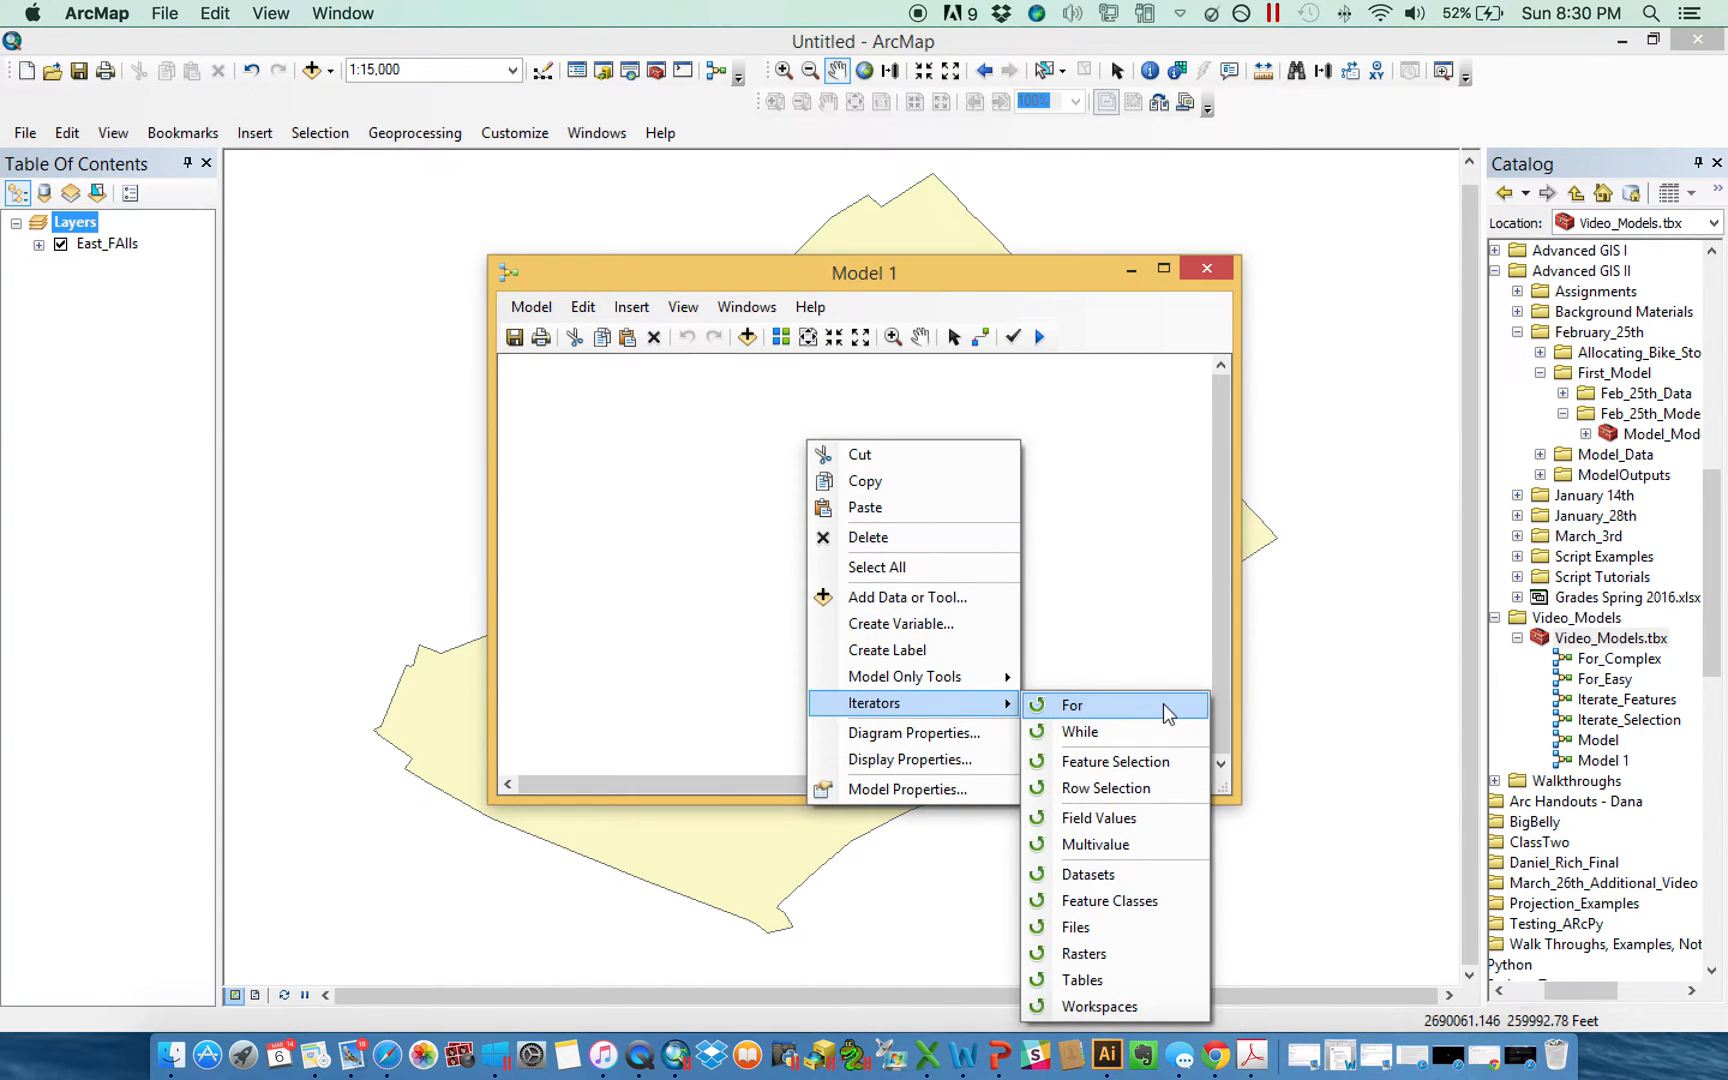
mouse_move(1176, 794)
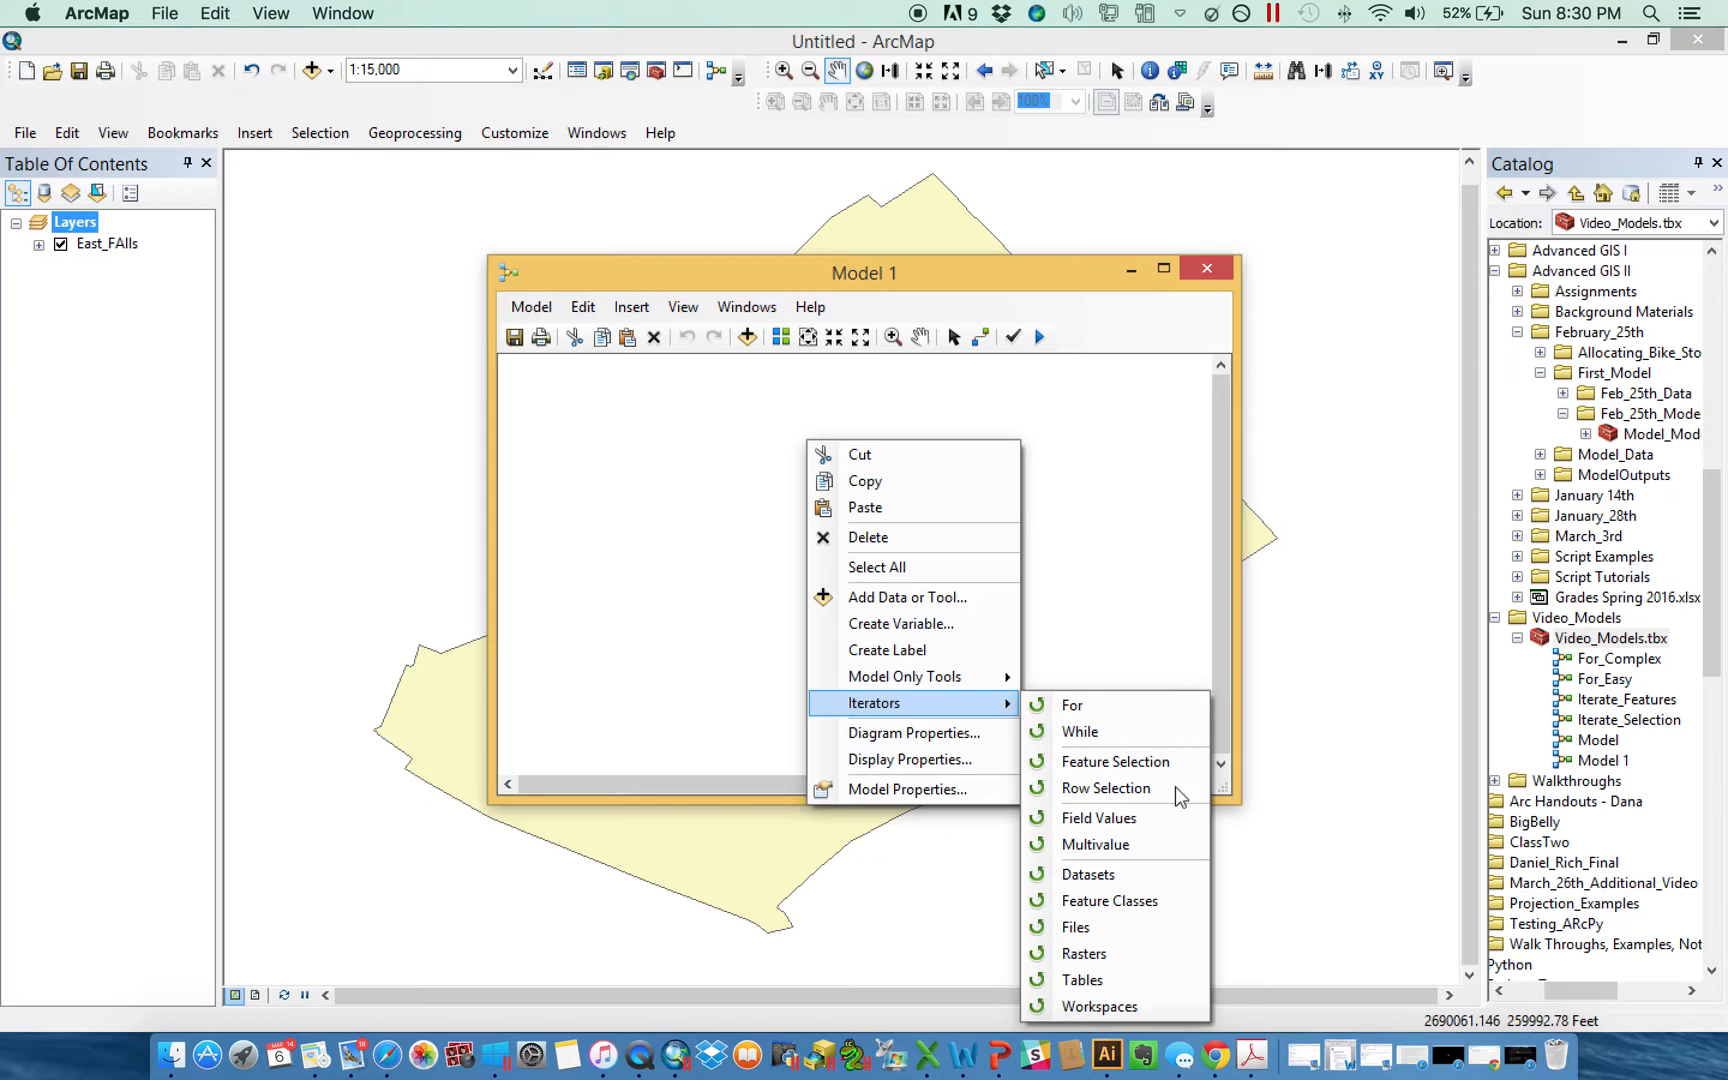
mouse_move(1150, 888)
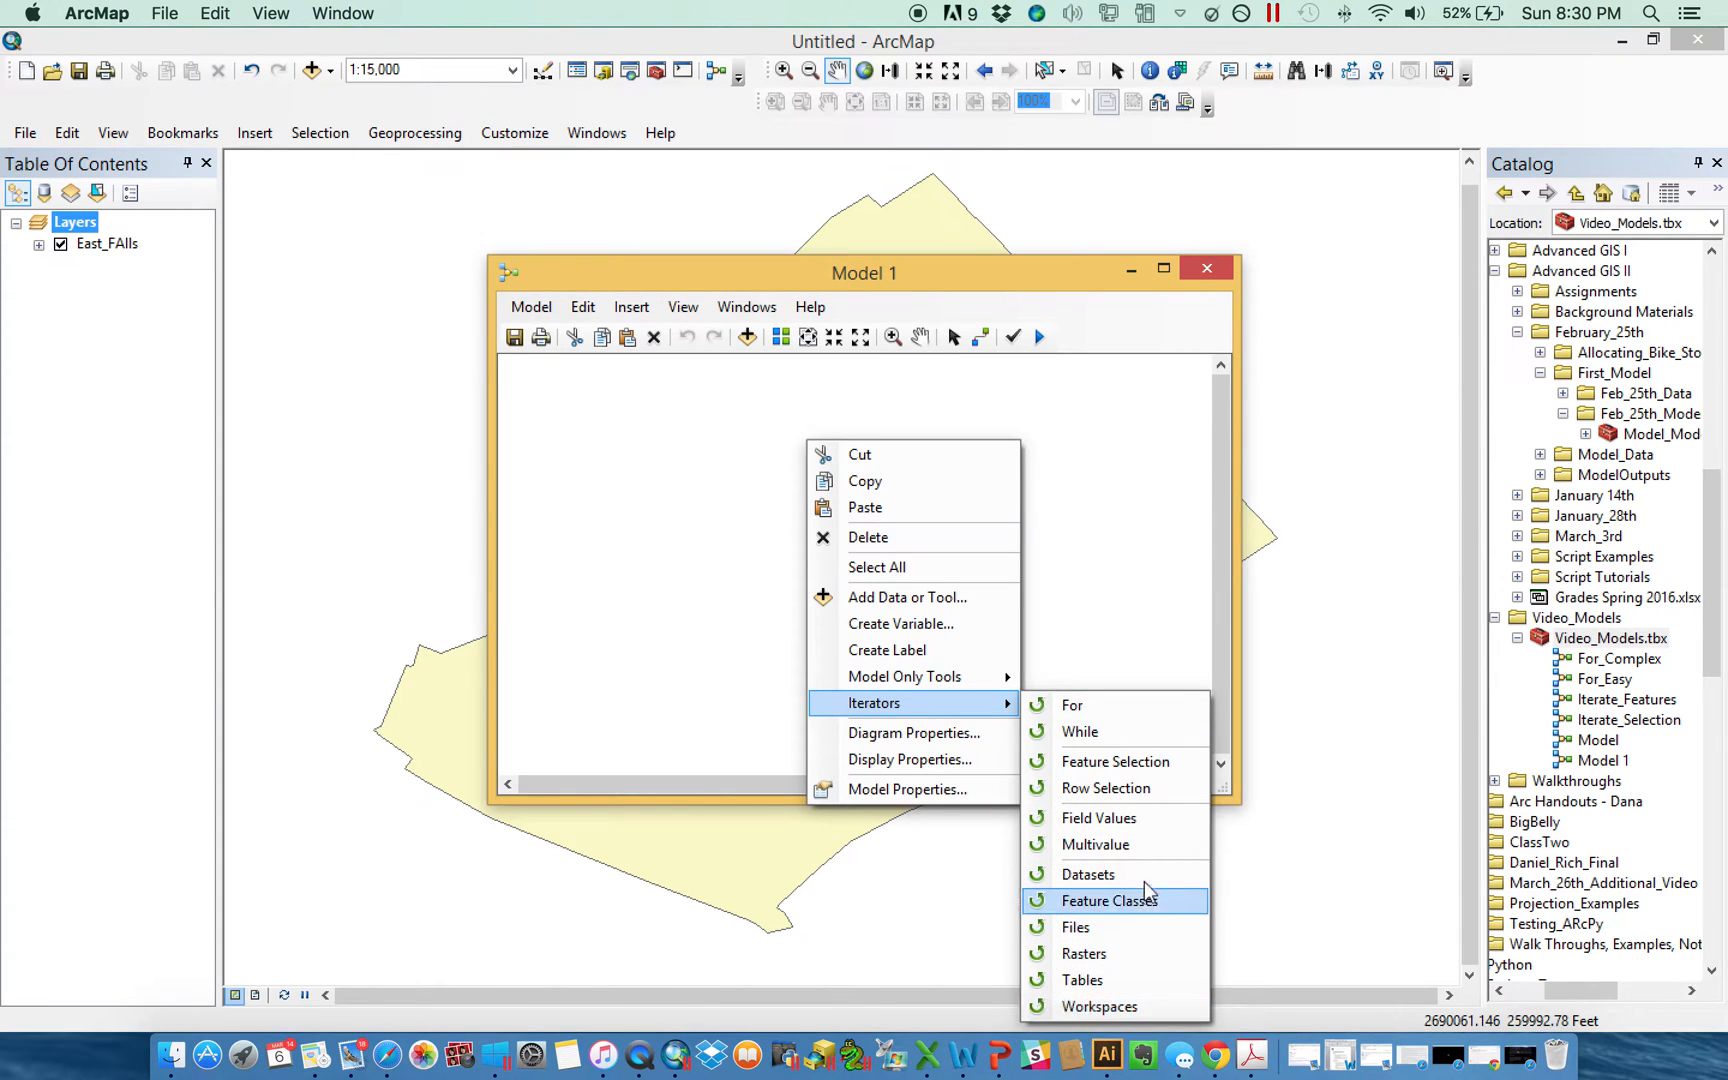
mouse_move(1114, 874)
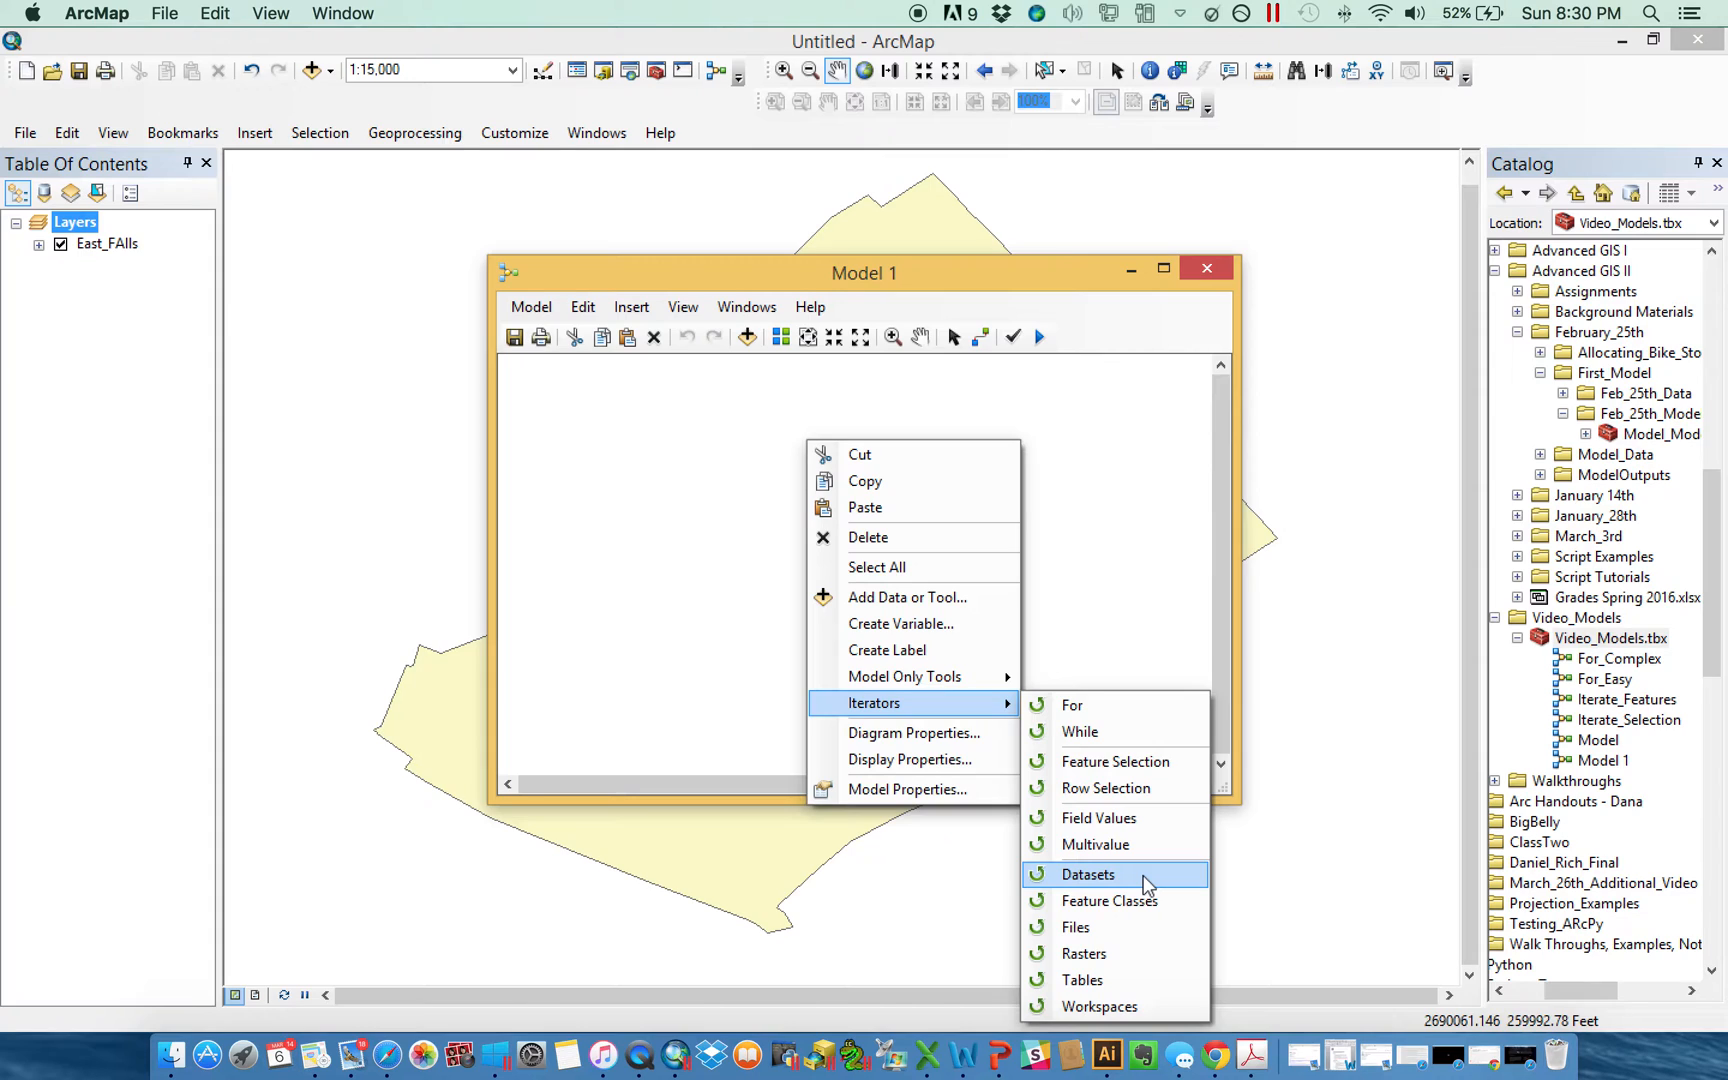
mouse_move(1146, 824)
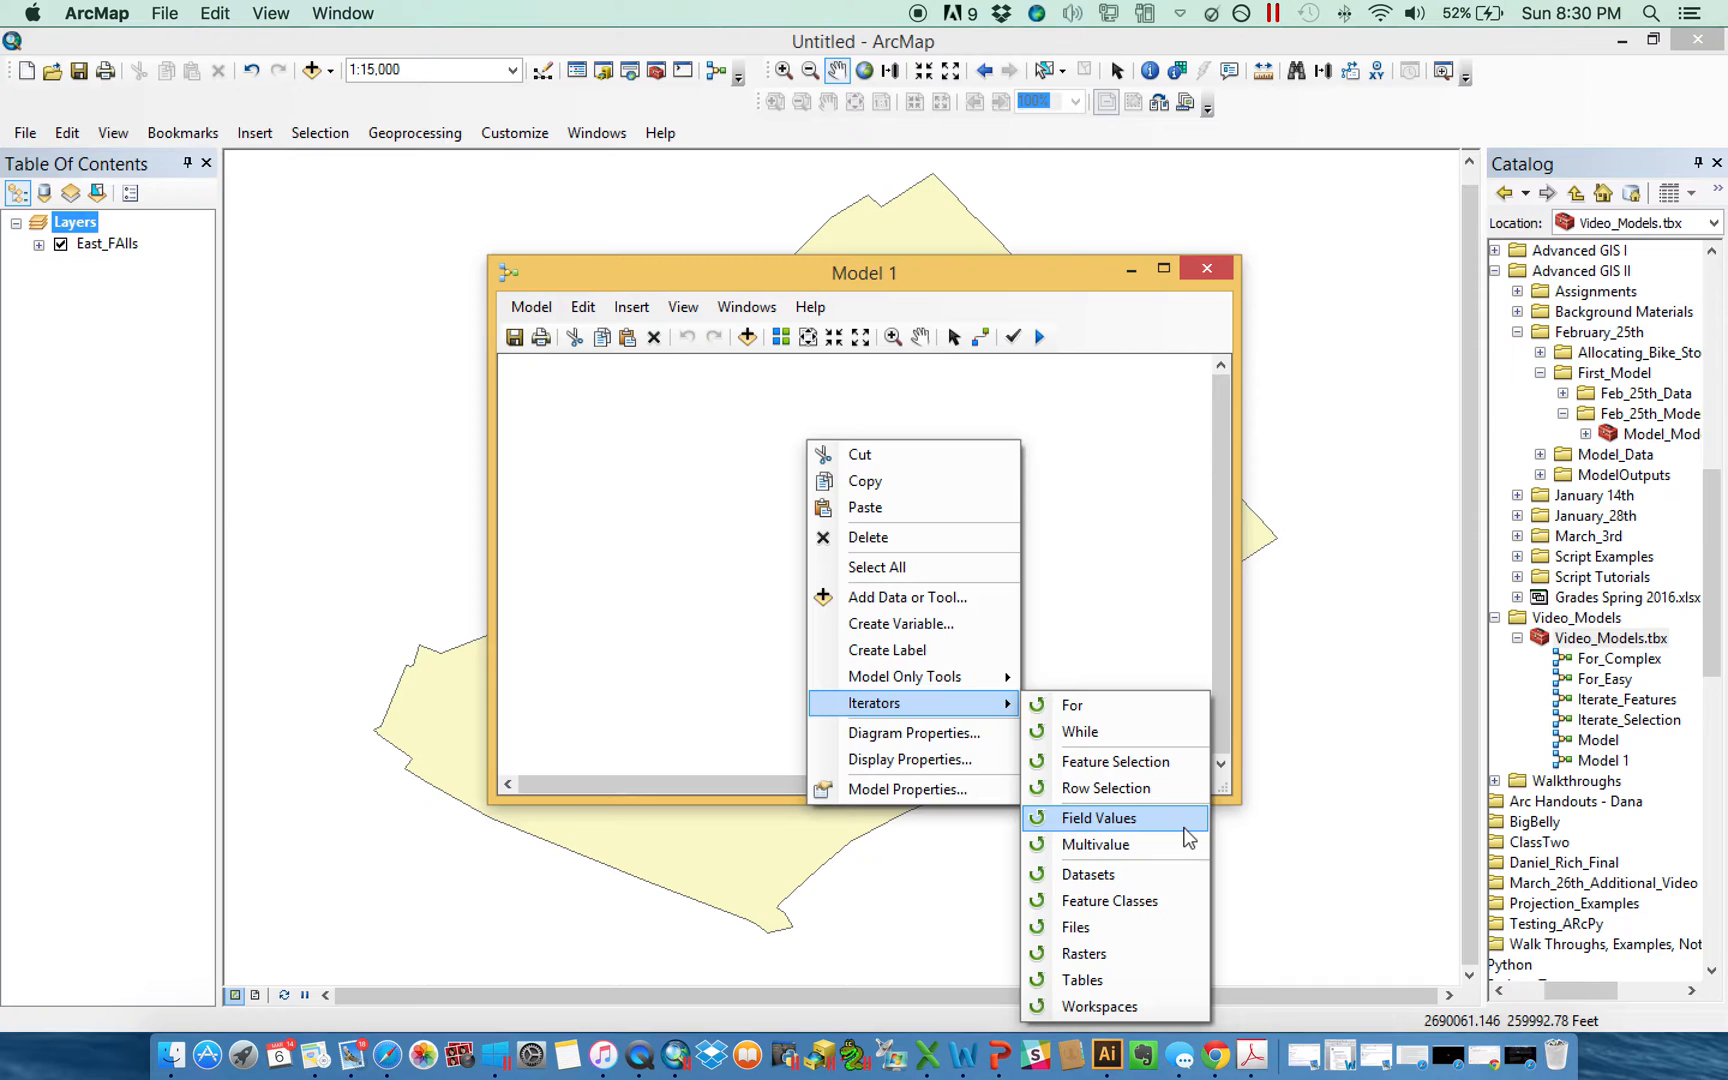
mouse_move(1142, 844)
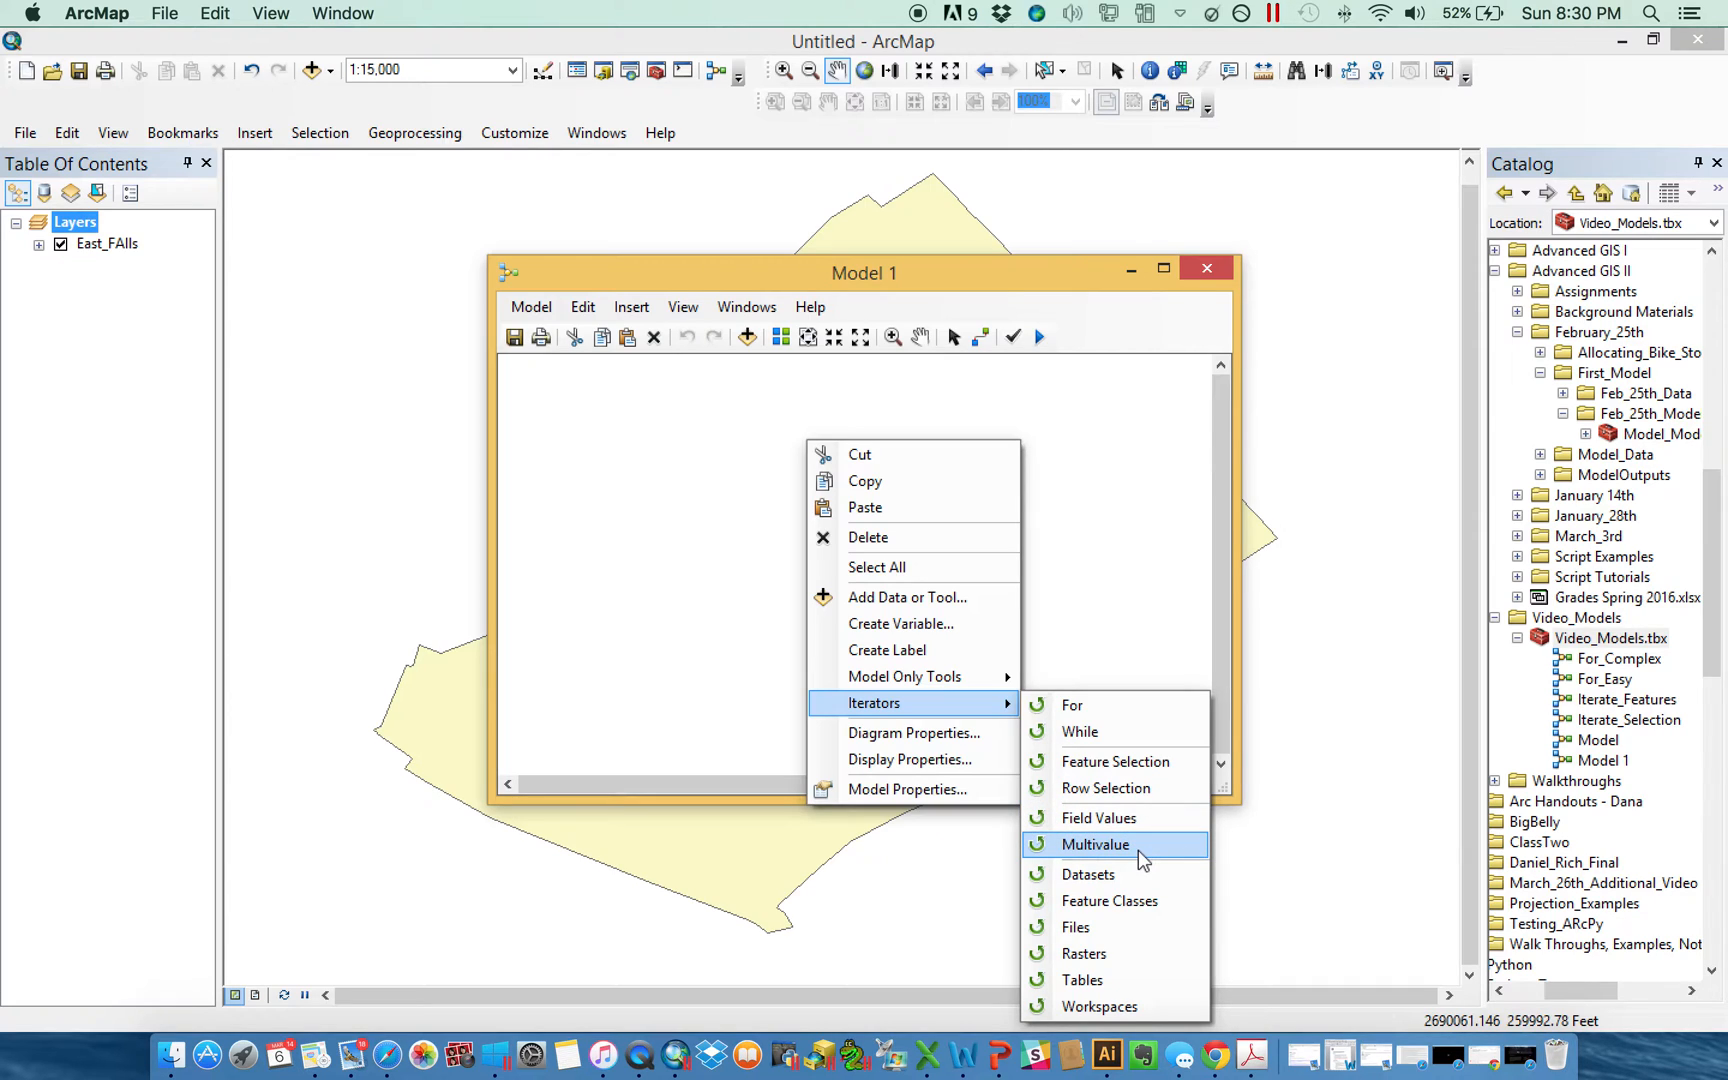
mouse_move(1140, 830)
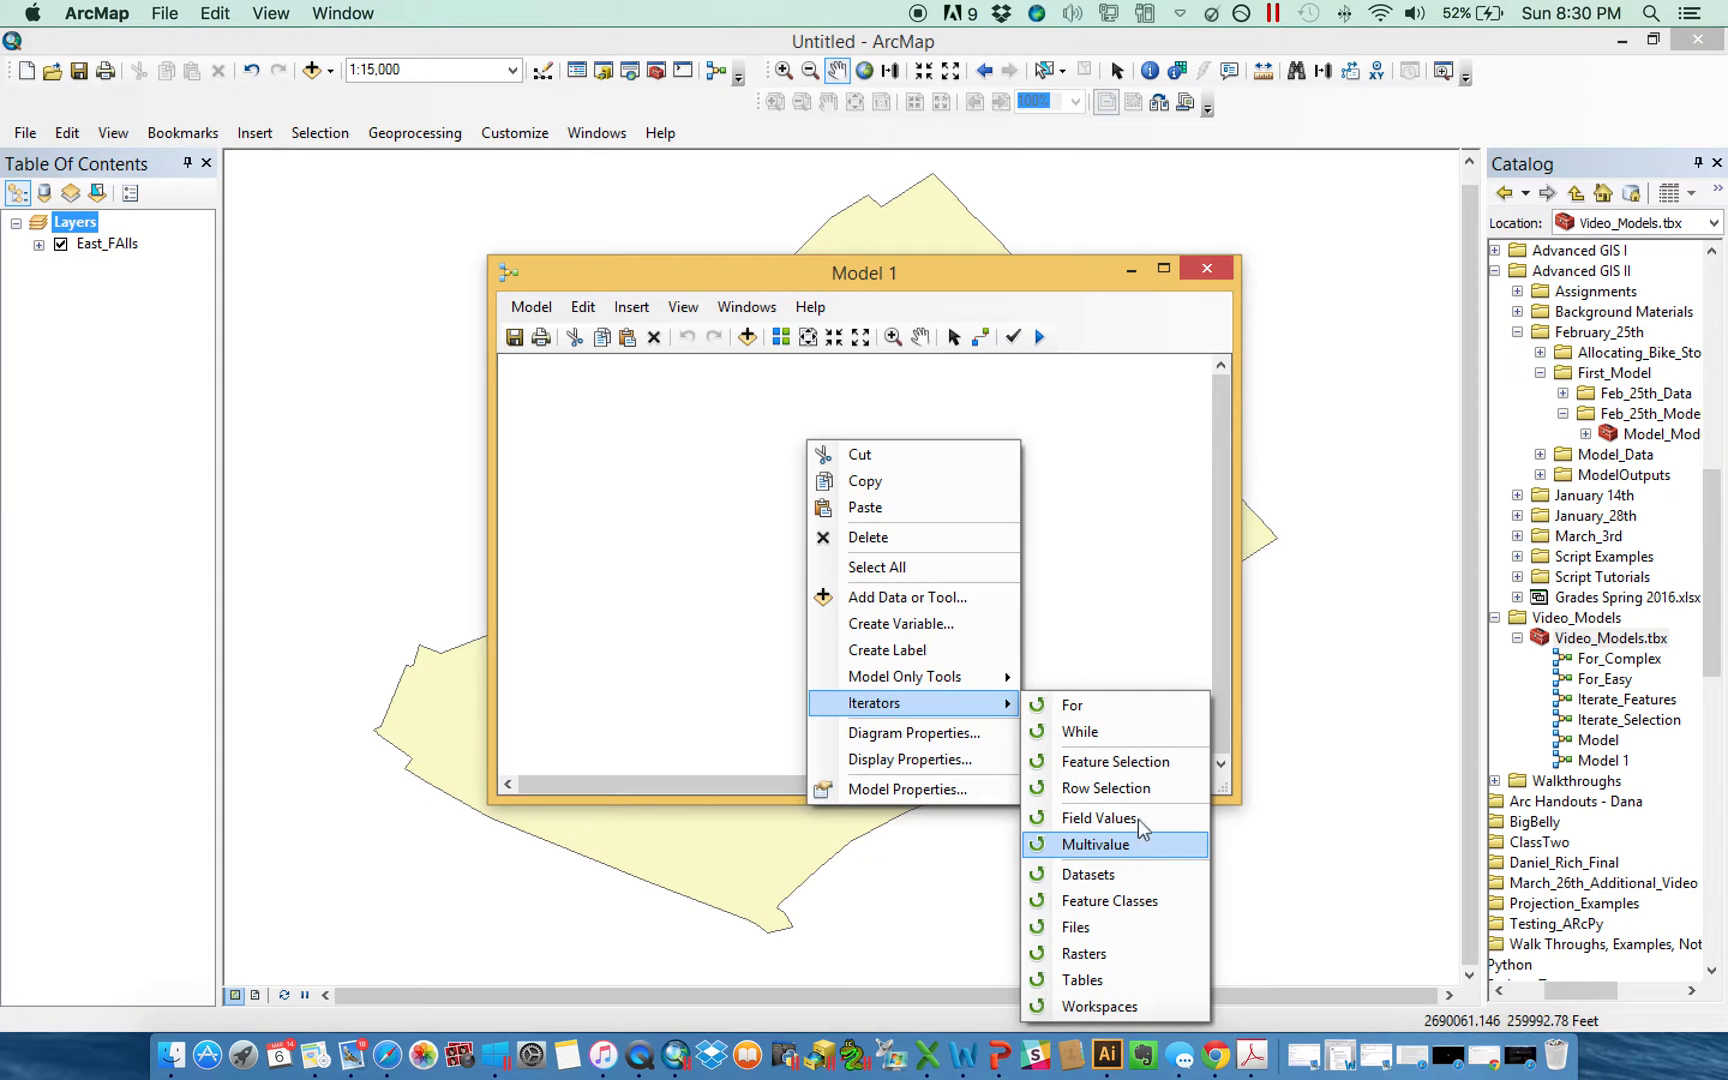
mouse_move(1122, 776)
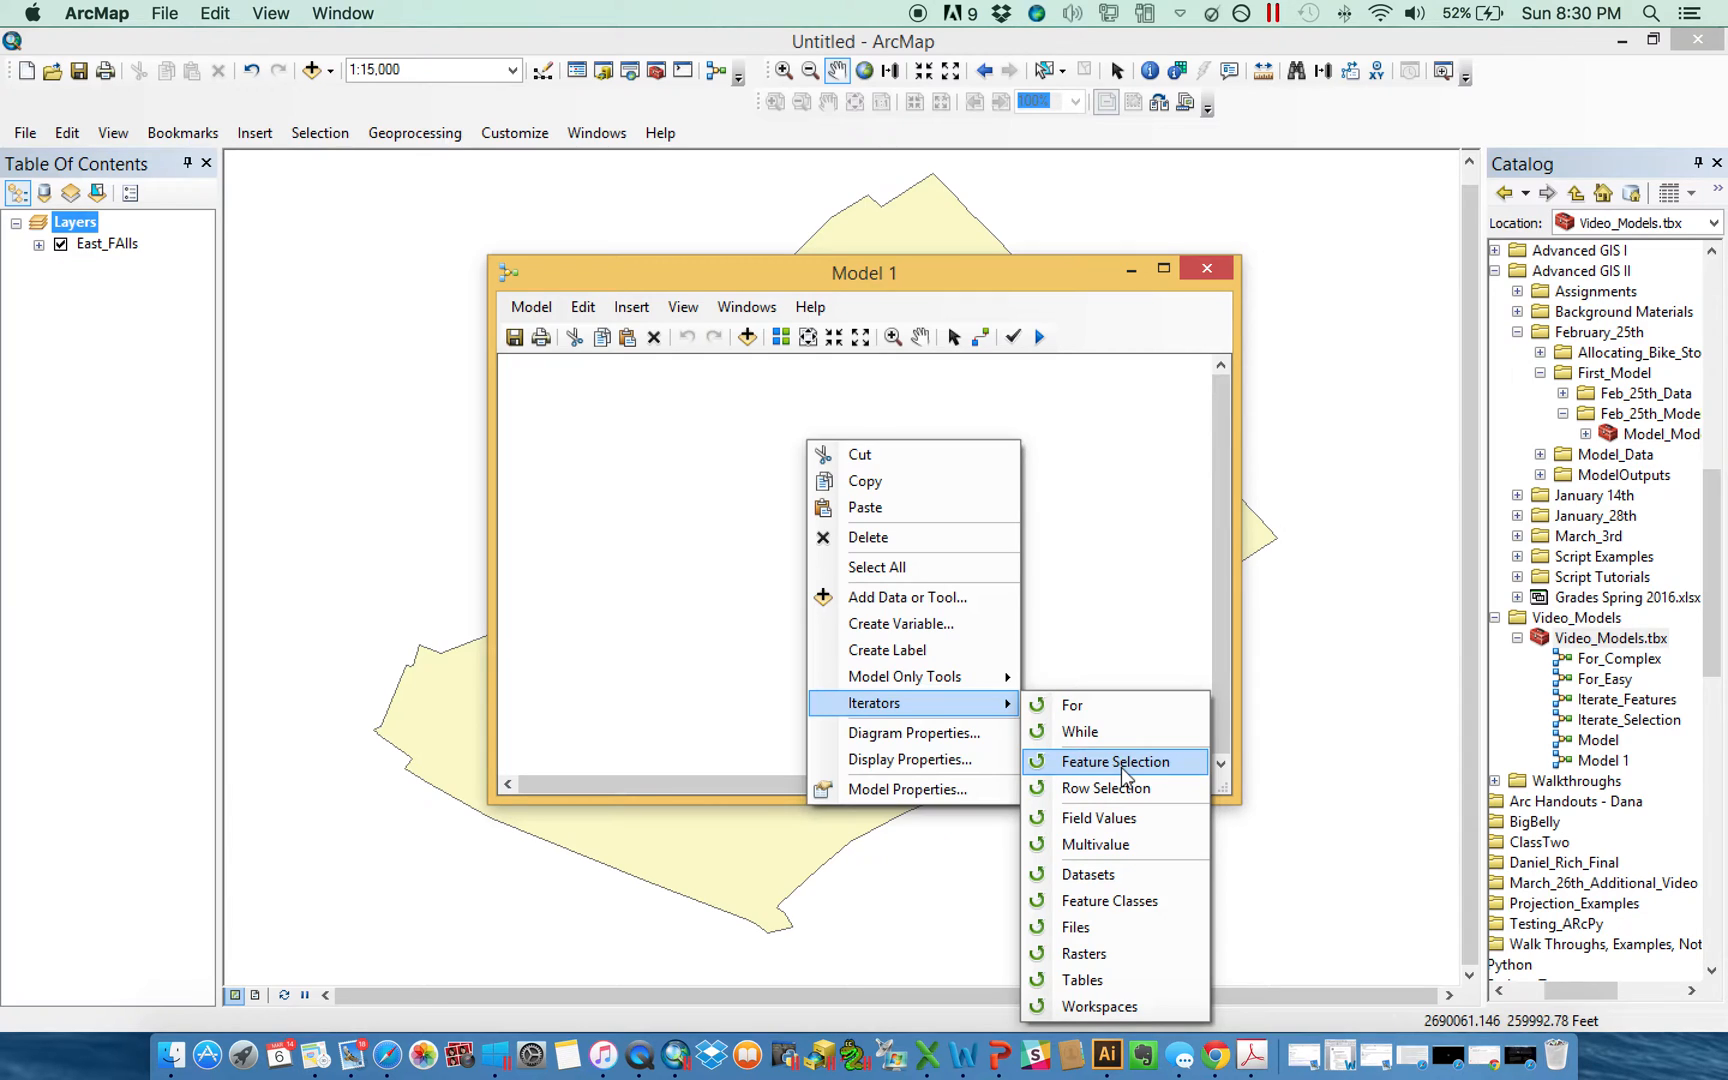
mouse_move(1158, 780)
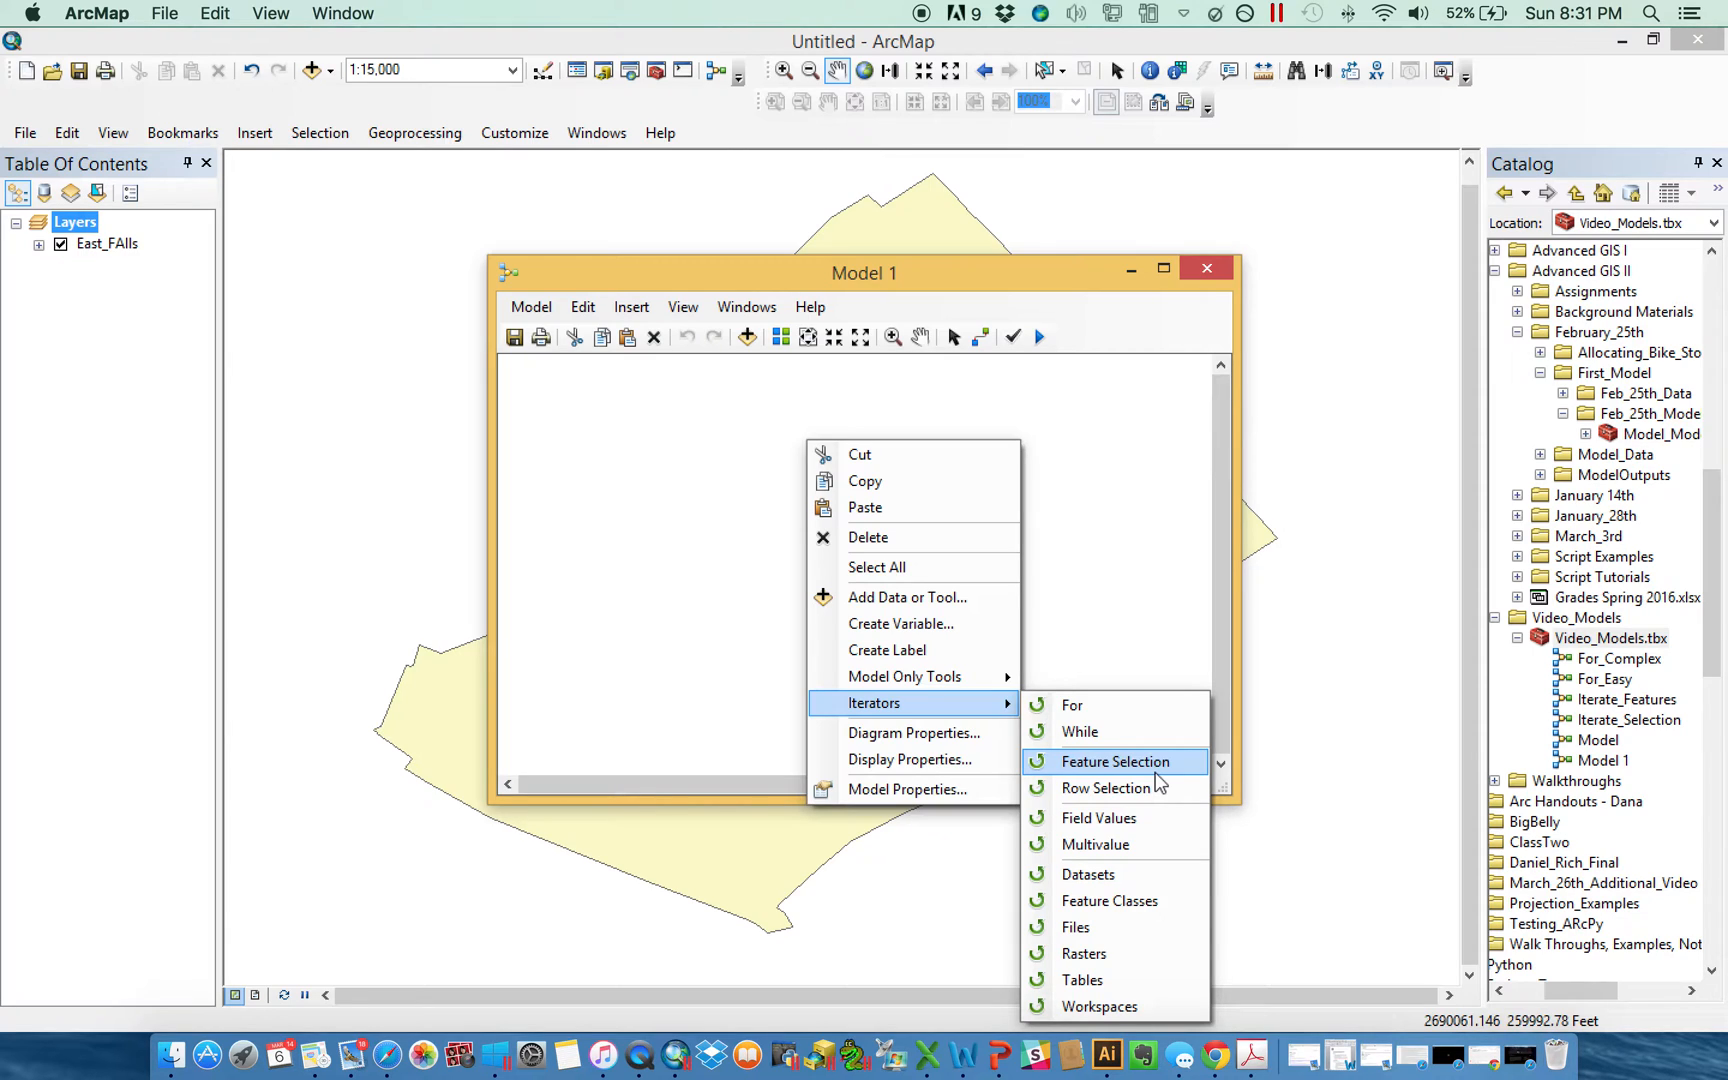
mouse_move(1116, 706)
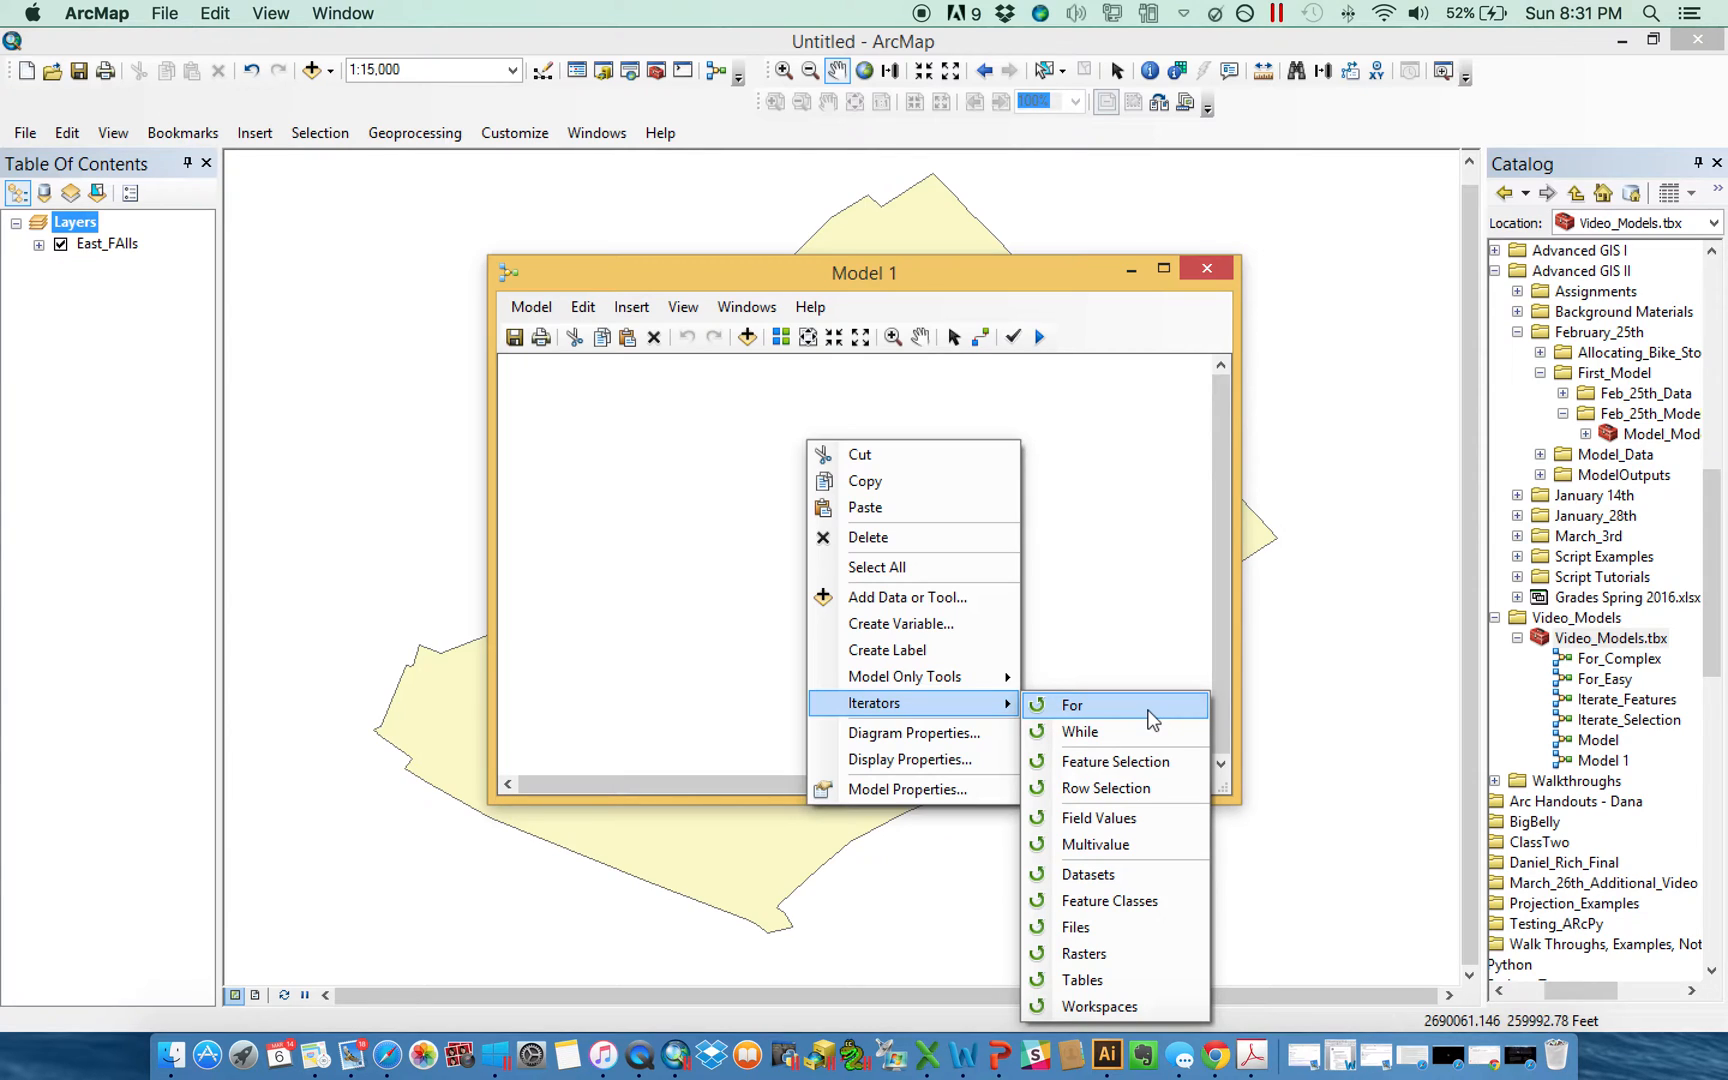
Add a For iterator configured From 1, To 4, By 1 and confirm it.
click(1072, 706)
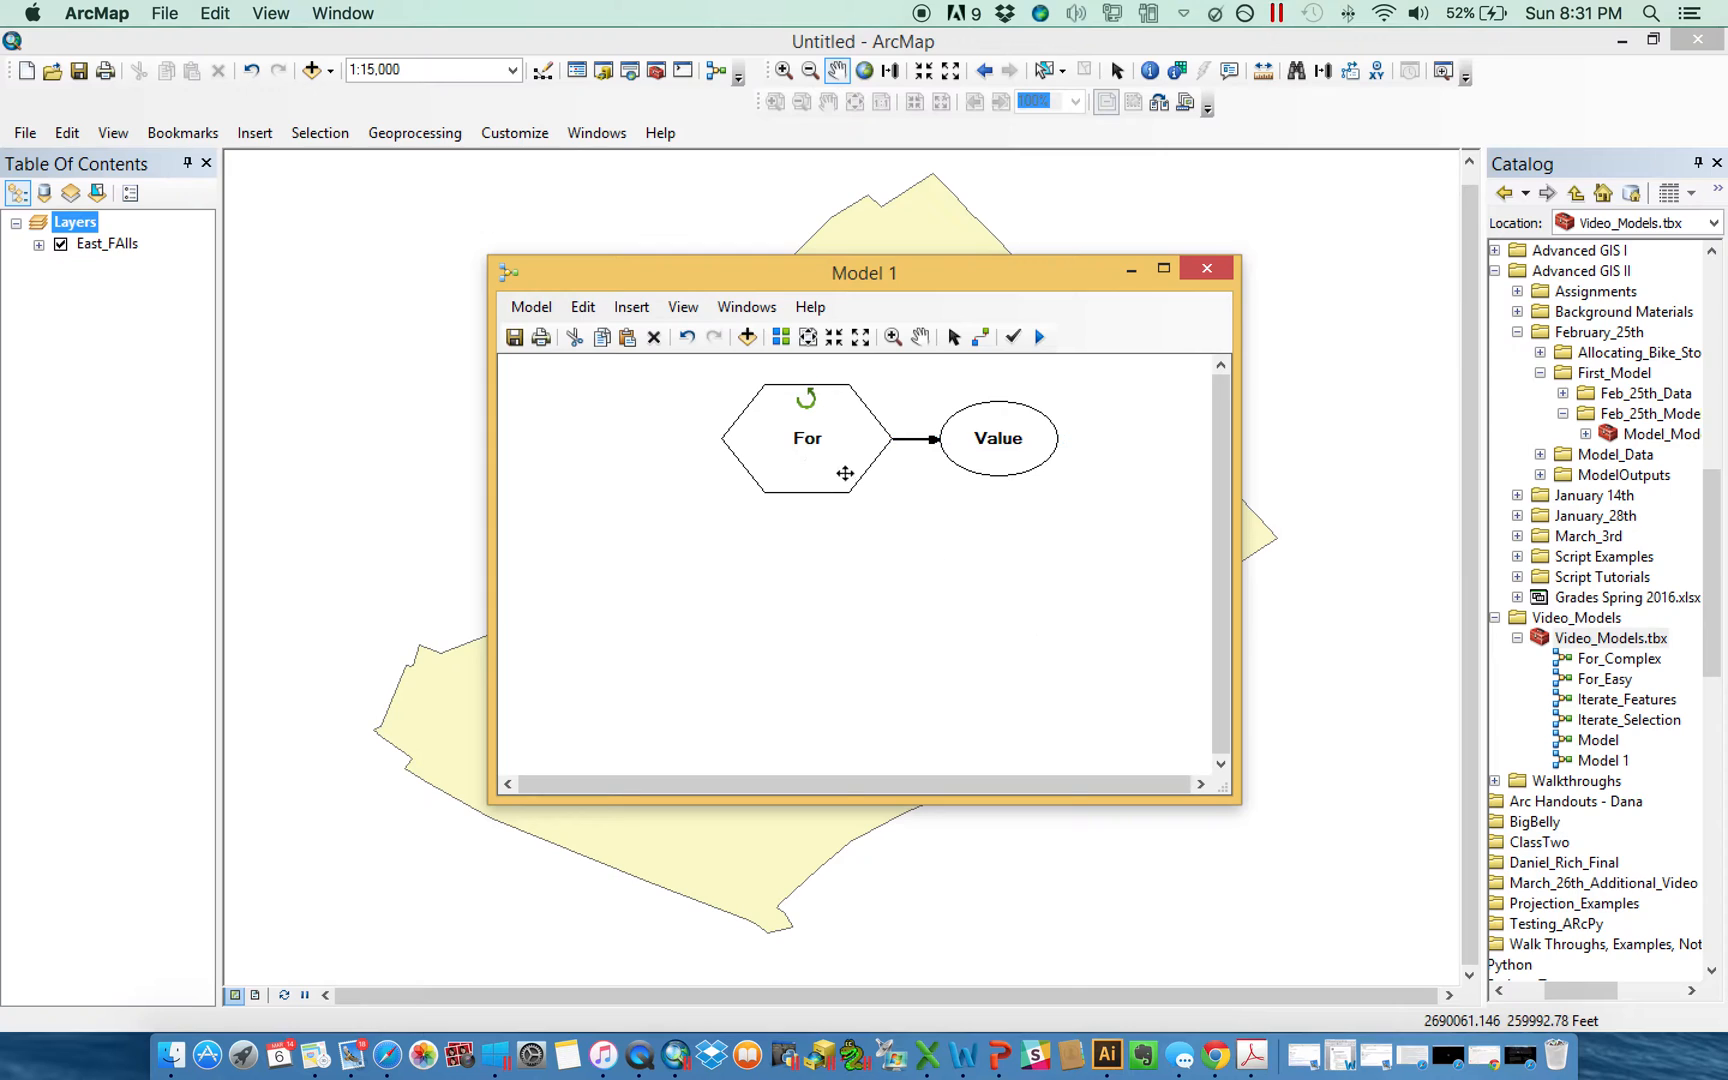
double_click(806, 438)
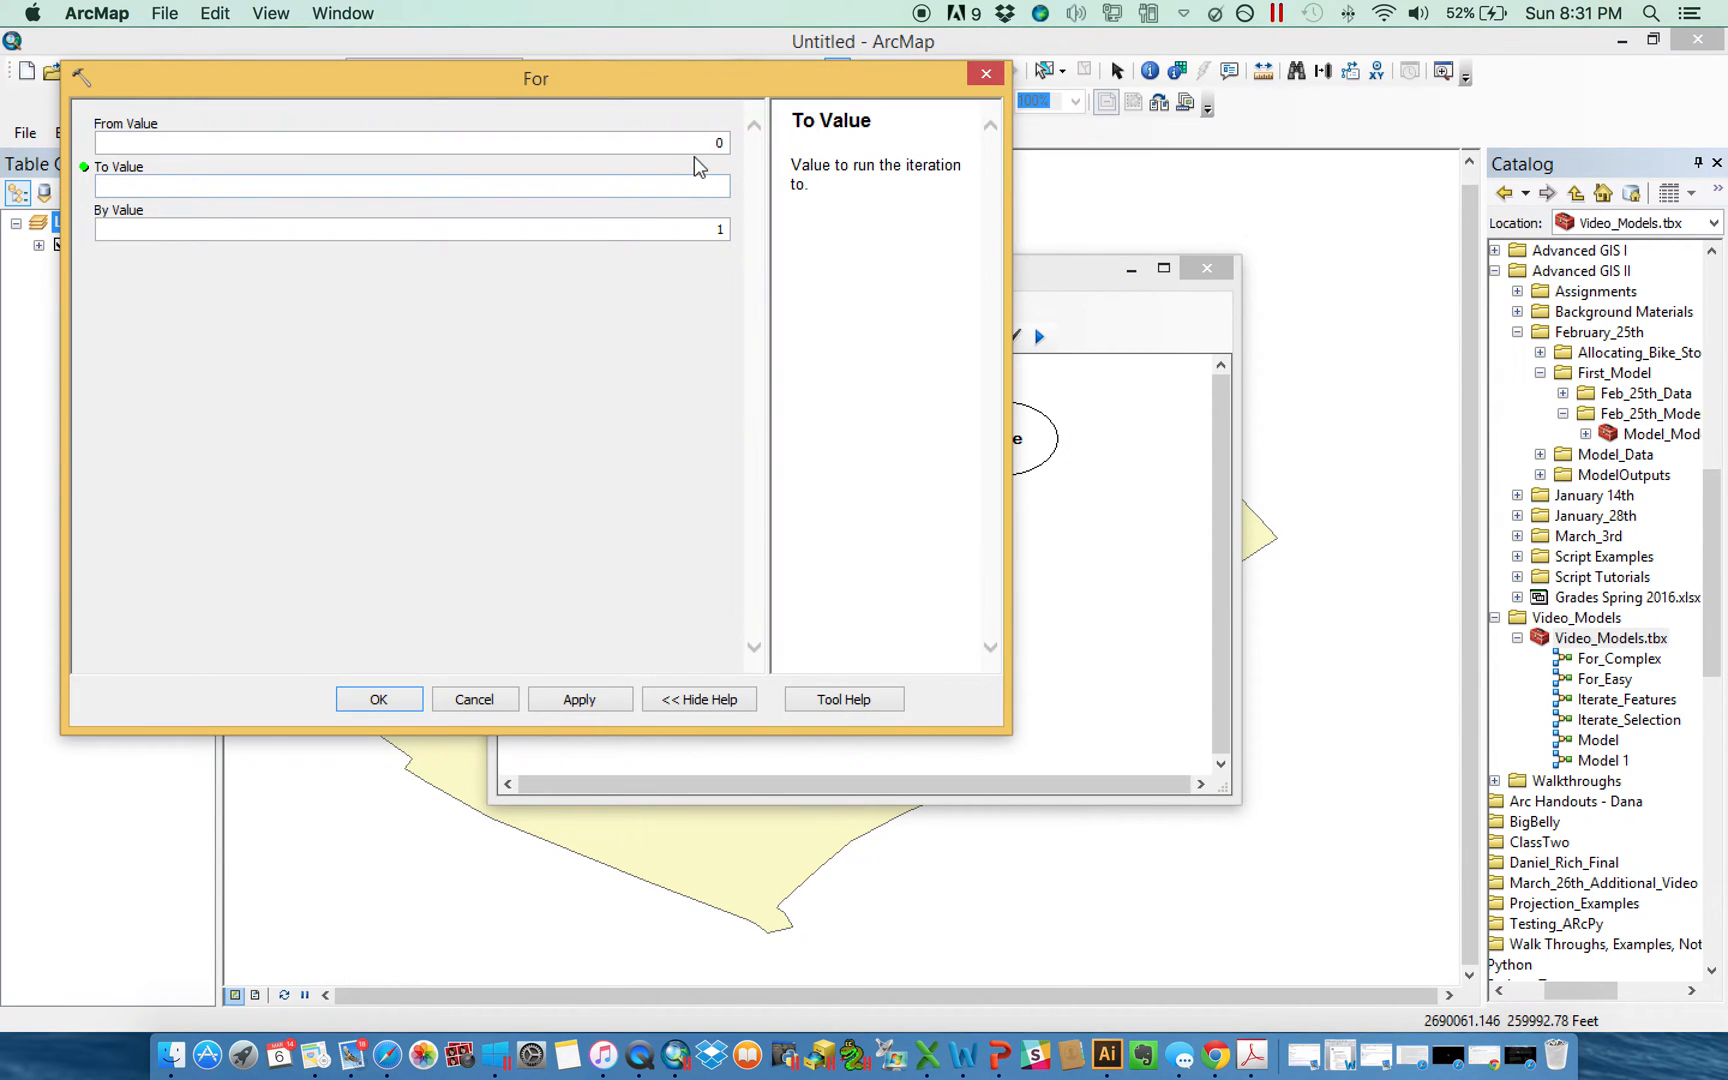
click(408, 144)
text(1)
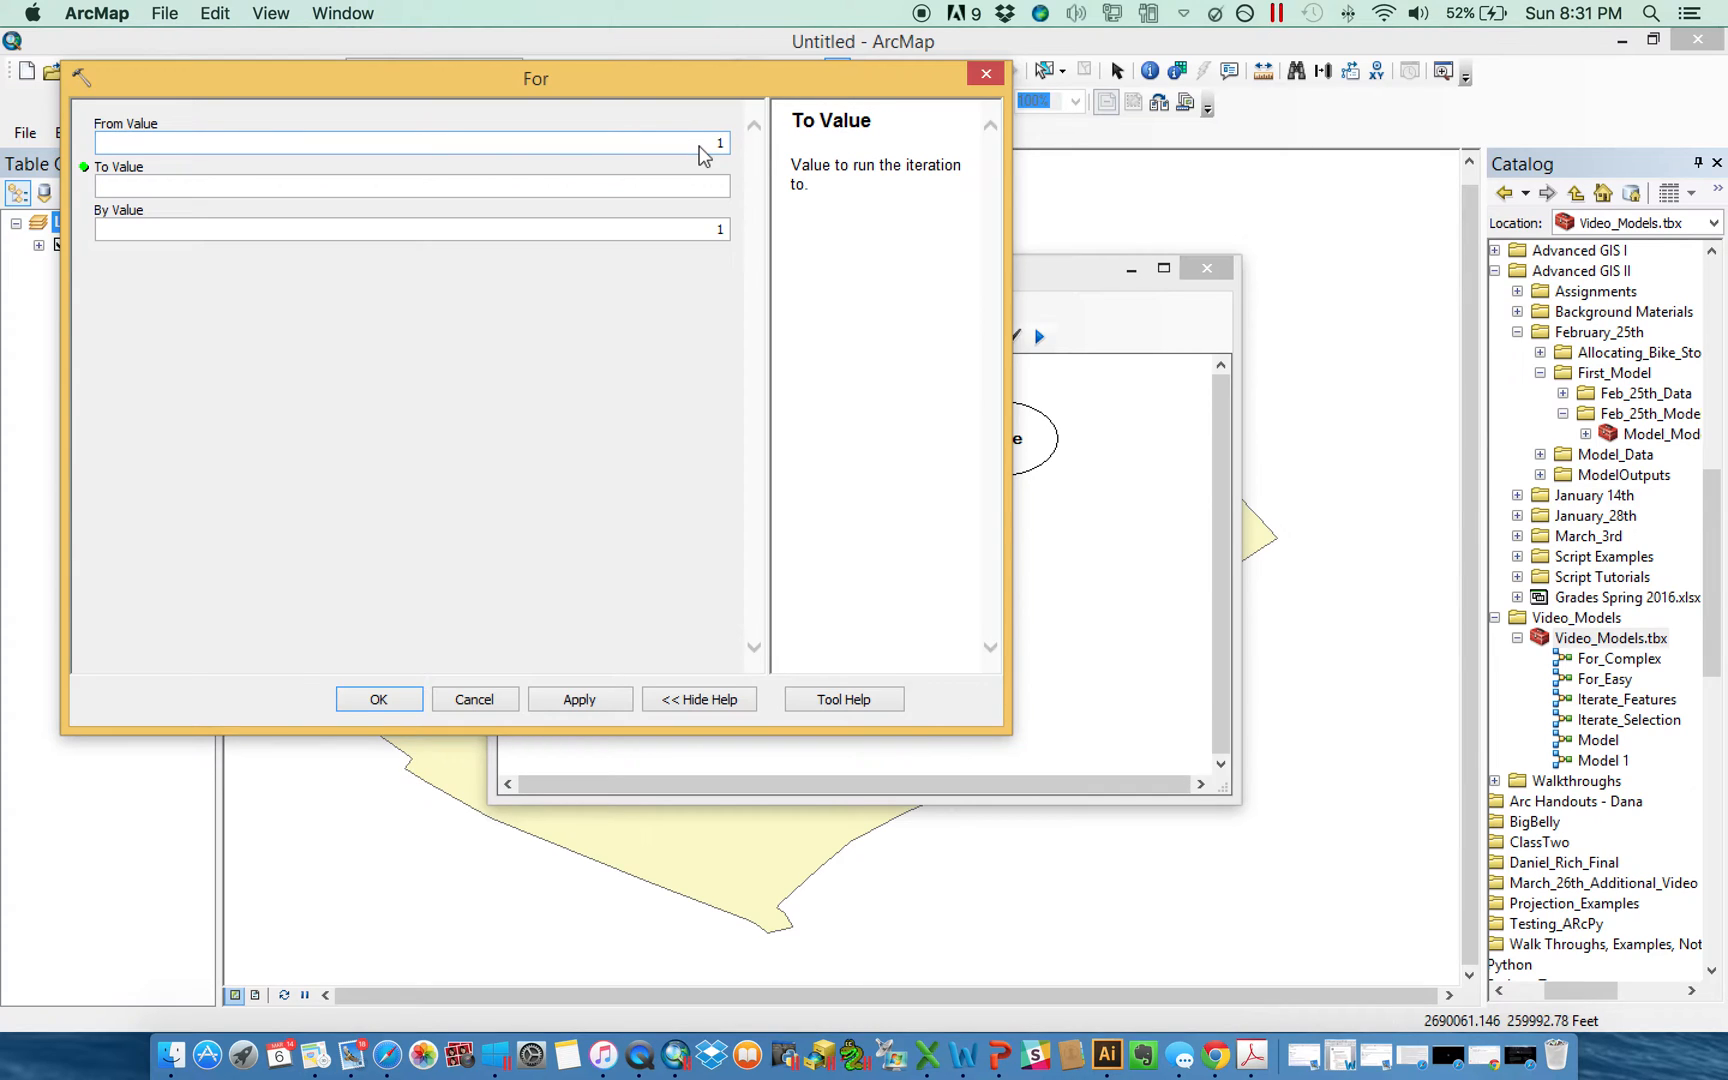
text(4)
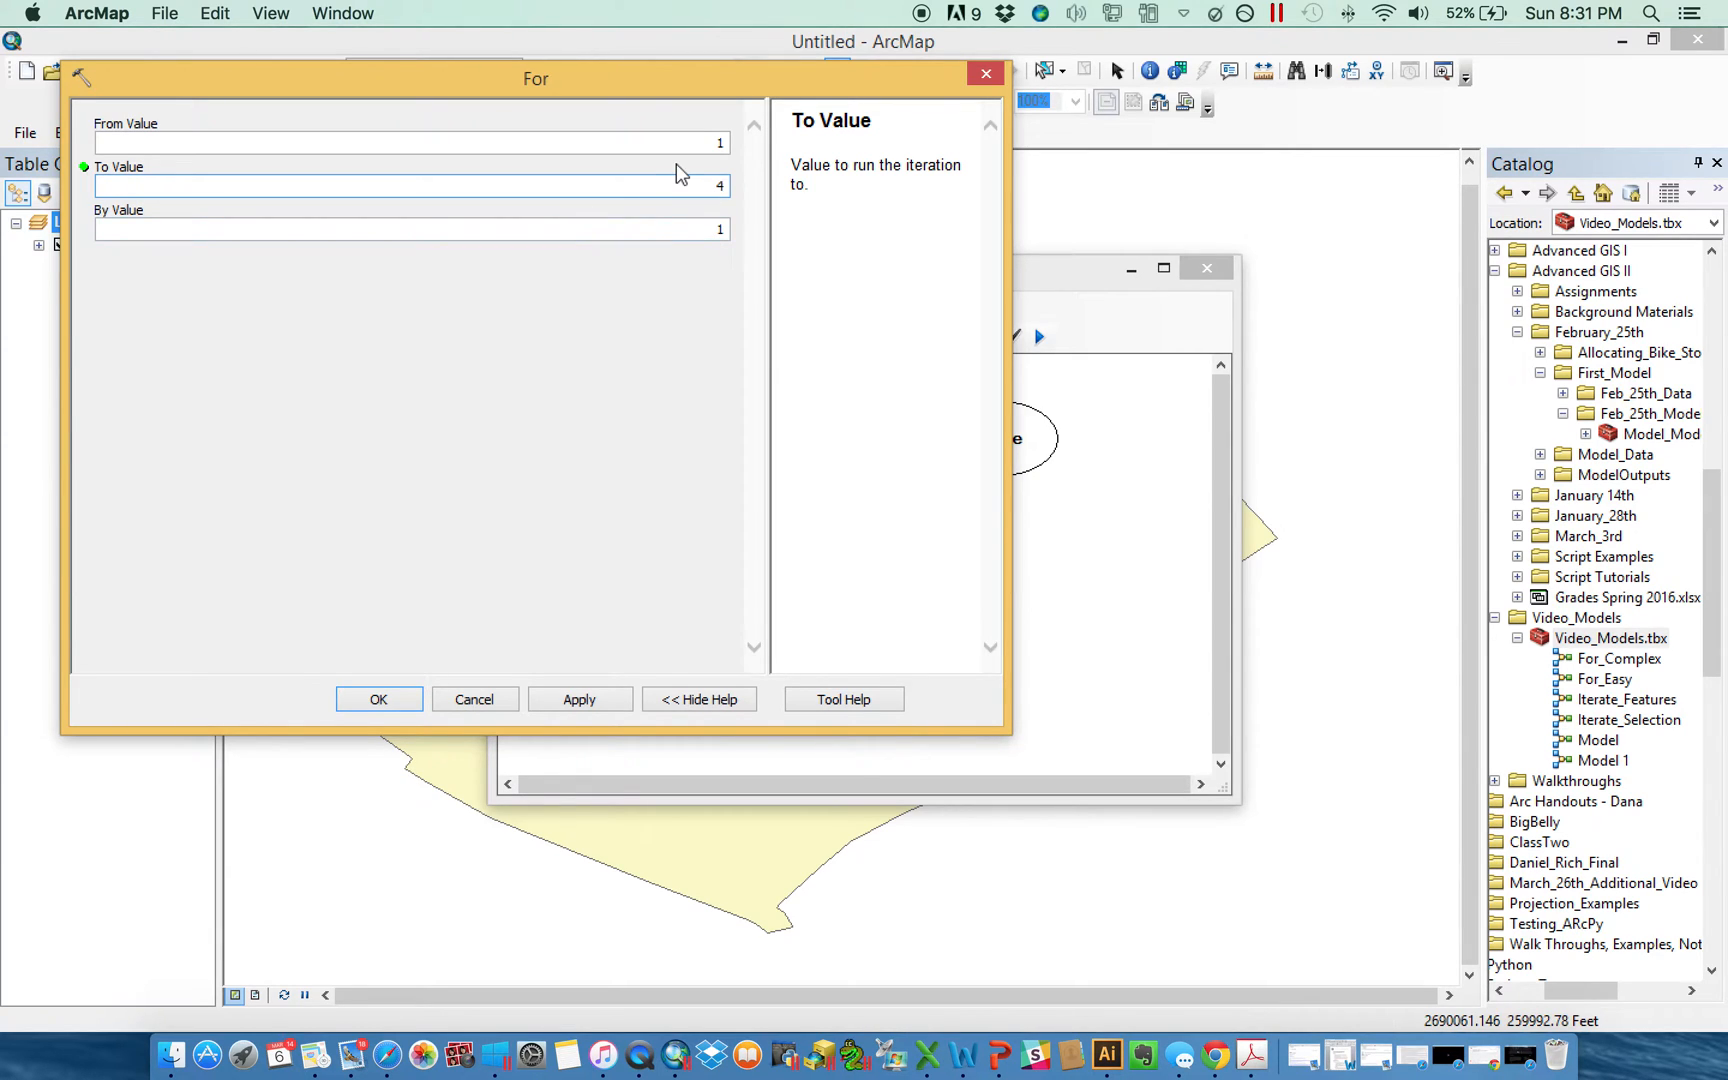
click(408, 186)
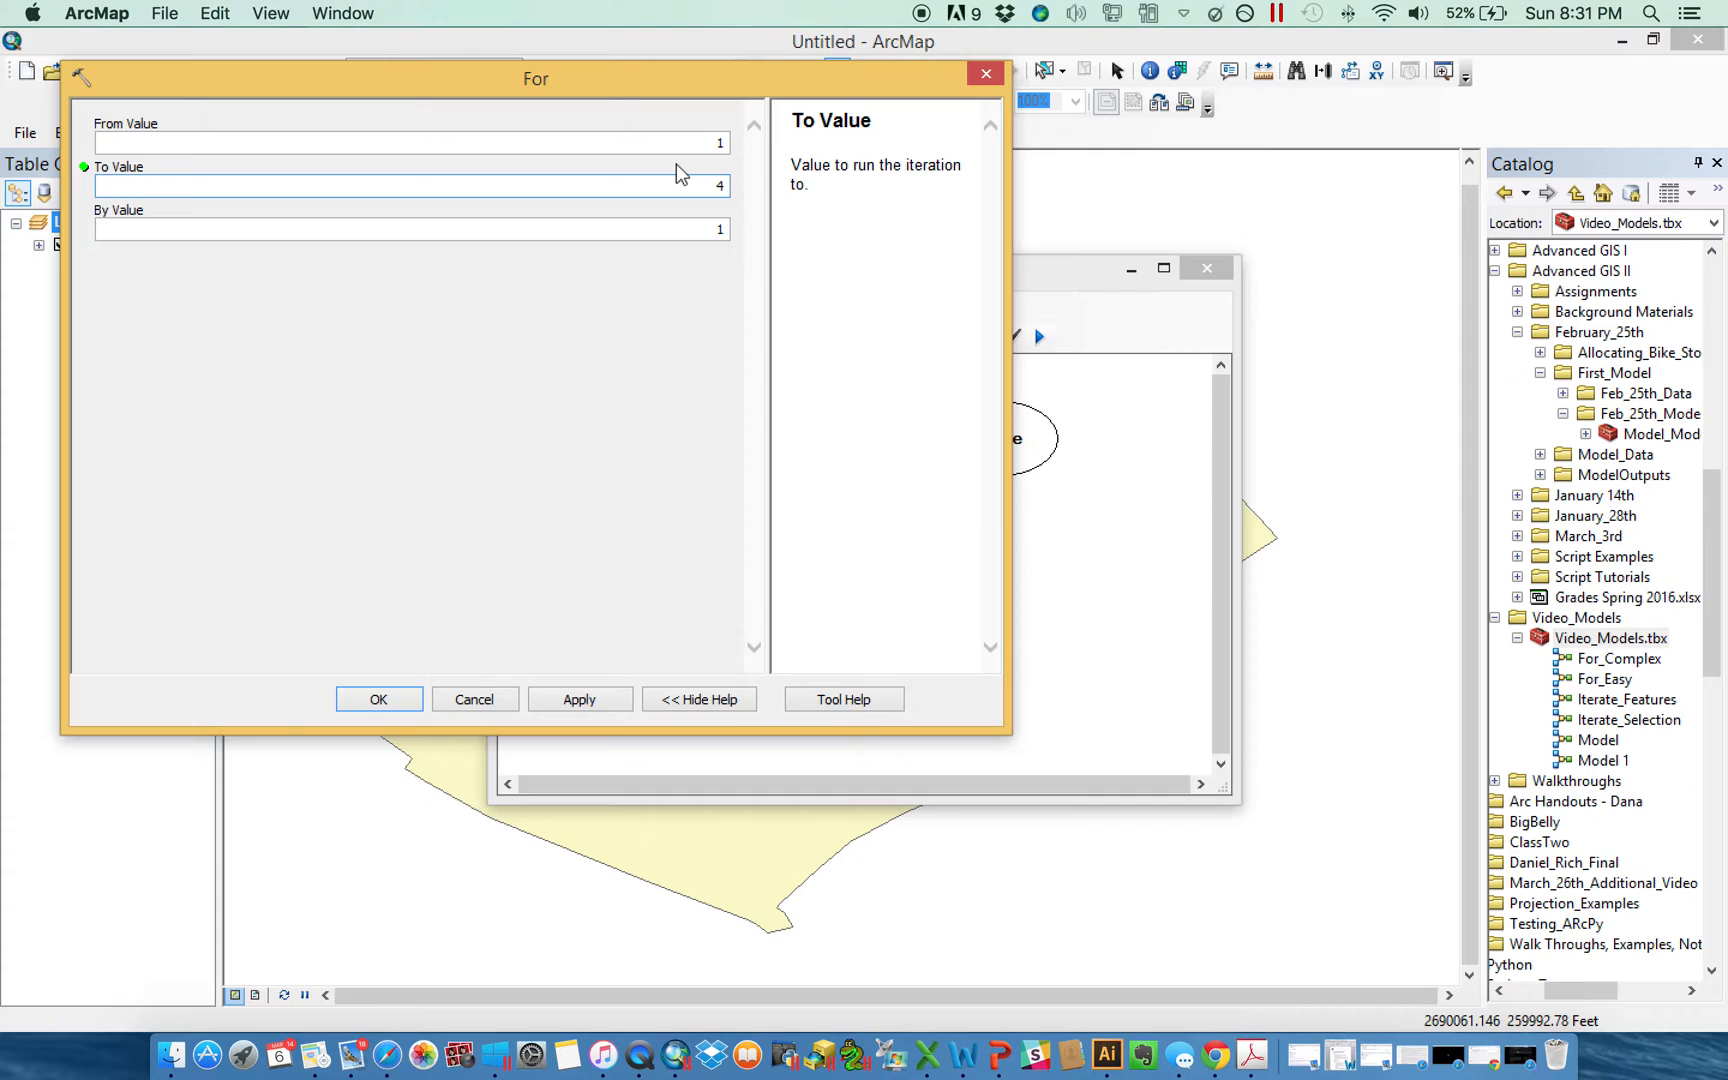
click(408, 186)
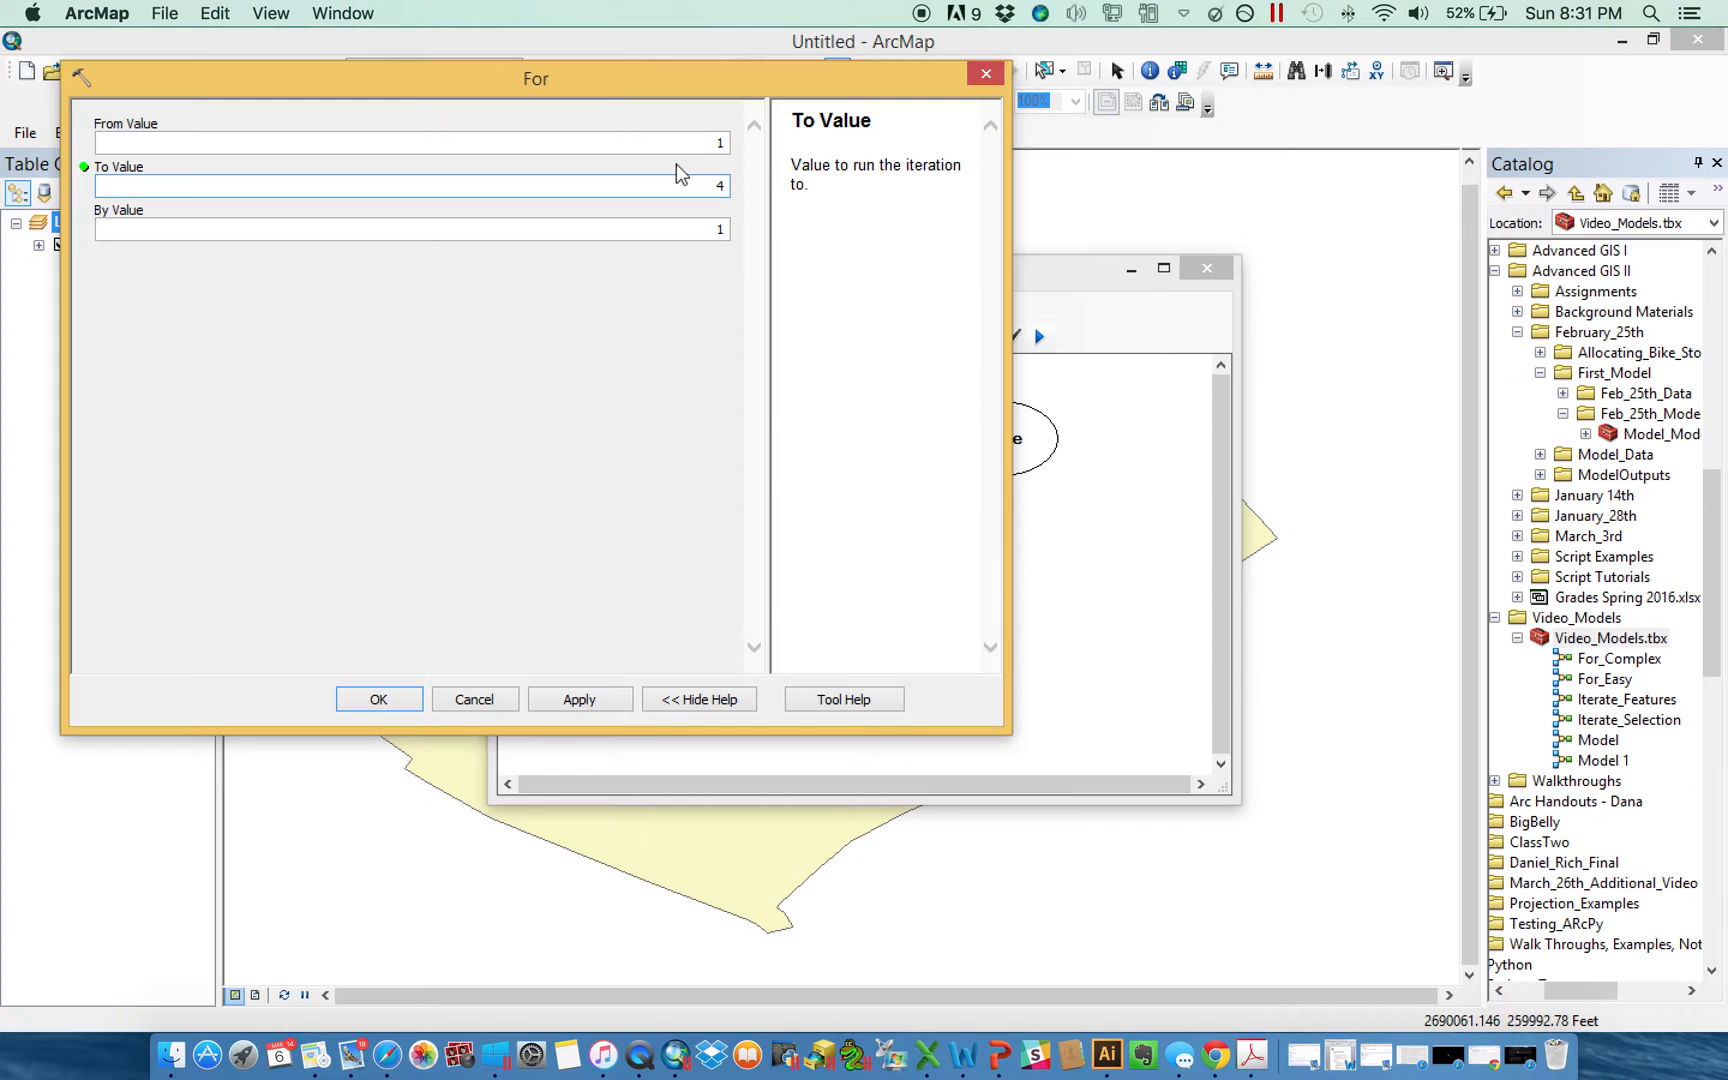
click(378, 698)
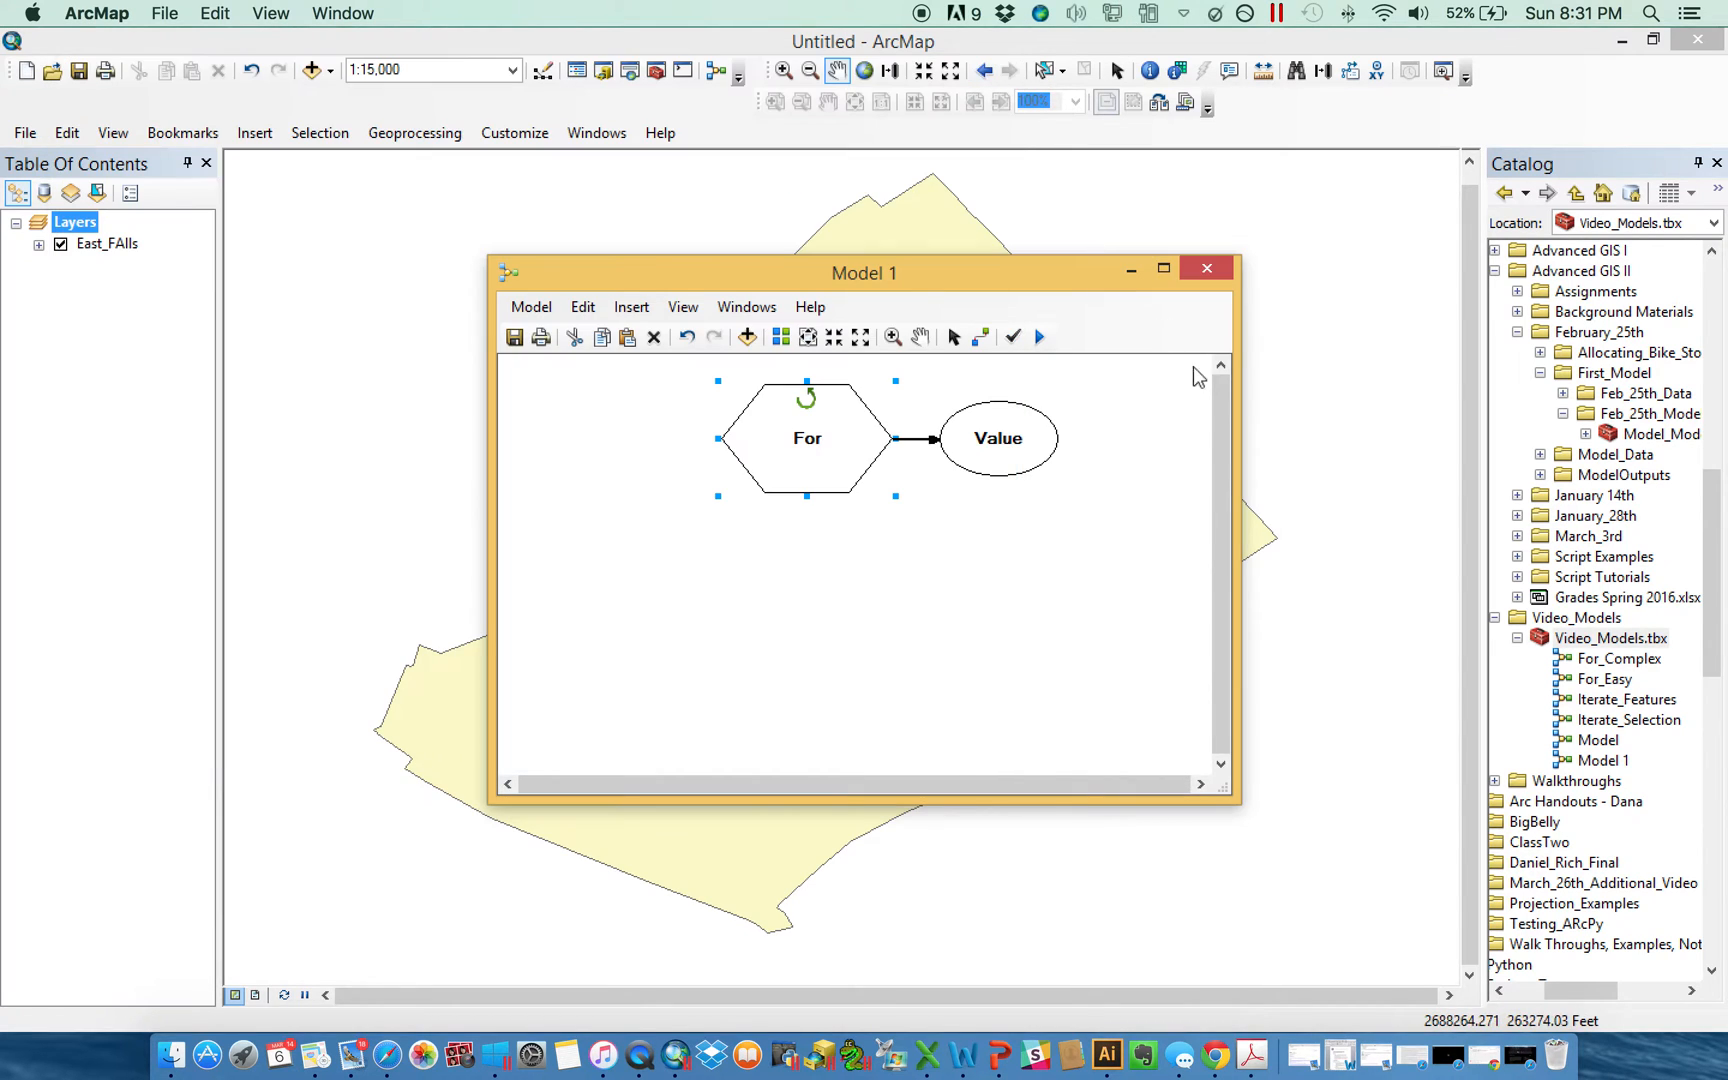
Discard Model 1 without saving and open the For_Easy model instead.
click(1206, 268)
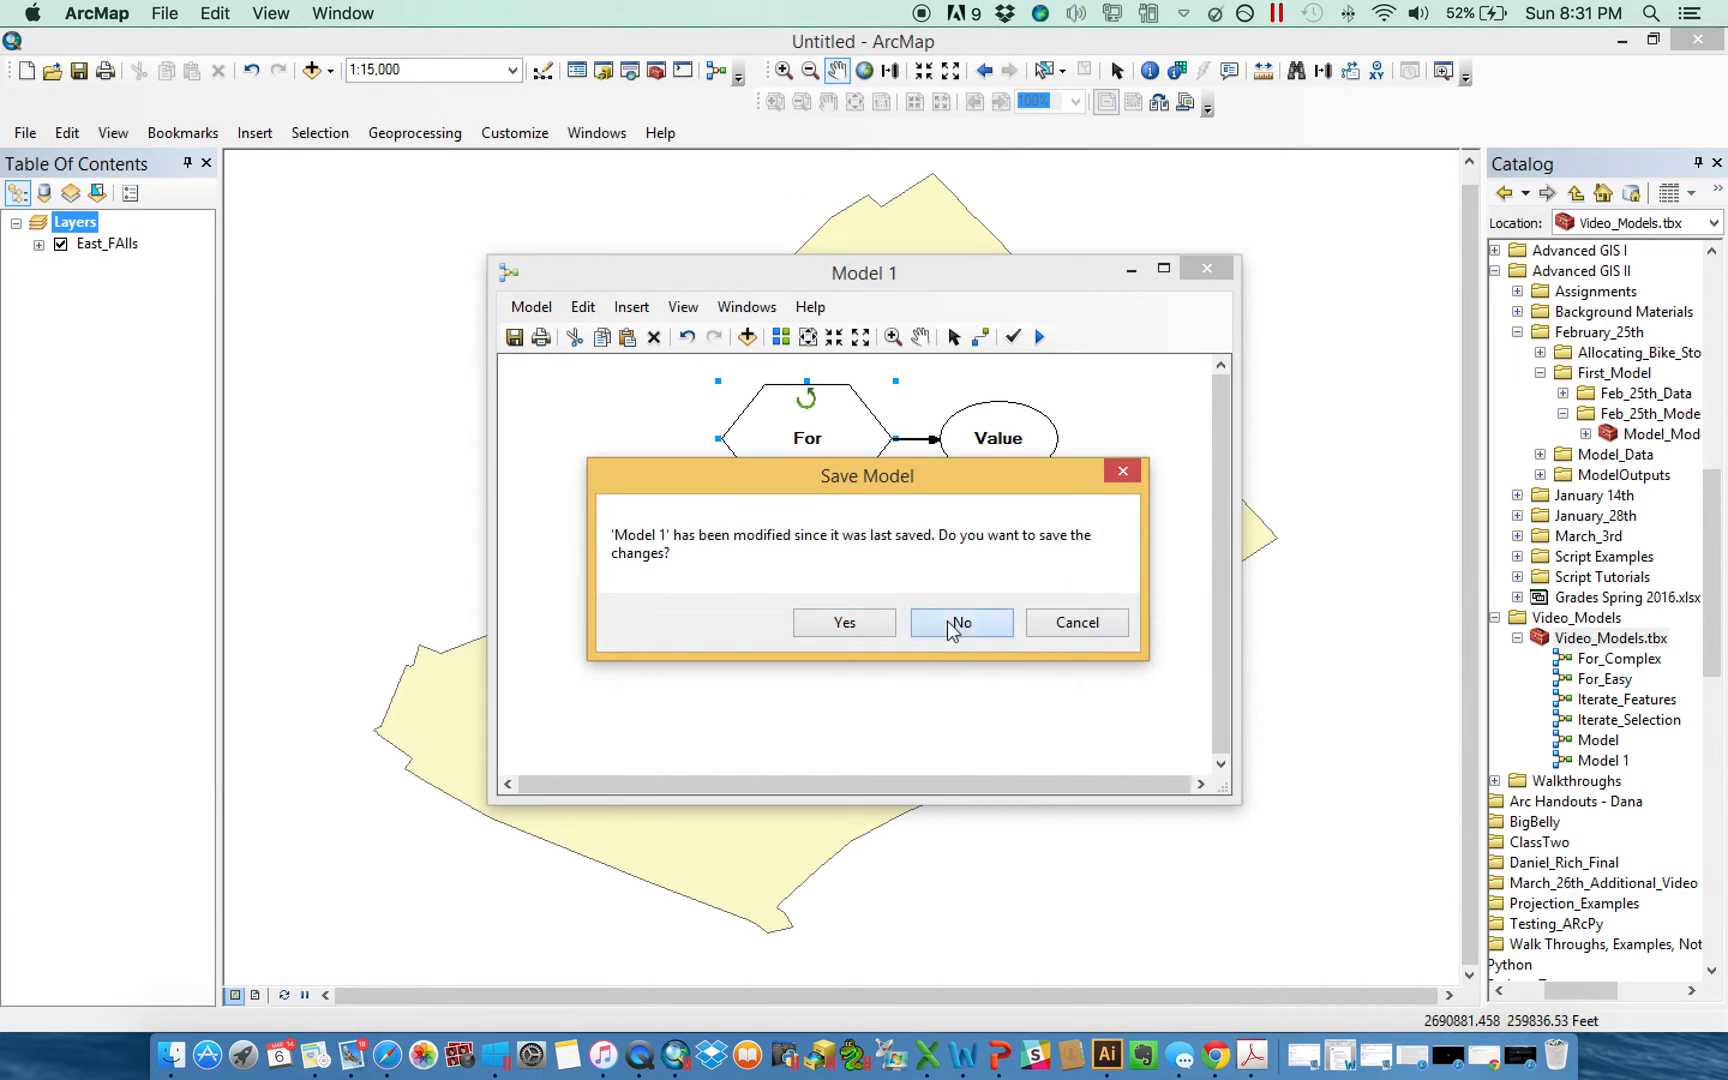
click(960, 622)
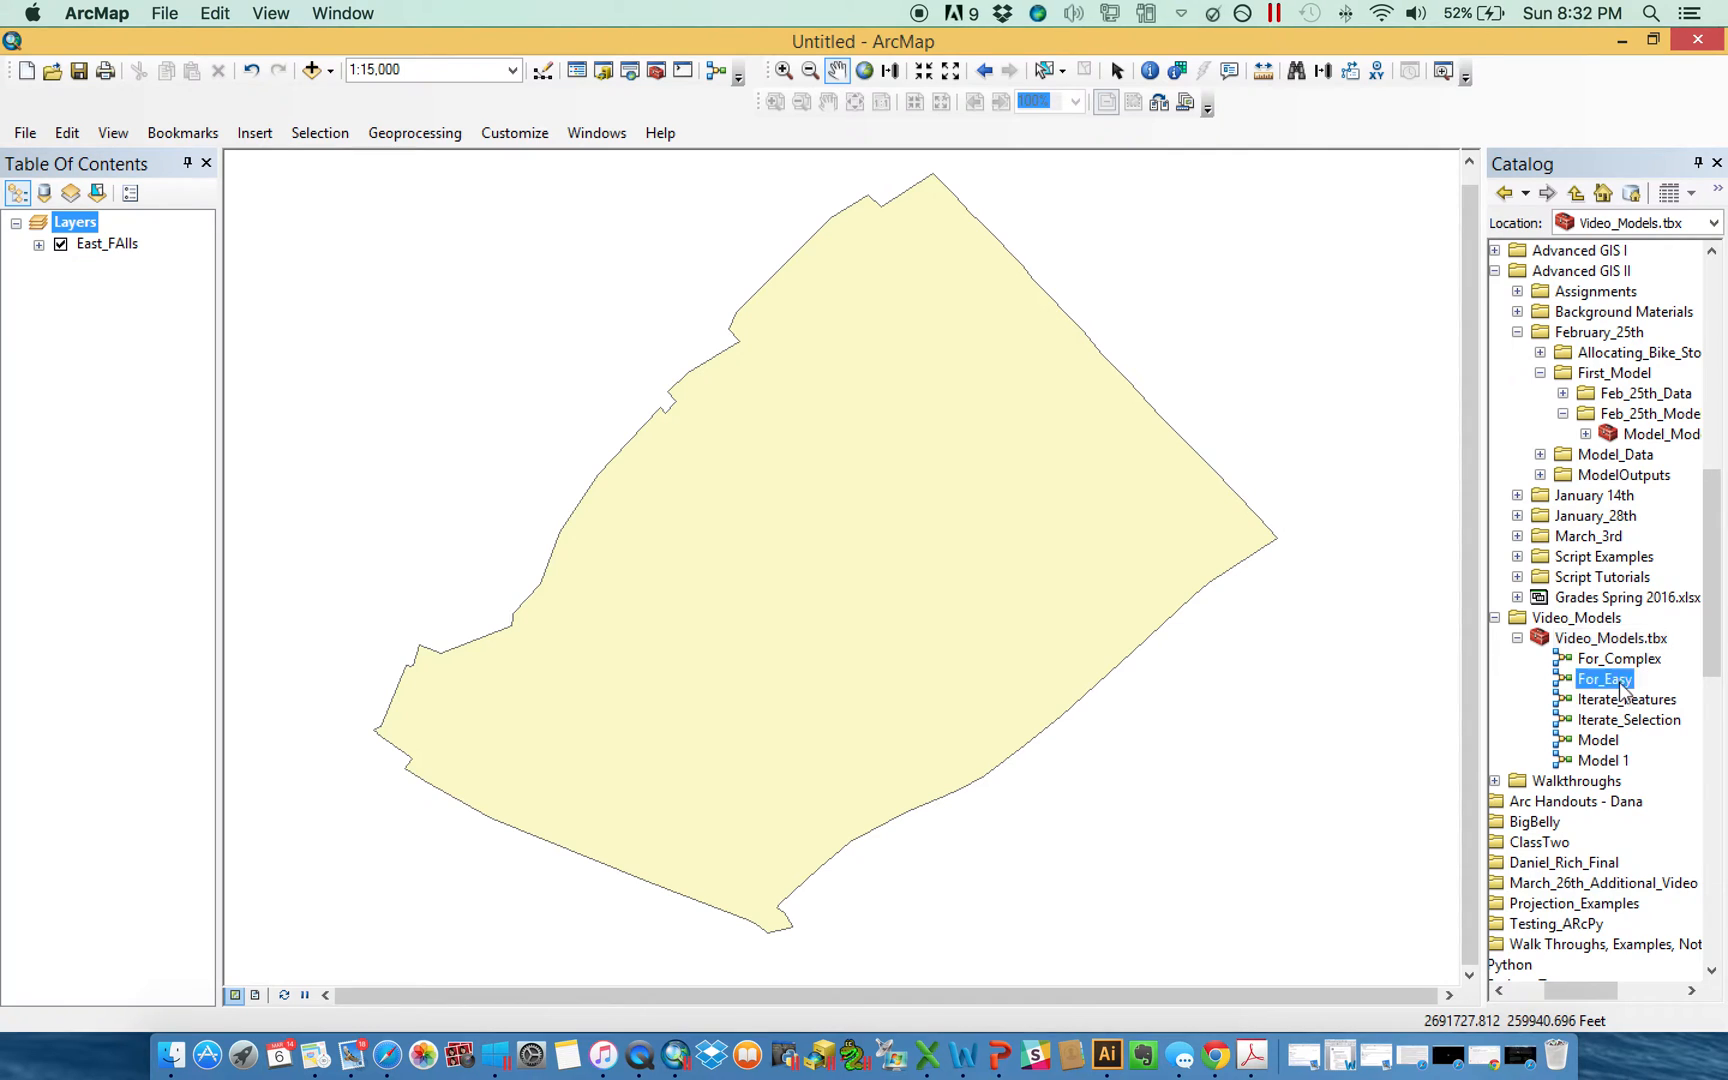
double_click(1604, 678)
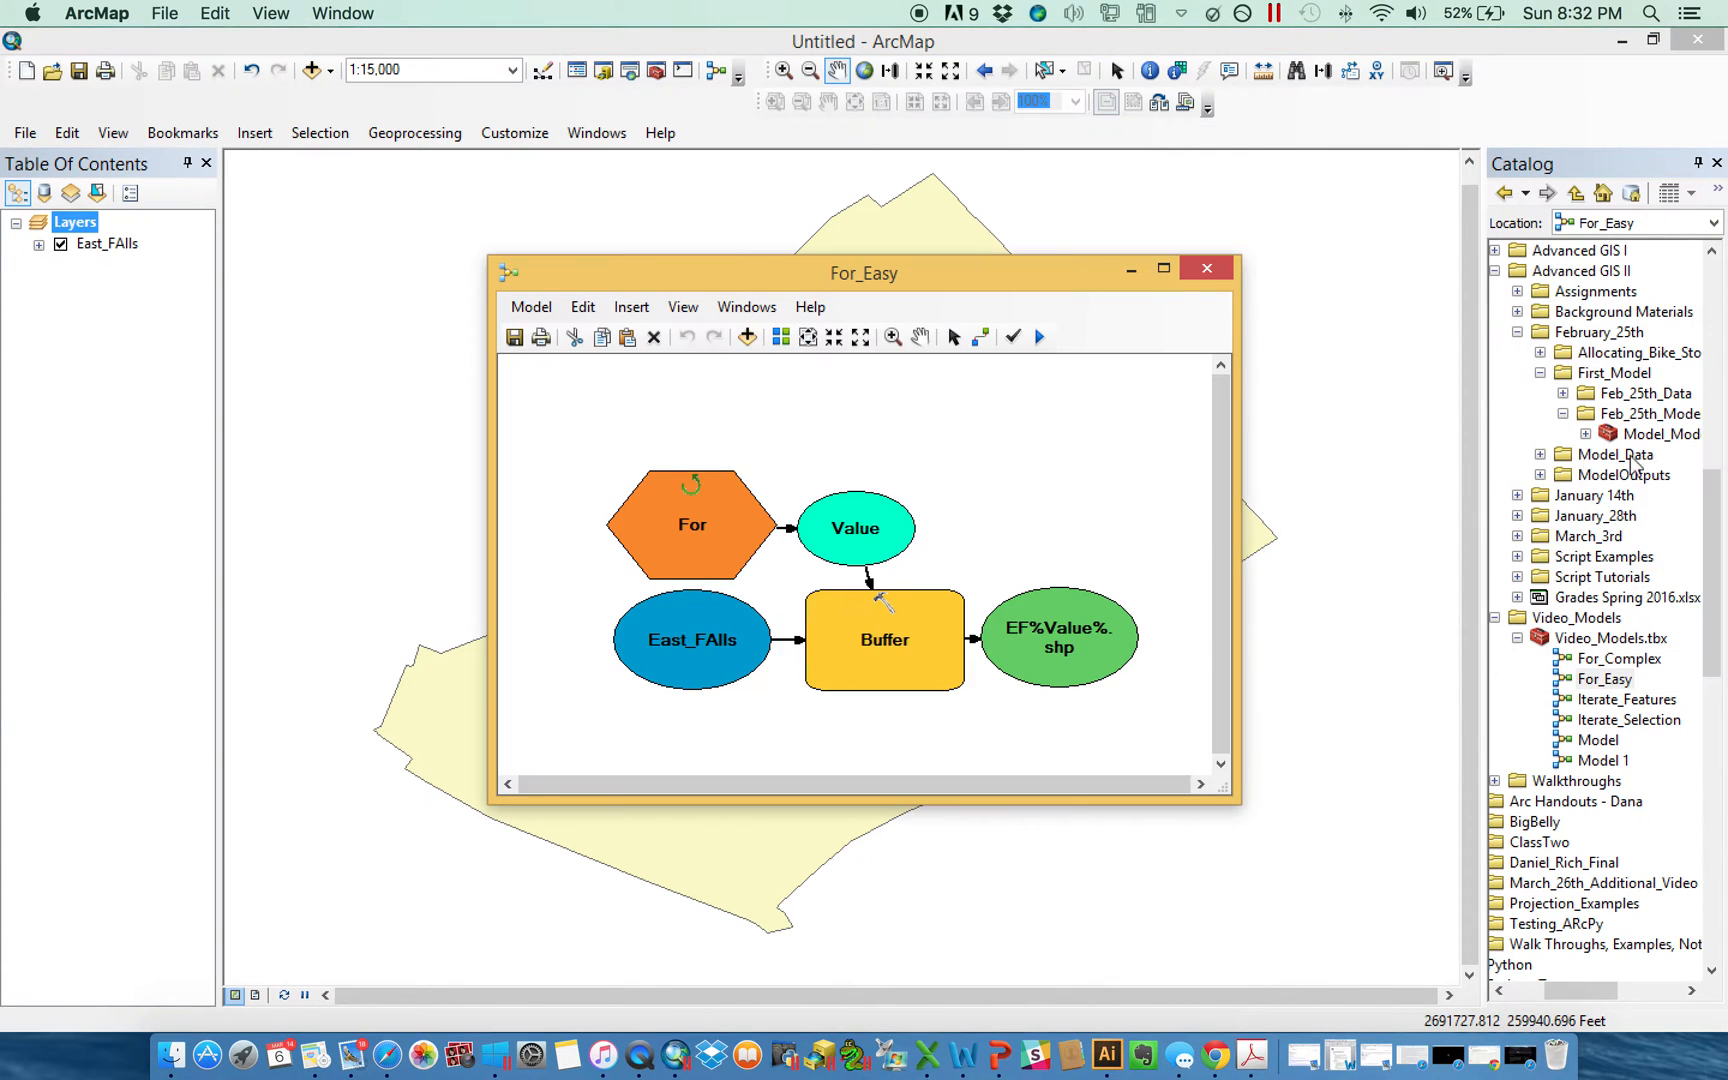
drag(862, 272, 1128, 224)
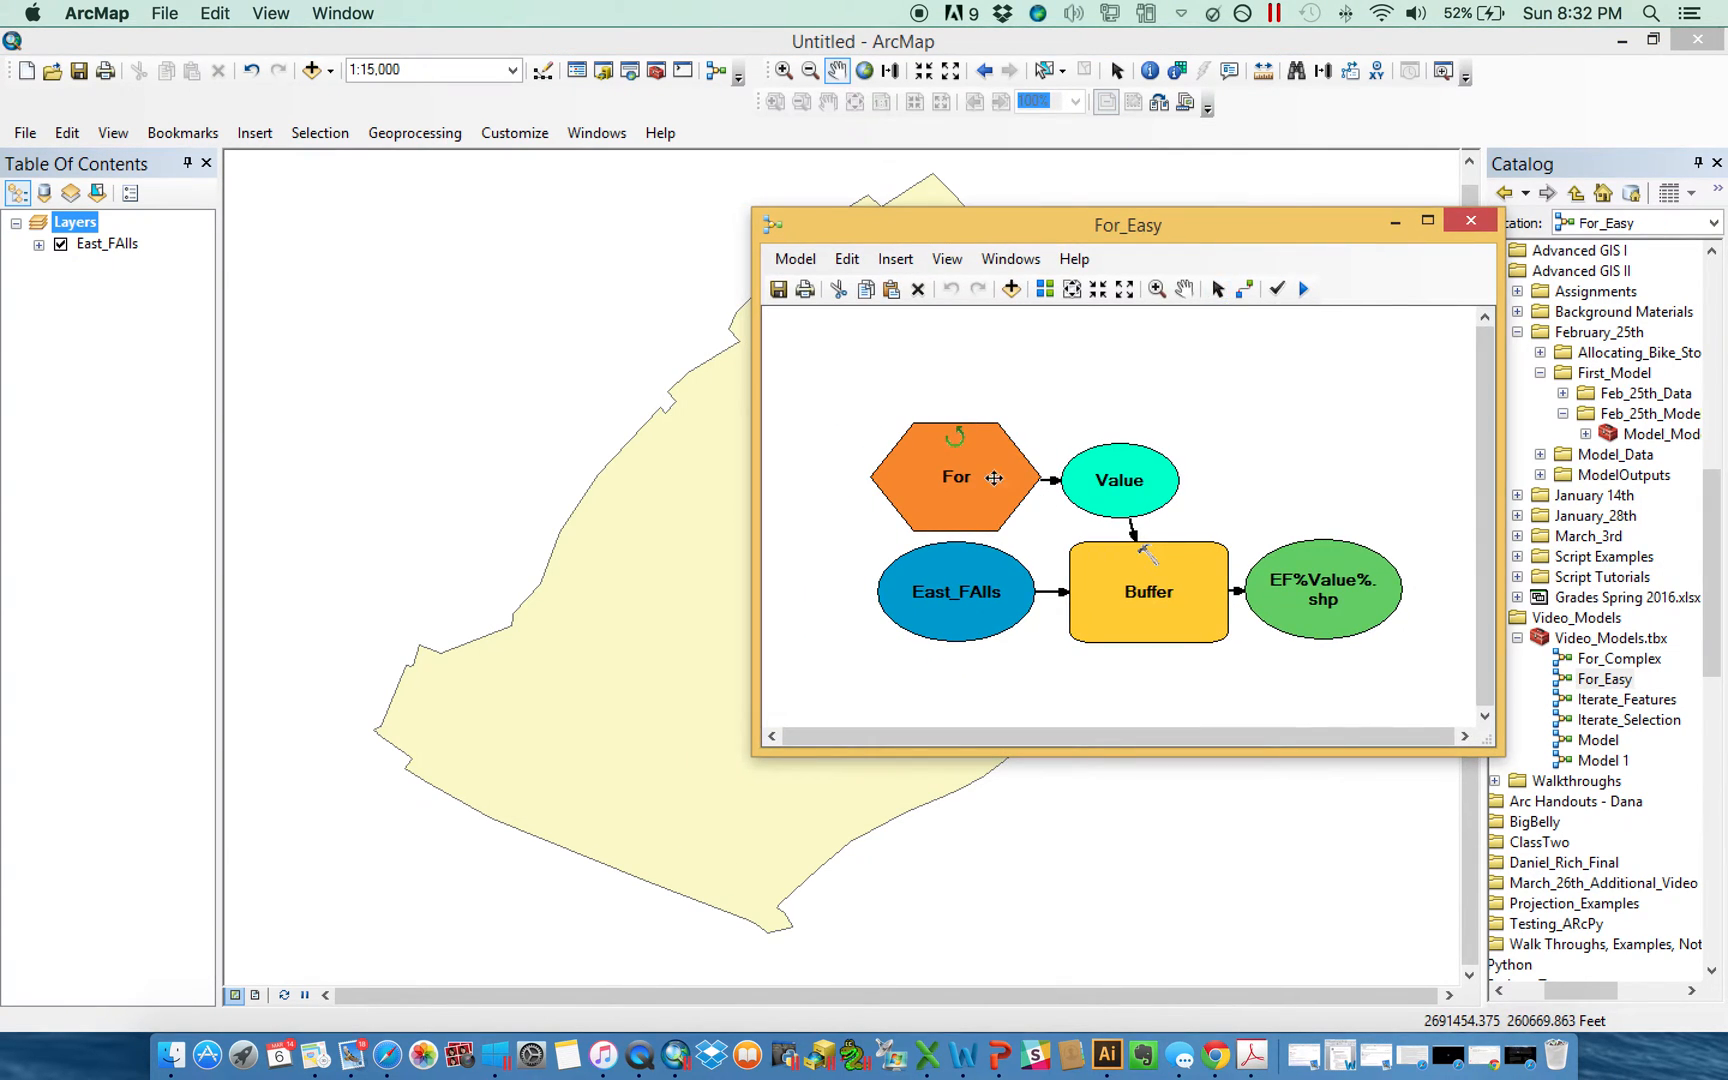
Set For_Easy's iterator From 1000, To 3000, By 1000 and review the Buffer parameters.
double_click(956, 476)
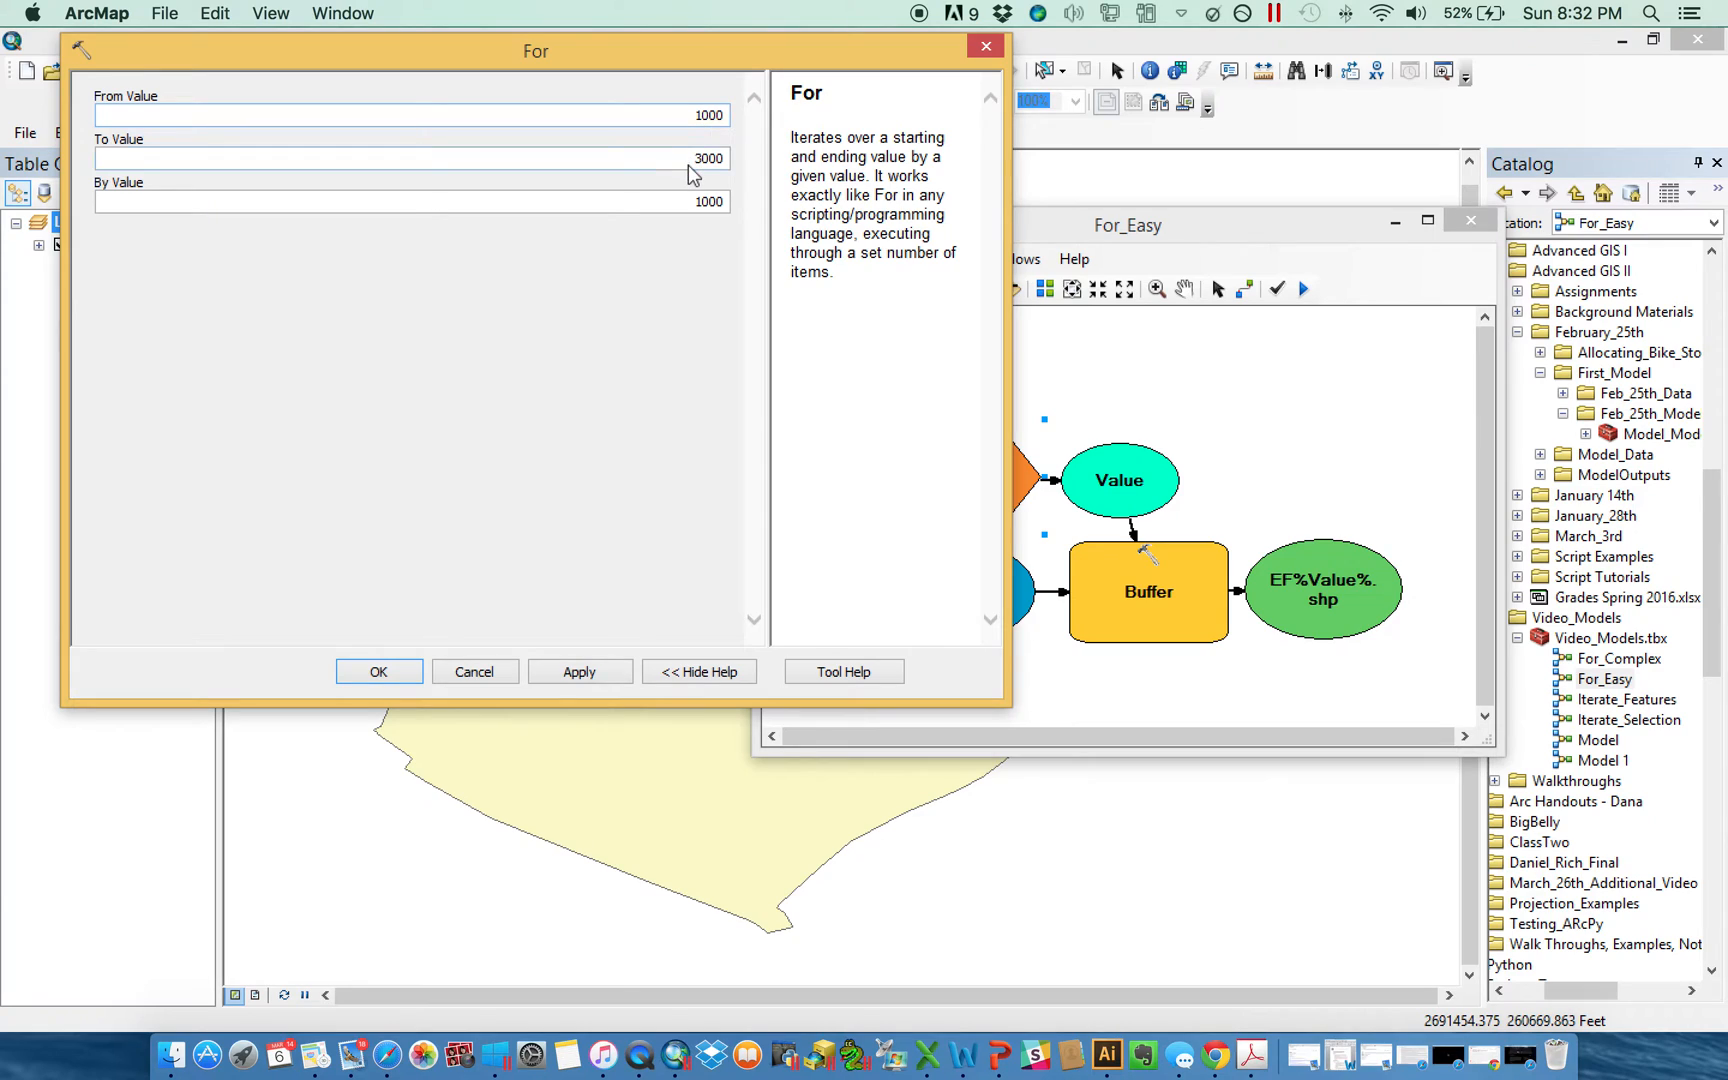
mouse_move(720, 218)
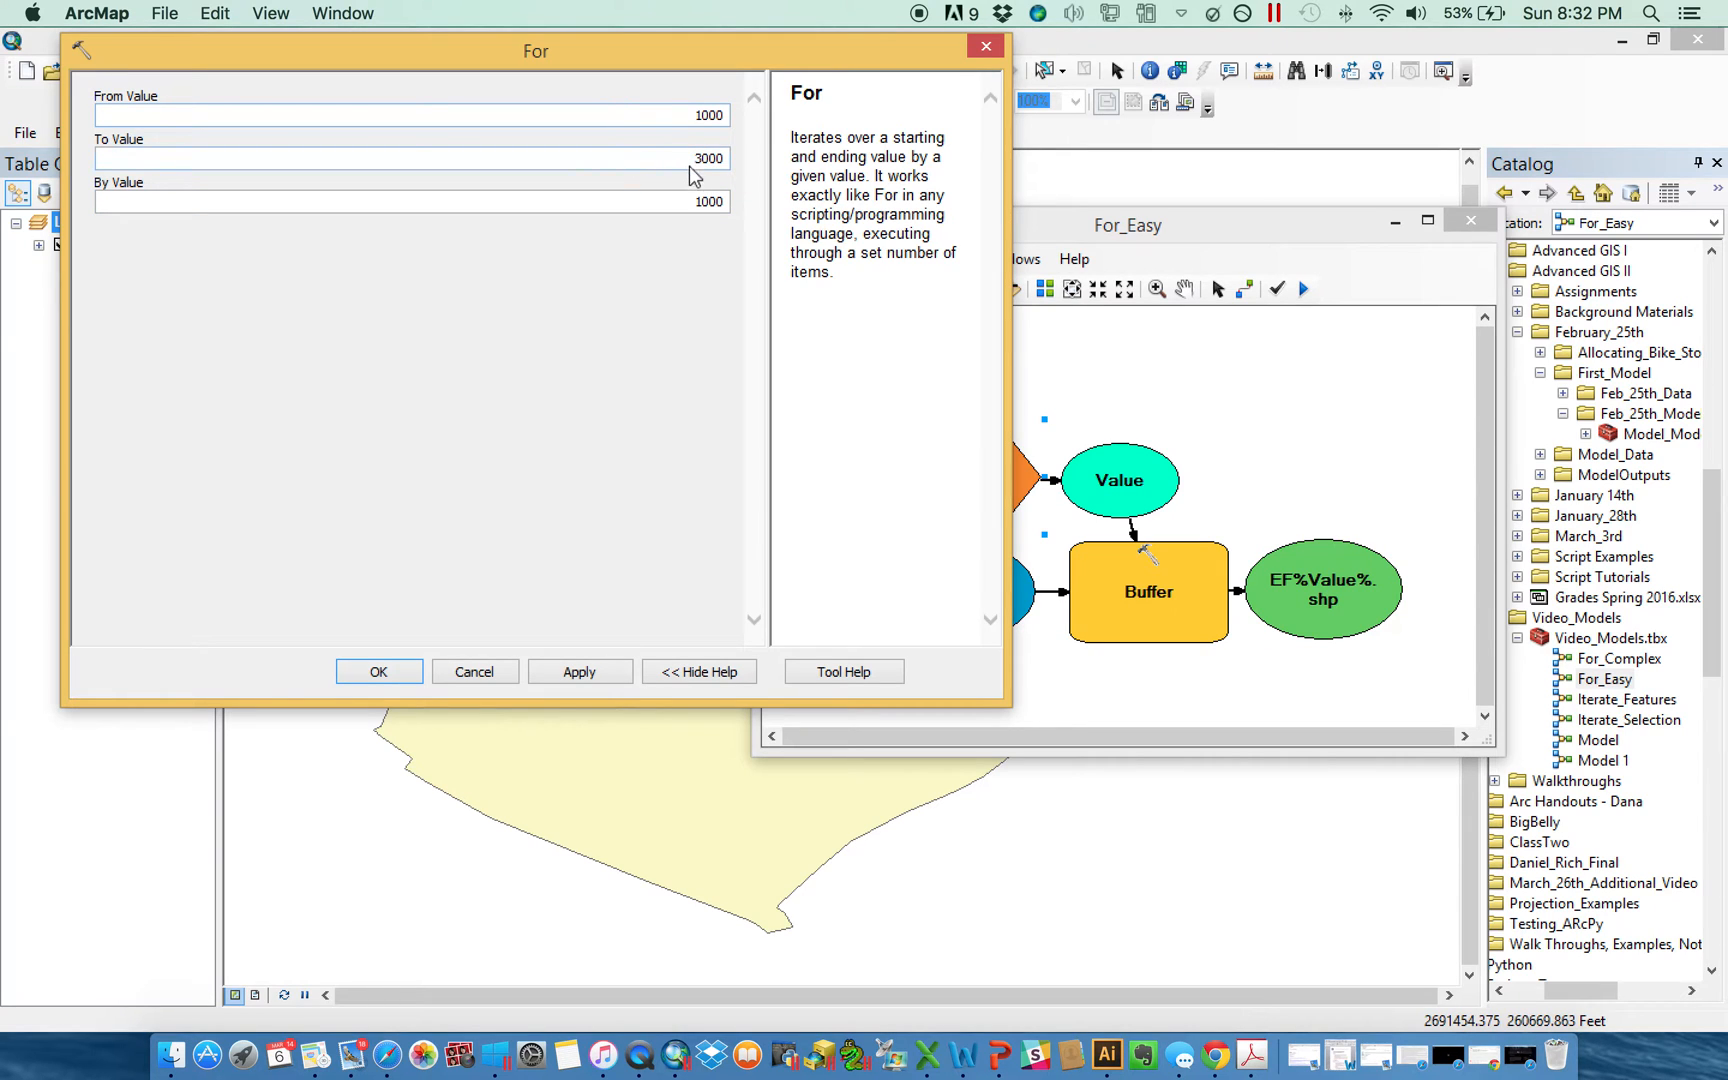
click(378, 672)
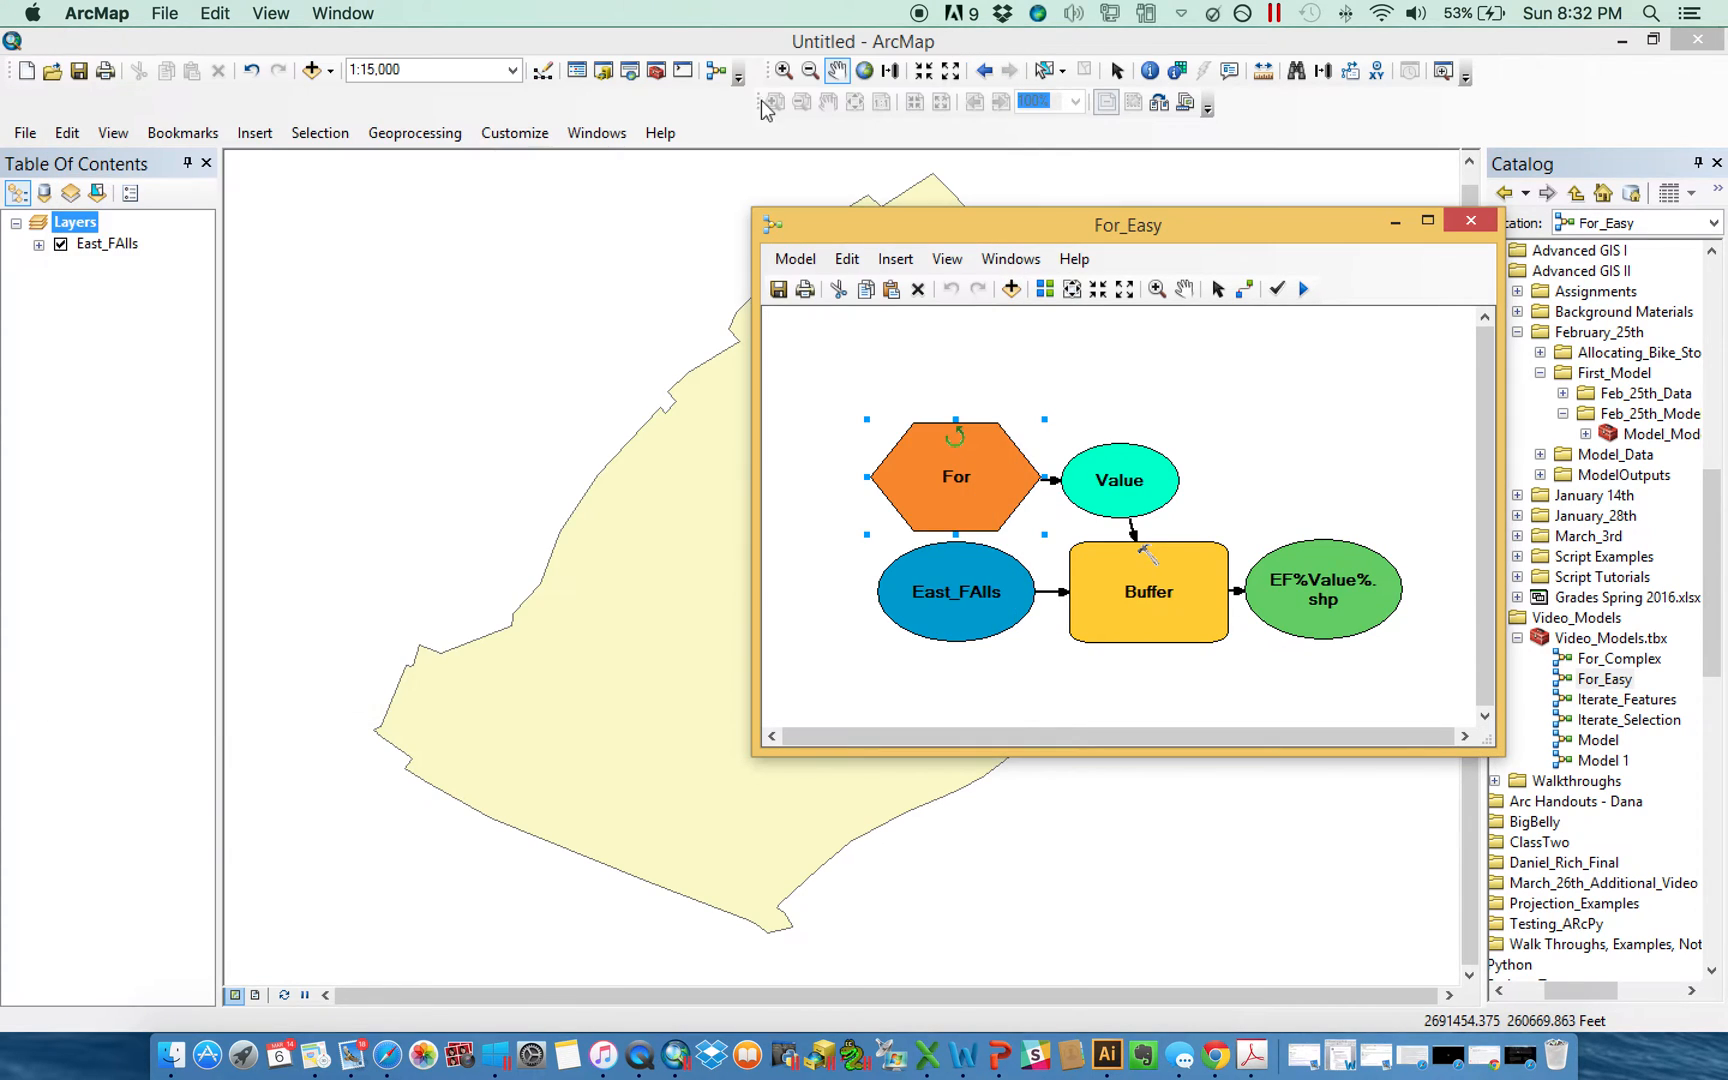
drag(1118, 480, 1142, 424)
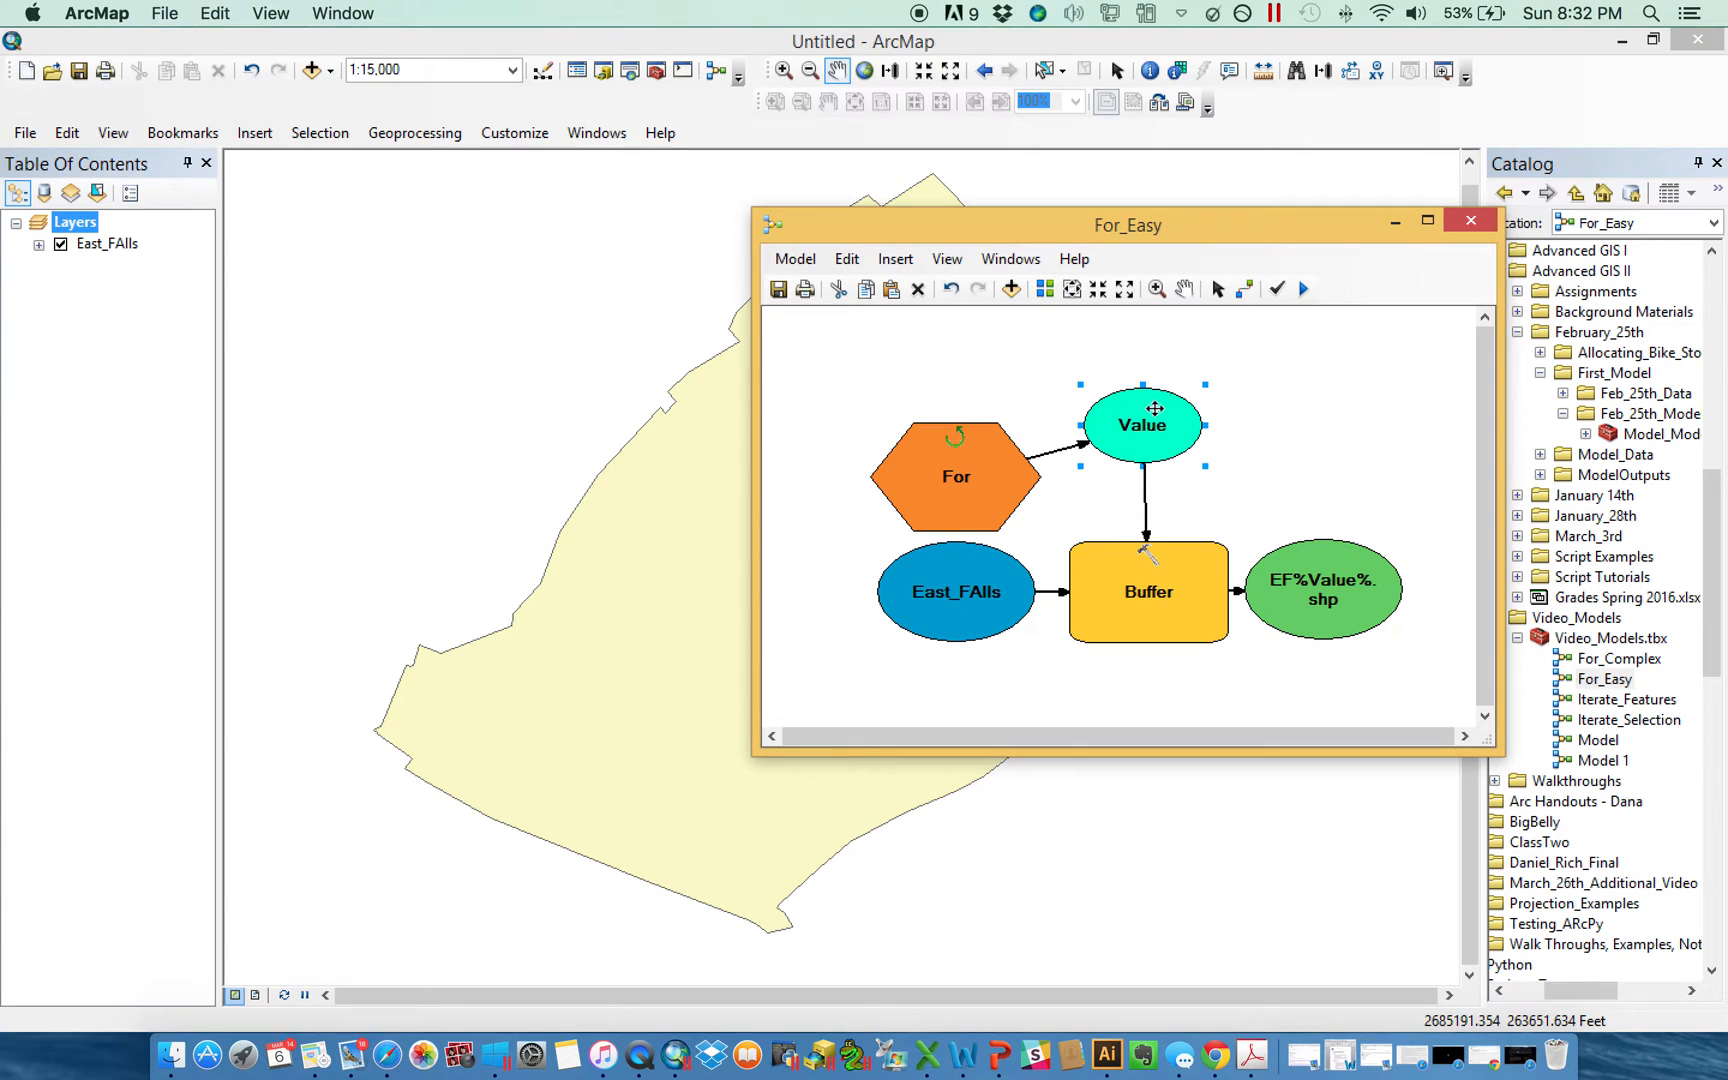
mouse_move(1182, 570)
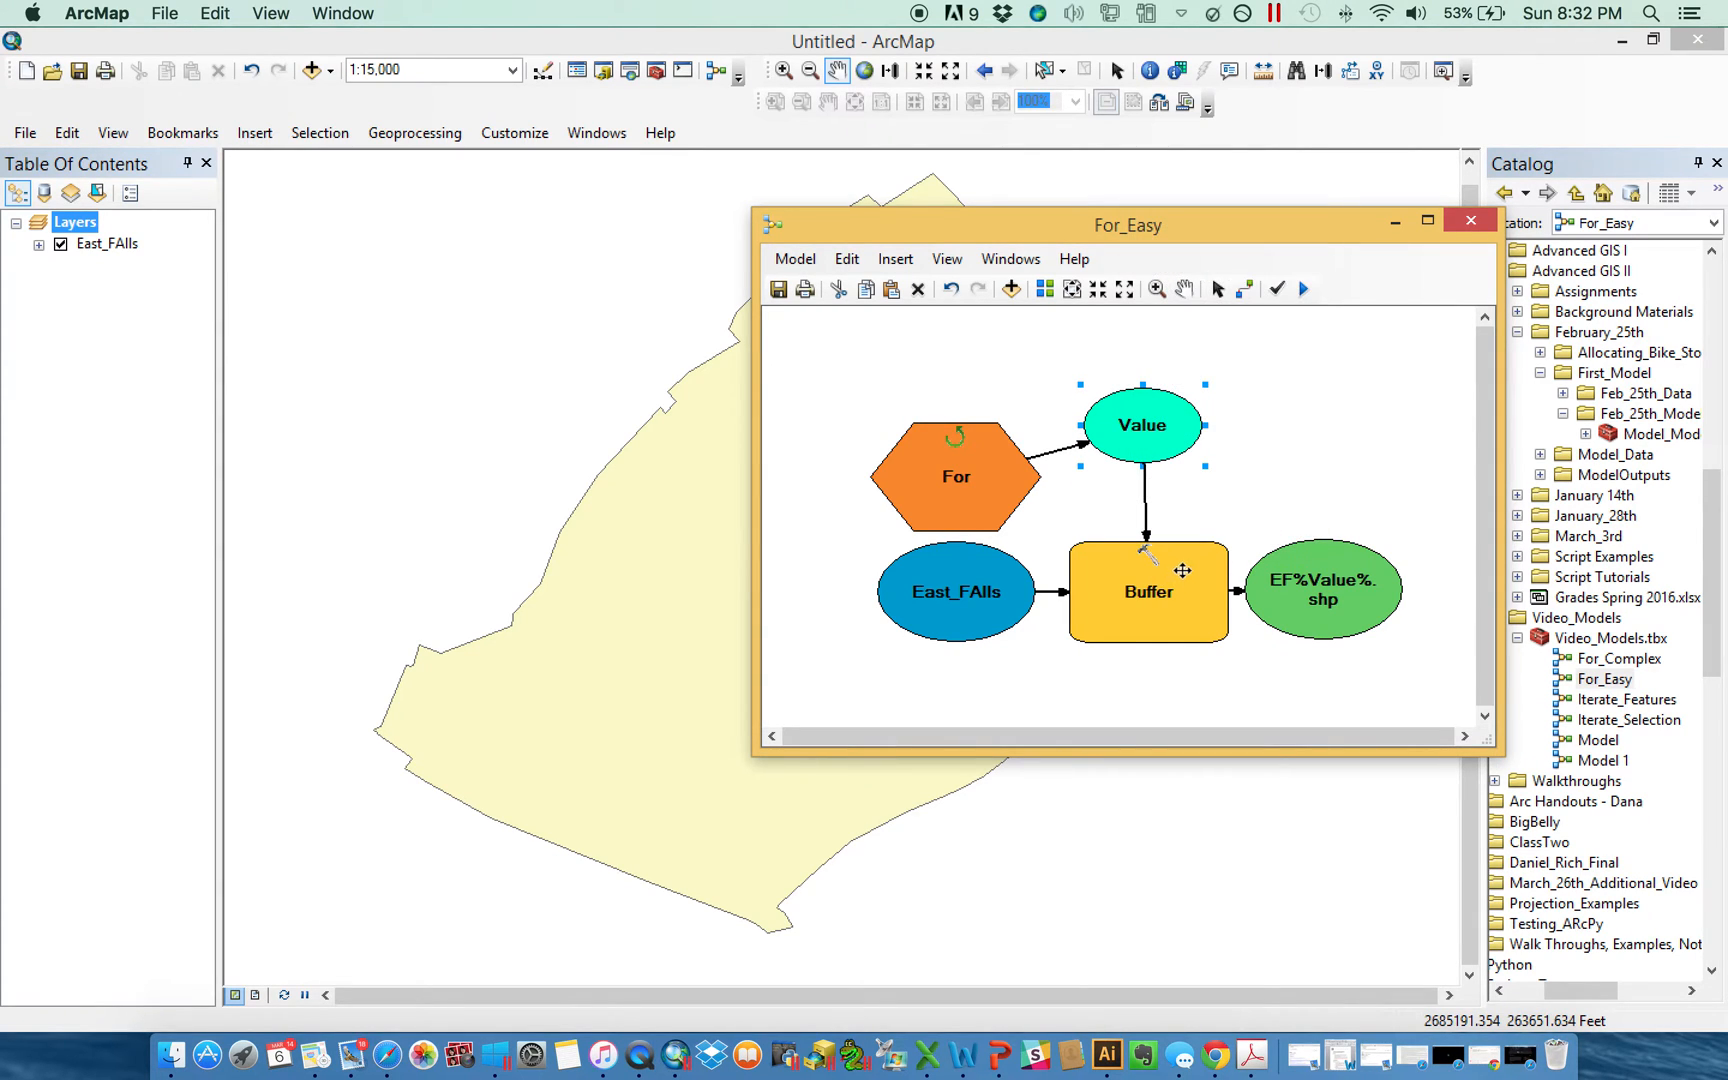
double_click(1148, 592)
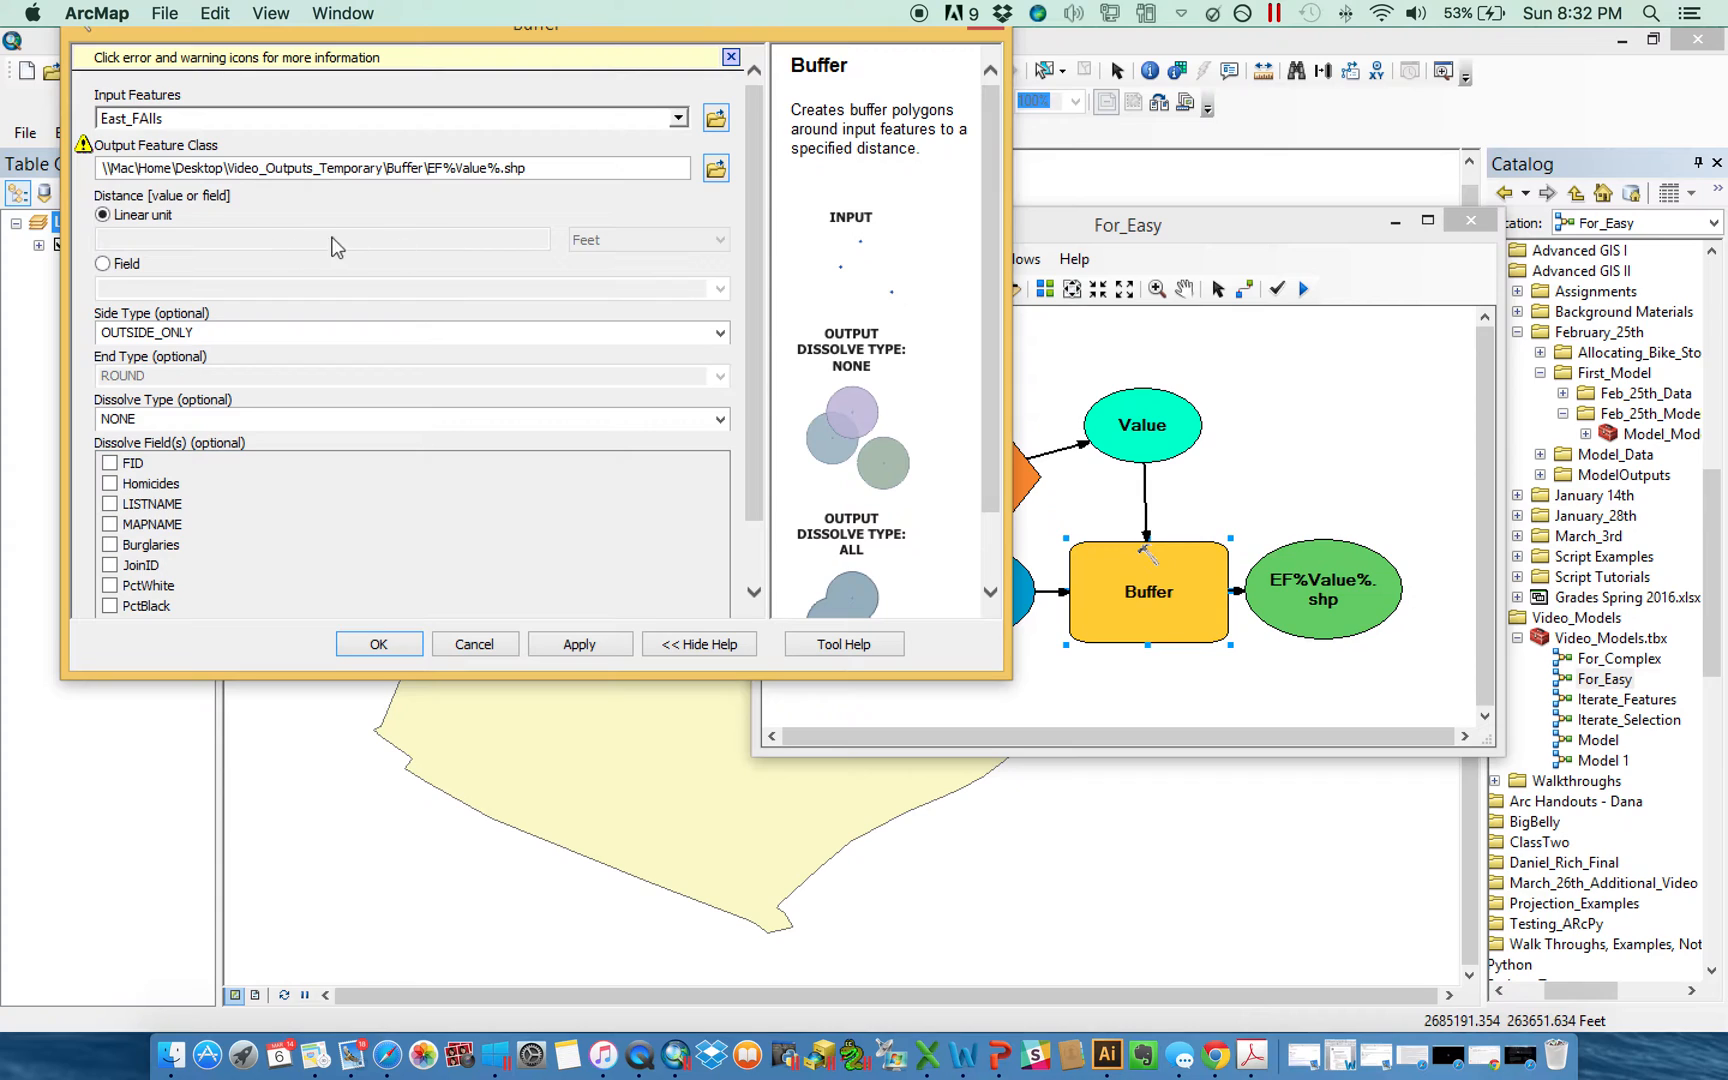
mouse_move(984, 38)
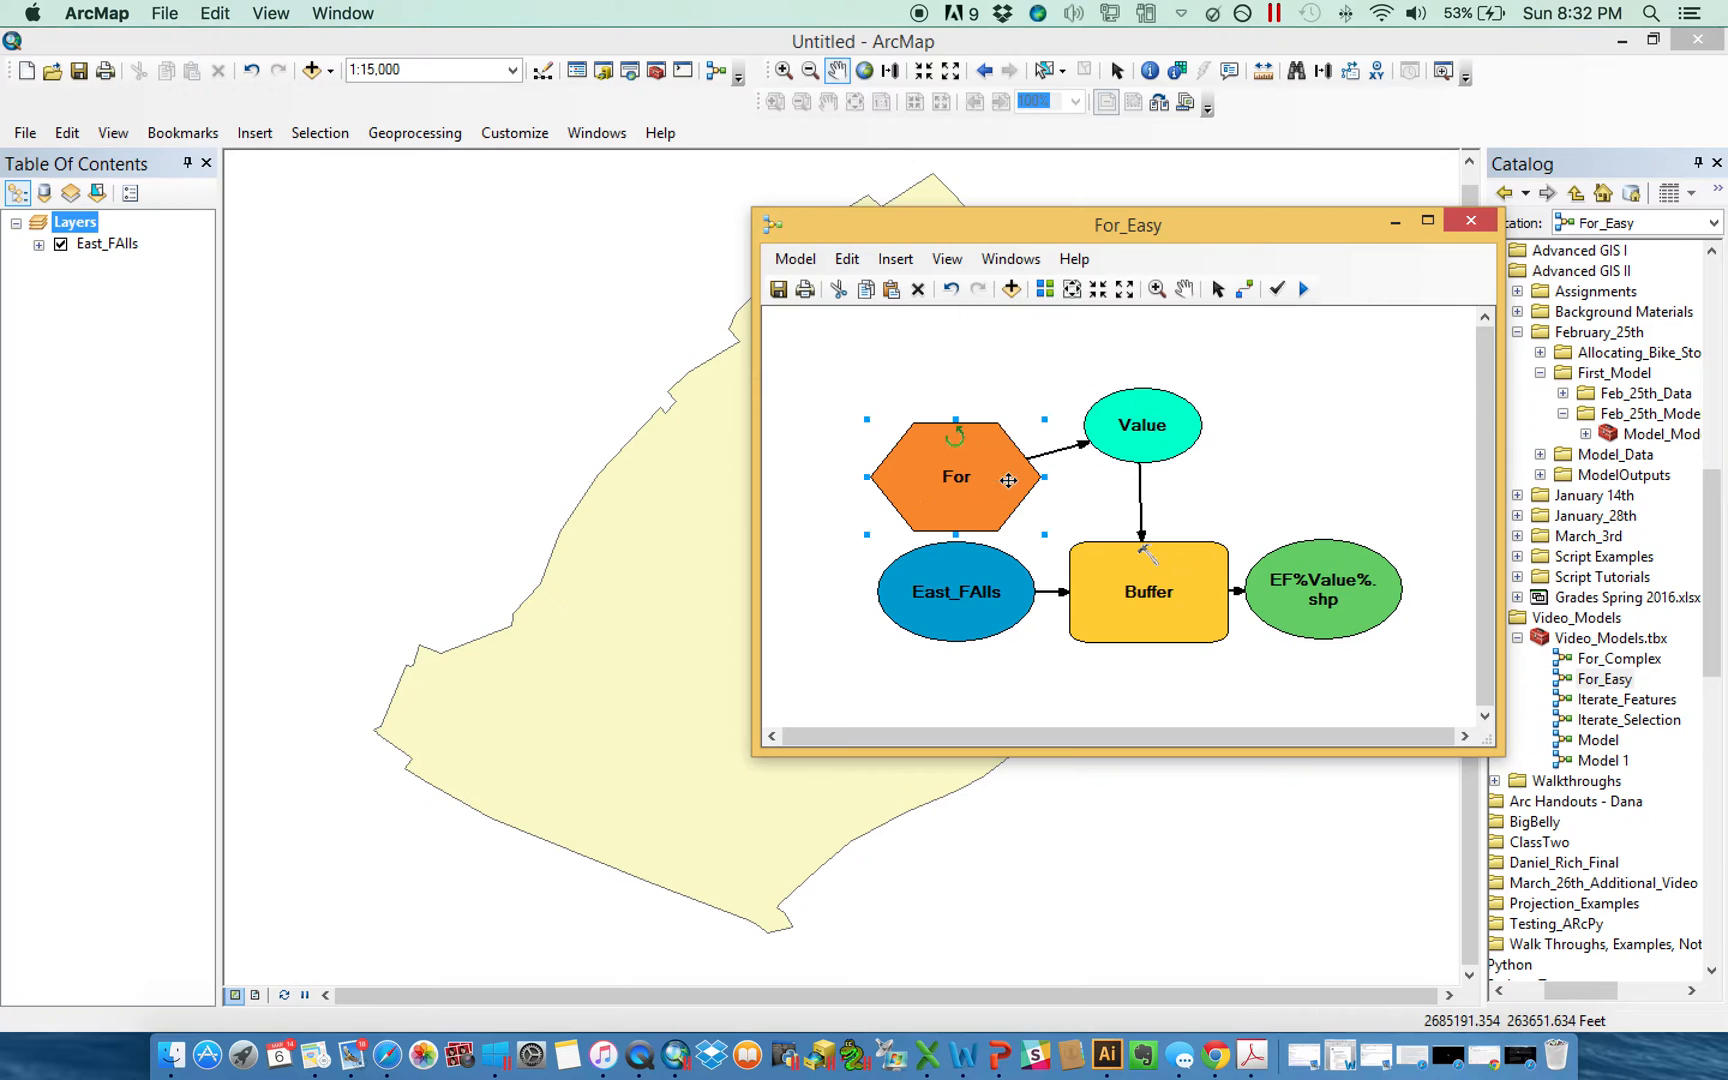
Rename the model output to EFBuffer%Value%.shp and run it for the 1000, 2000, 3000 buffers.
double_click(956, 476)
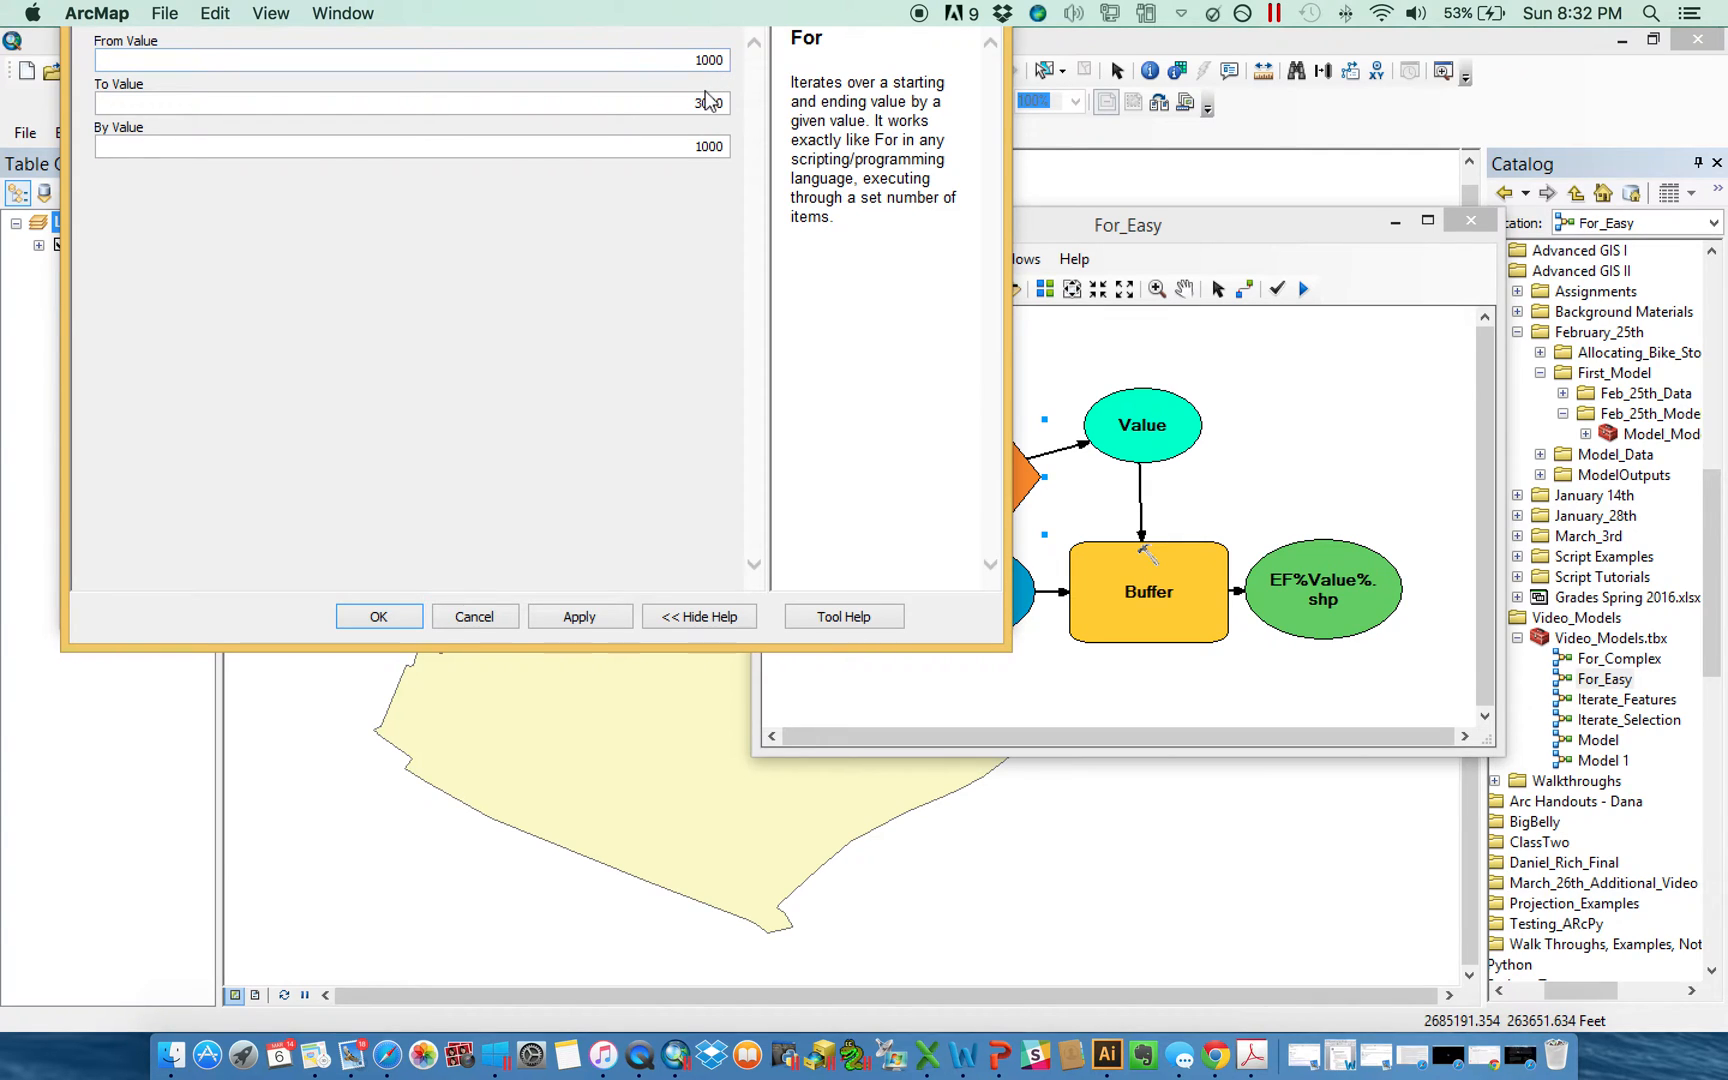
click(378, 616)
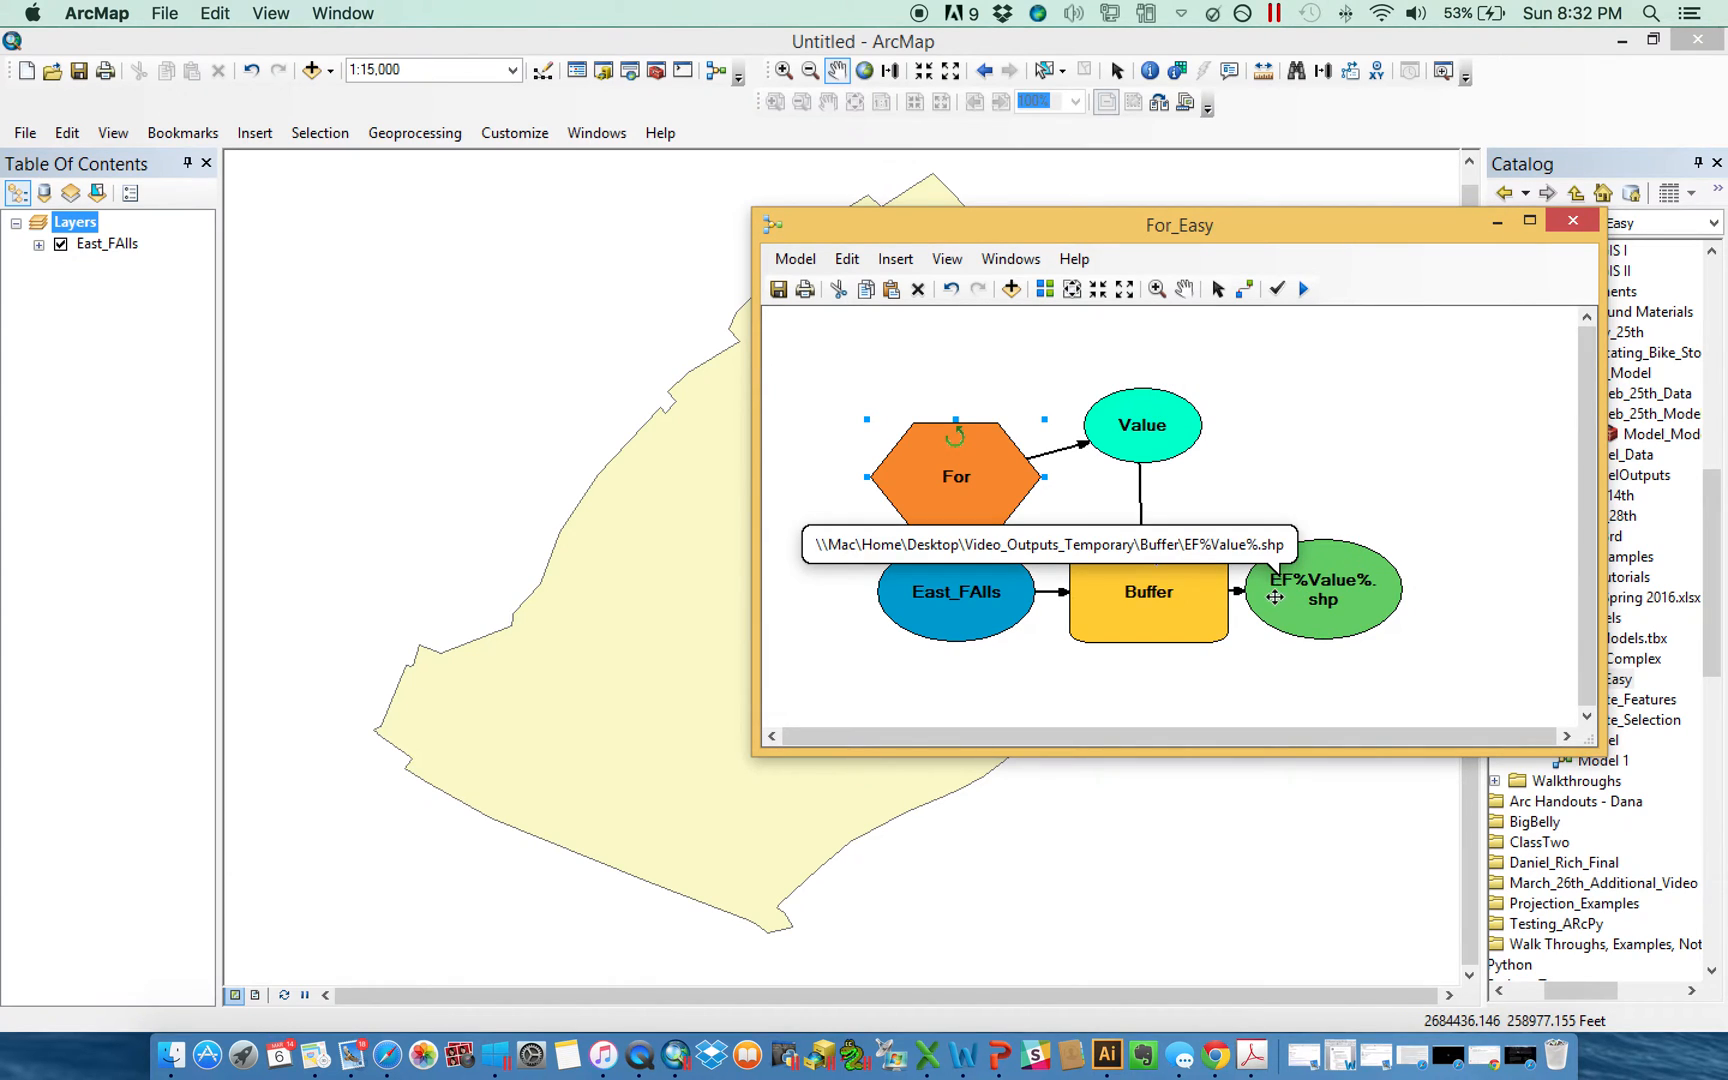
mouse_move(1278, 598)
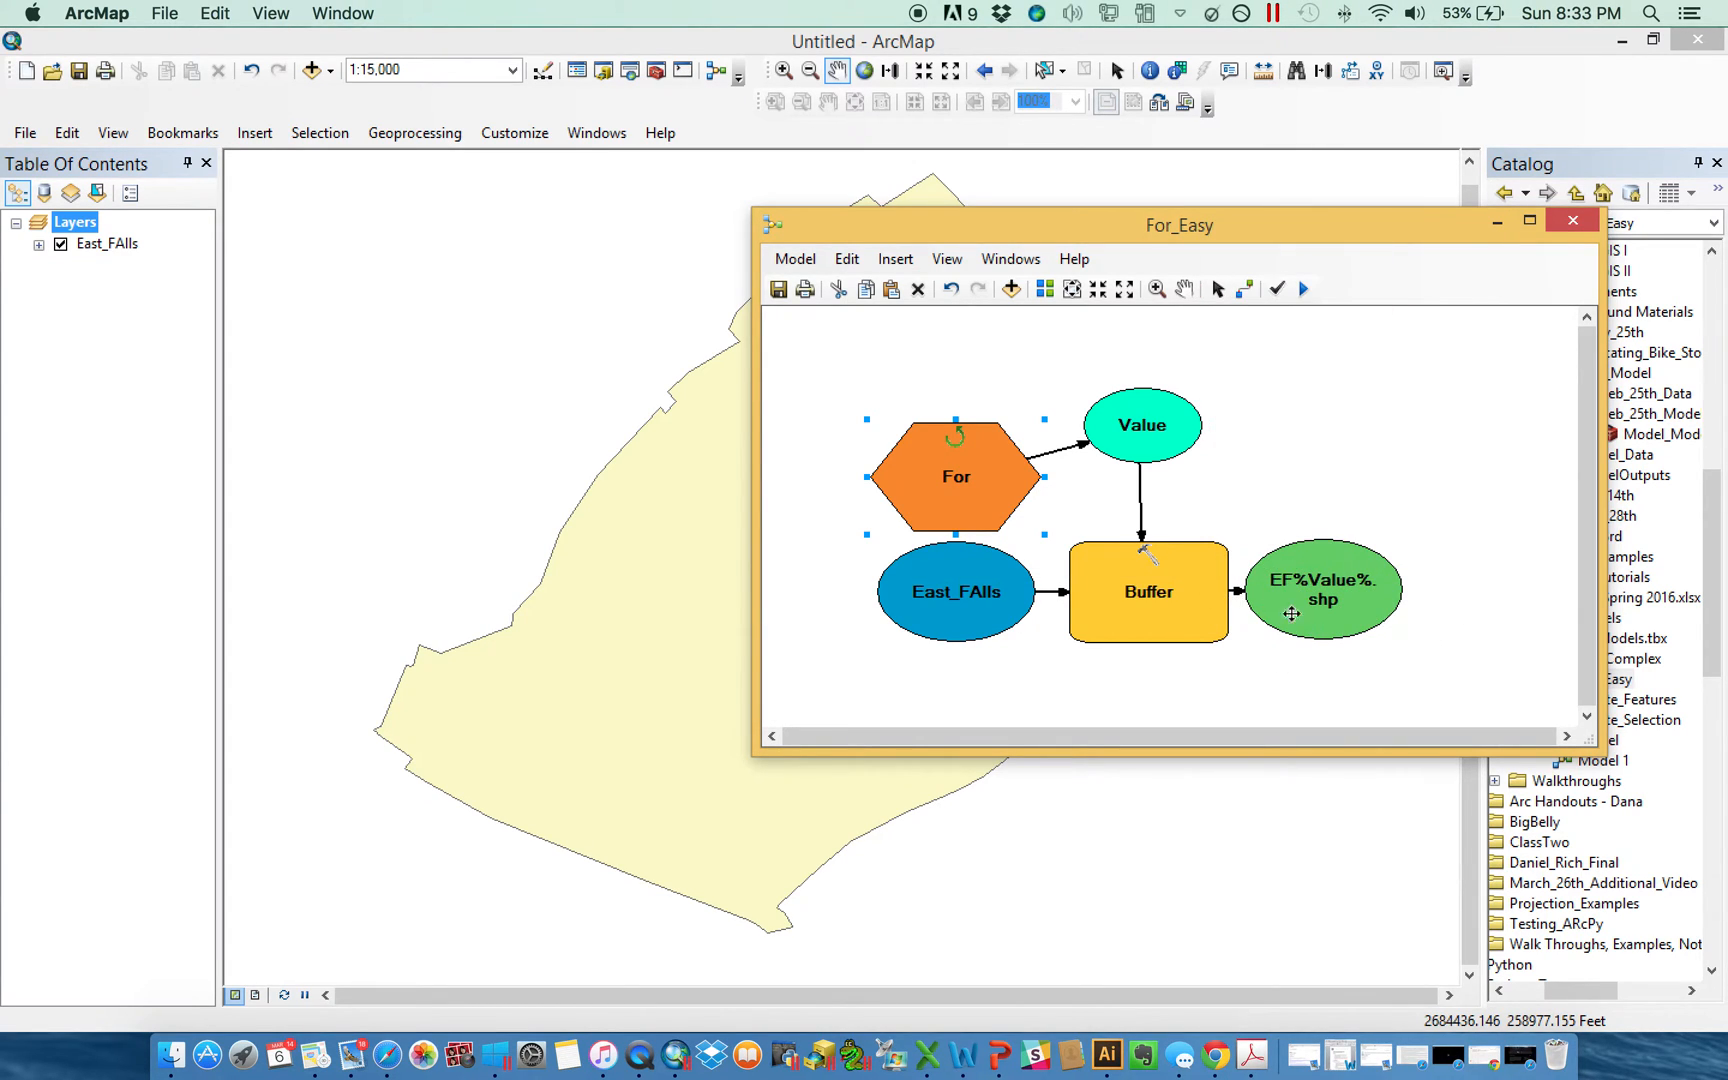
double_click(1322, 588)
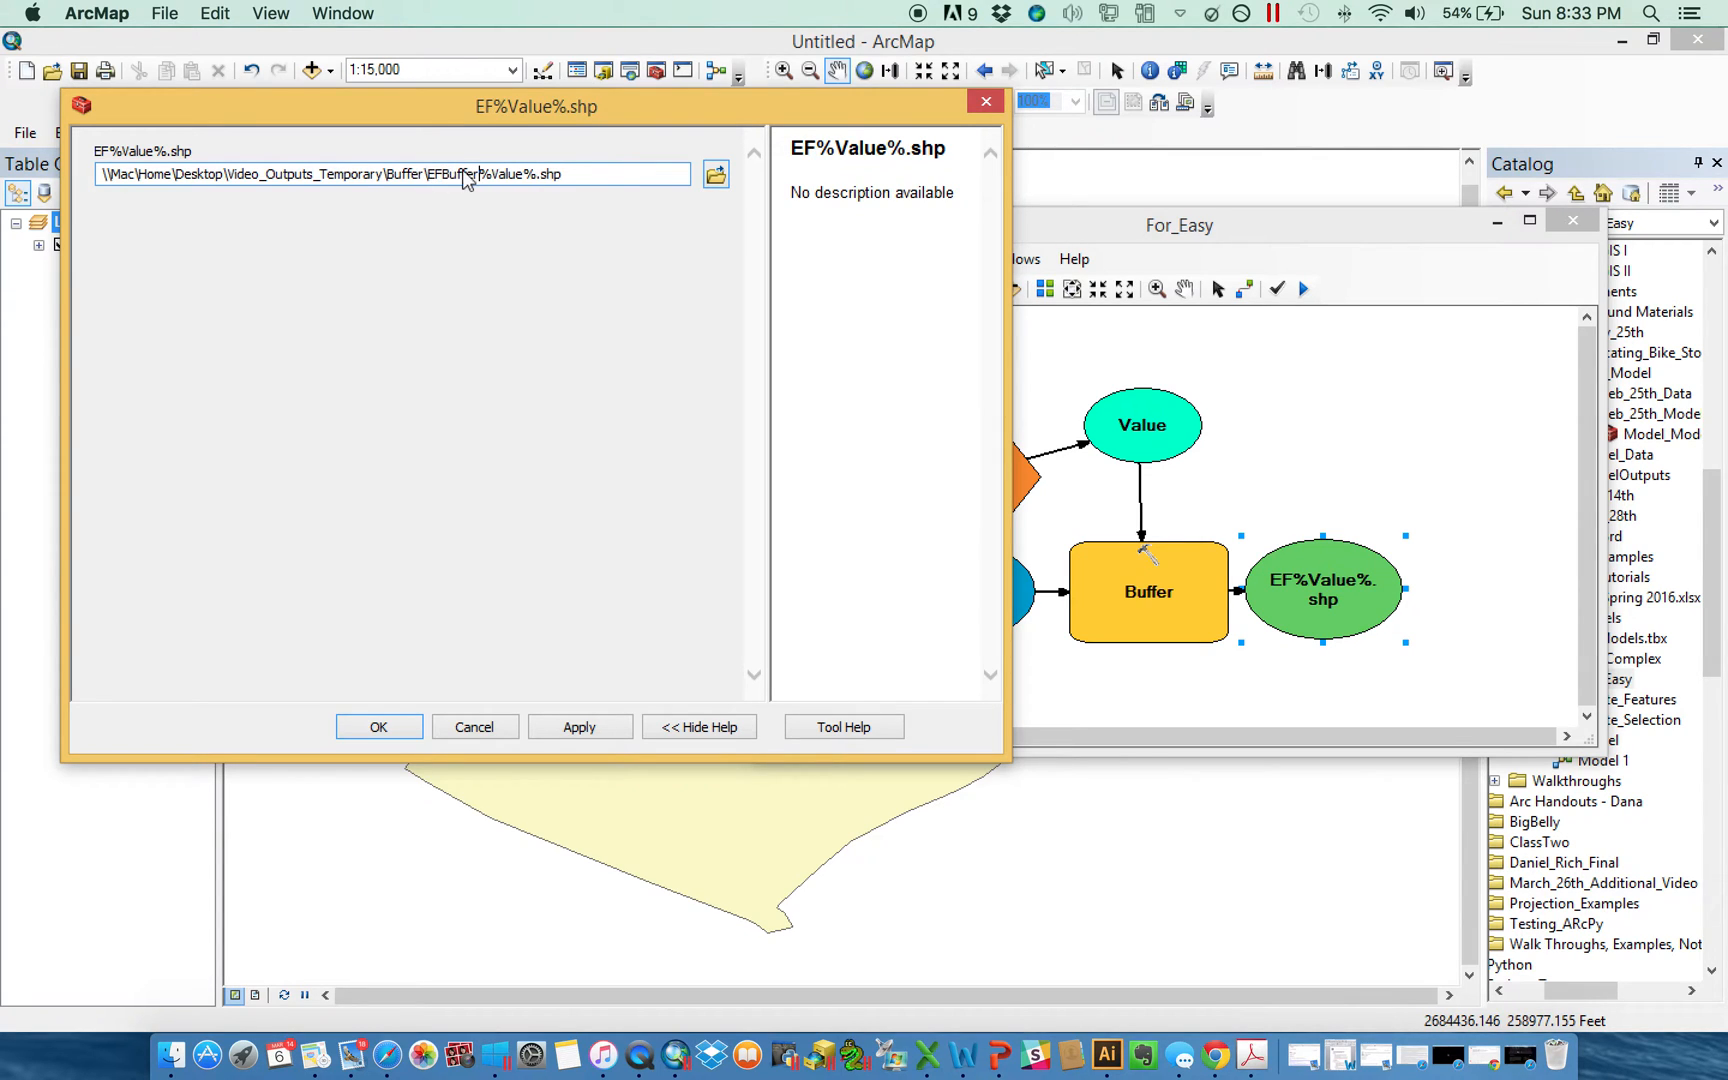
click(378, 726)
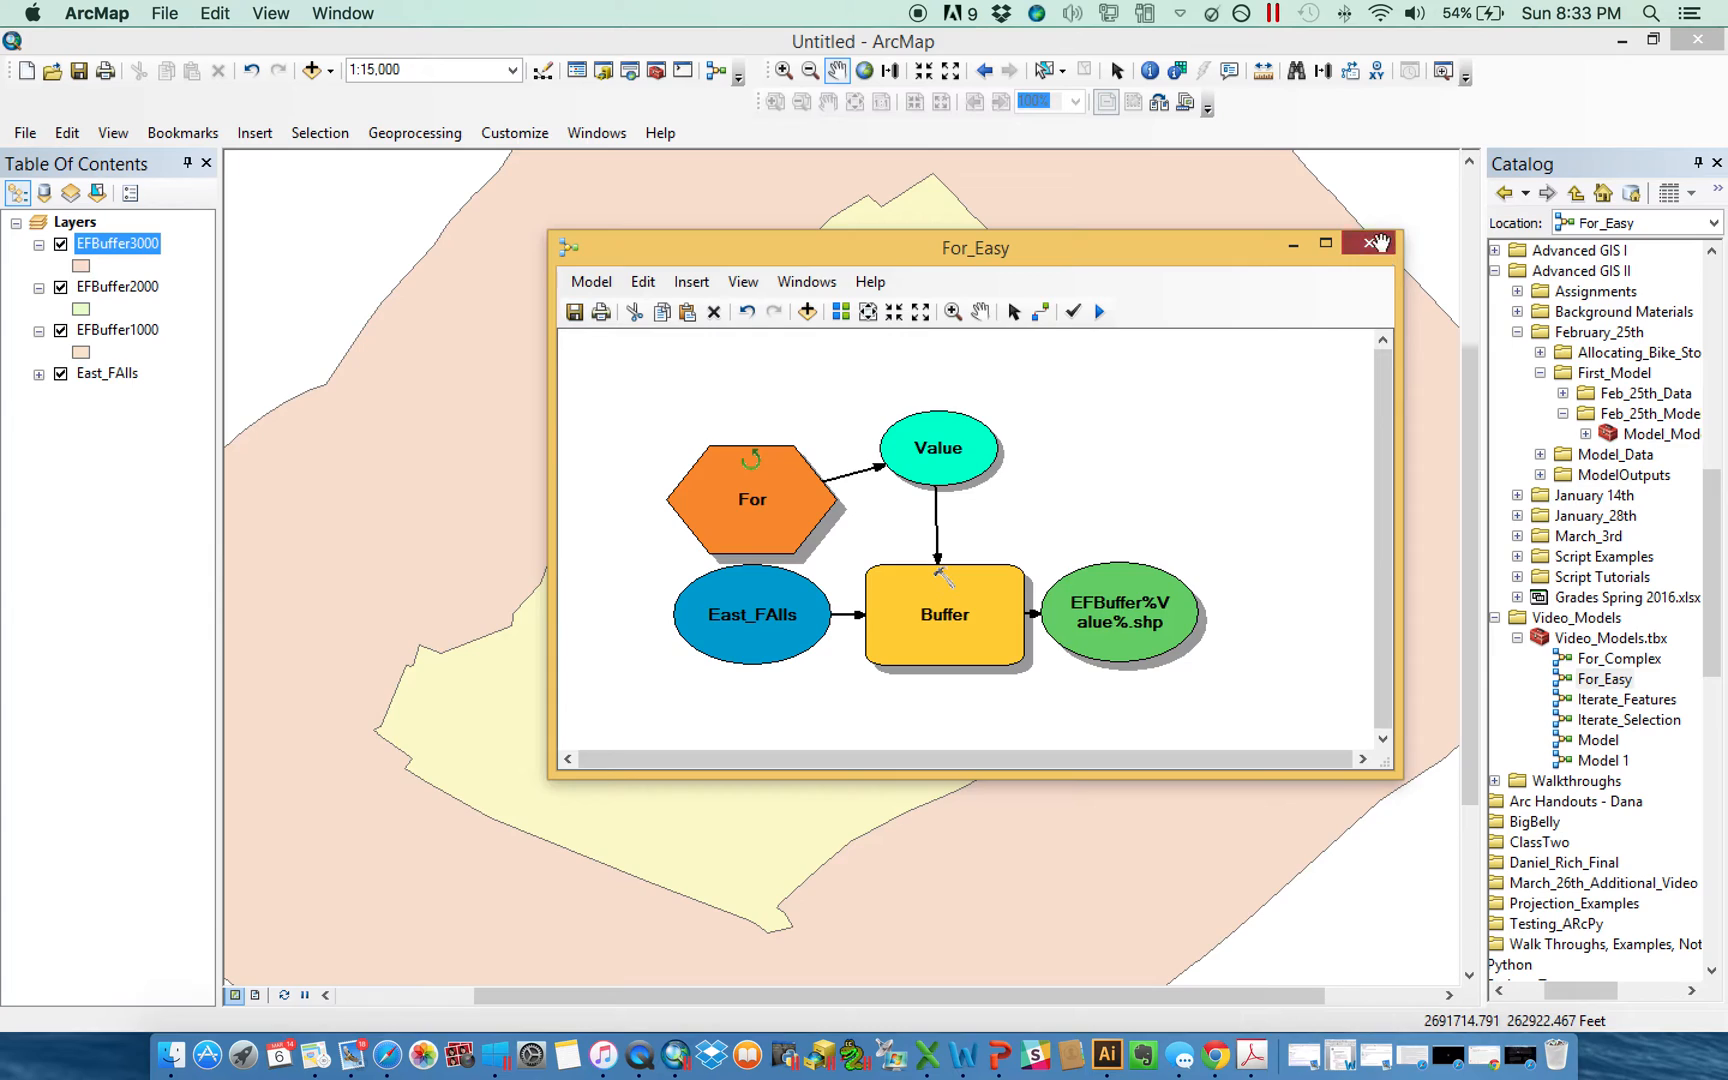
Close For_Easy and view the EFBuffer1000 and EFBuffer3000 rings against East Falls.
click(1378, 244)
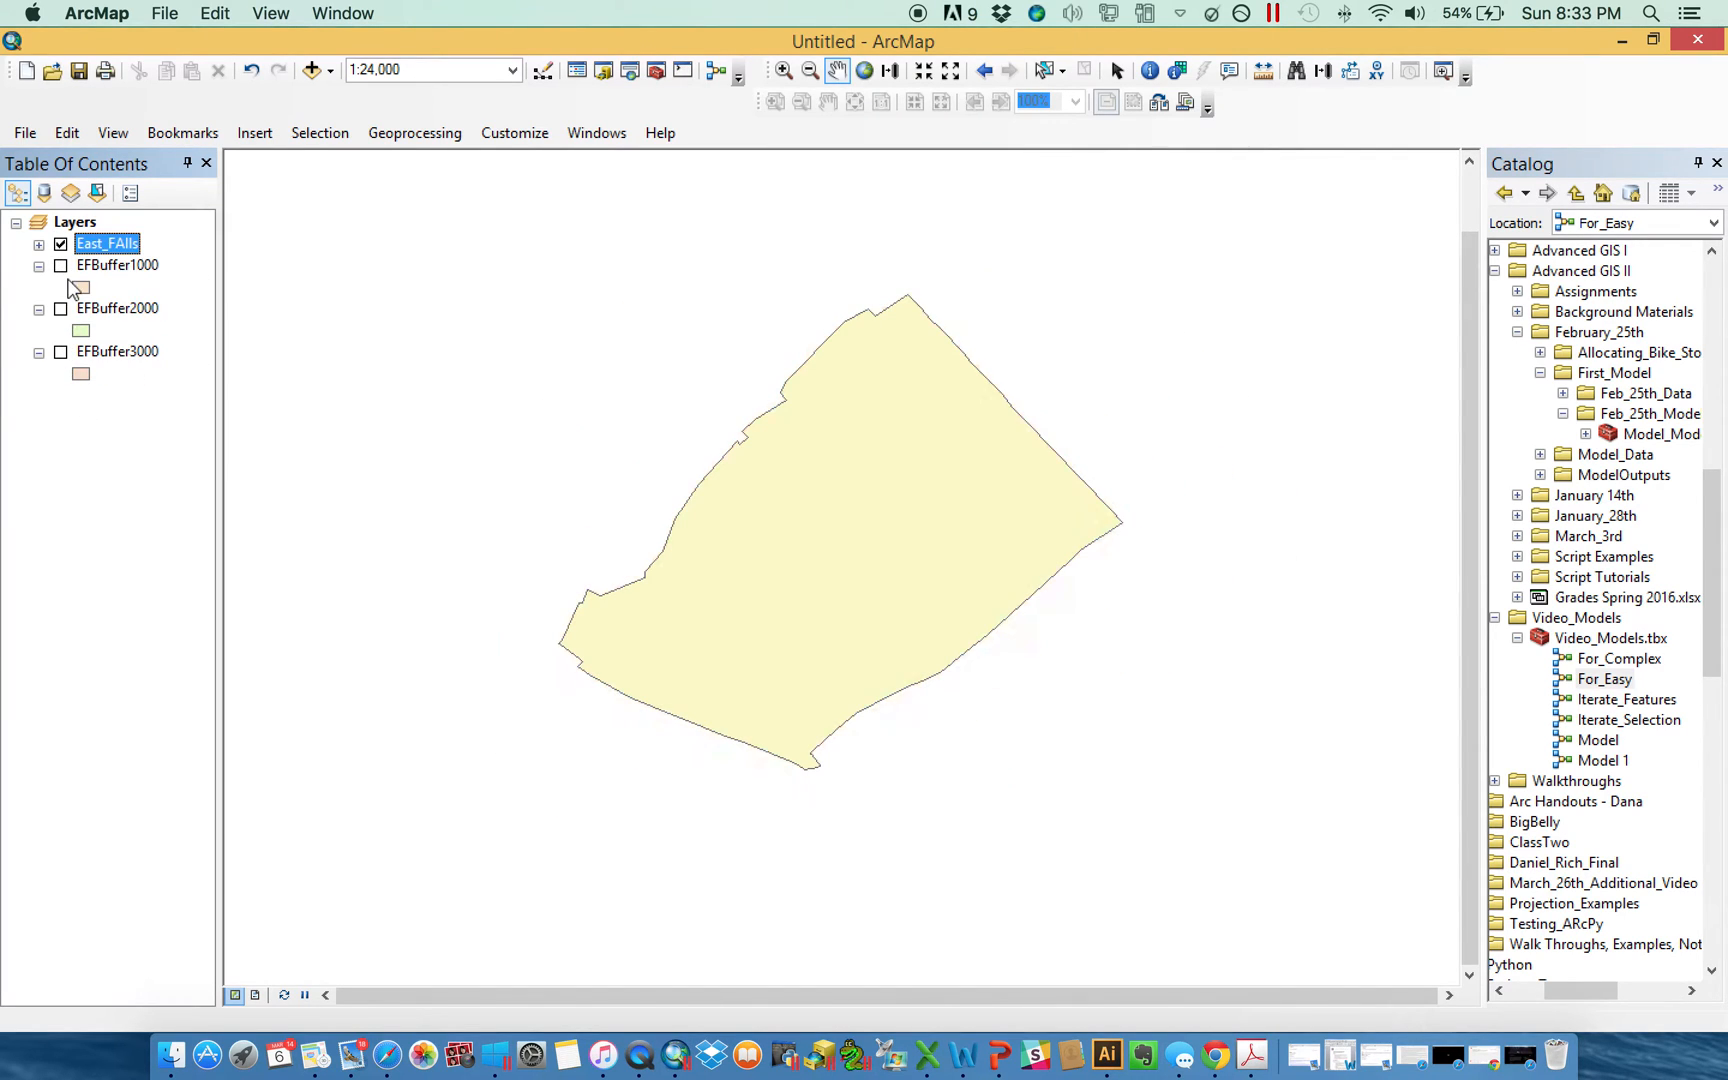
click(60, 264)
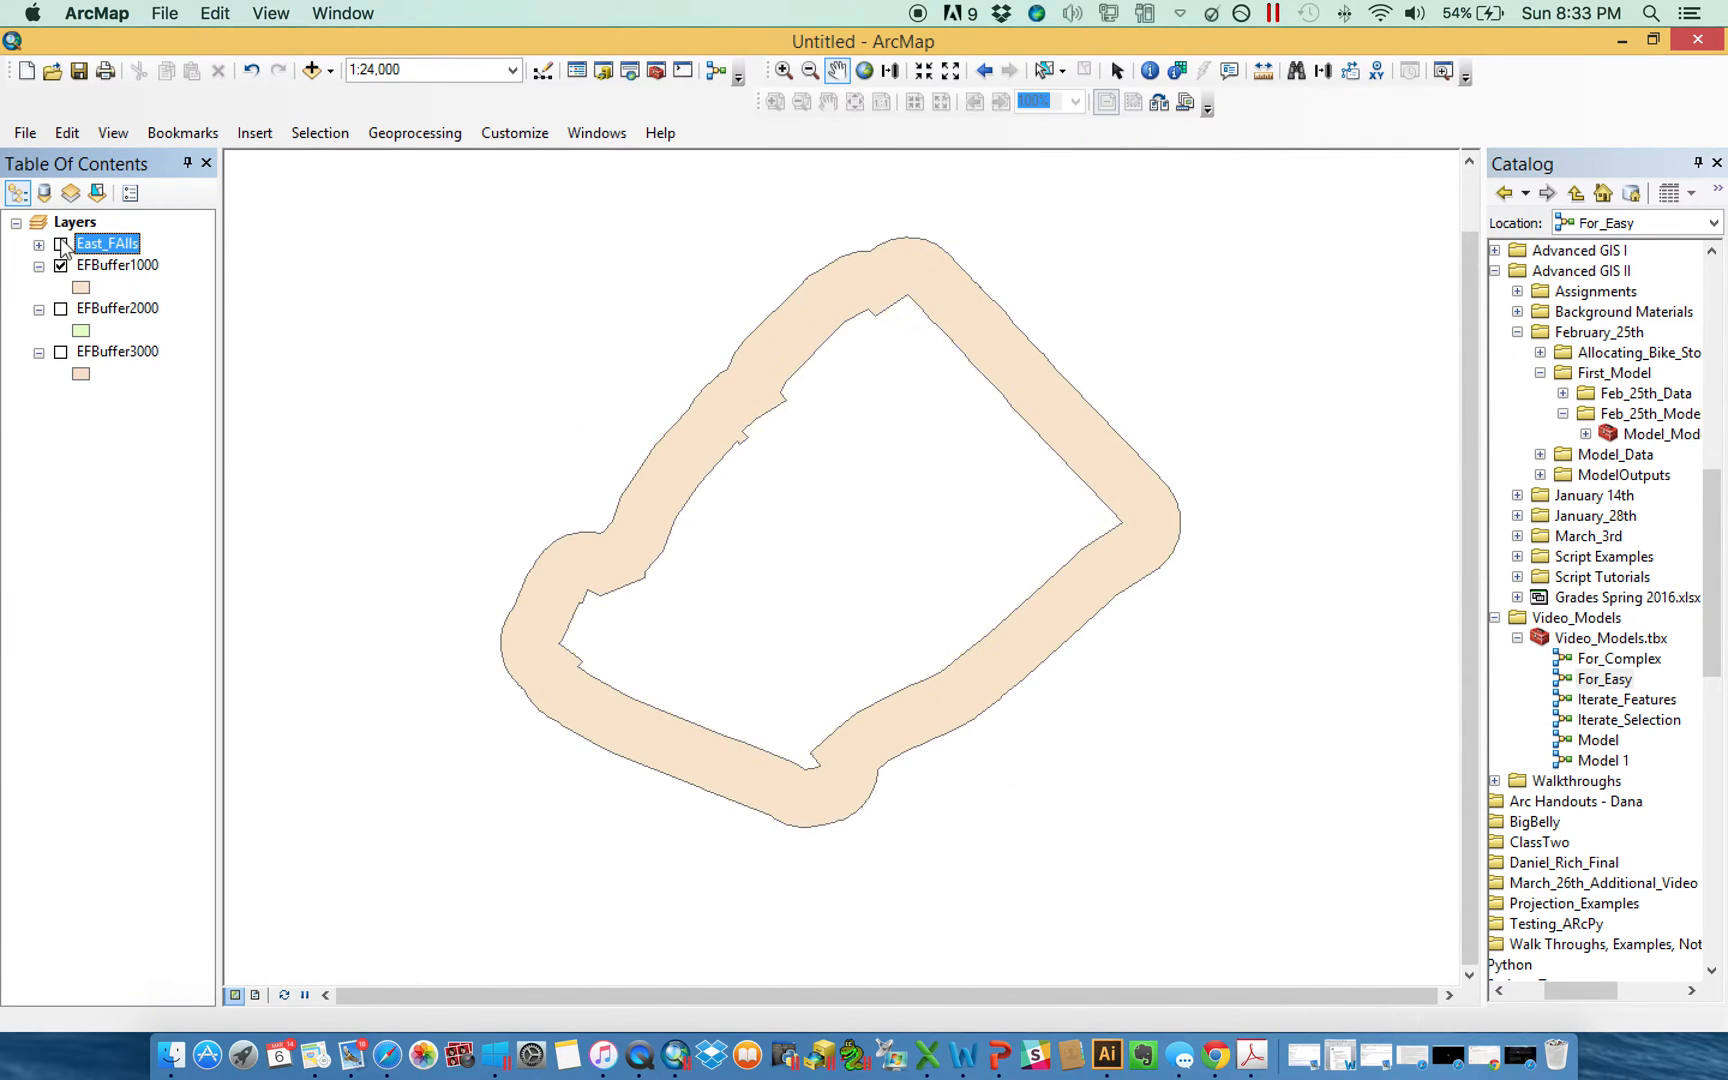
click(62, 244)
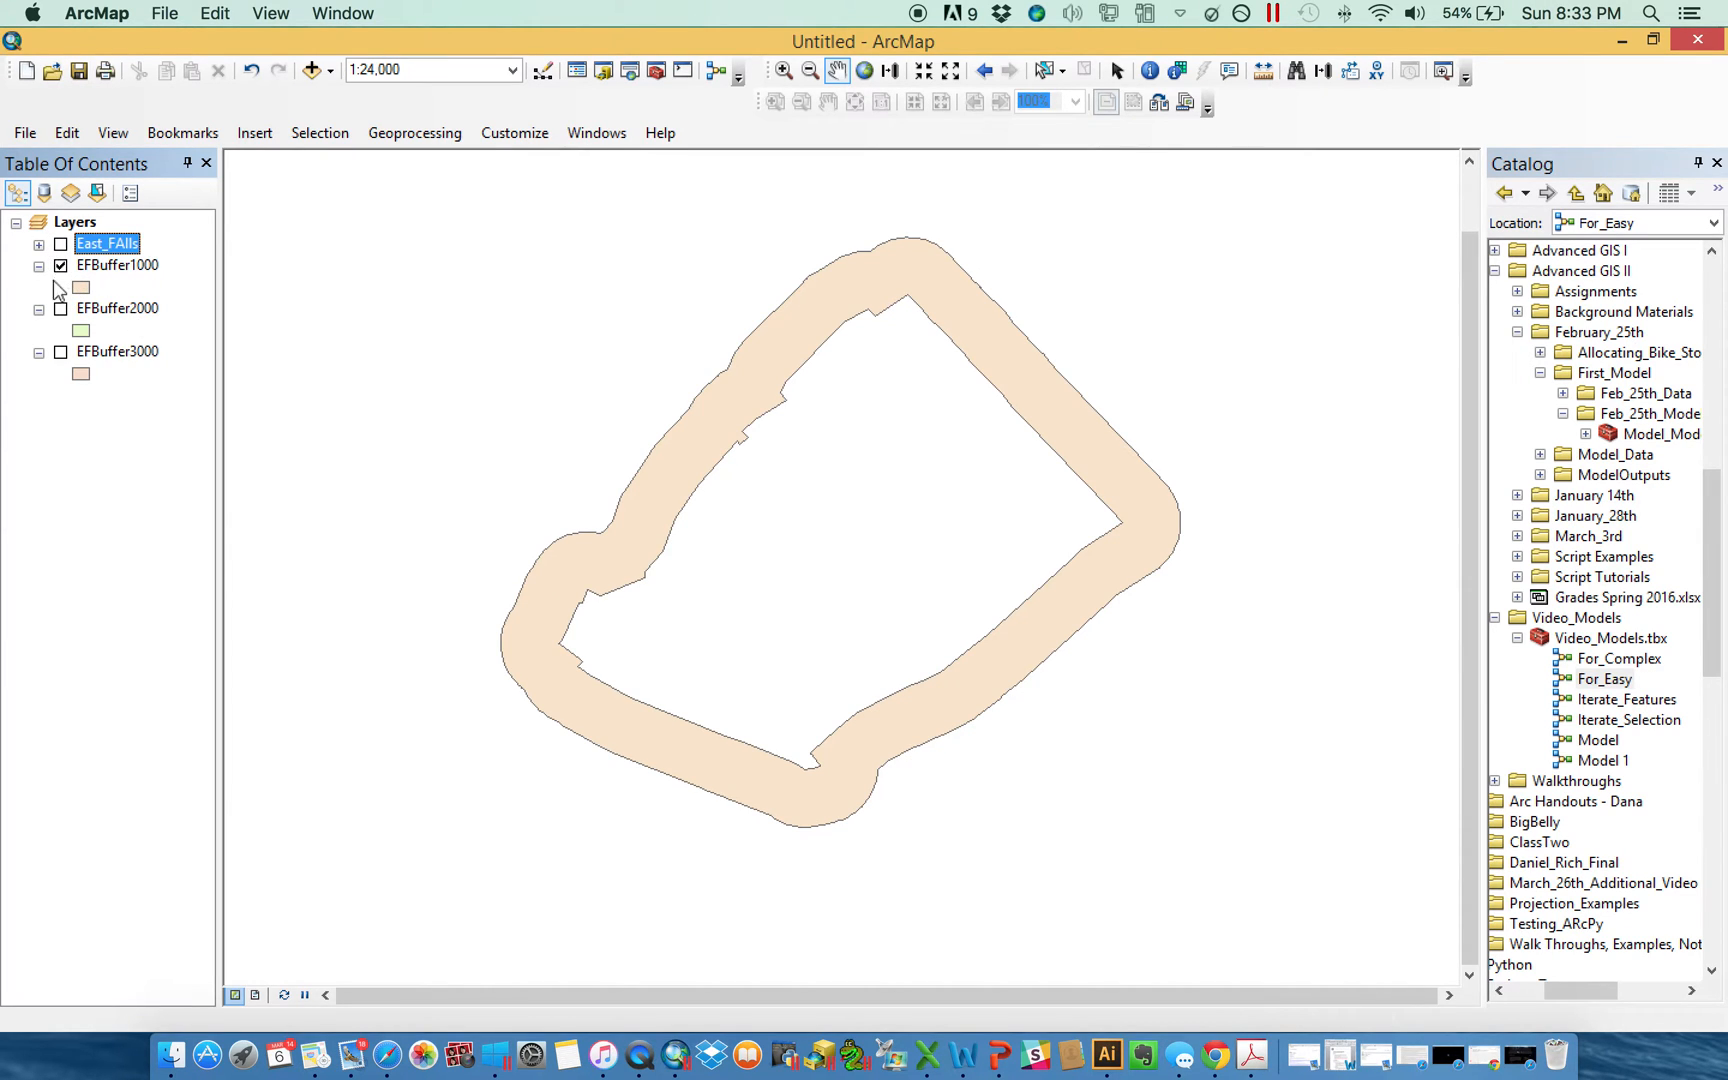
click(60, 244)
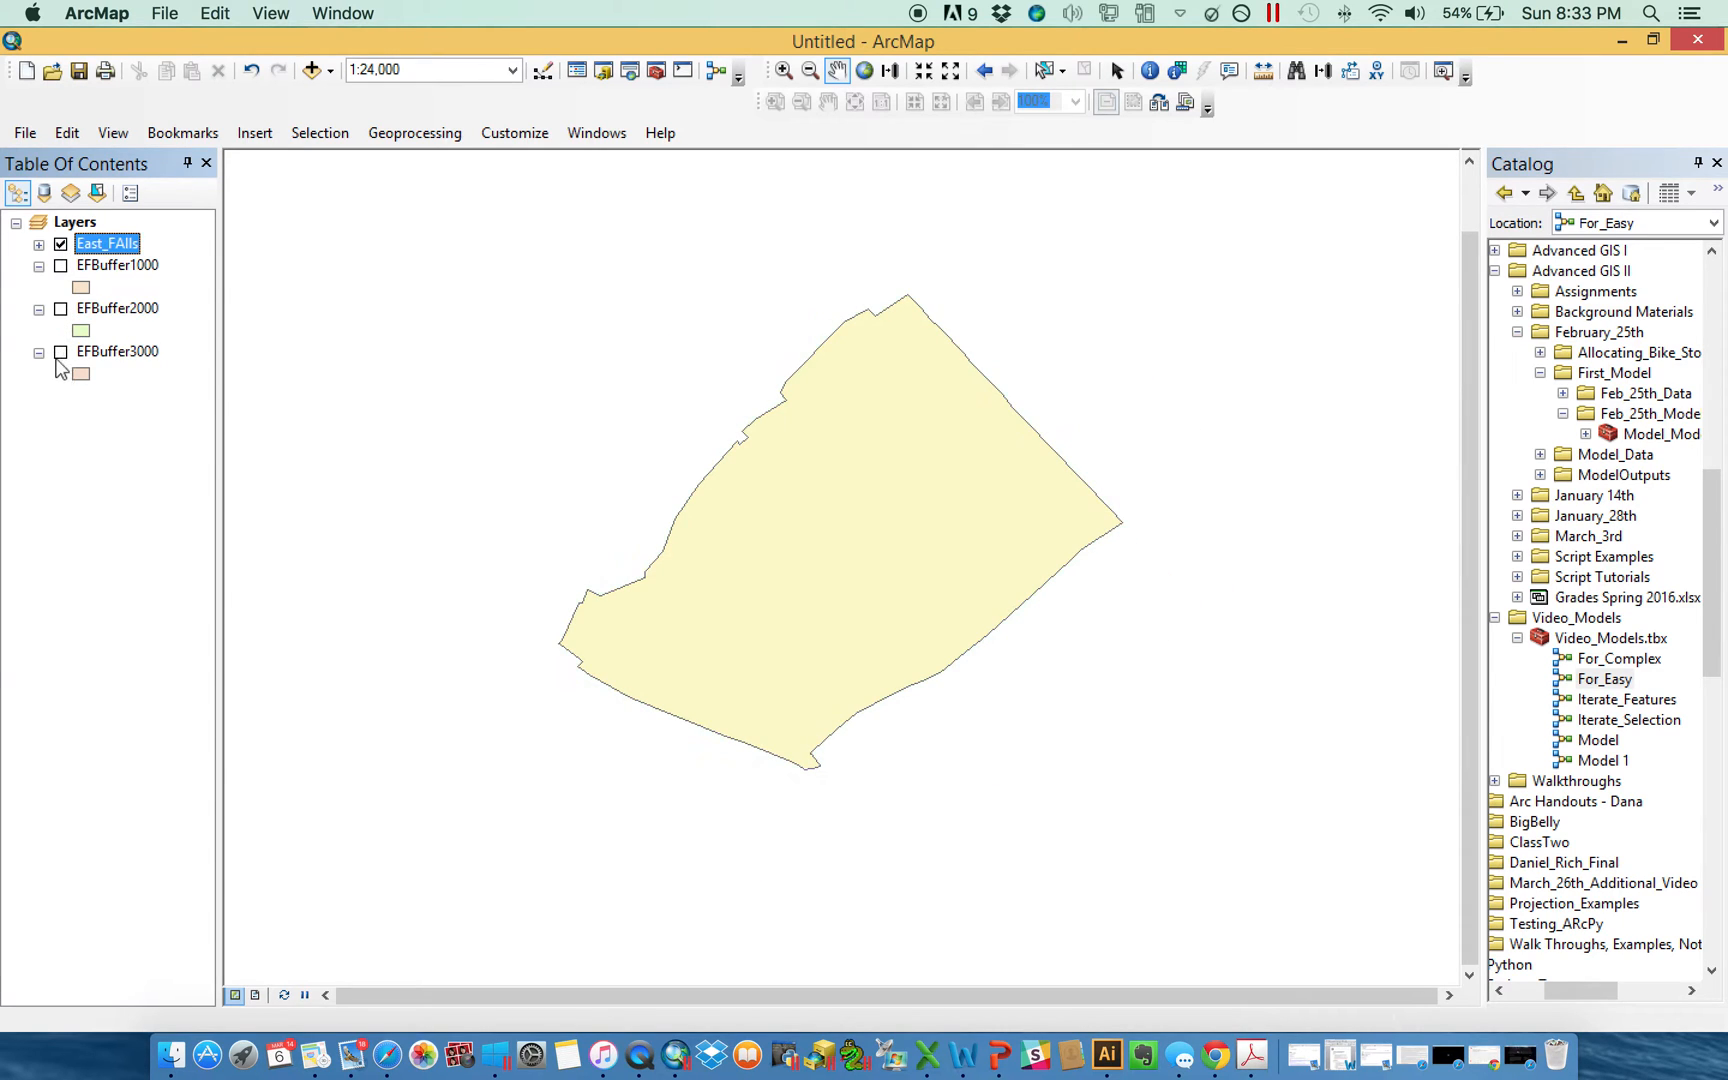
click(60, 352)
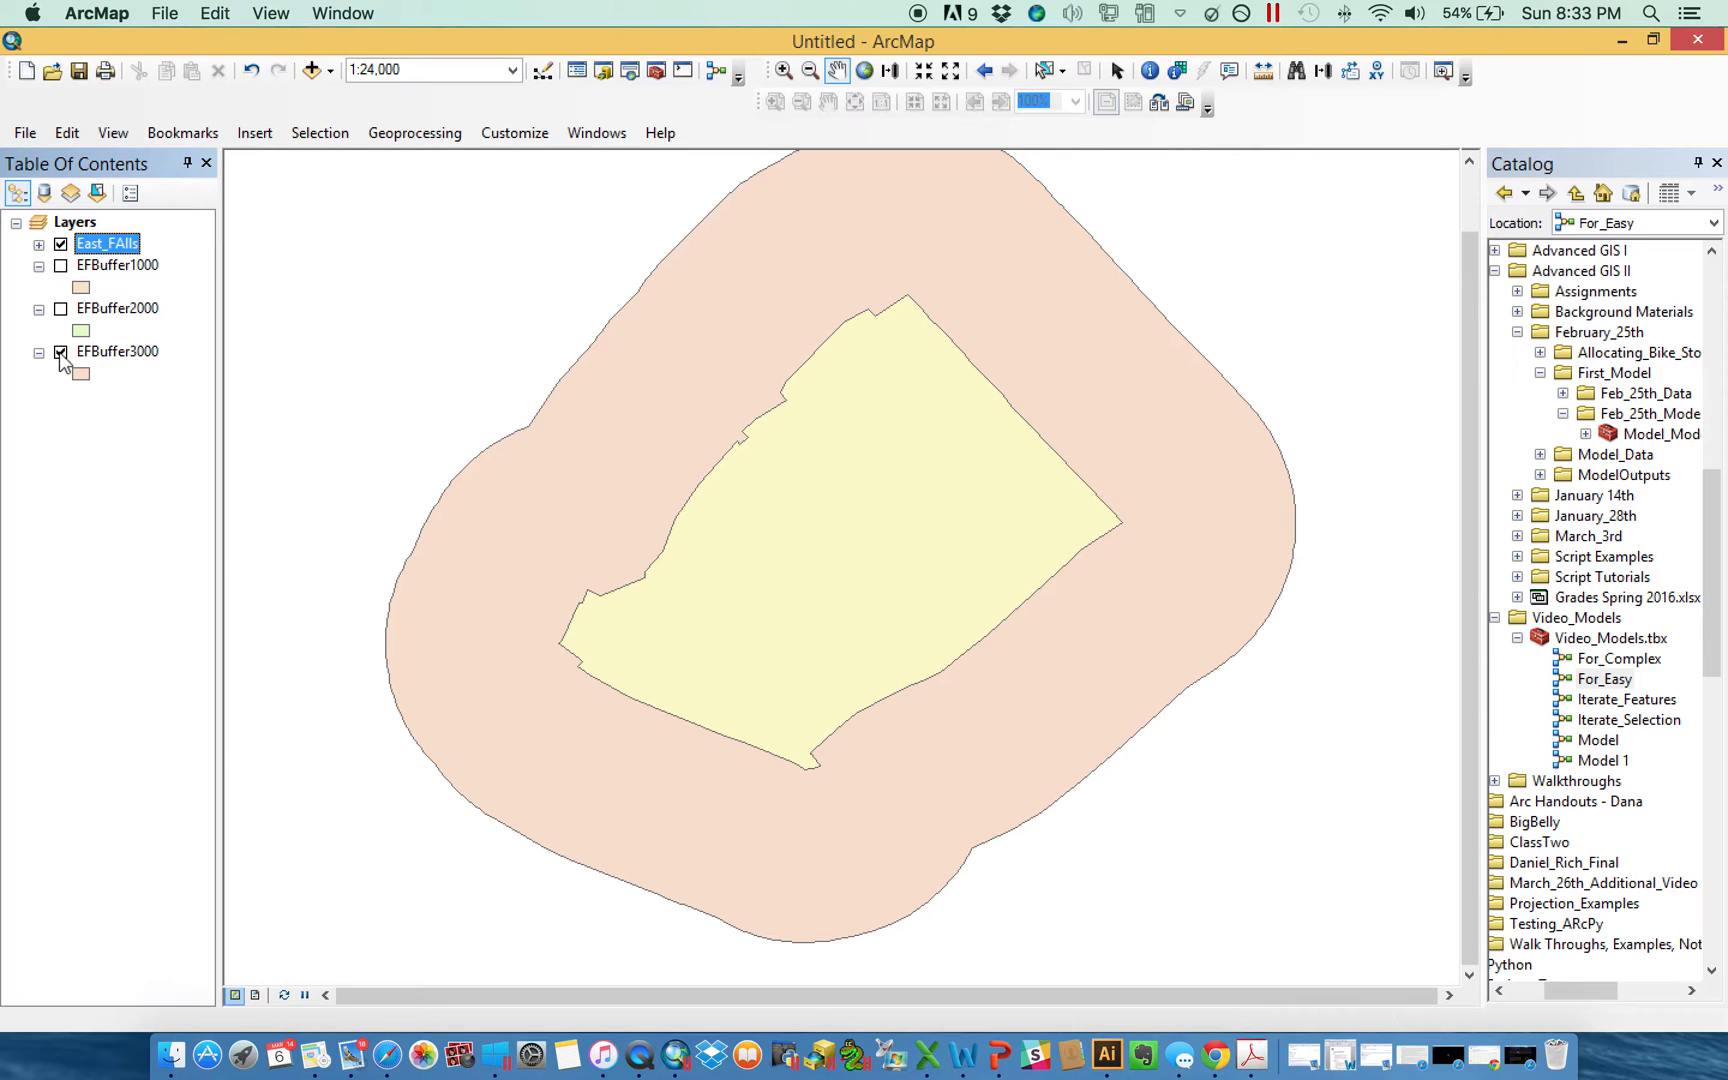
Group the buffer layers as For - Easy, collapse it, and open the For_Complex model.
click(60, 352)
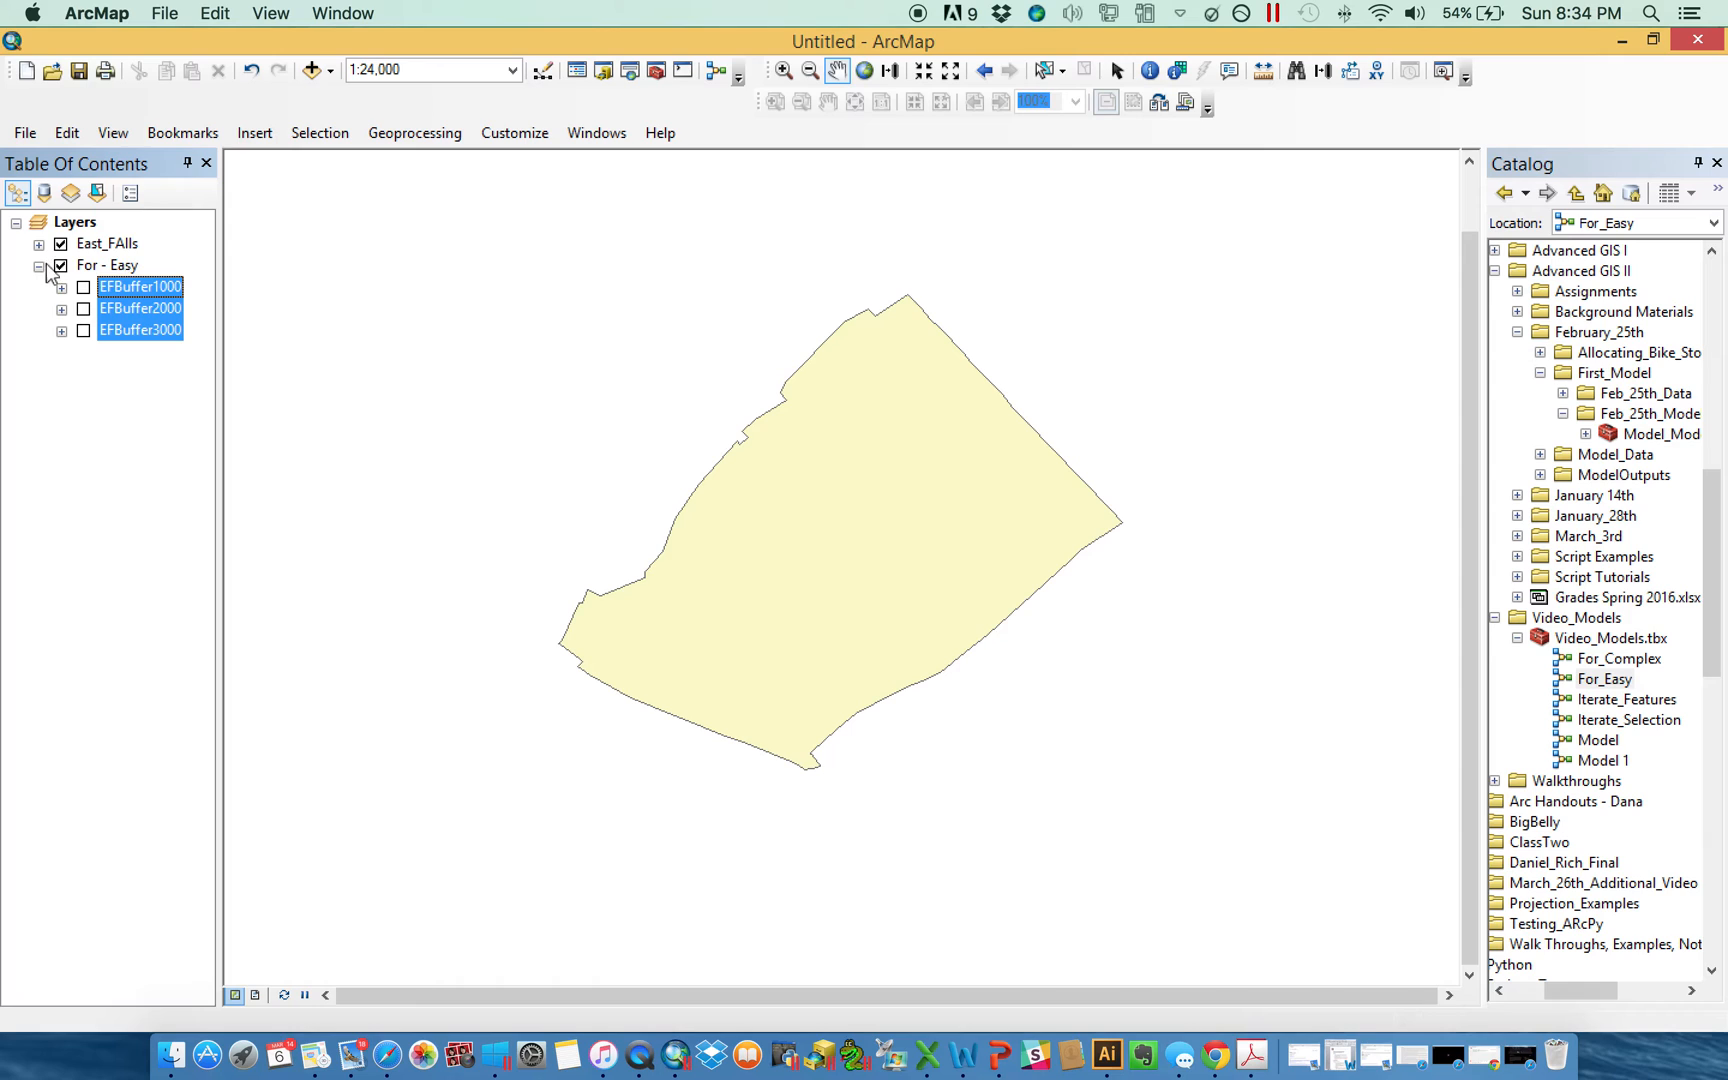
click(40, 266)
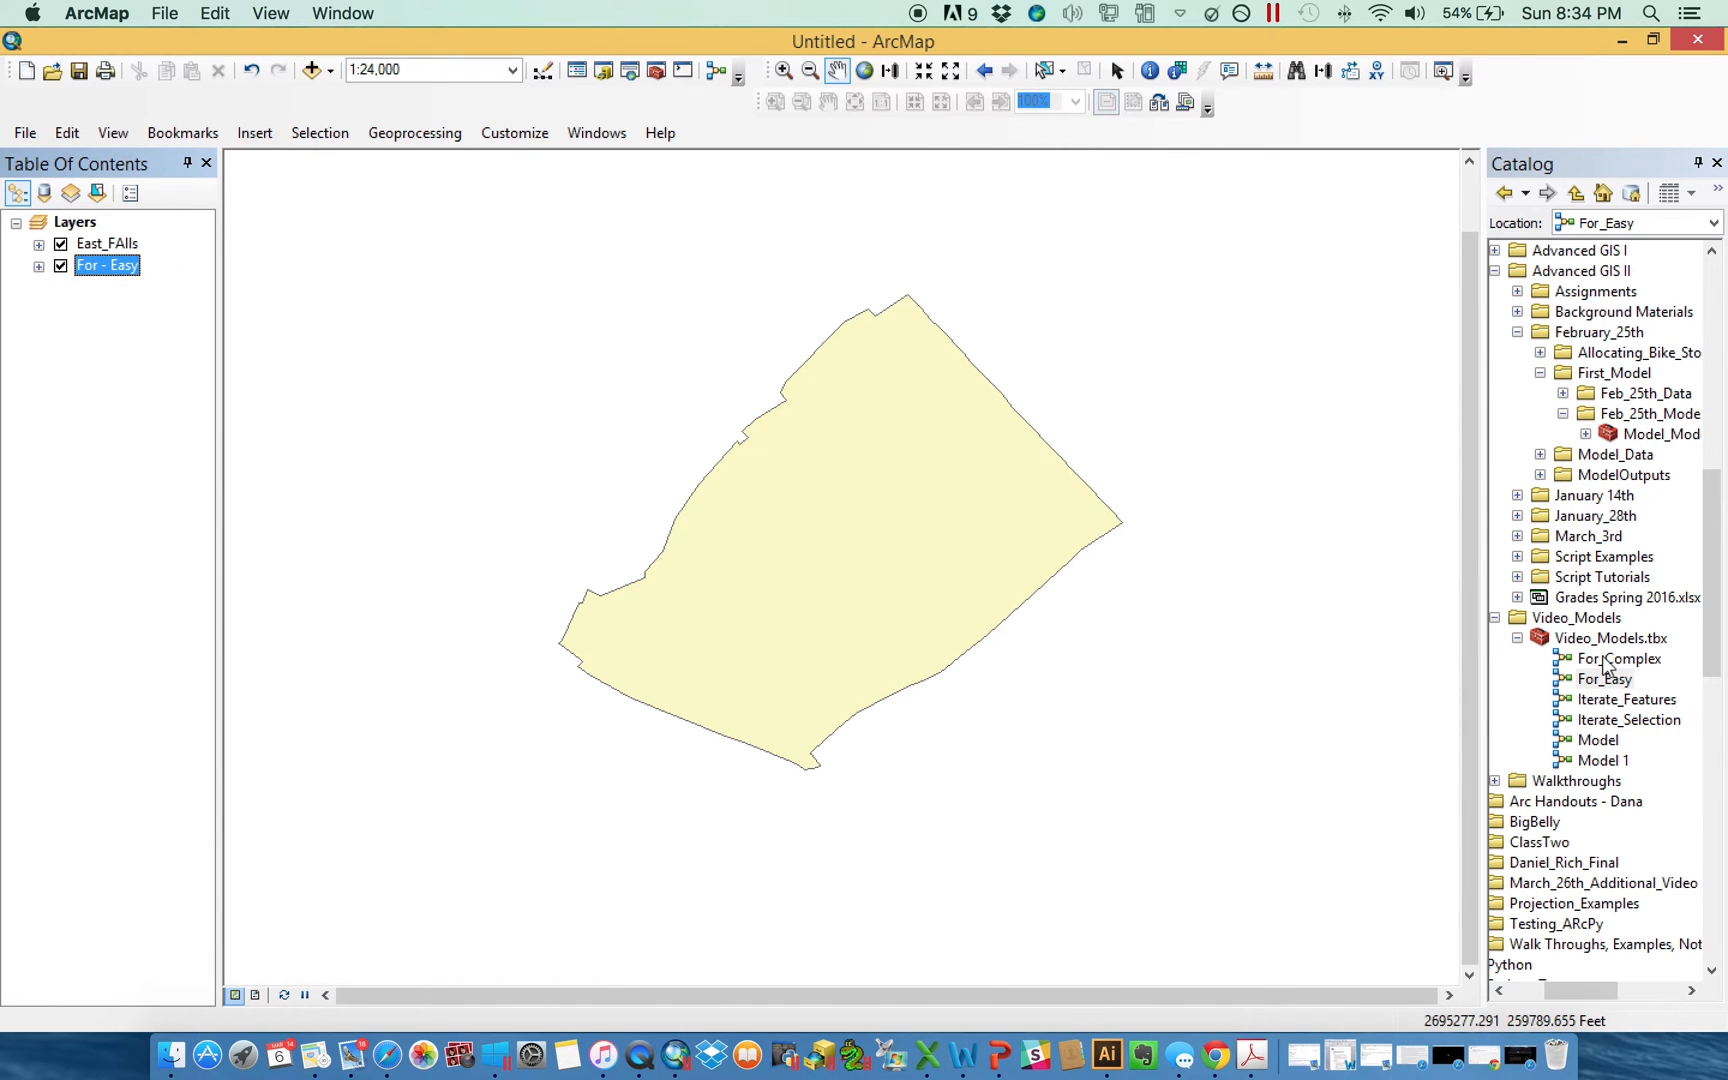
double_click(1618, 658)
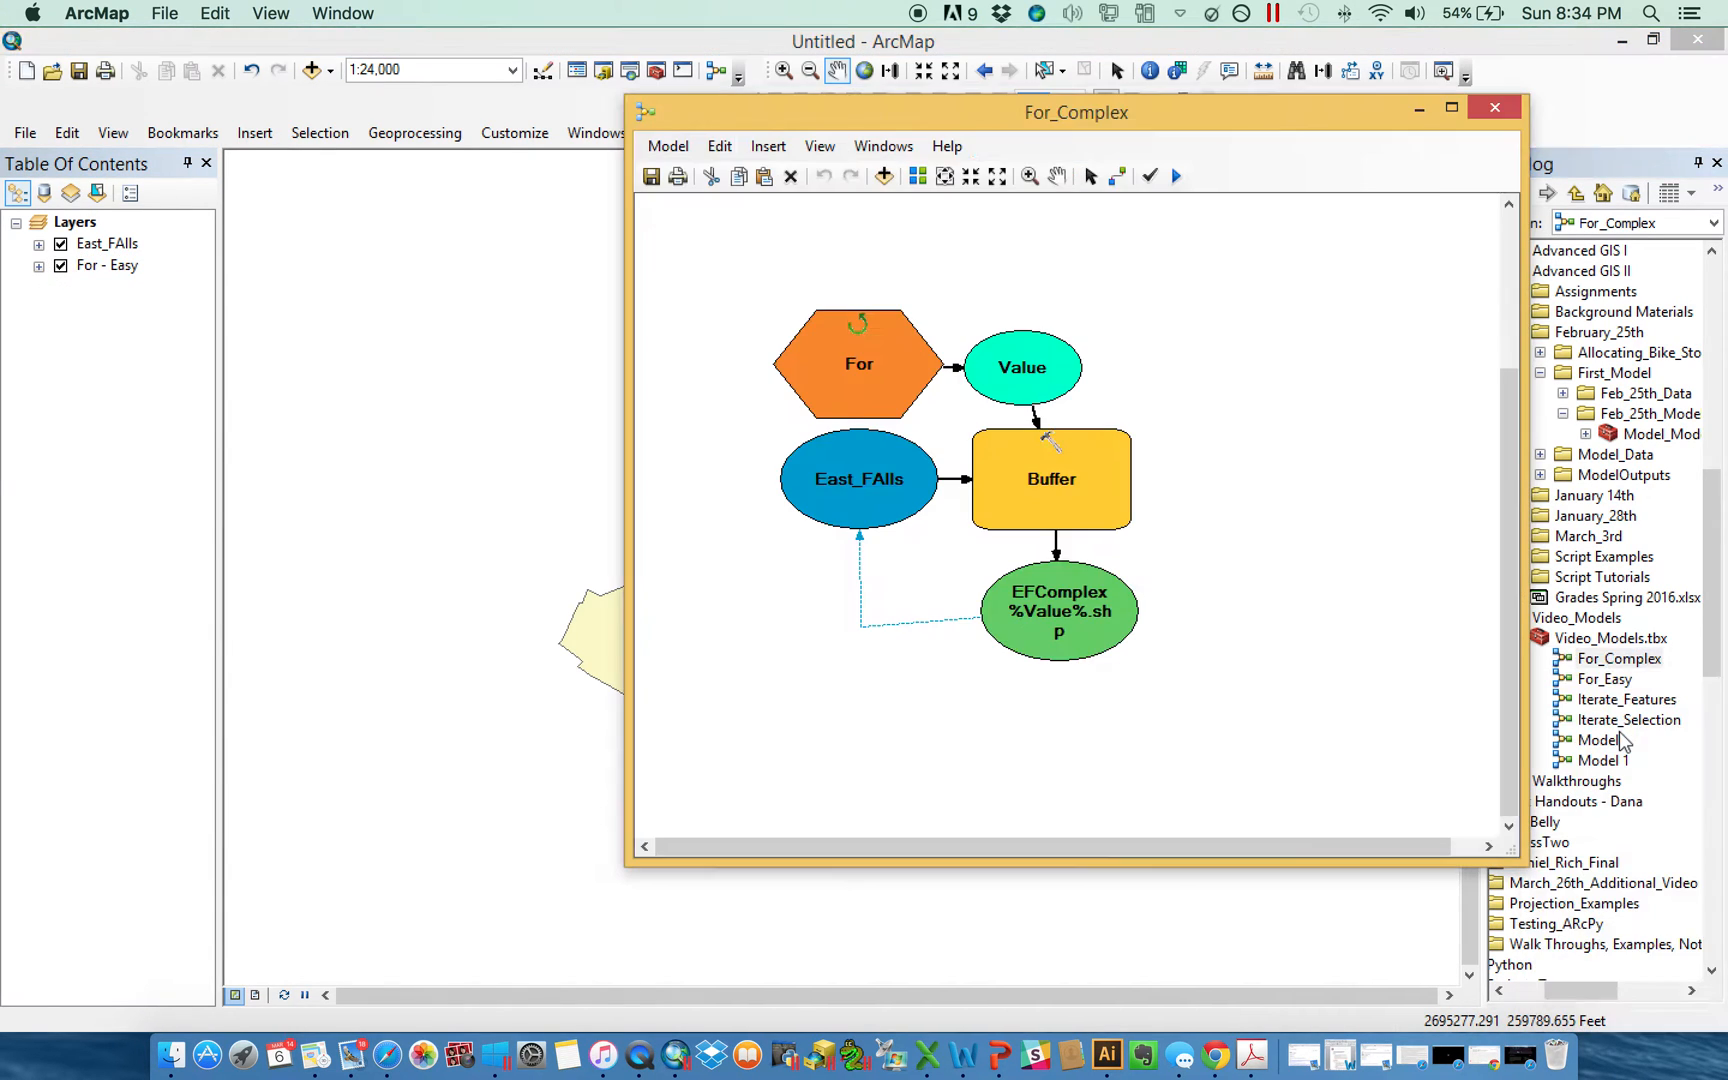
Shift For_Complex left and open For_Easy for editing beside it.
click(1038, 364)
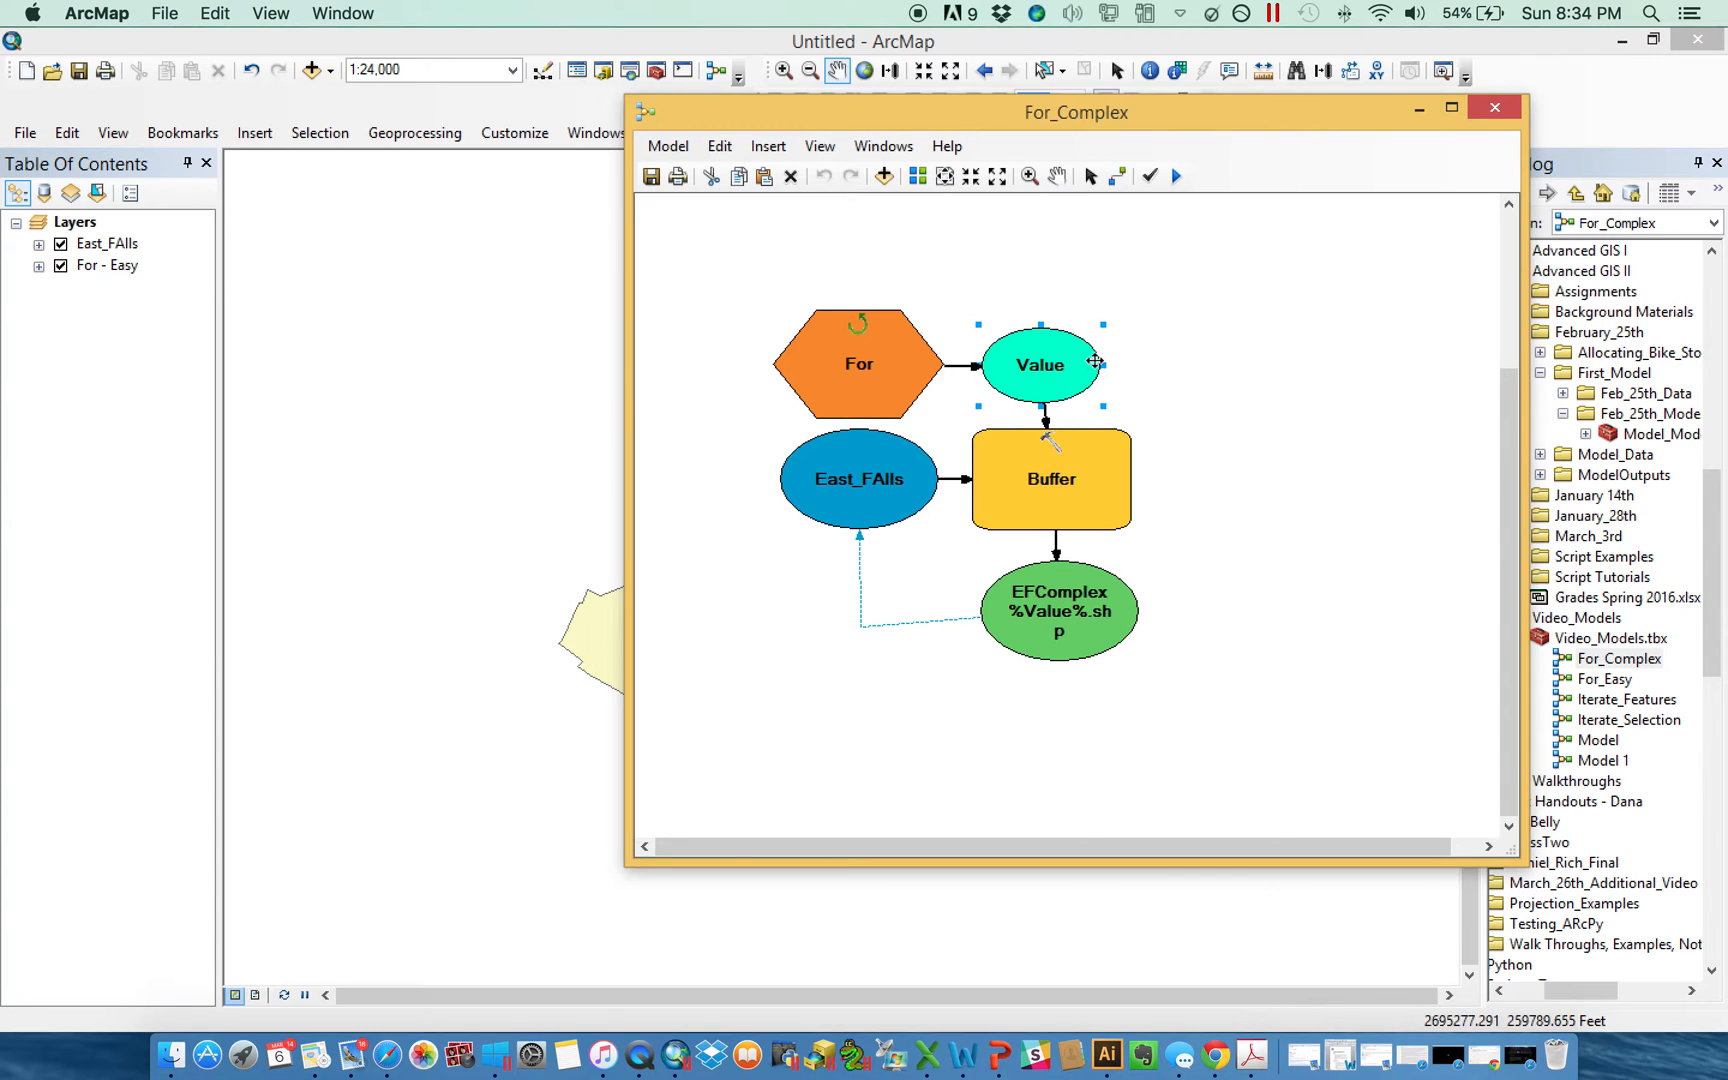
drag(1076, 112, 790, 106)
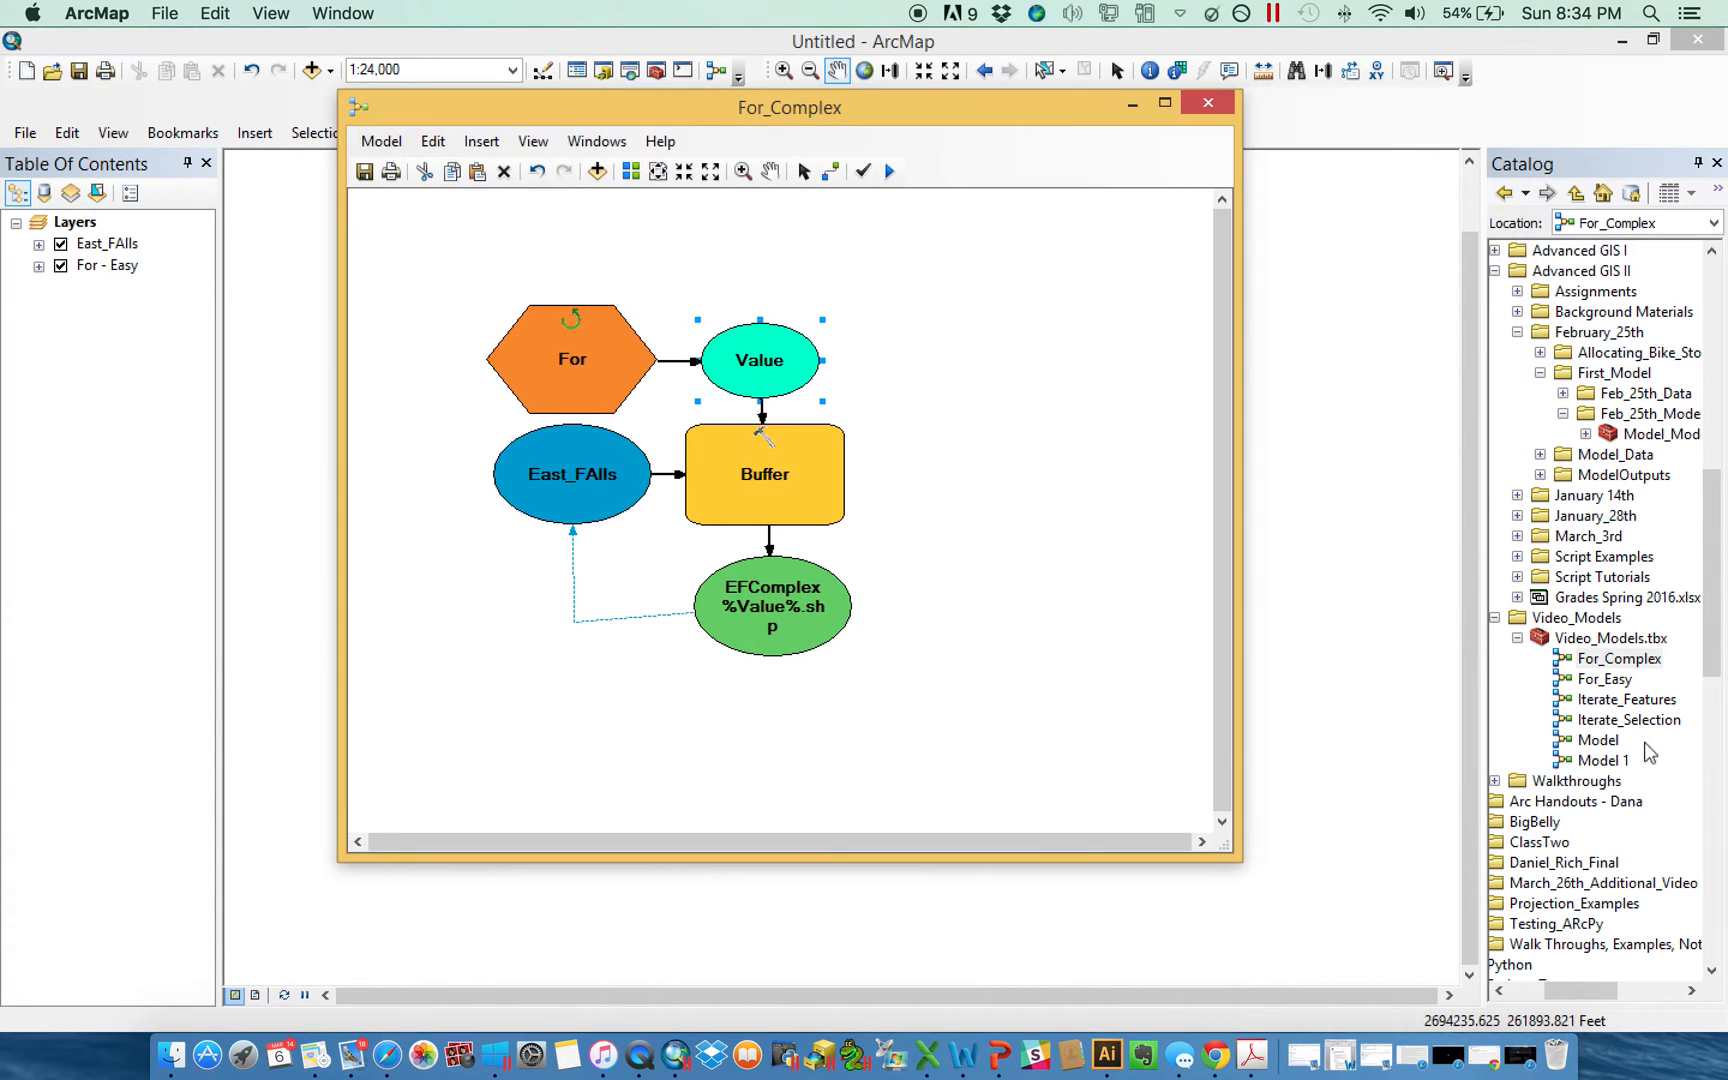
right_click(1618, 658)
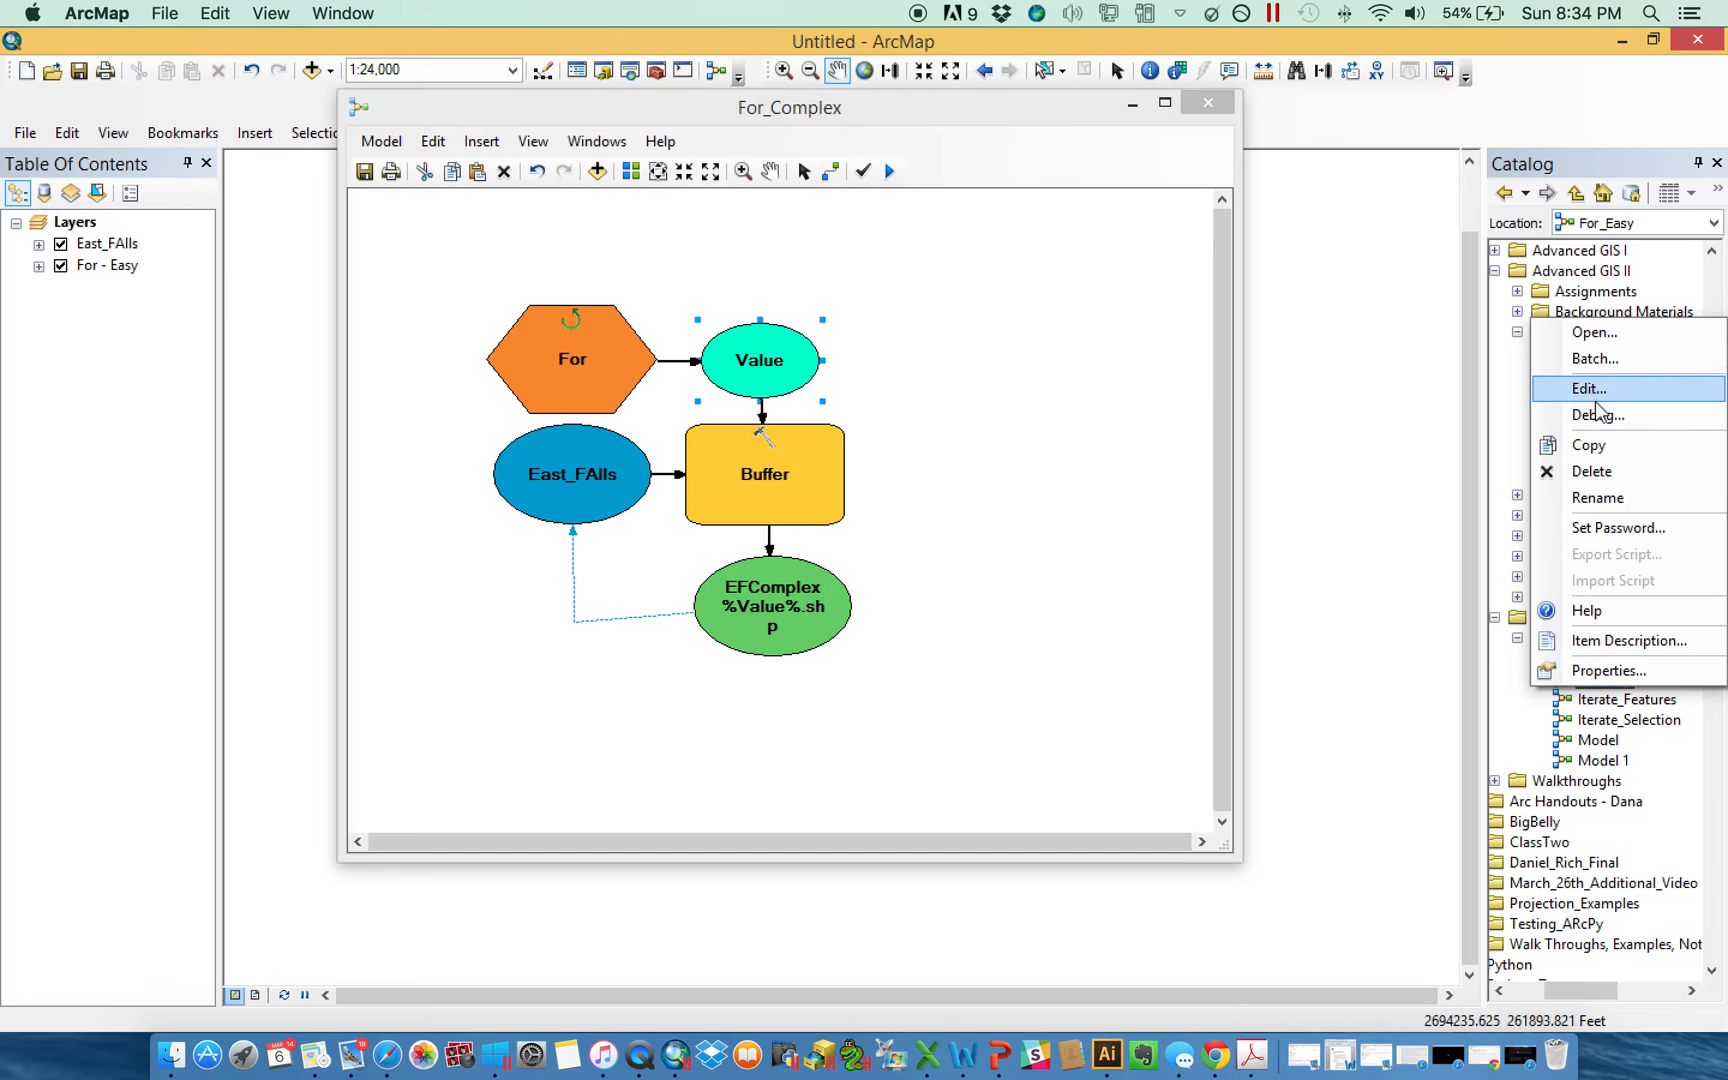
click(1586, 388)
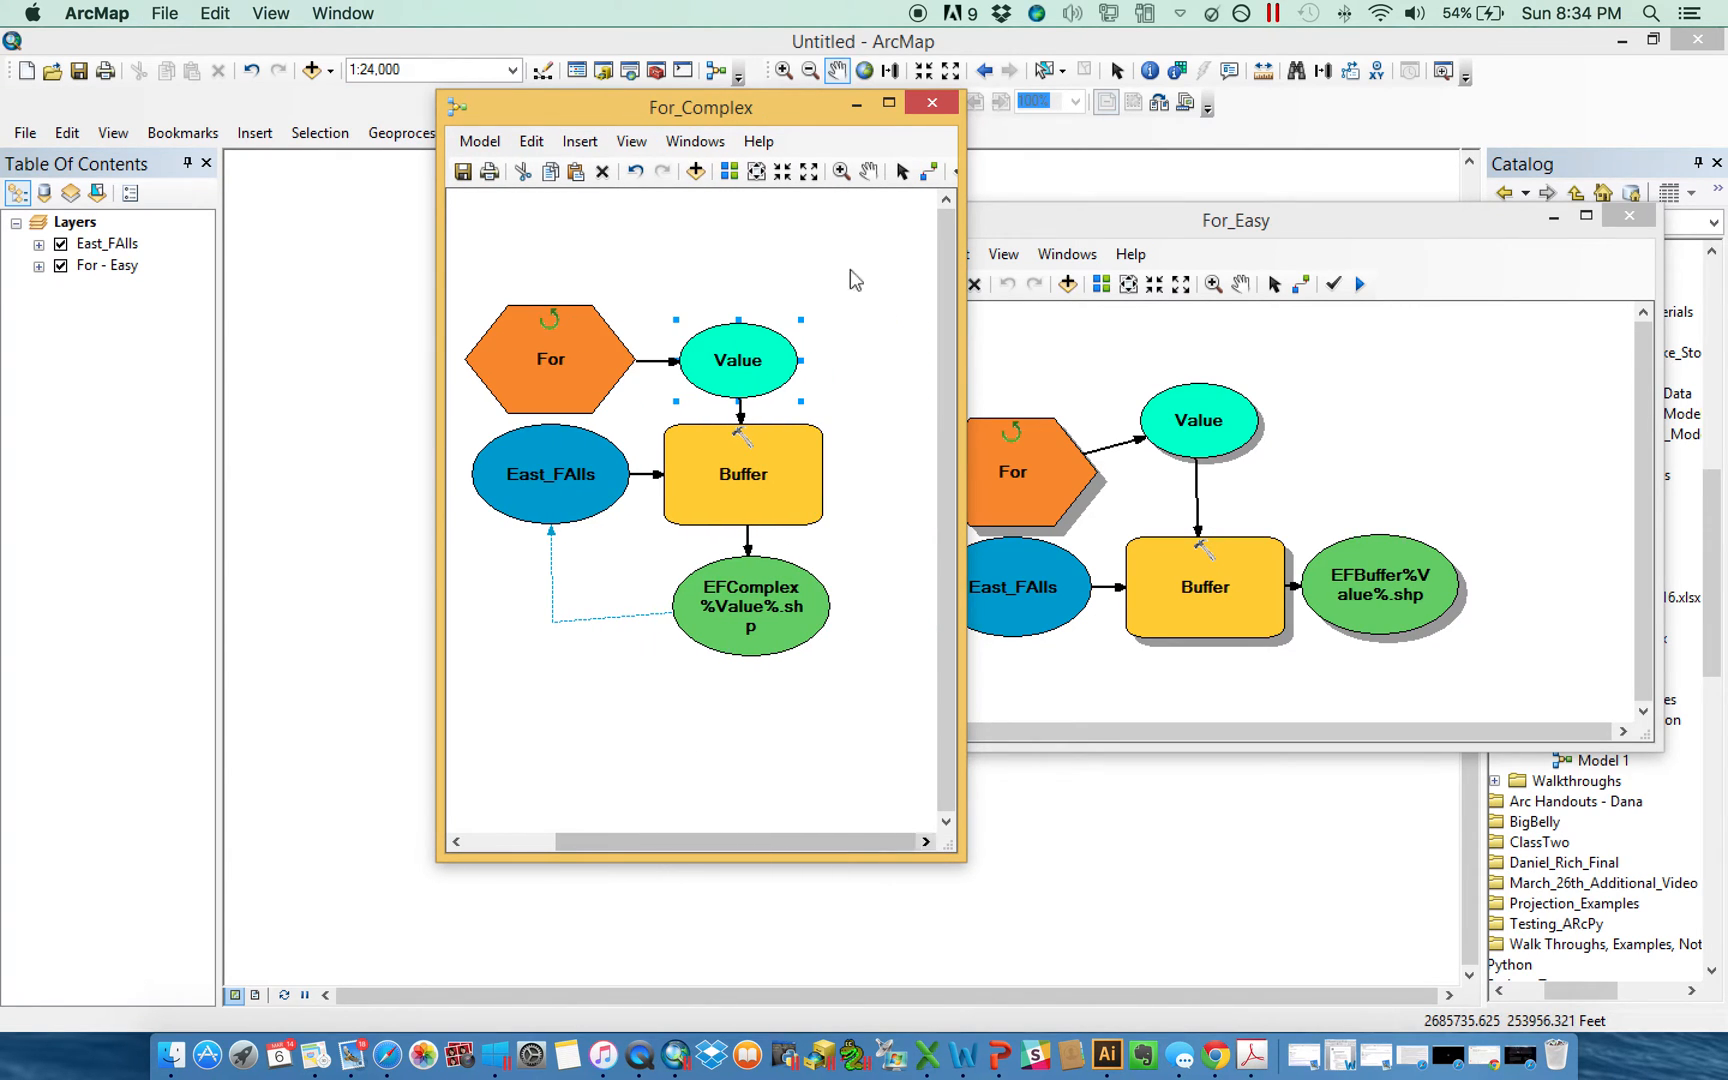
Arrange the For_Complex and For_Easy windows side by side for comparison.
drag(700, 108, 564, 116)
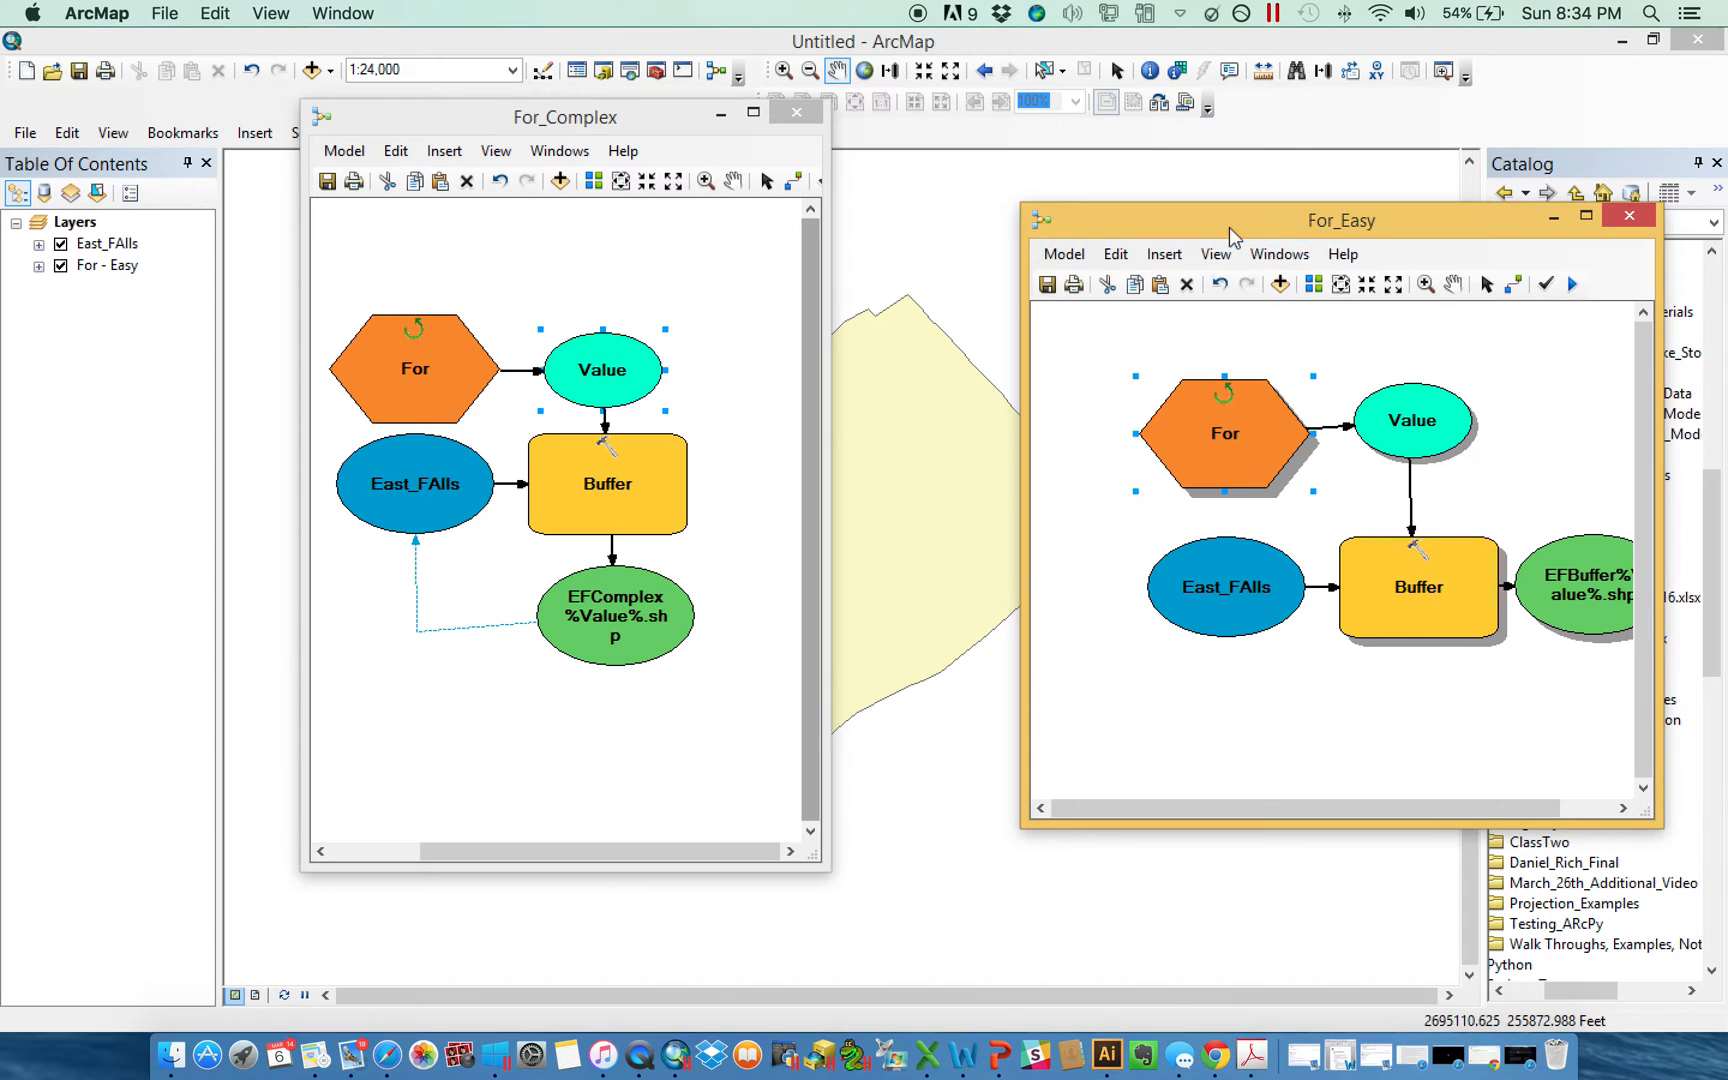
drag(1340, 220, 1216, 142)
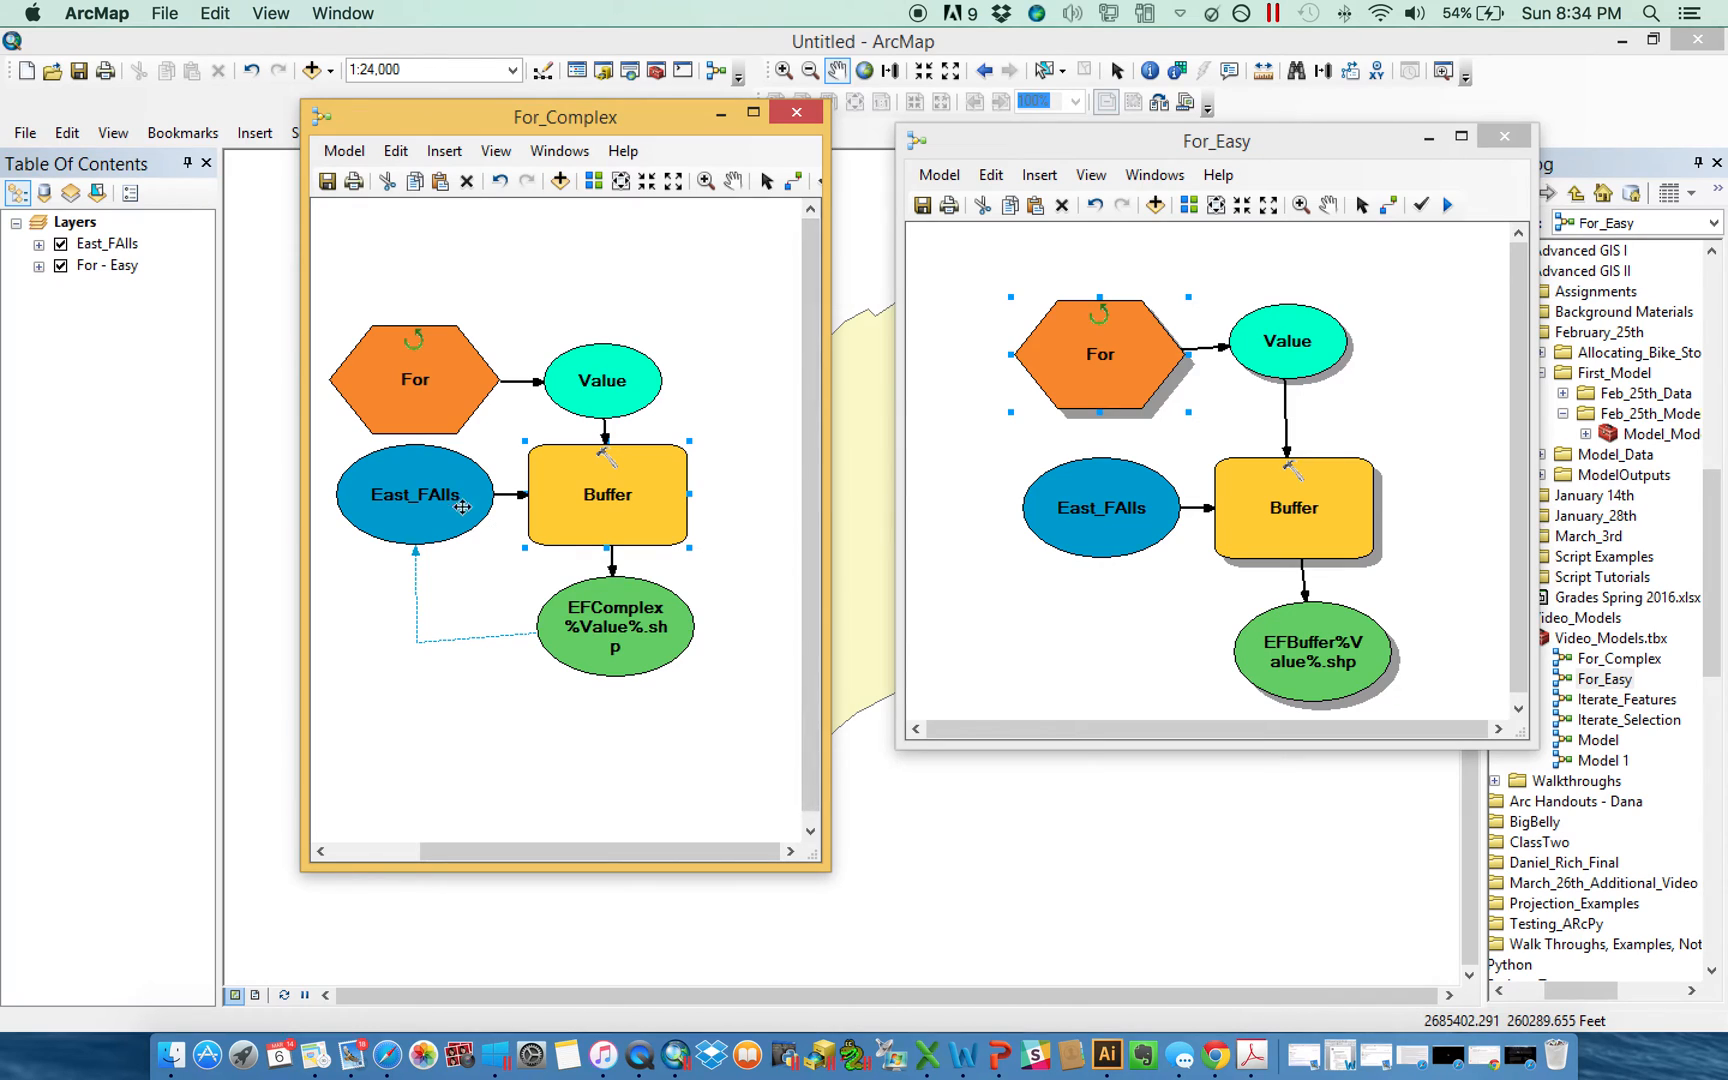
mouse_move(608, 494)
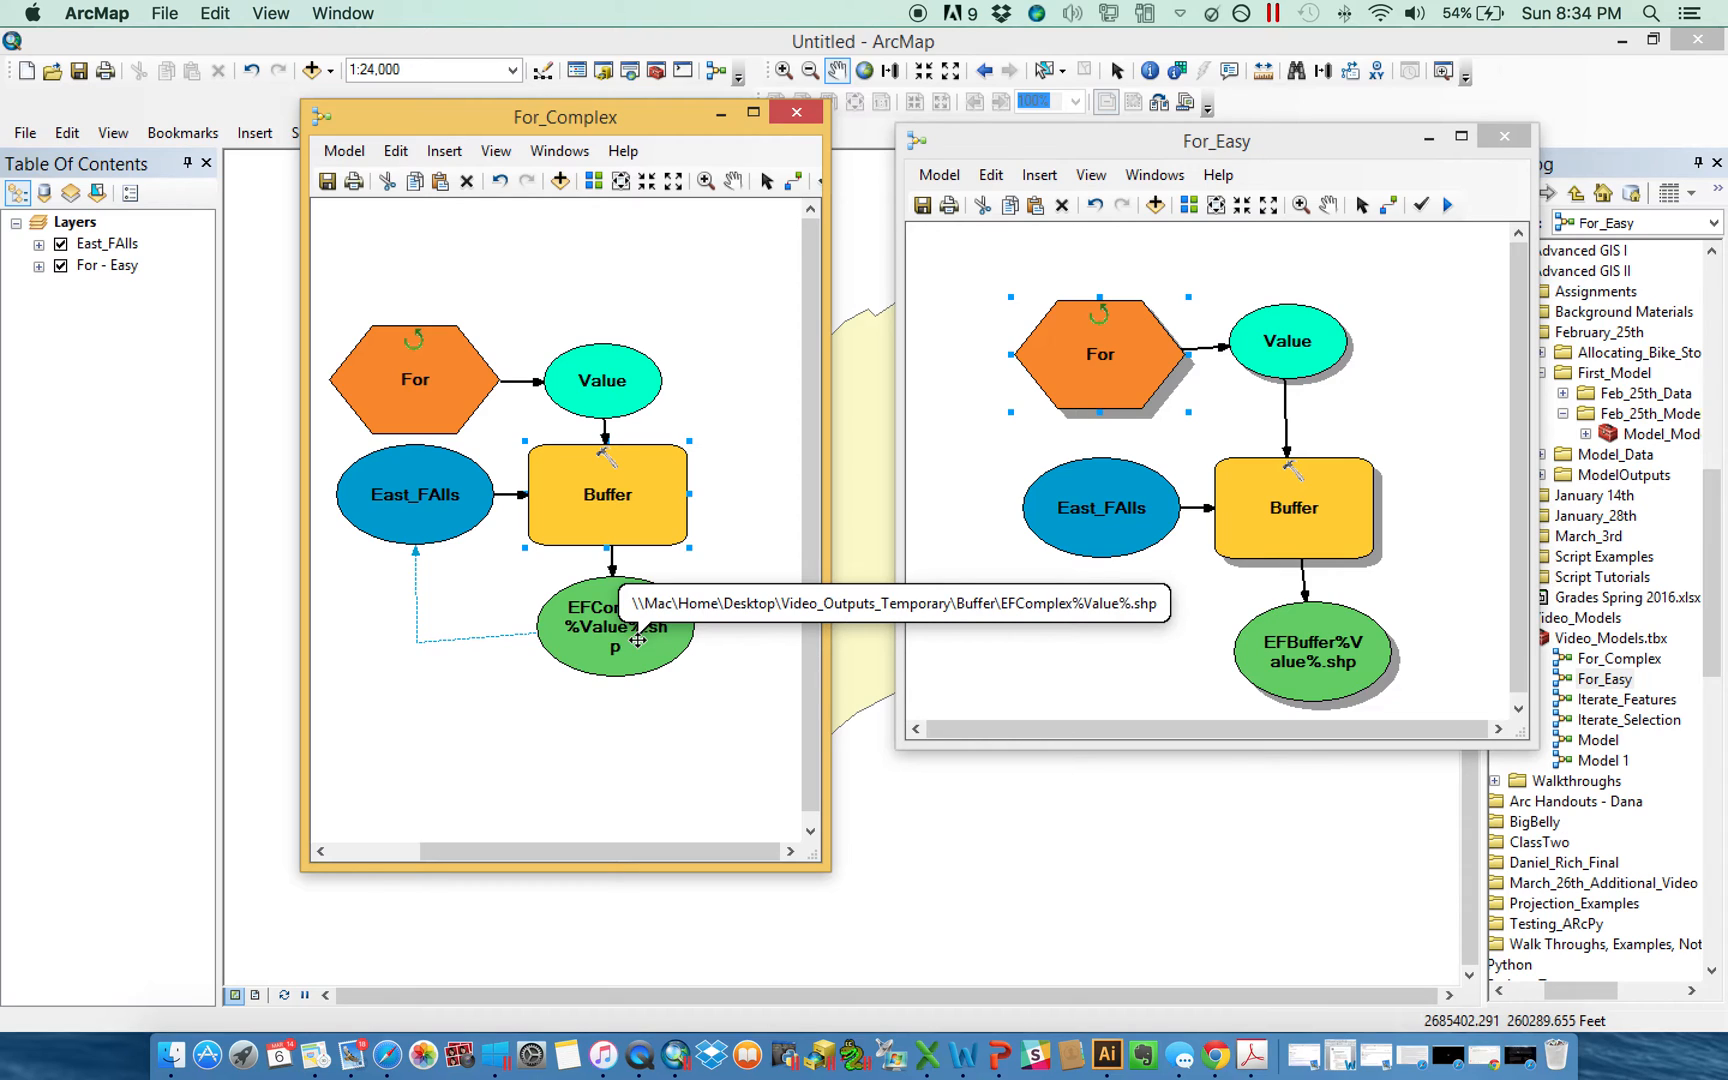
mouse_move(444, 558)
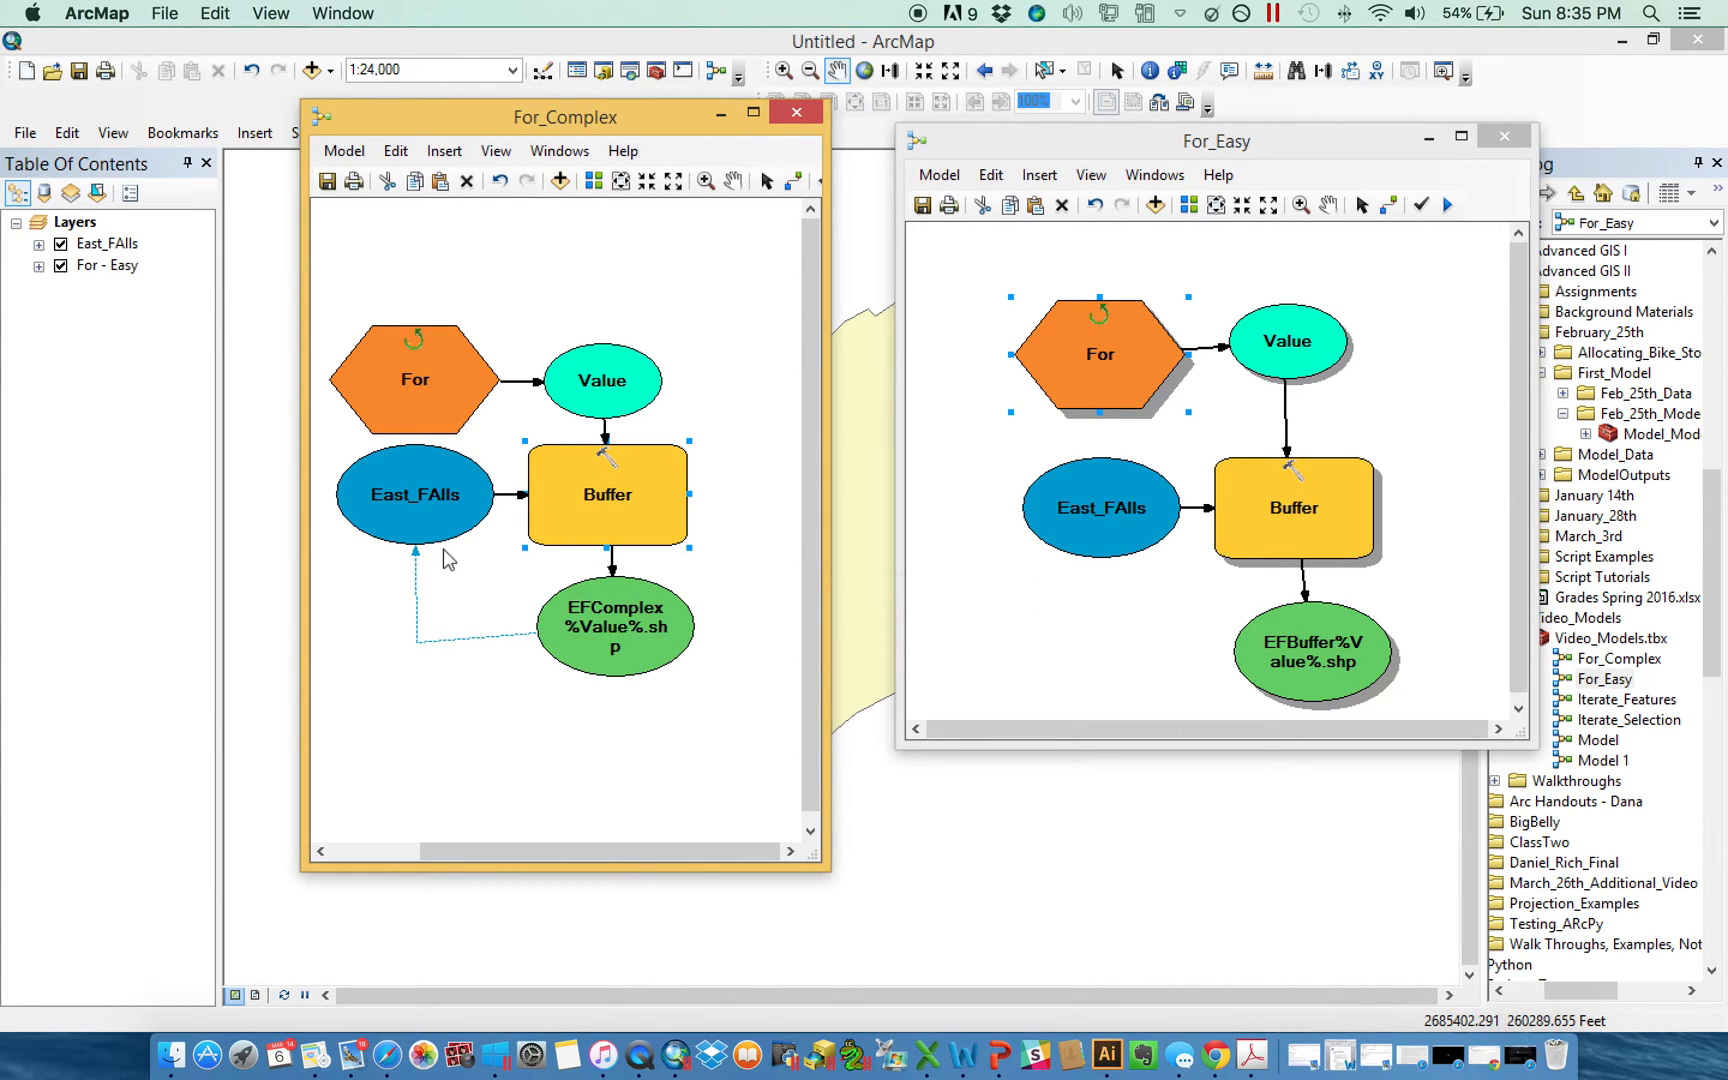
mouse_move(436, 532)
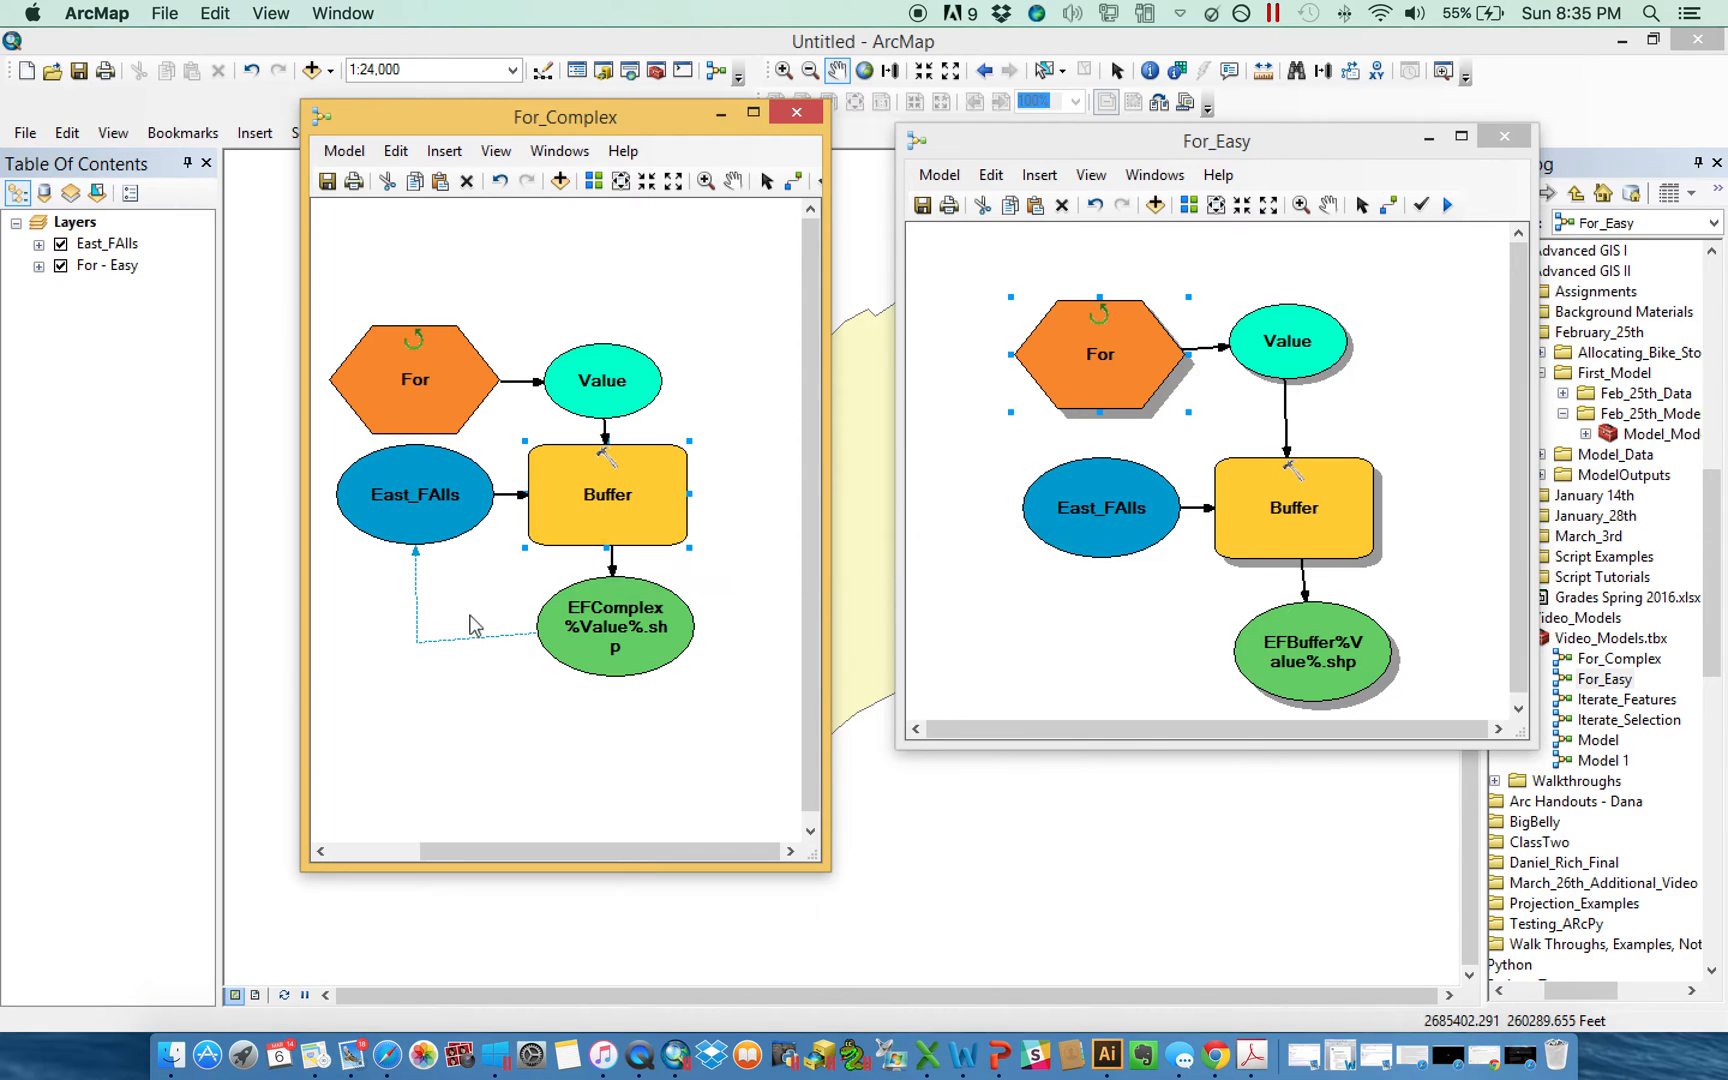
mouse_move(414, 502)
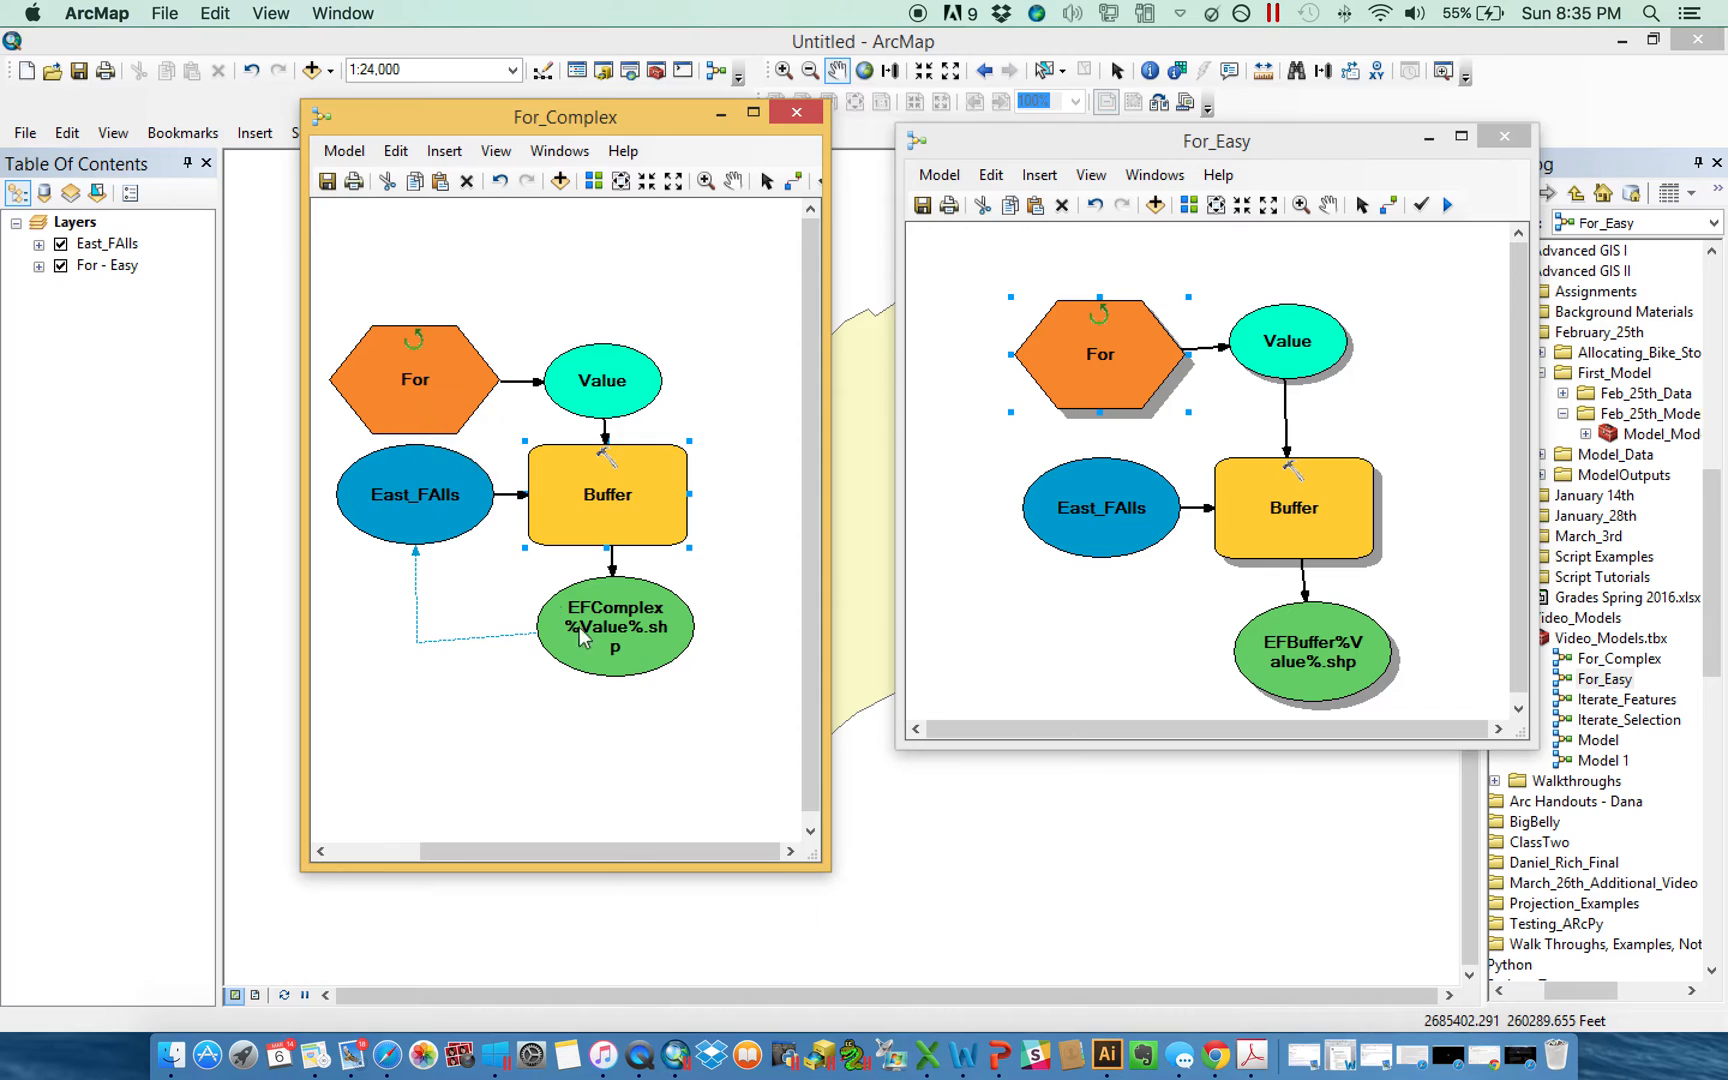
mouse_move(614, 626)
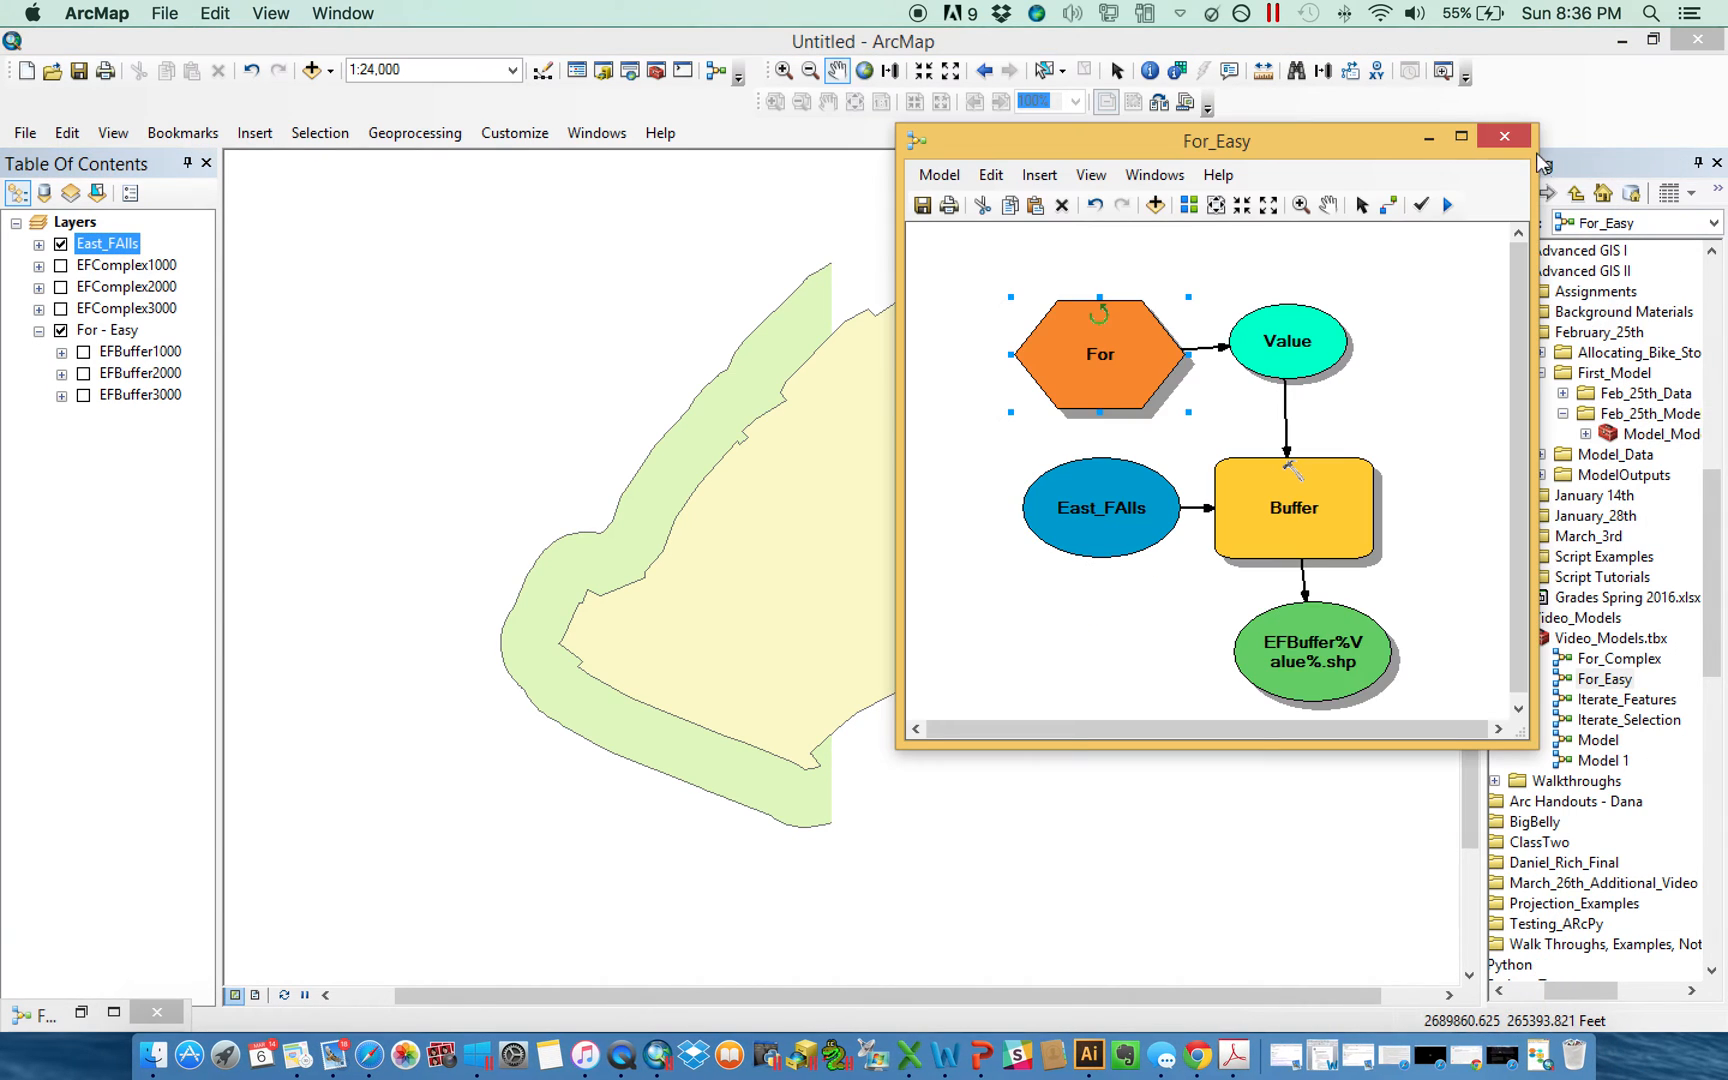
Close the For_Easy and For_Complex windows, answering the save prompt.
click(1504, 136)
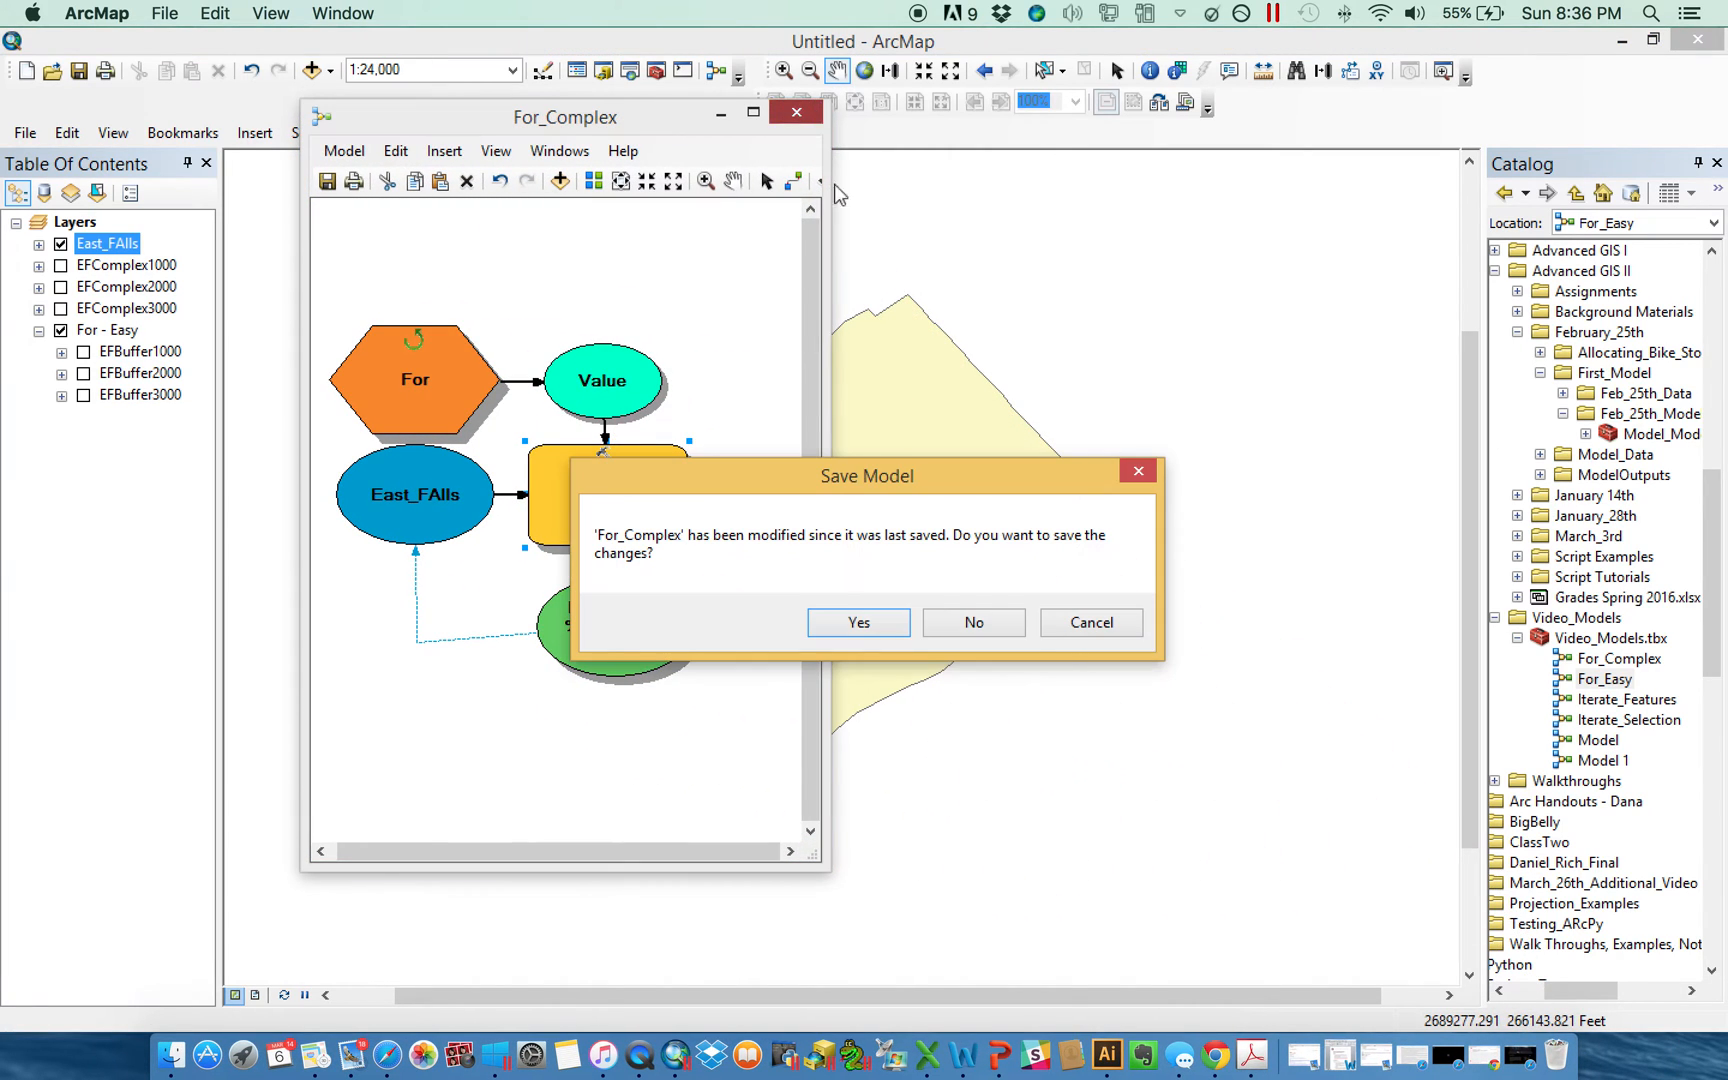
click(972, 622)
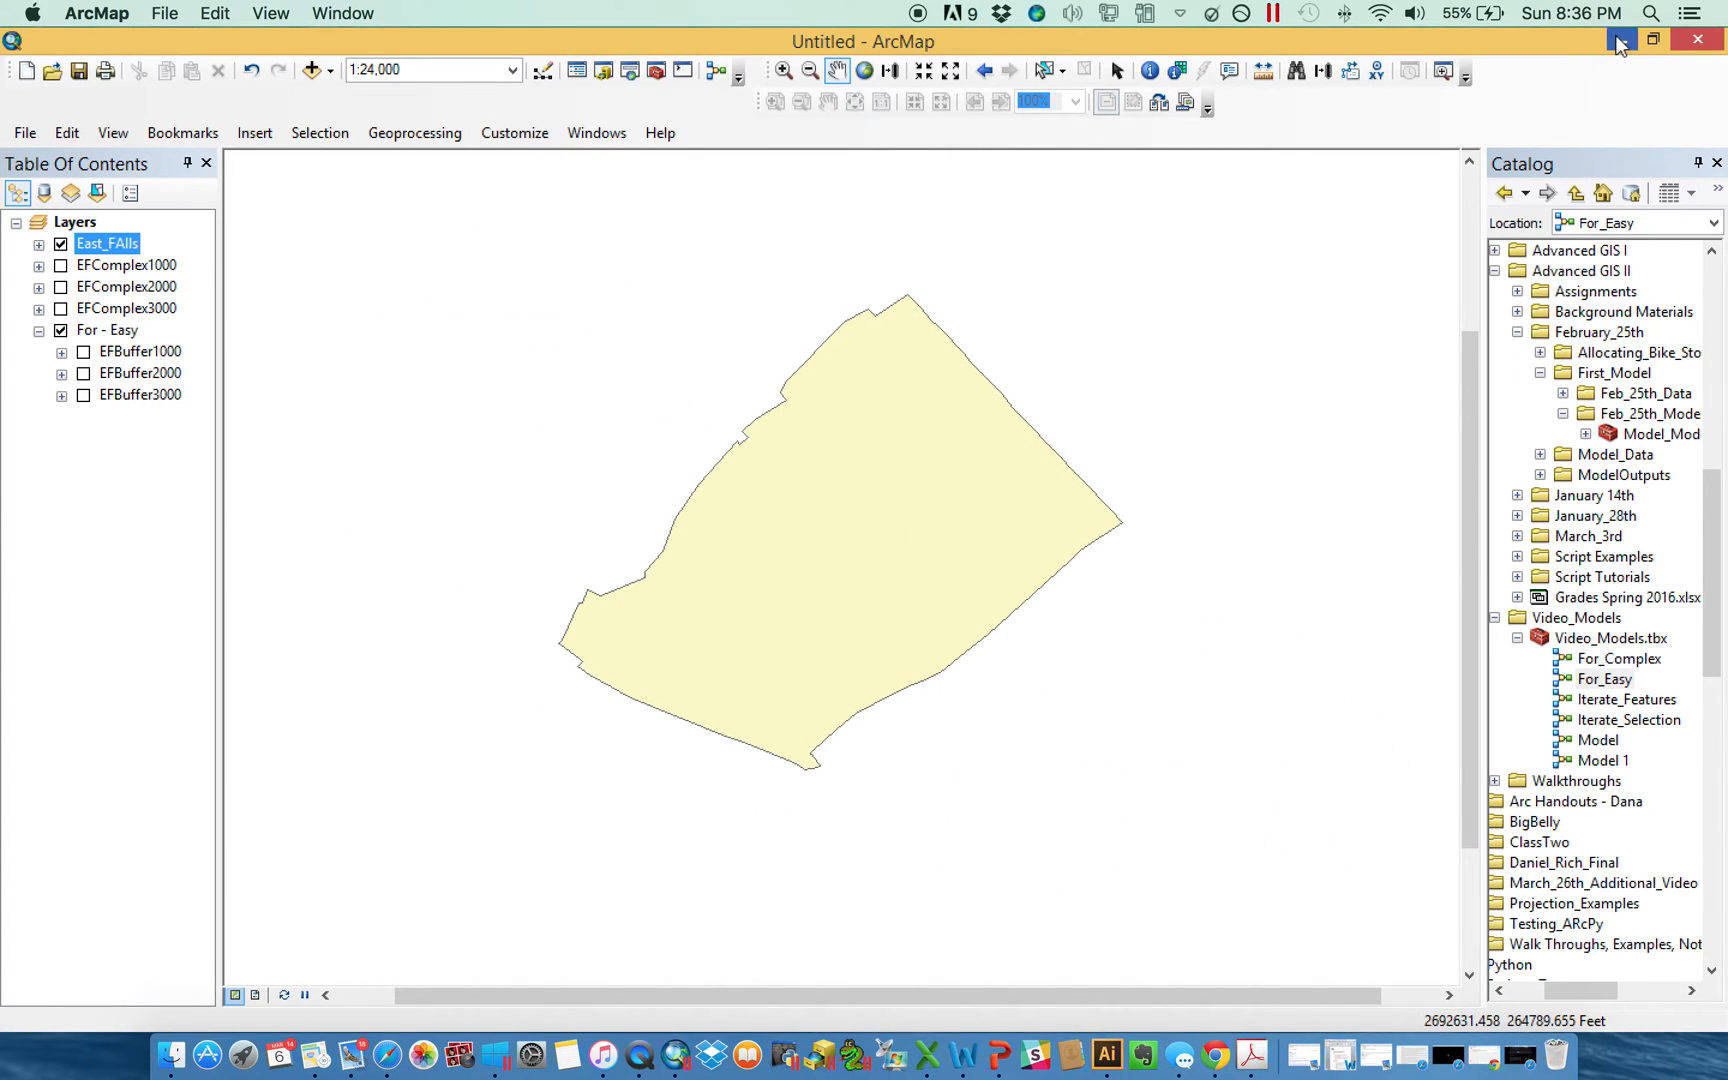
click(1652, 40)
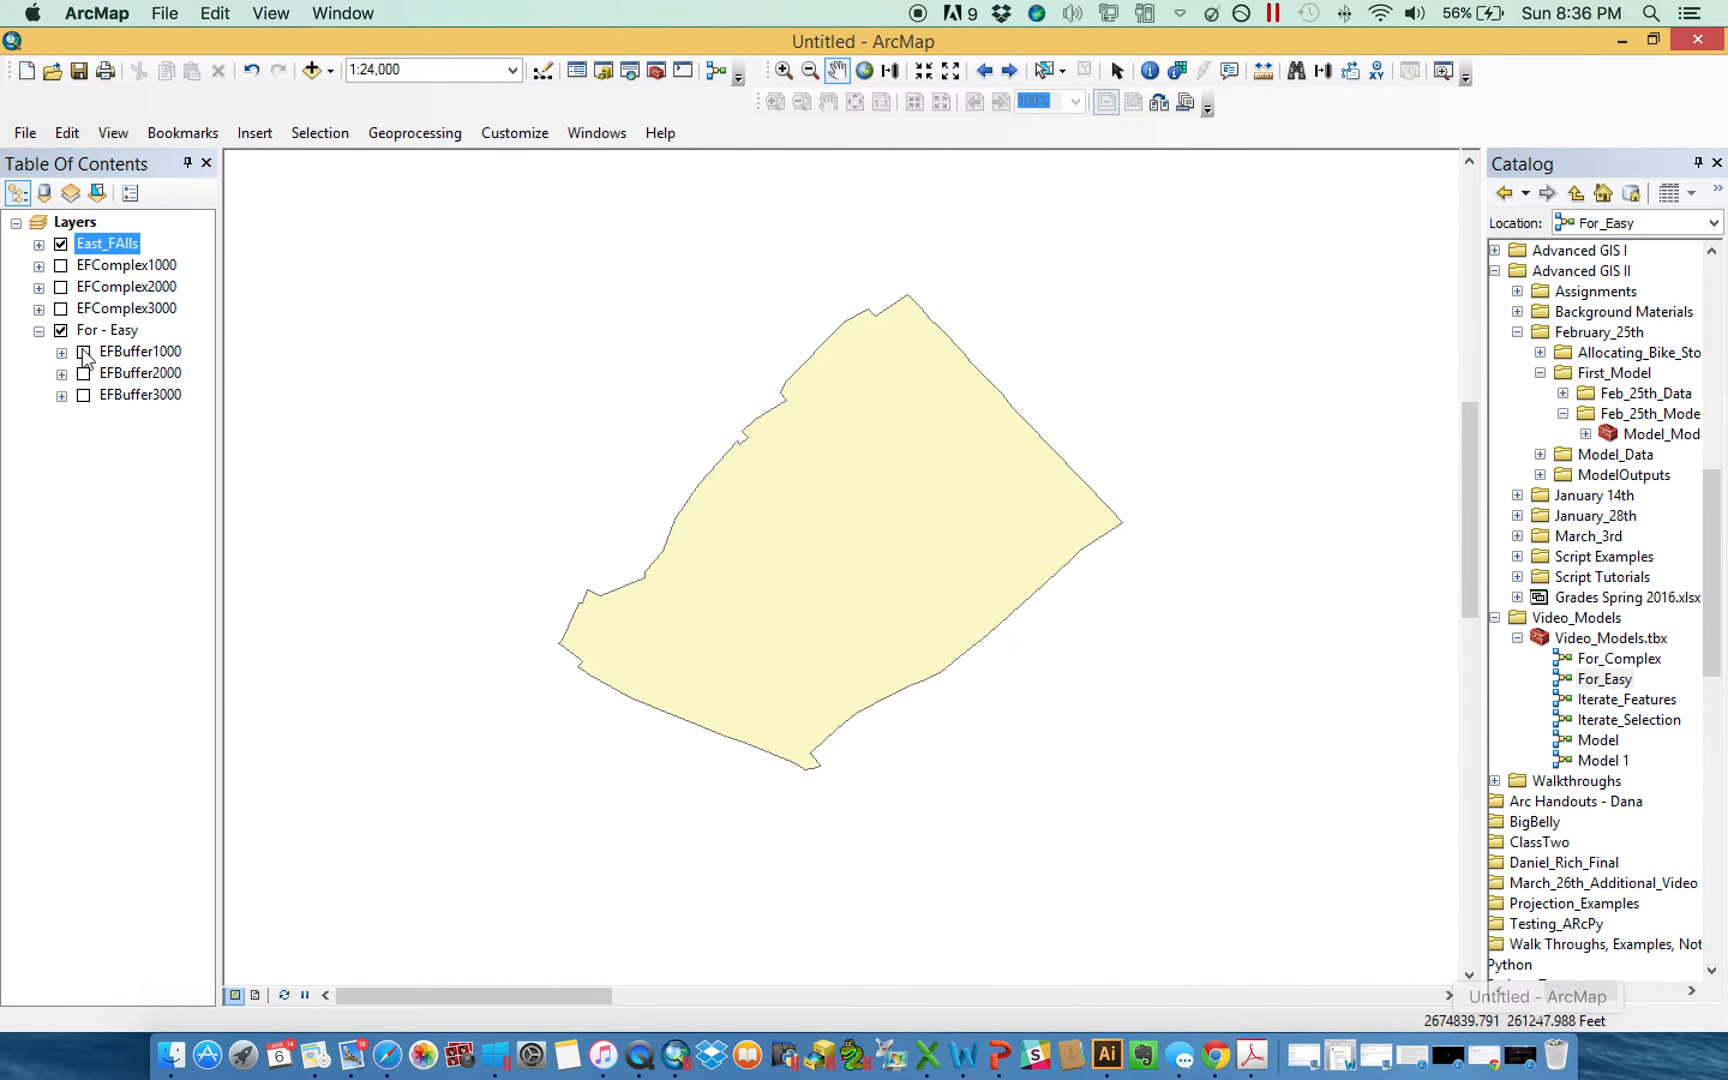
Recheck the EFBuffer1000 ring over East_FAlls, then hide it and collapse For - Easy.
click(60, 350)
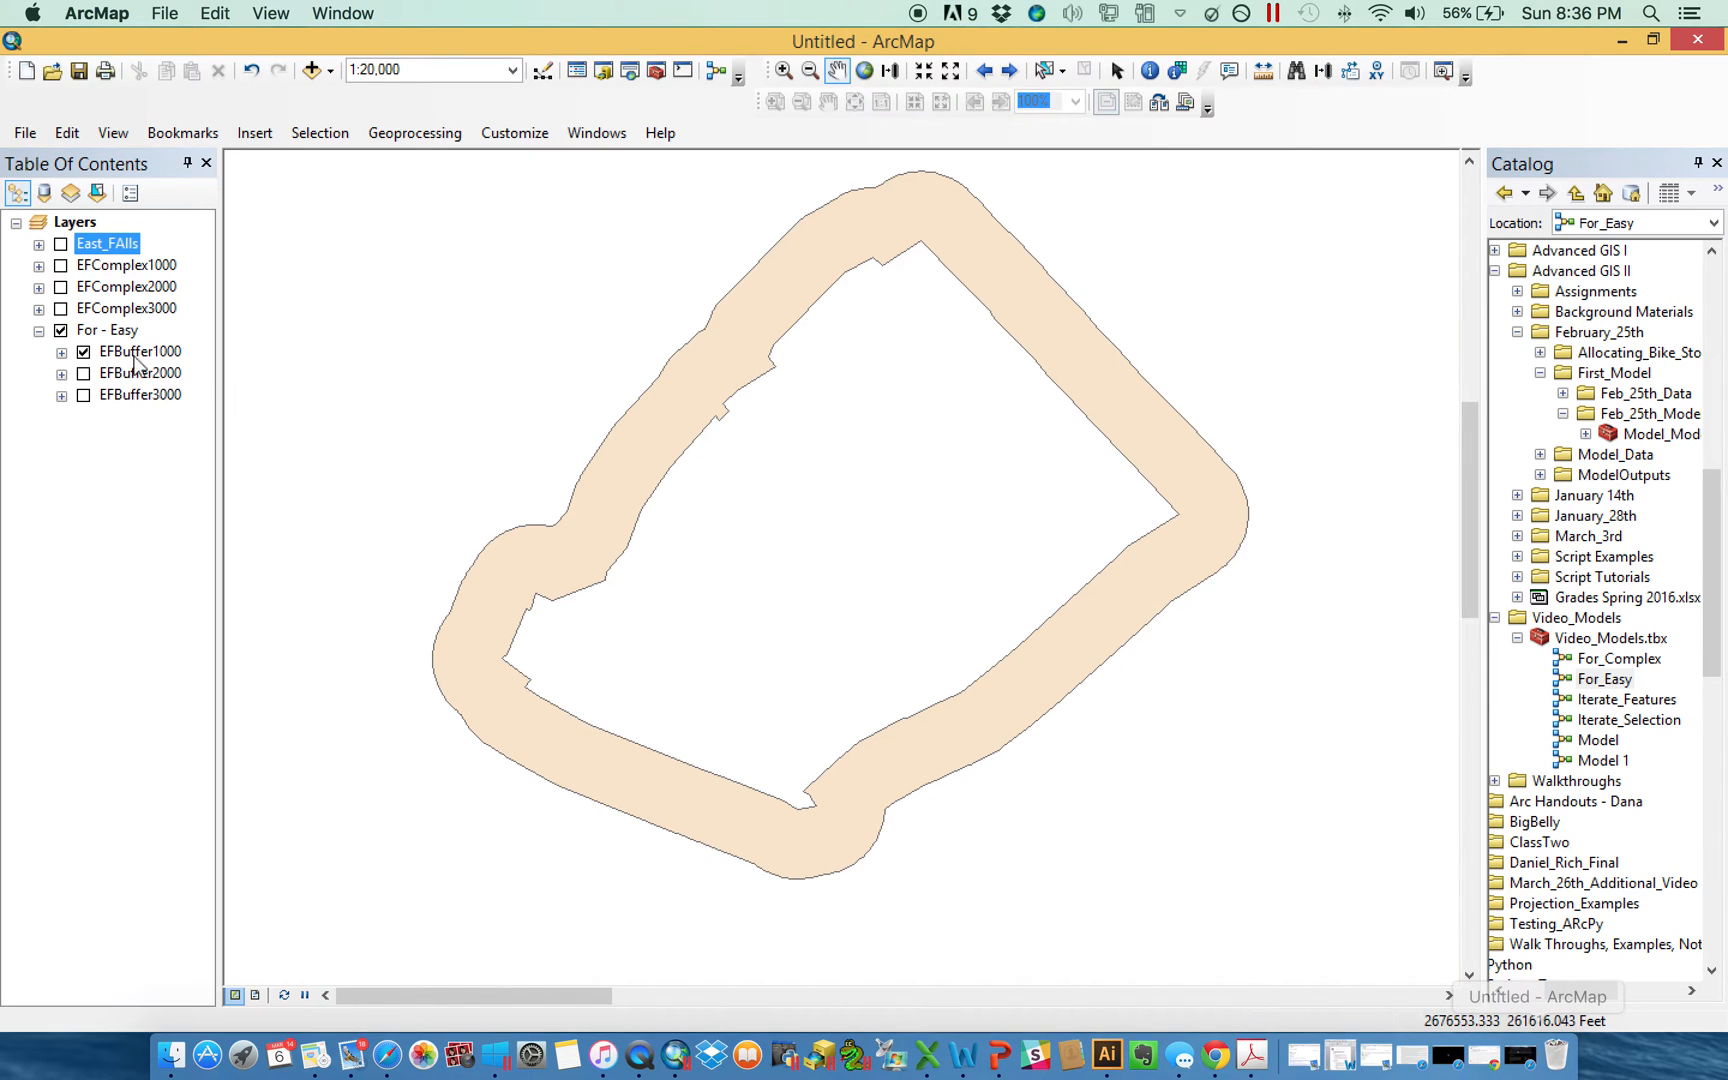
click(60, 244)
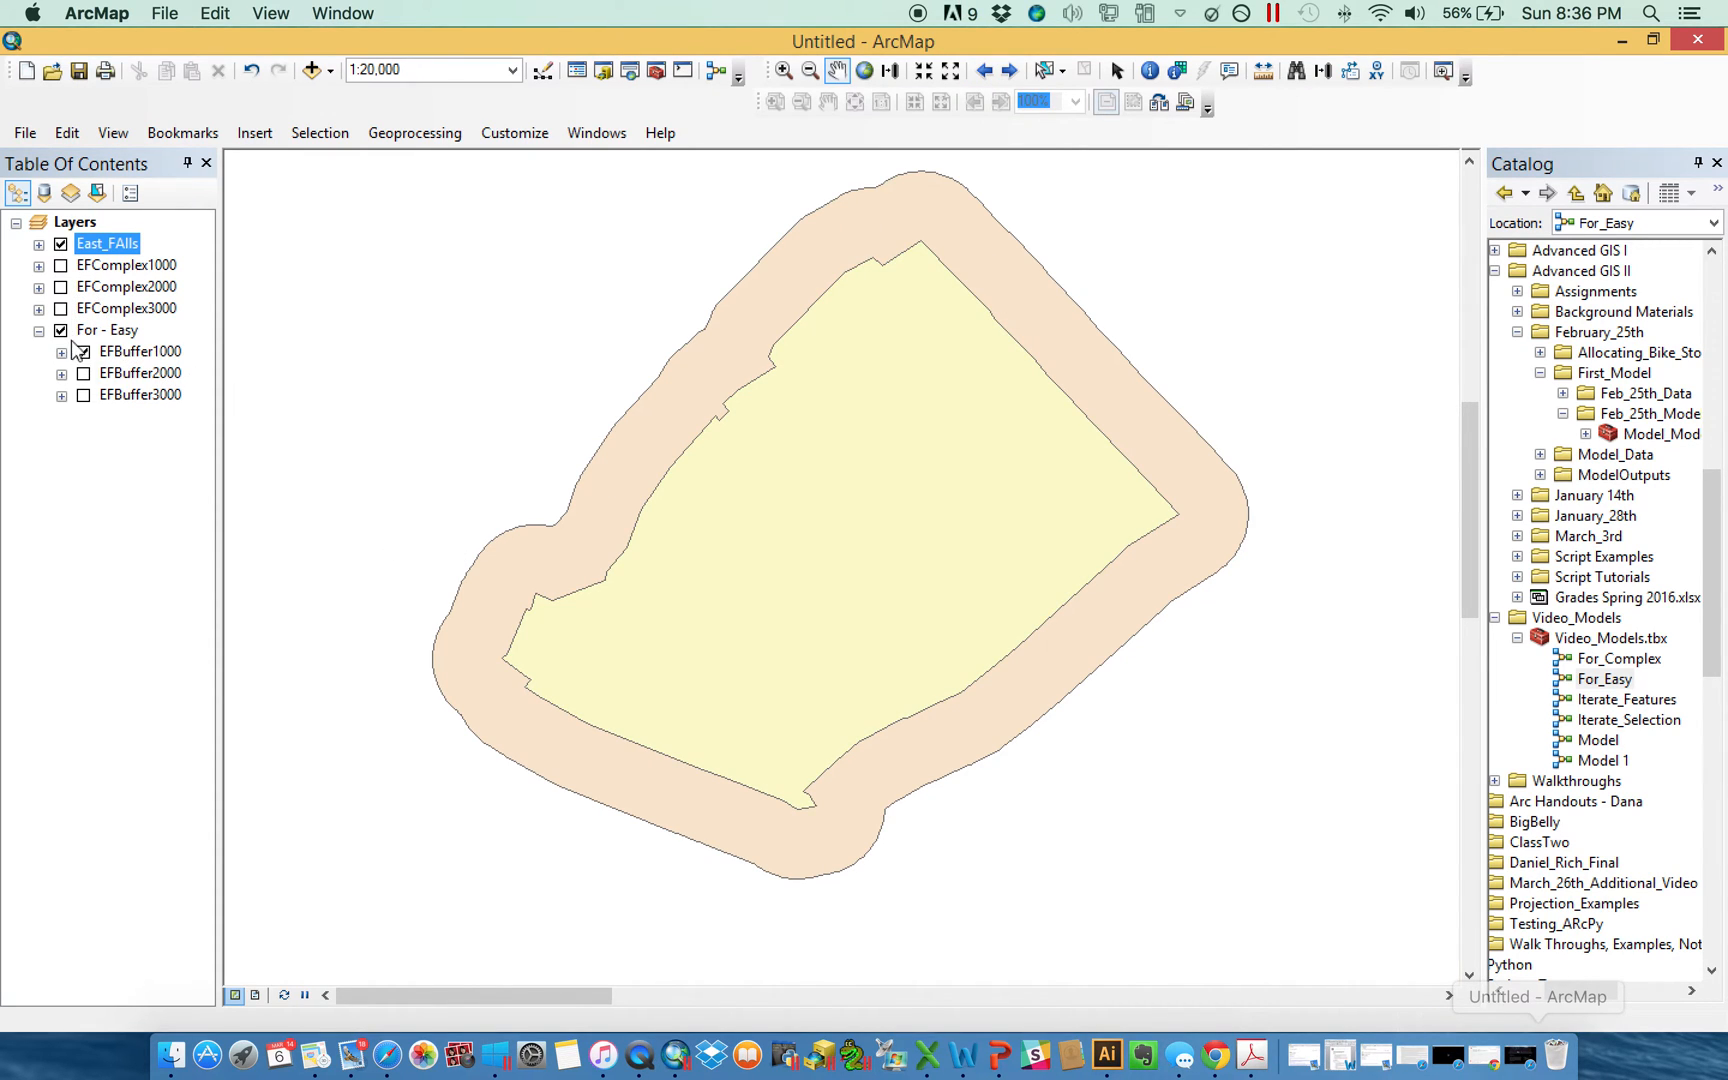
click(82, 372)
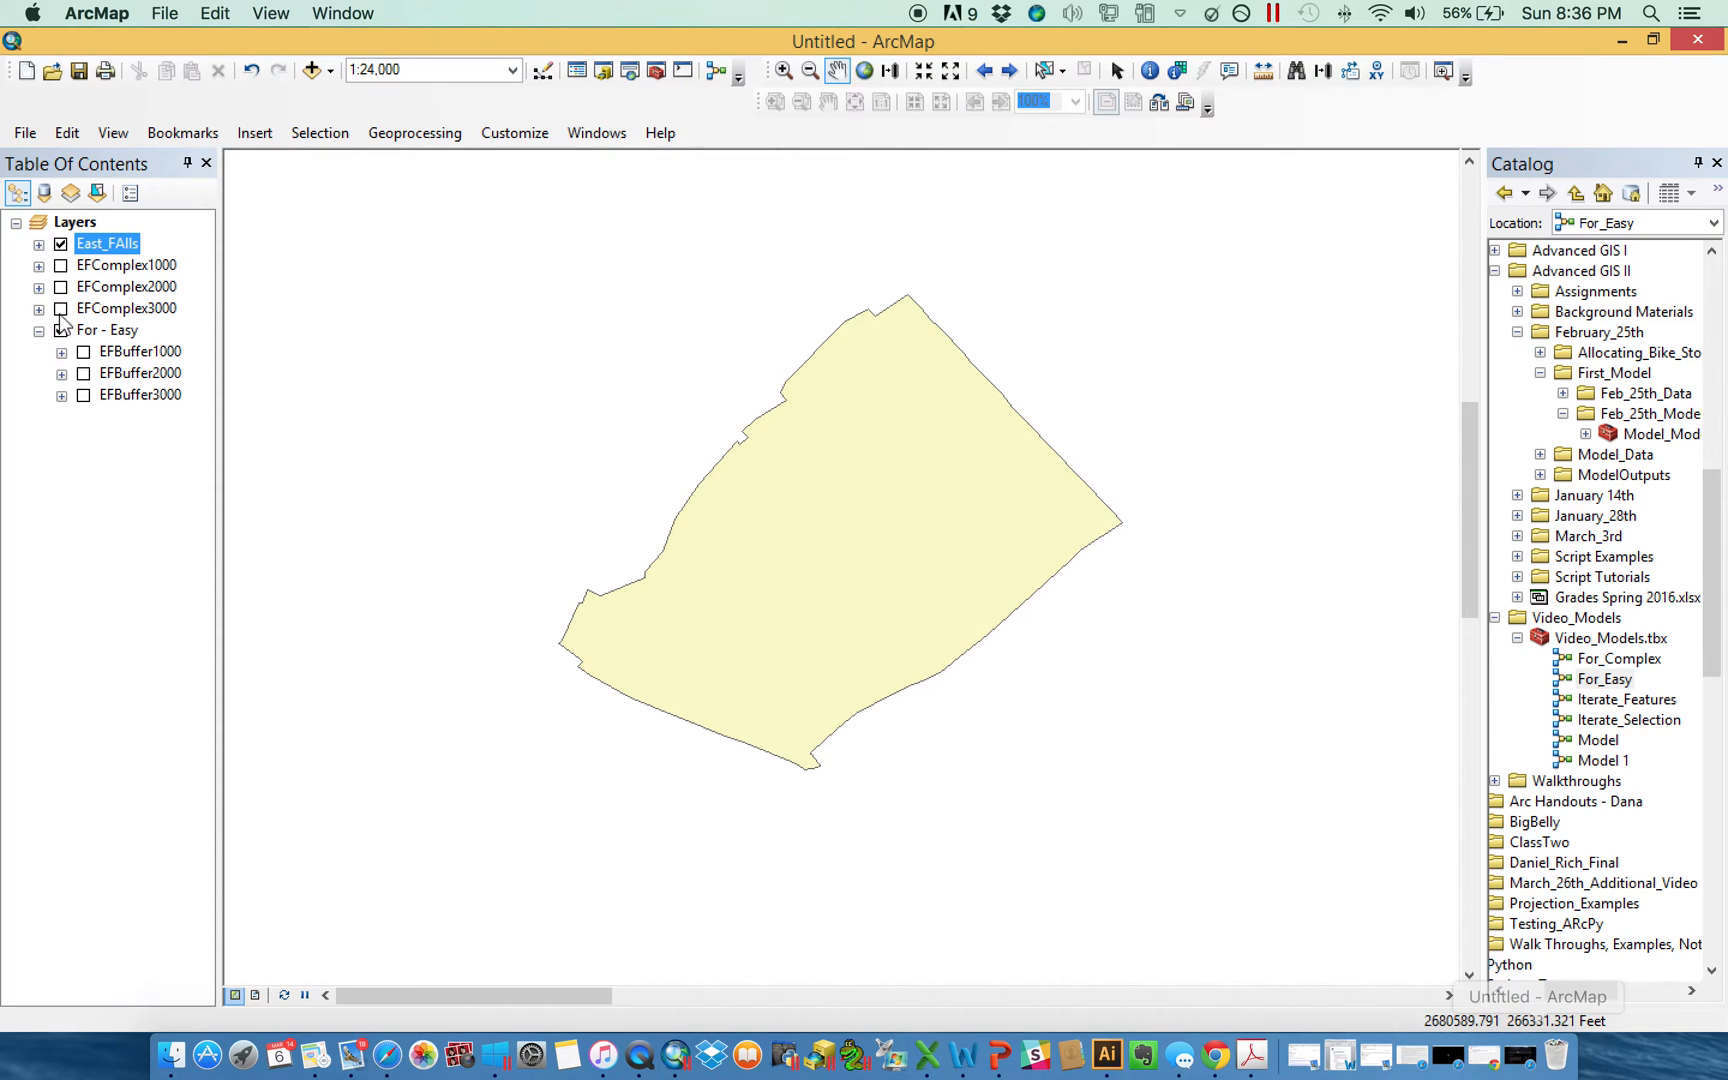
click(38, 330)
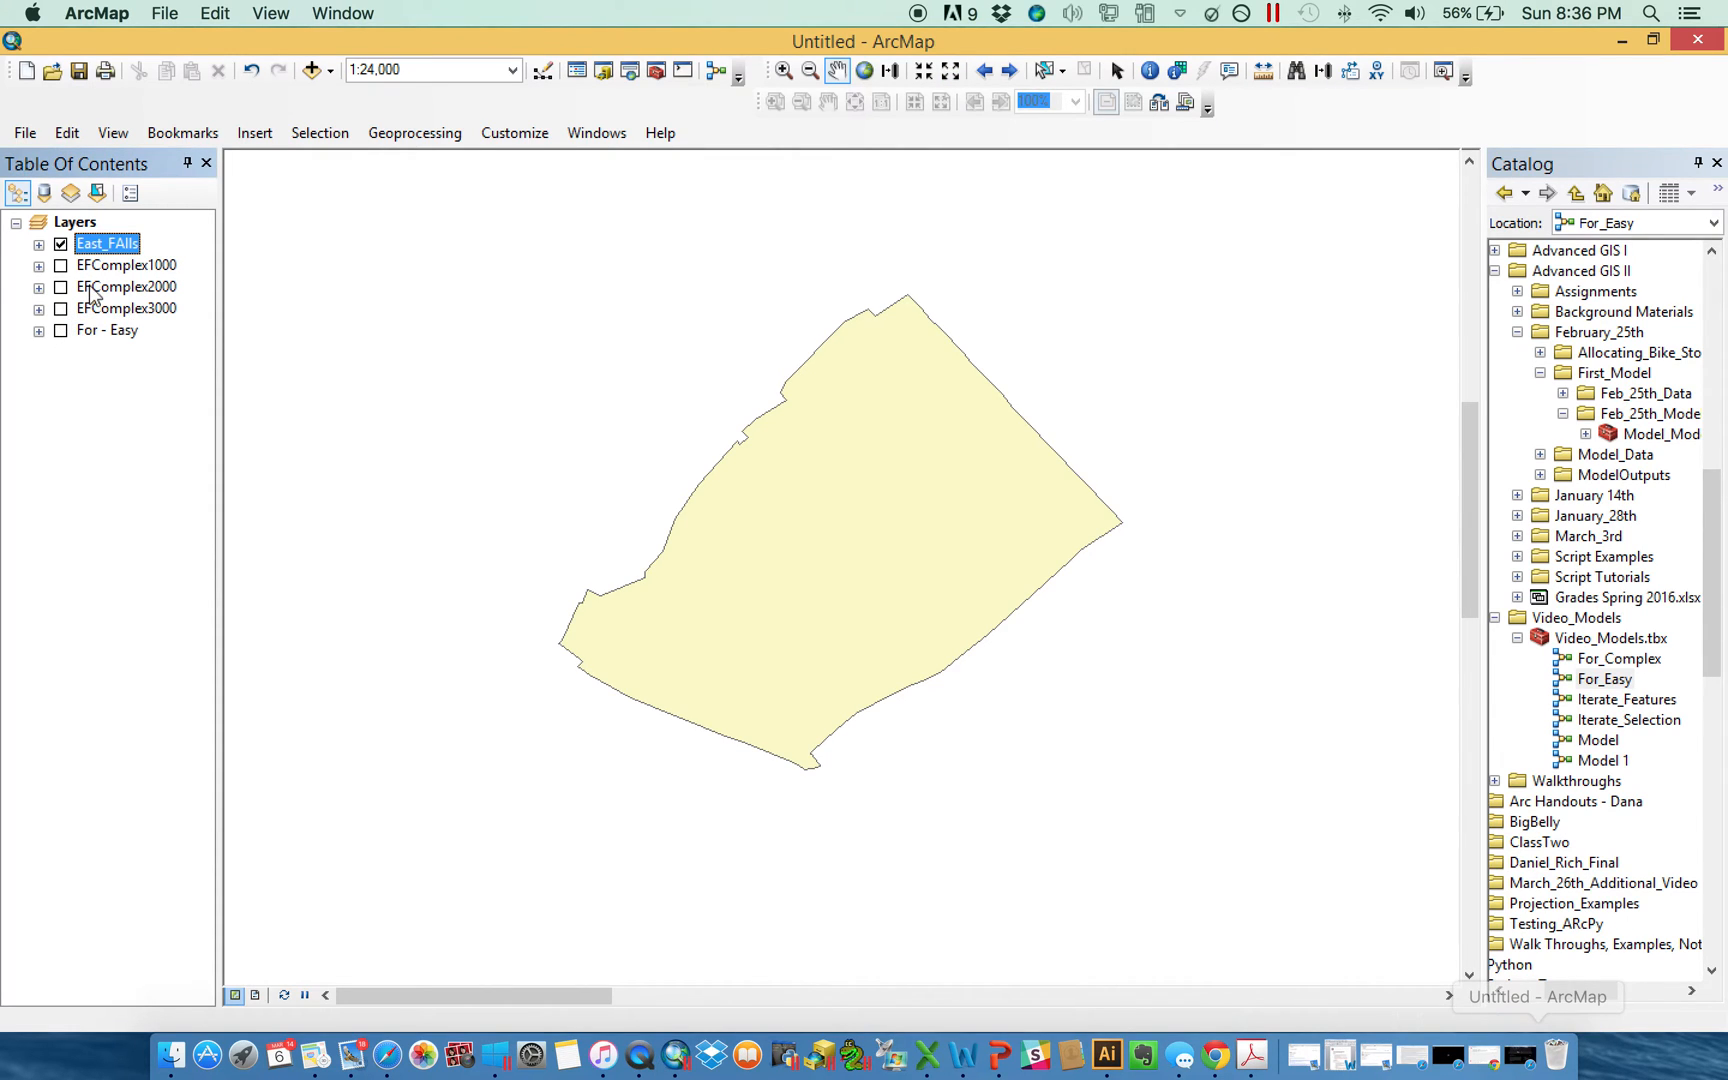
Show EFComplex1000 and review For_Complex's iterator and Buffer settings without changes.
click(62, 264)
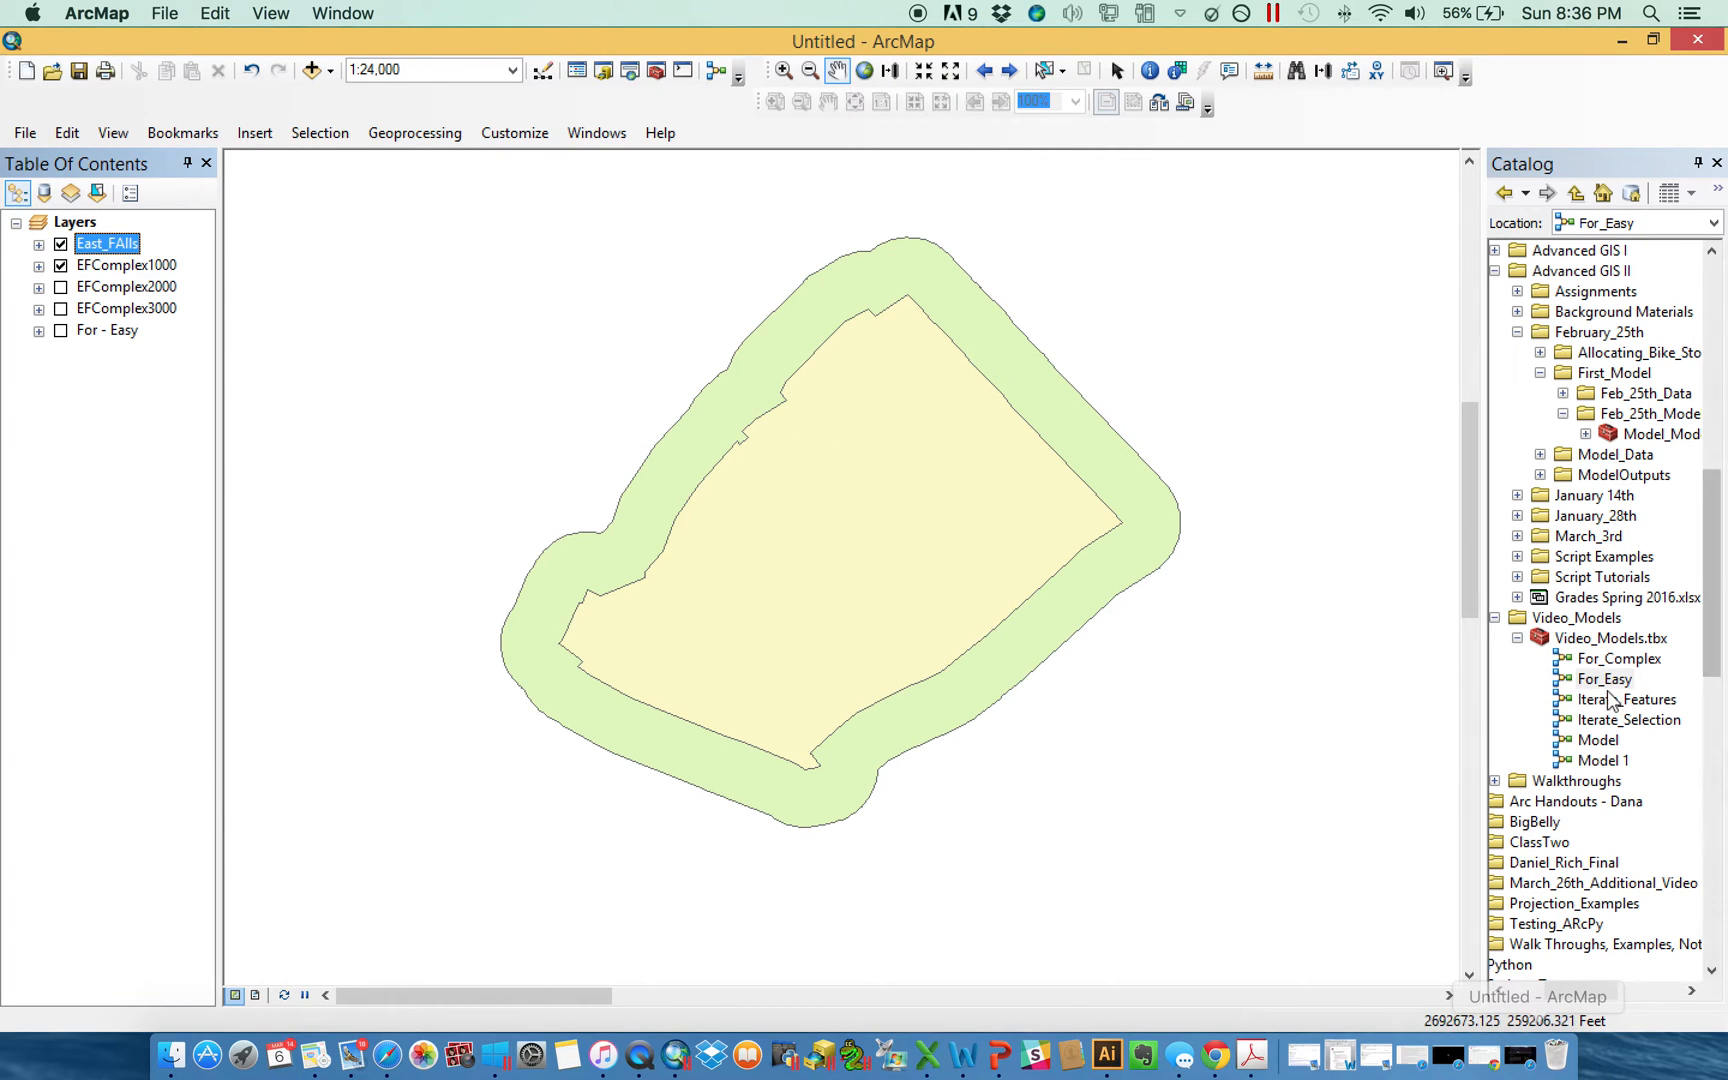
double_click(1616, 658)
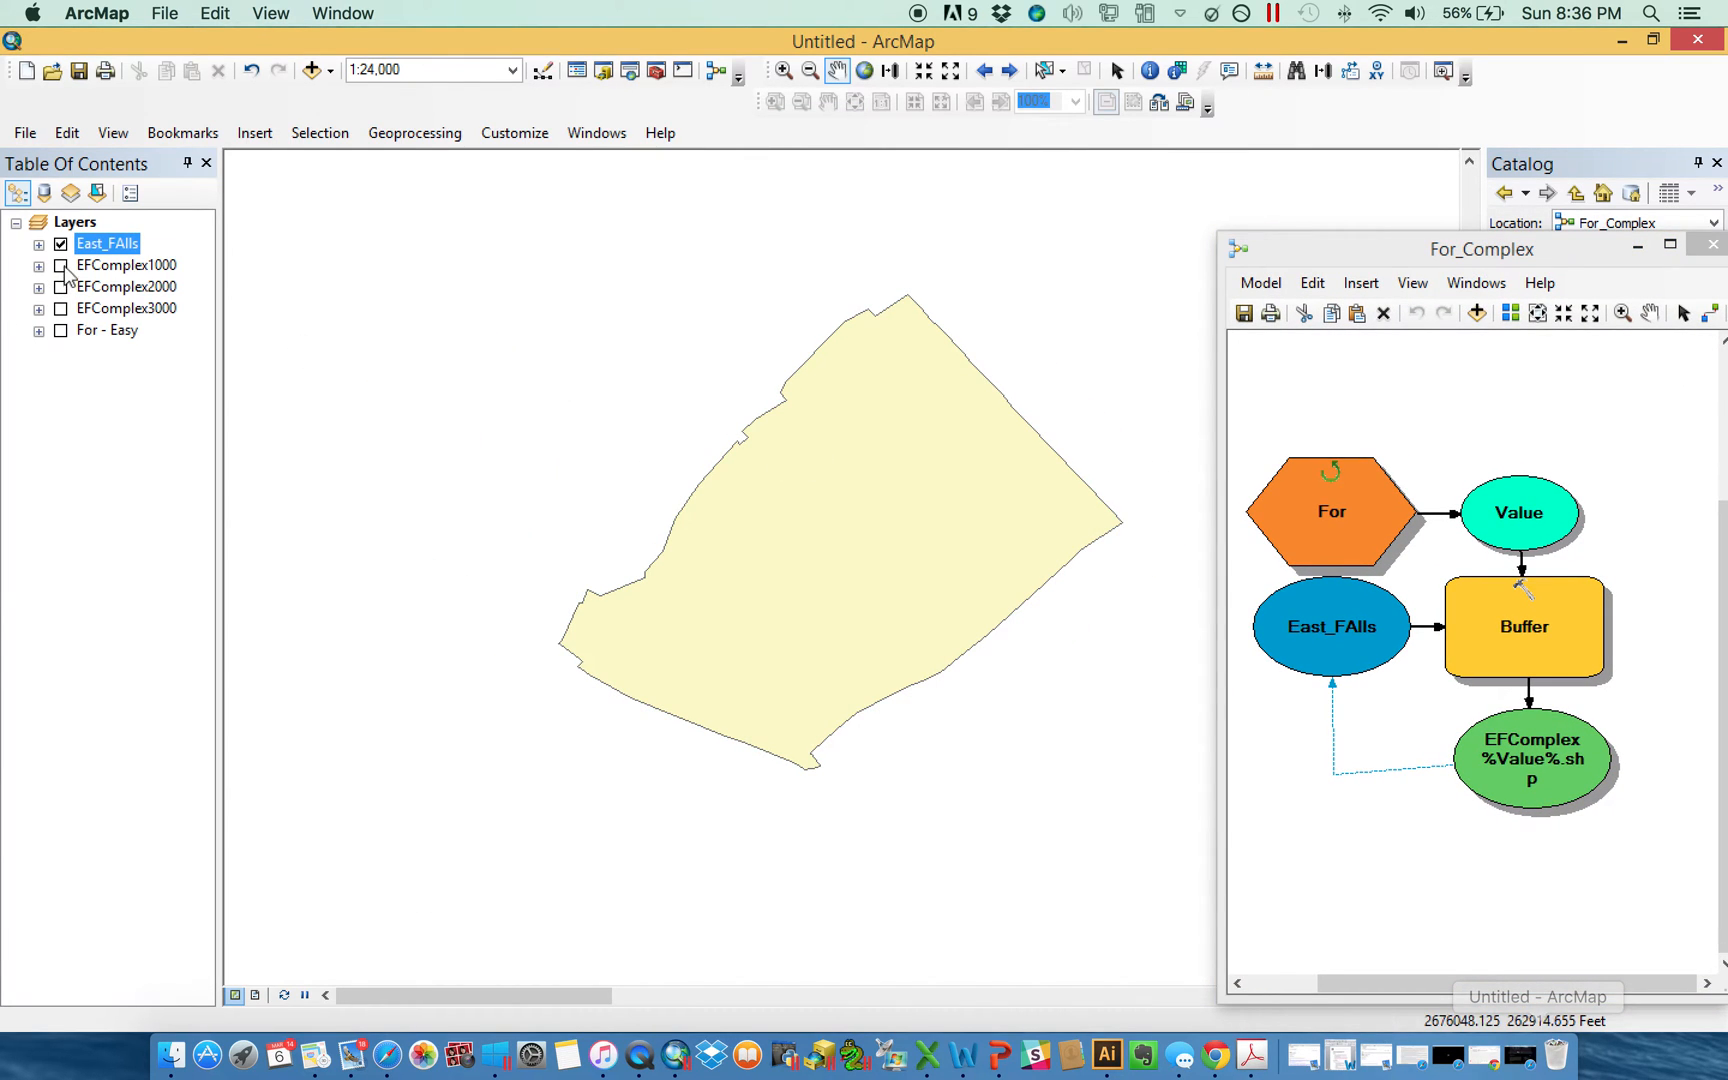
click(62, 264)
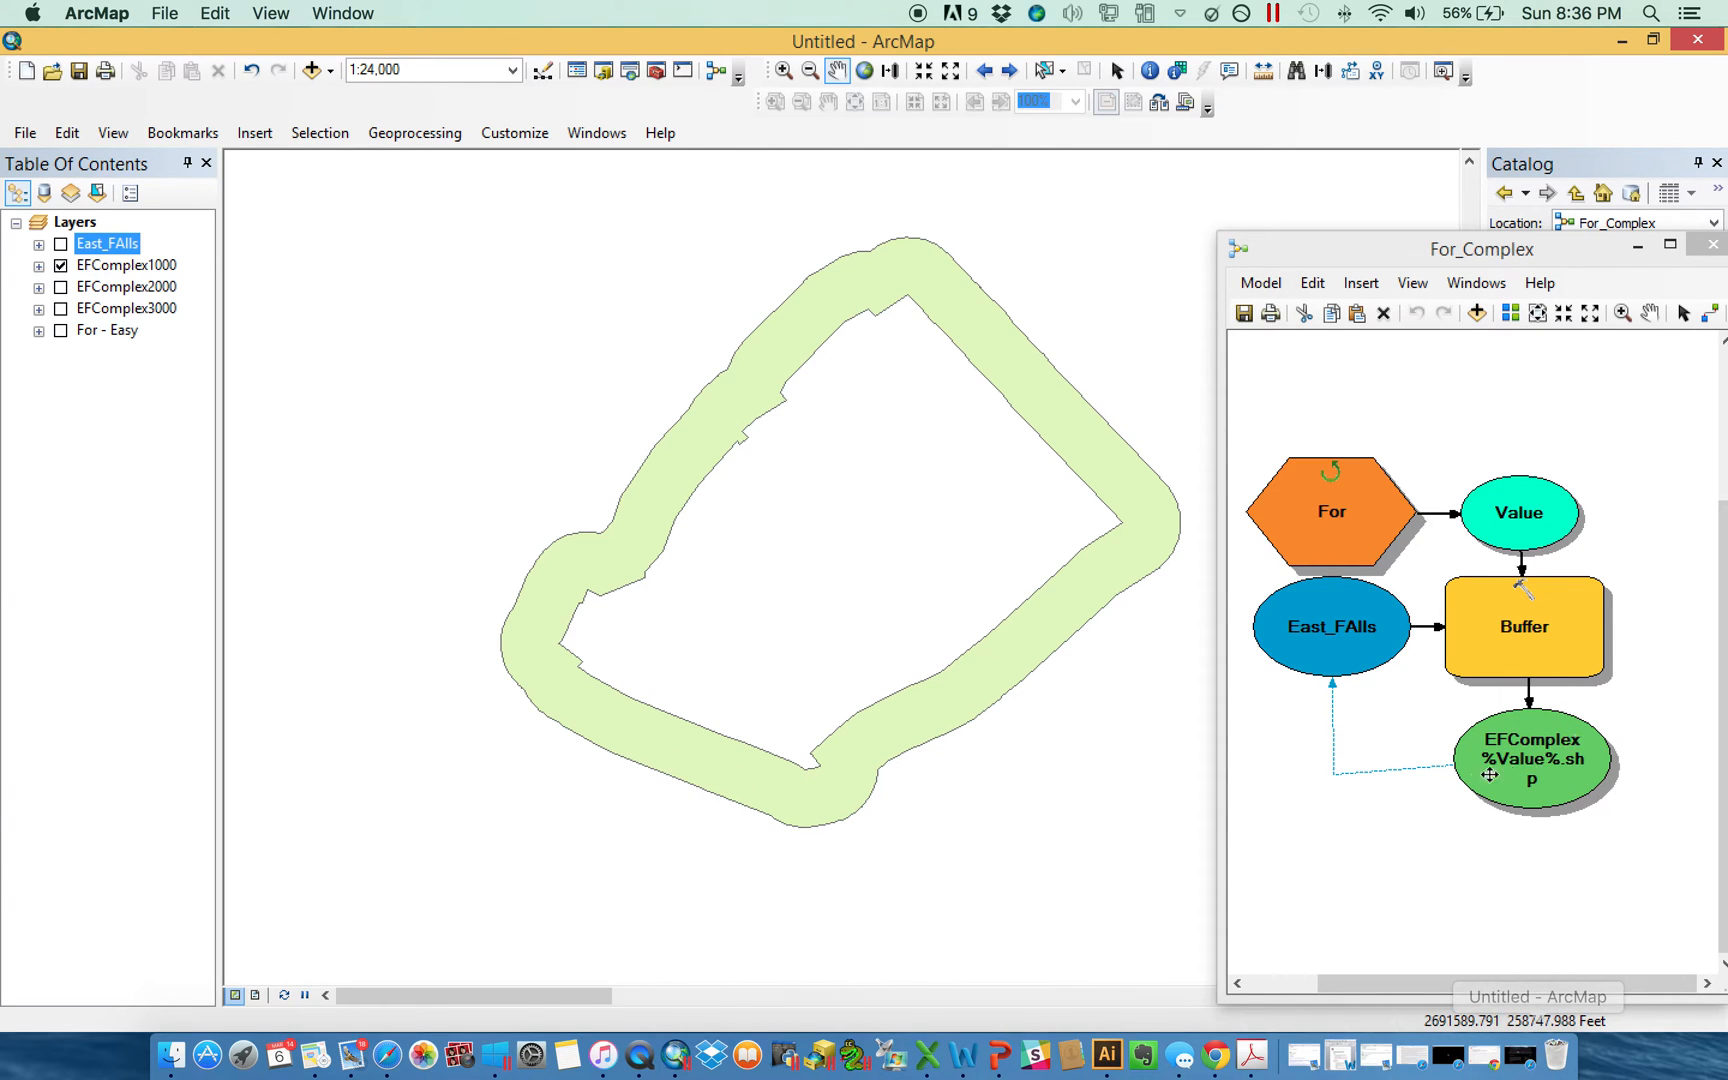
mouse_move(1340, 558)
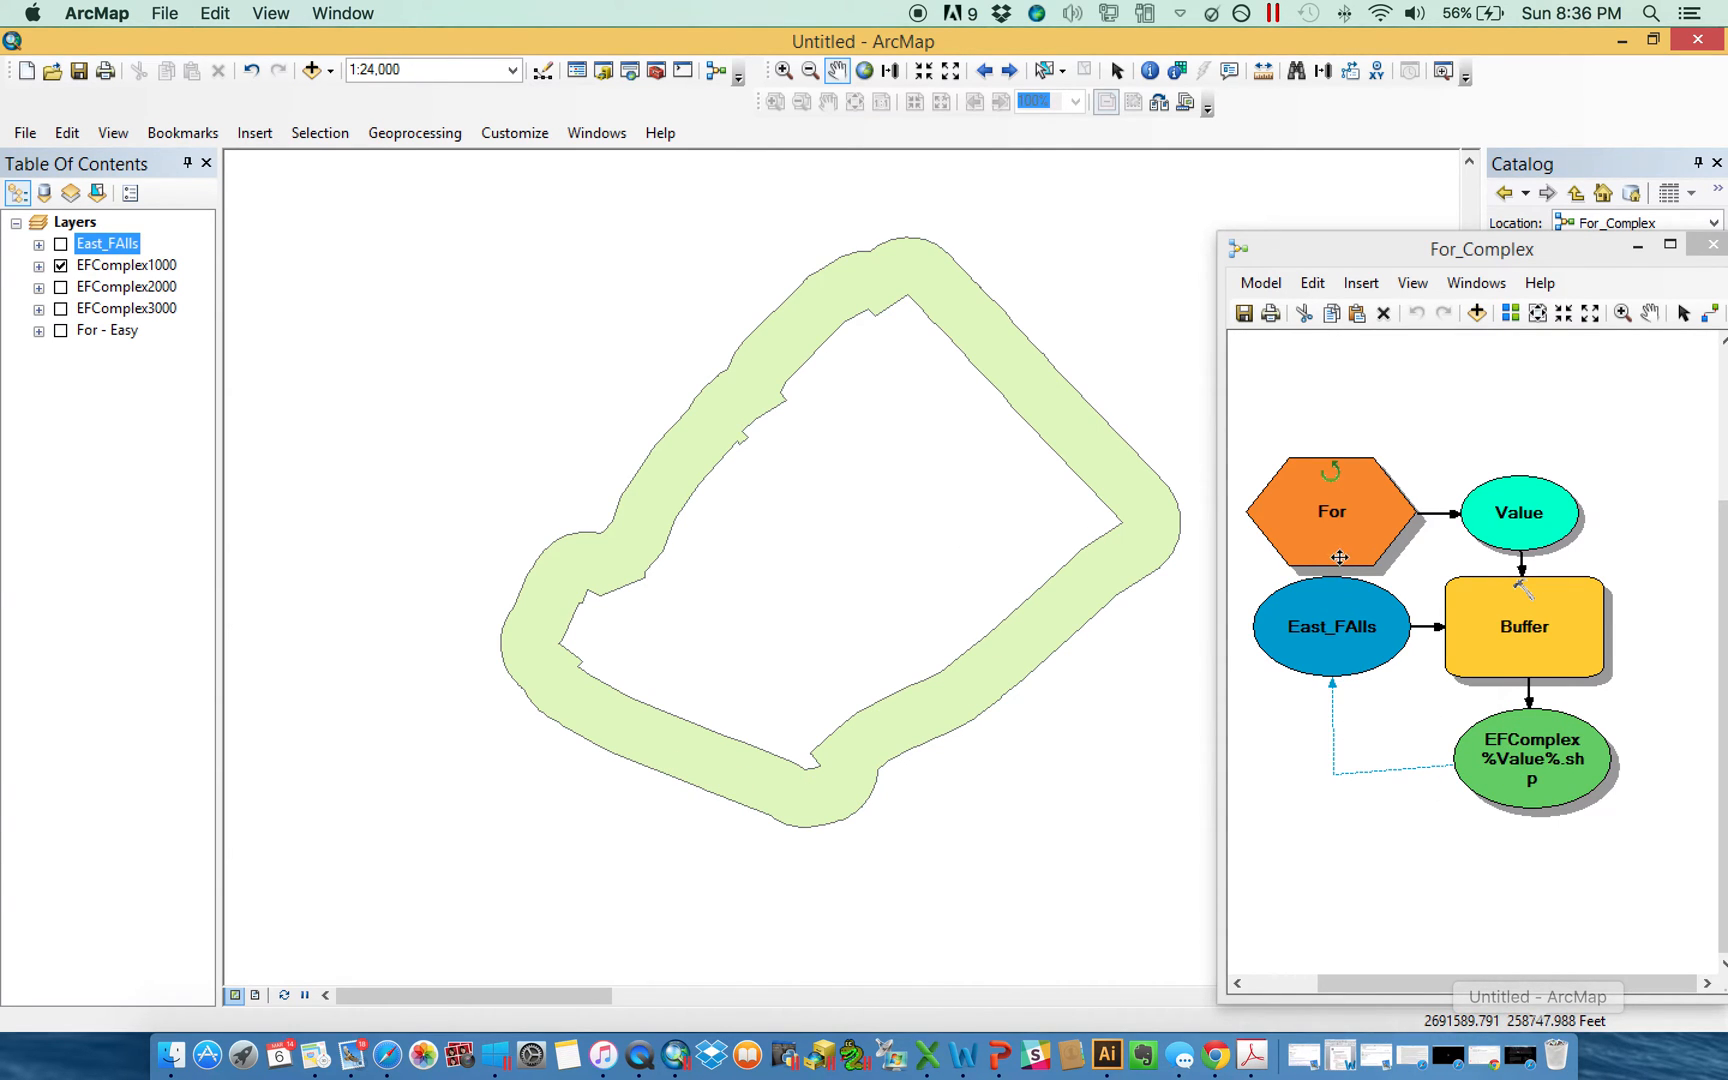
double_click(1332, 512)
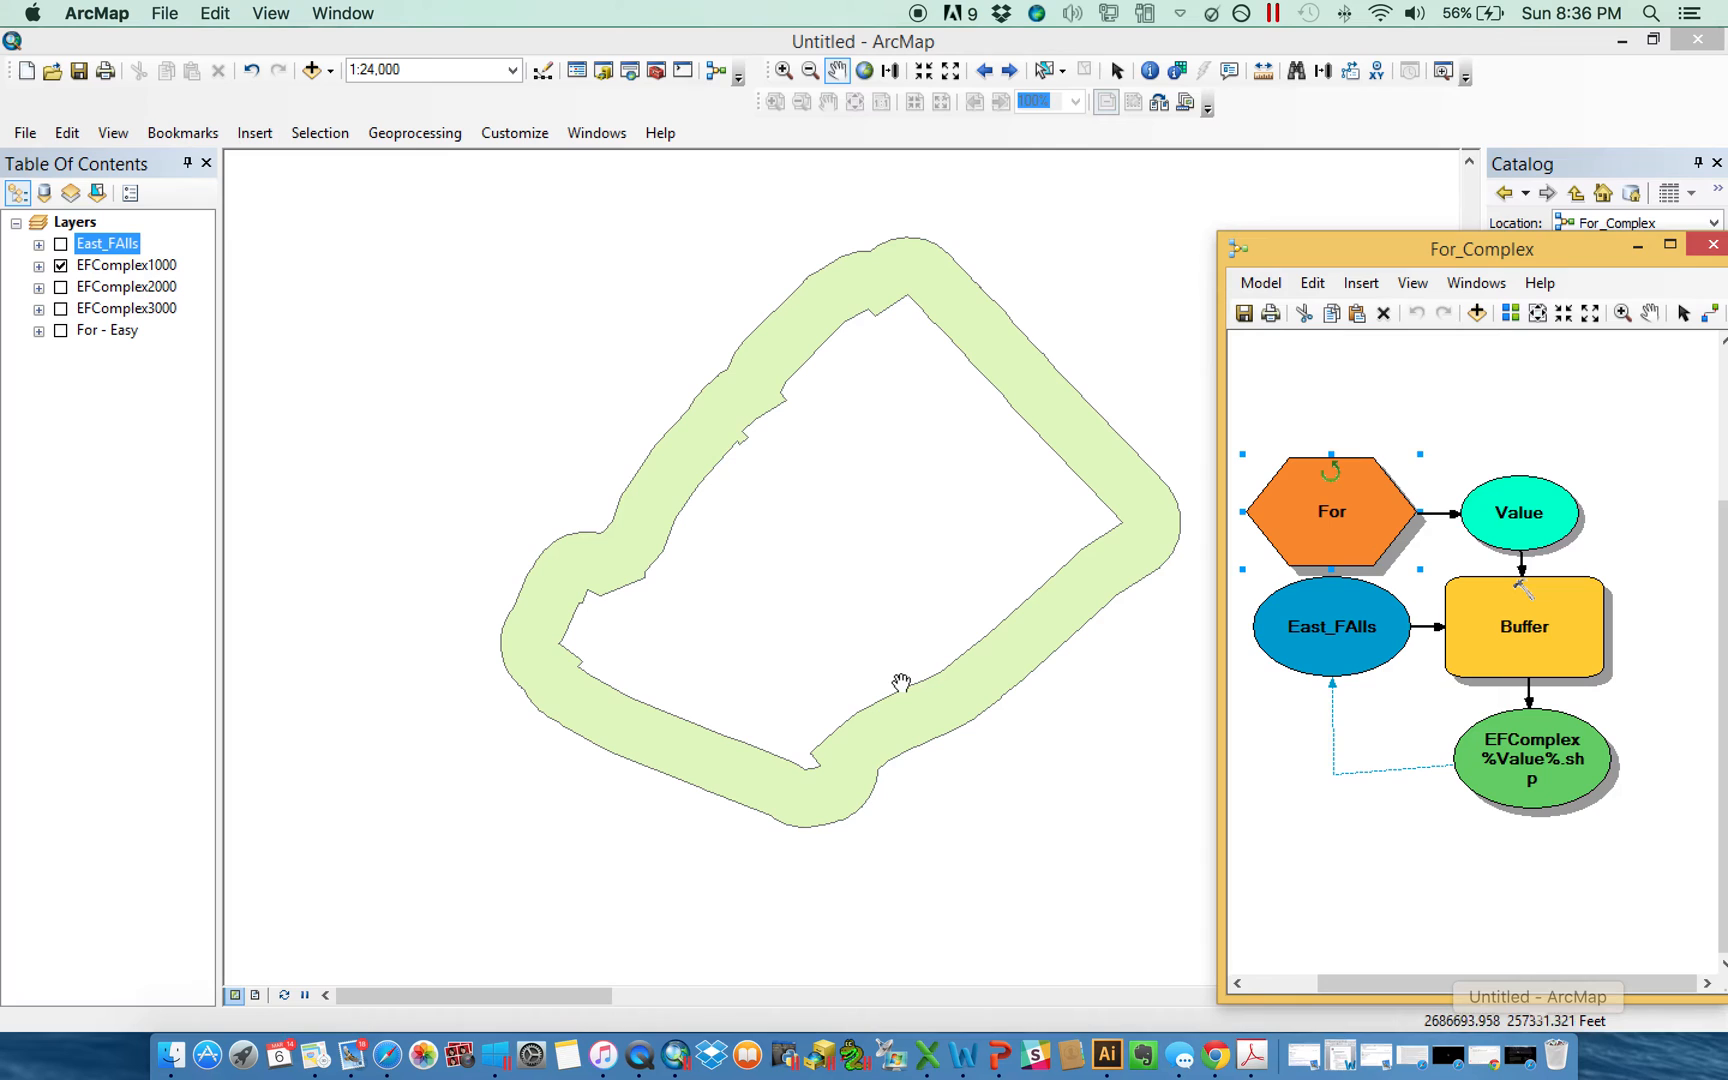
double_click(1524, 626)
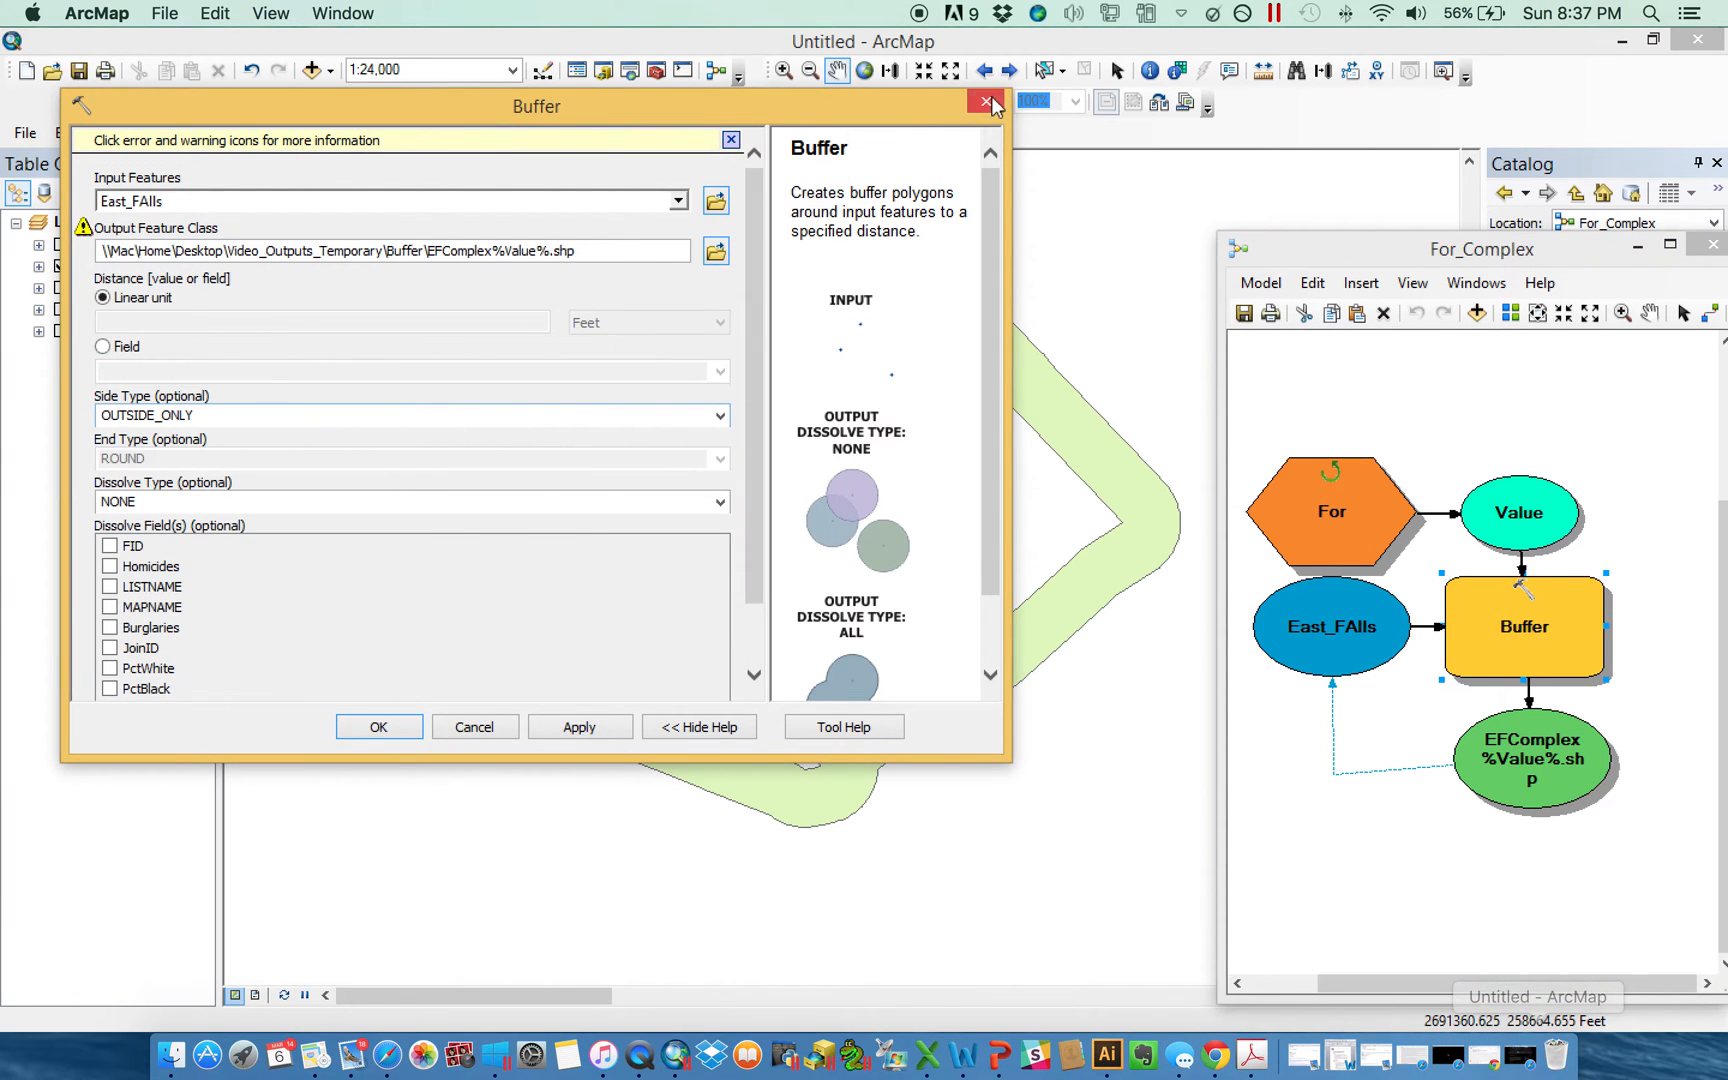
click(984, 102)
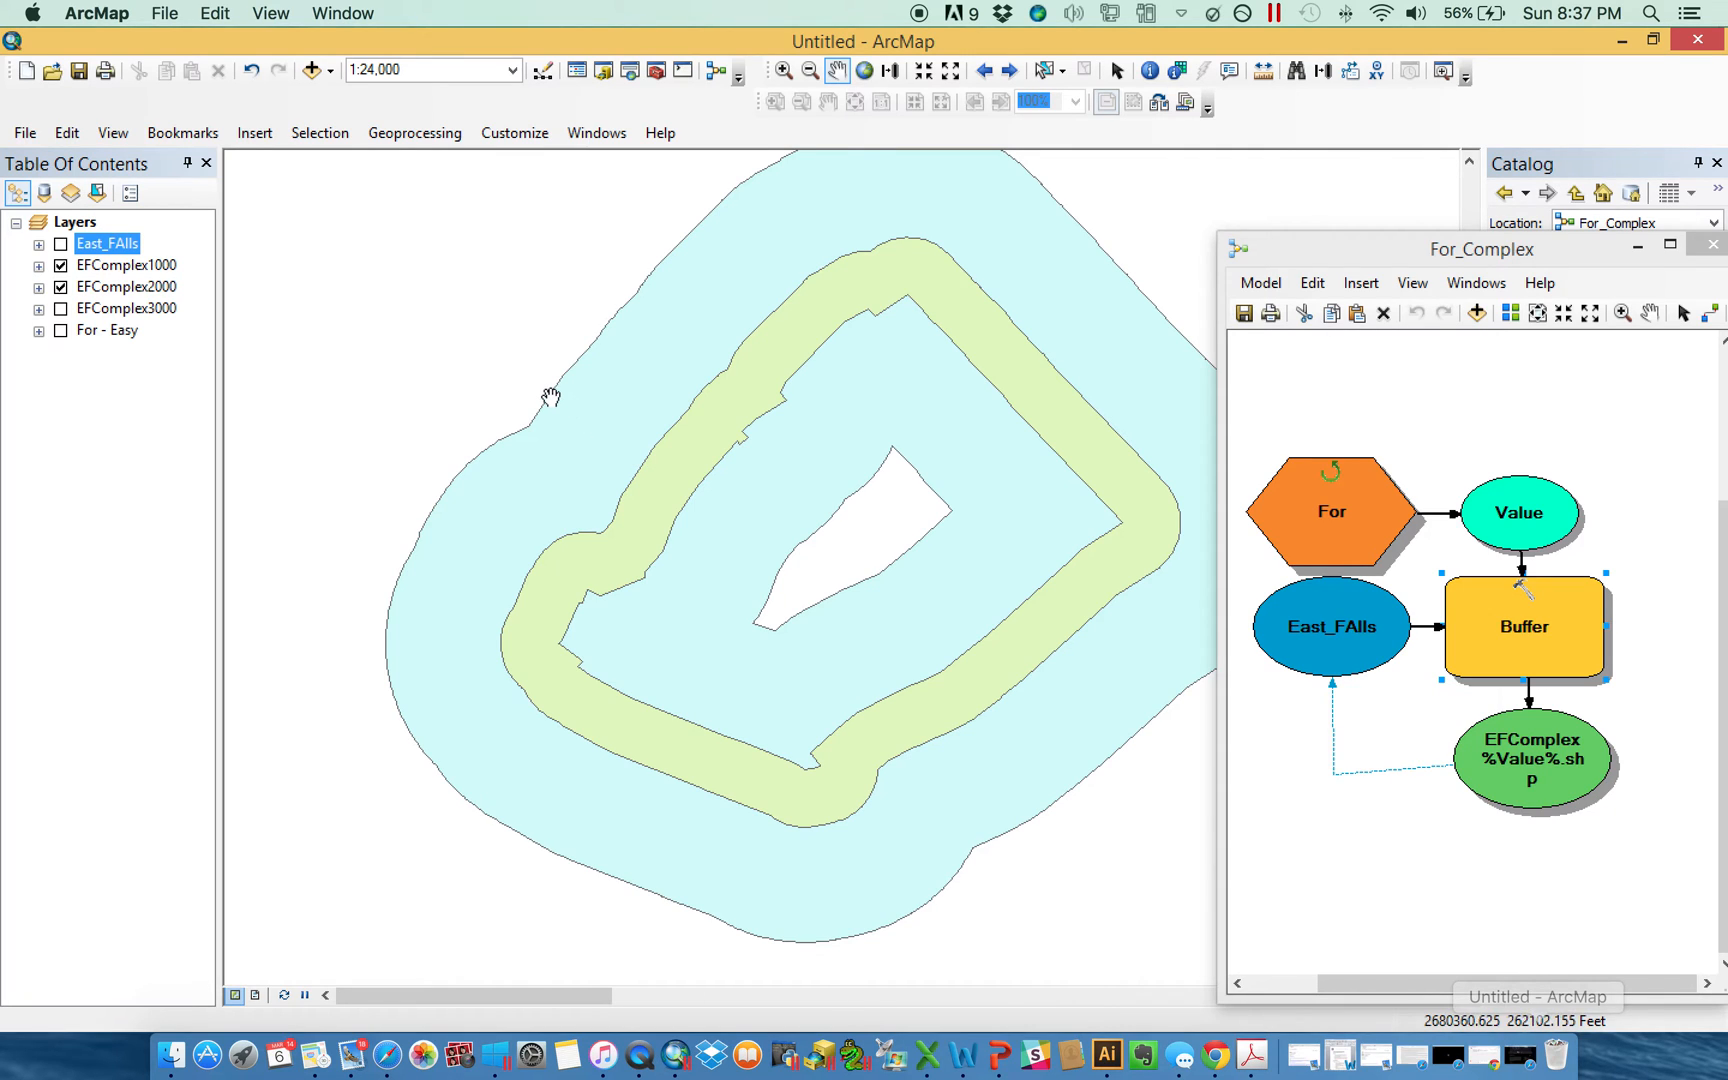
mouse_move(700, 488)
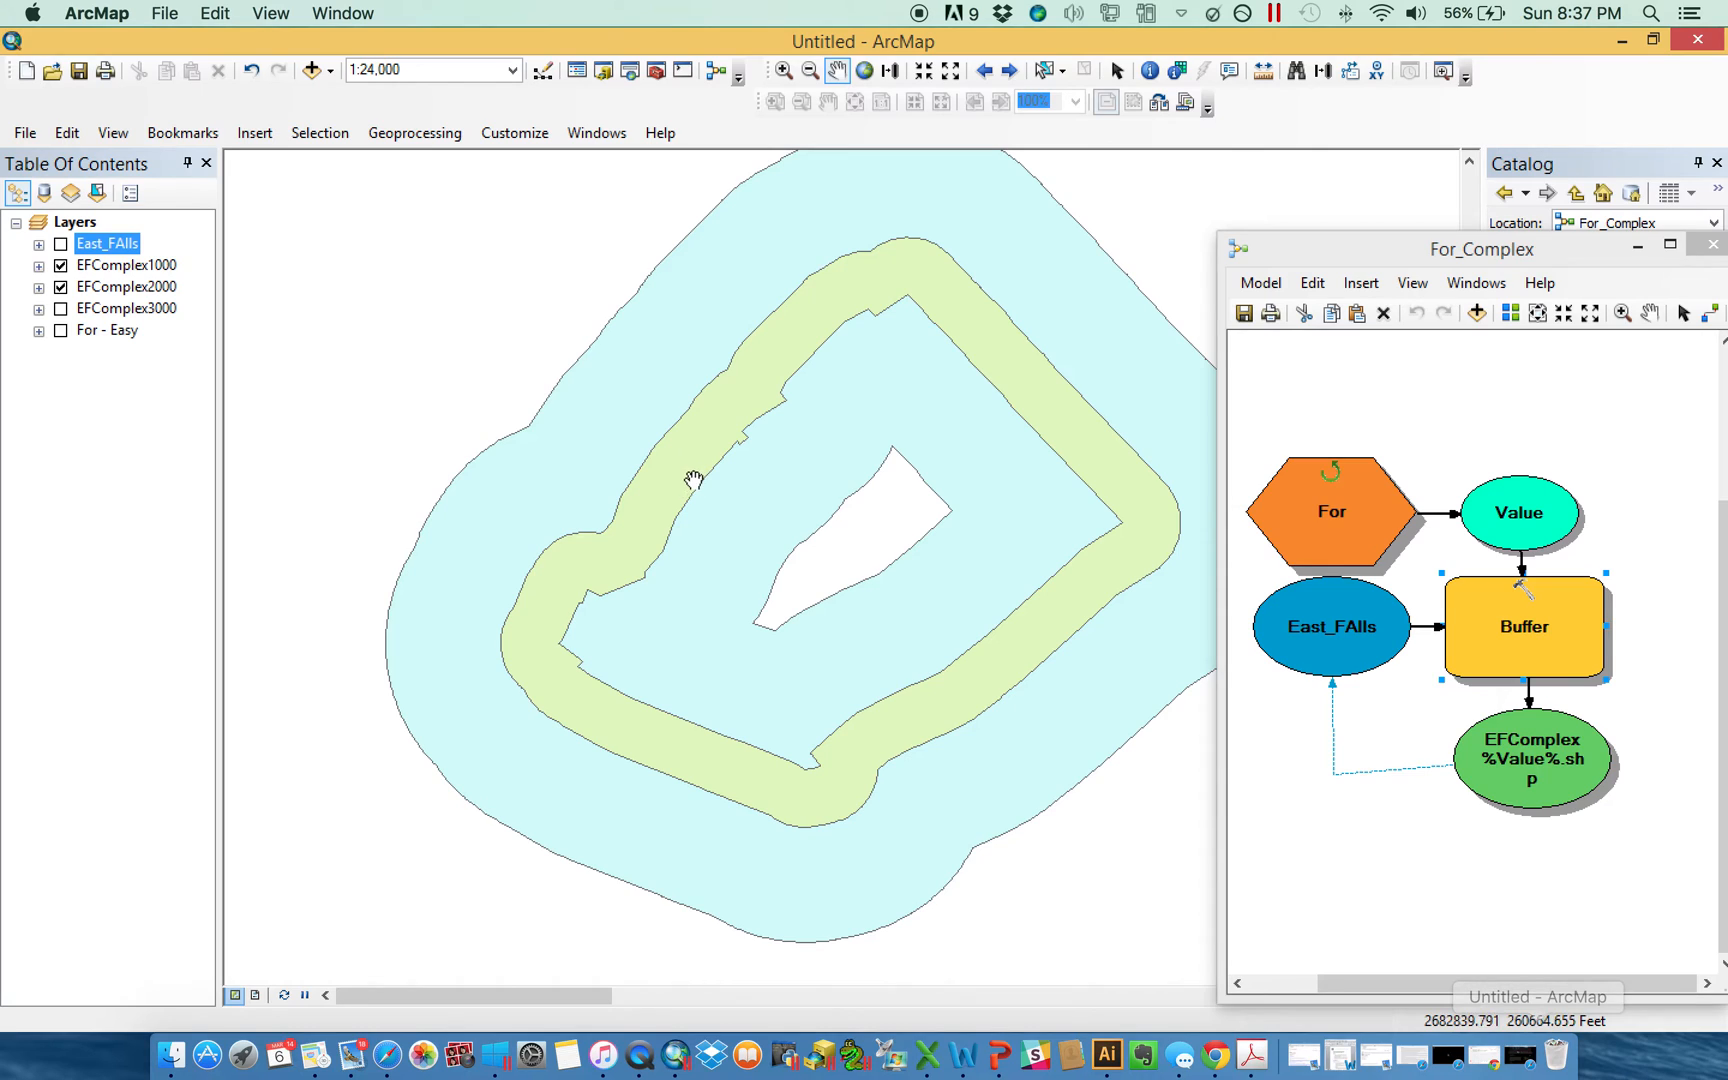
mouse_move(686, 468)
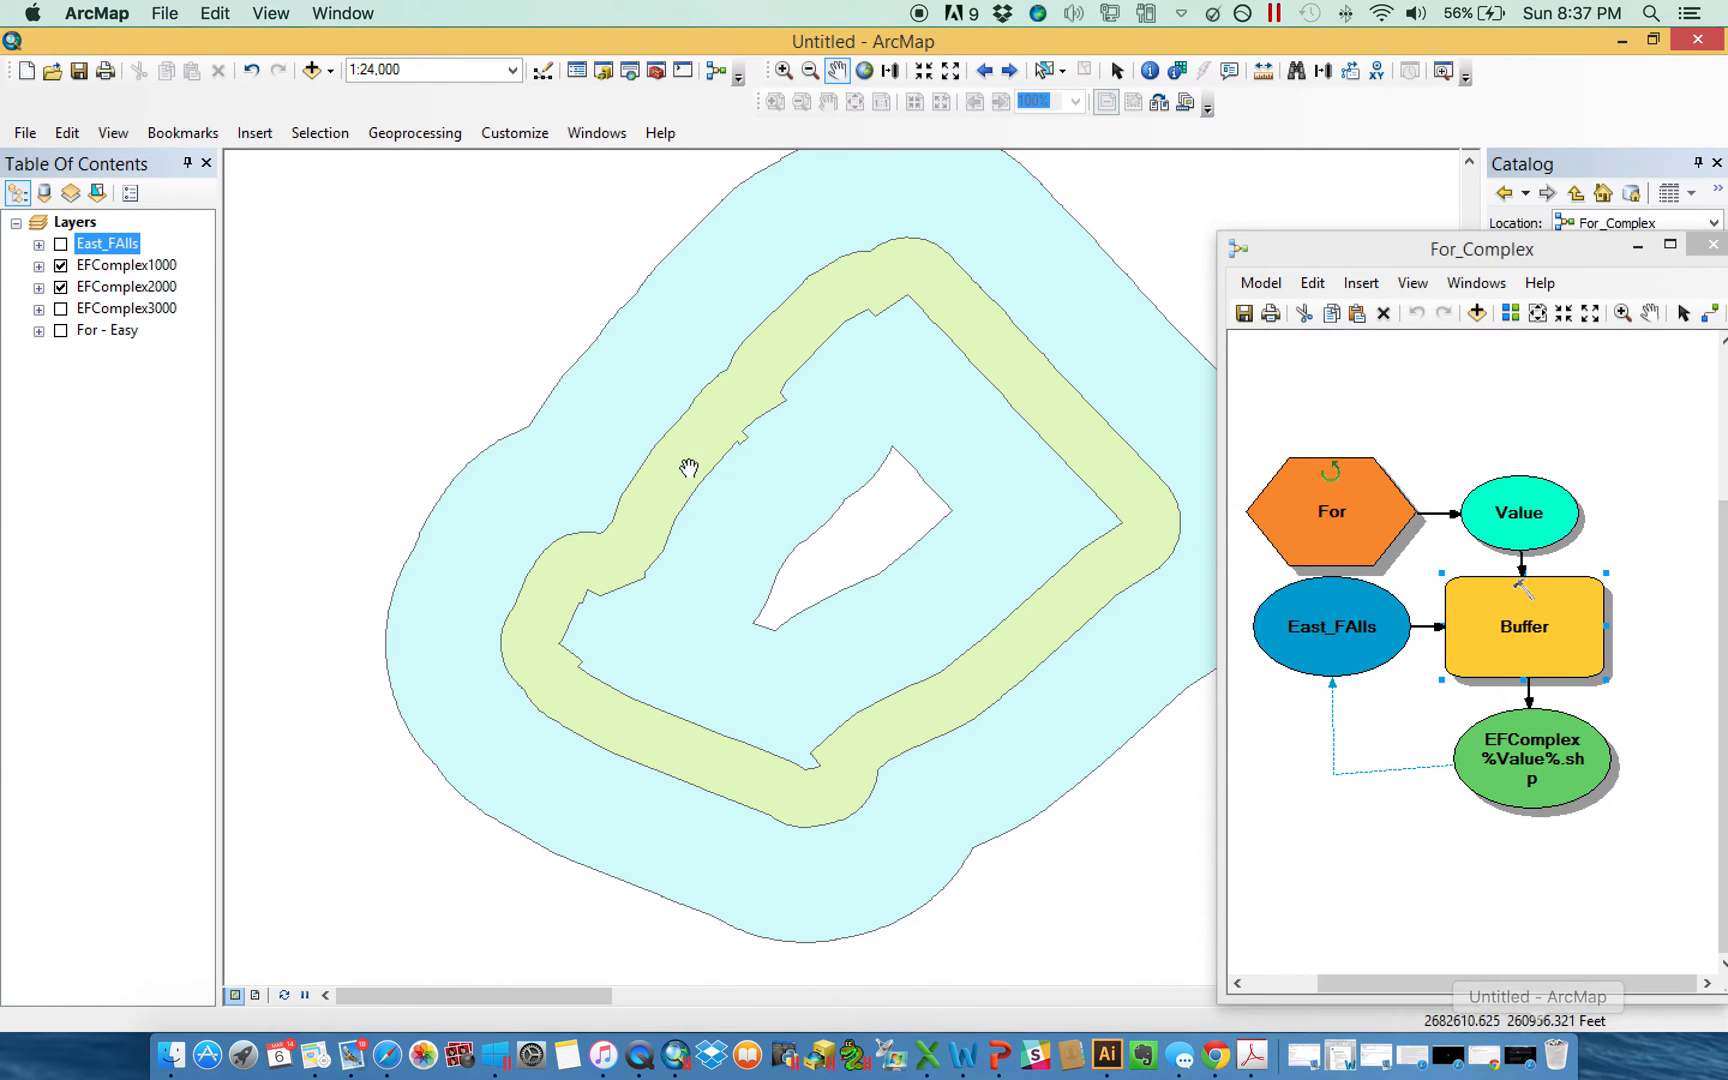
Inspect the East_FAlls input, switch to the EFComplex3000 result, and close For_Complex.
drag(688, 468, 804, 526)
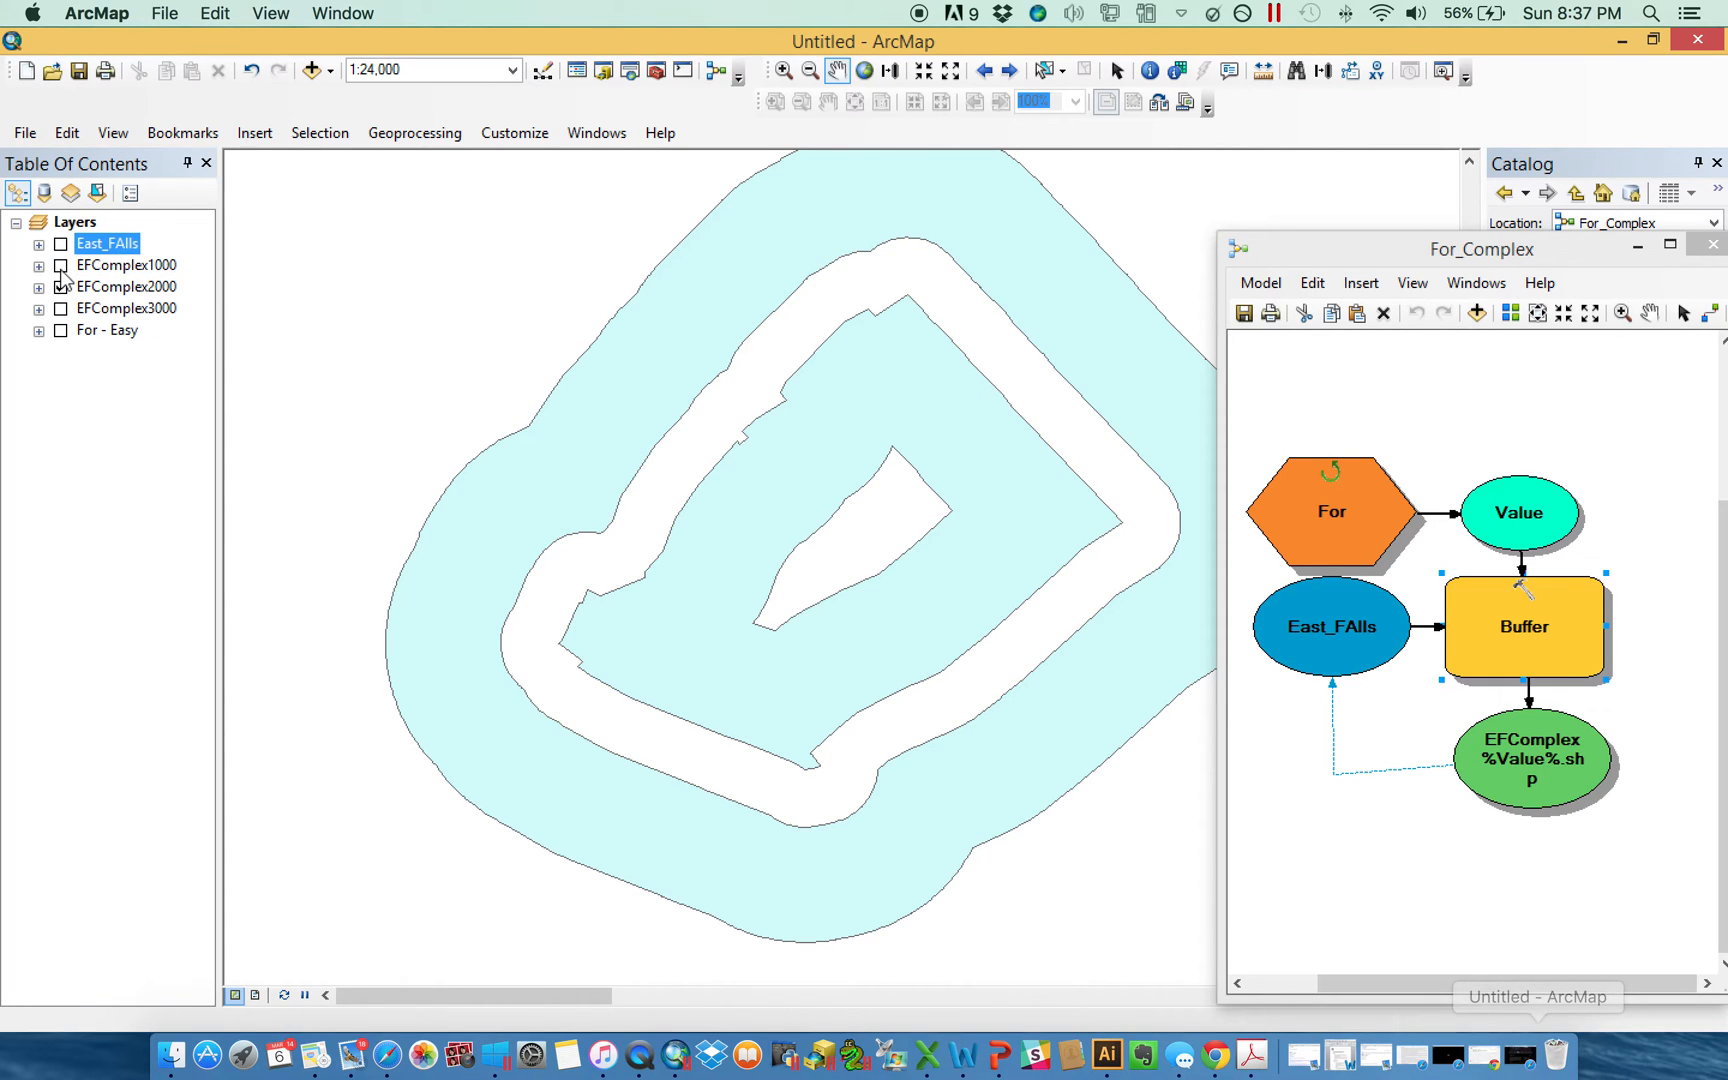
click(62, 286)
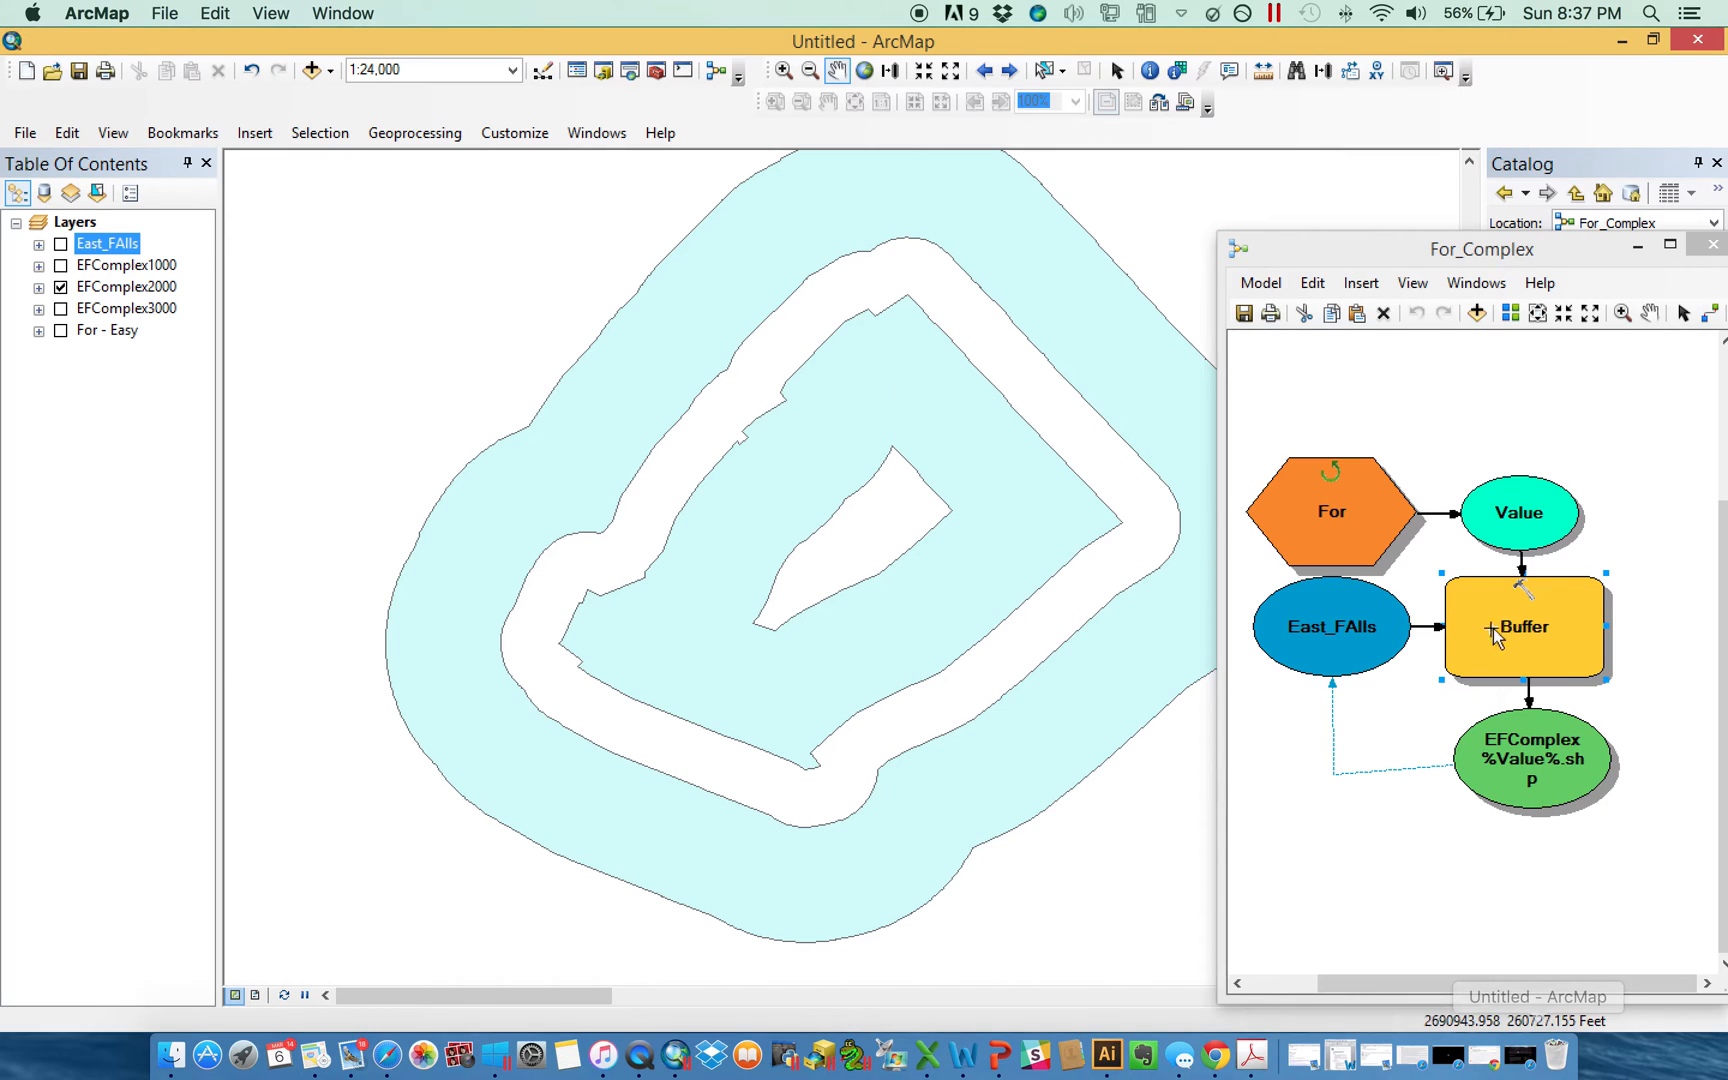
mouse_move(1328, 650)
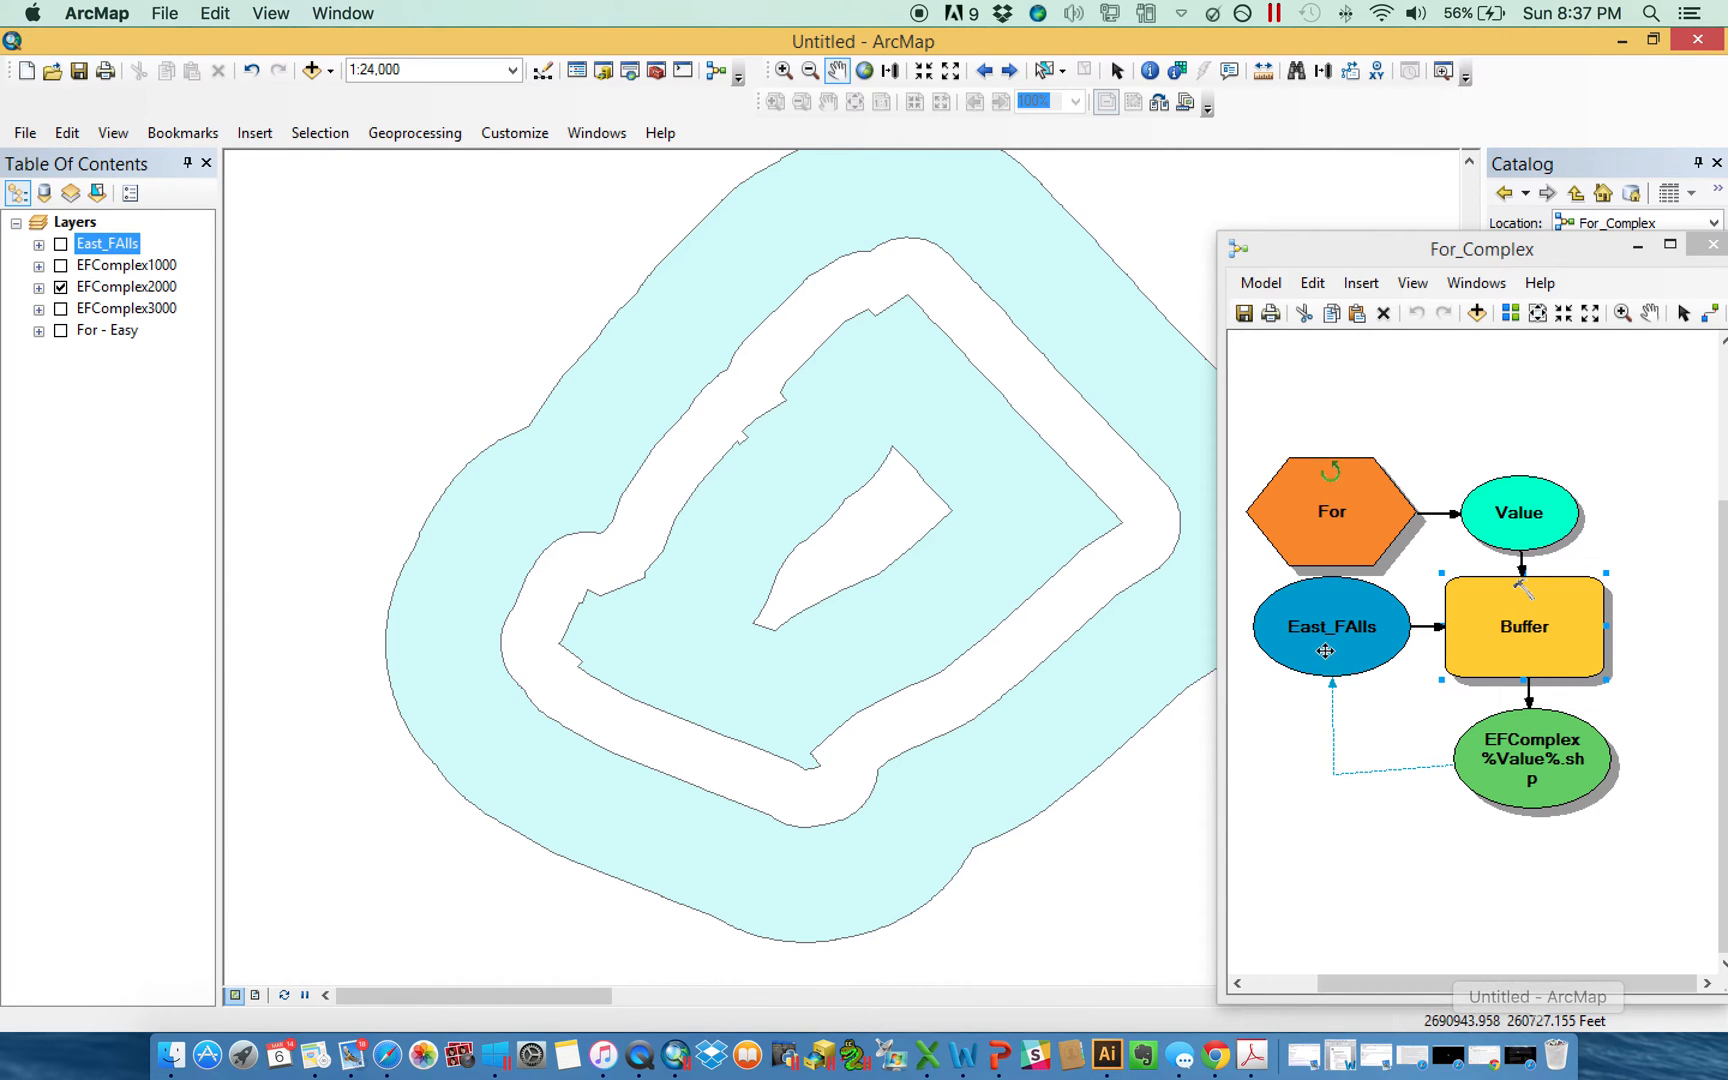
double_click(1522, 626)
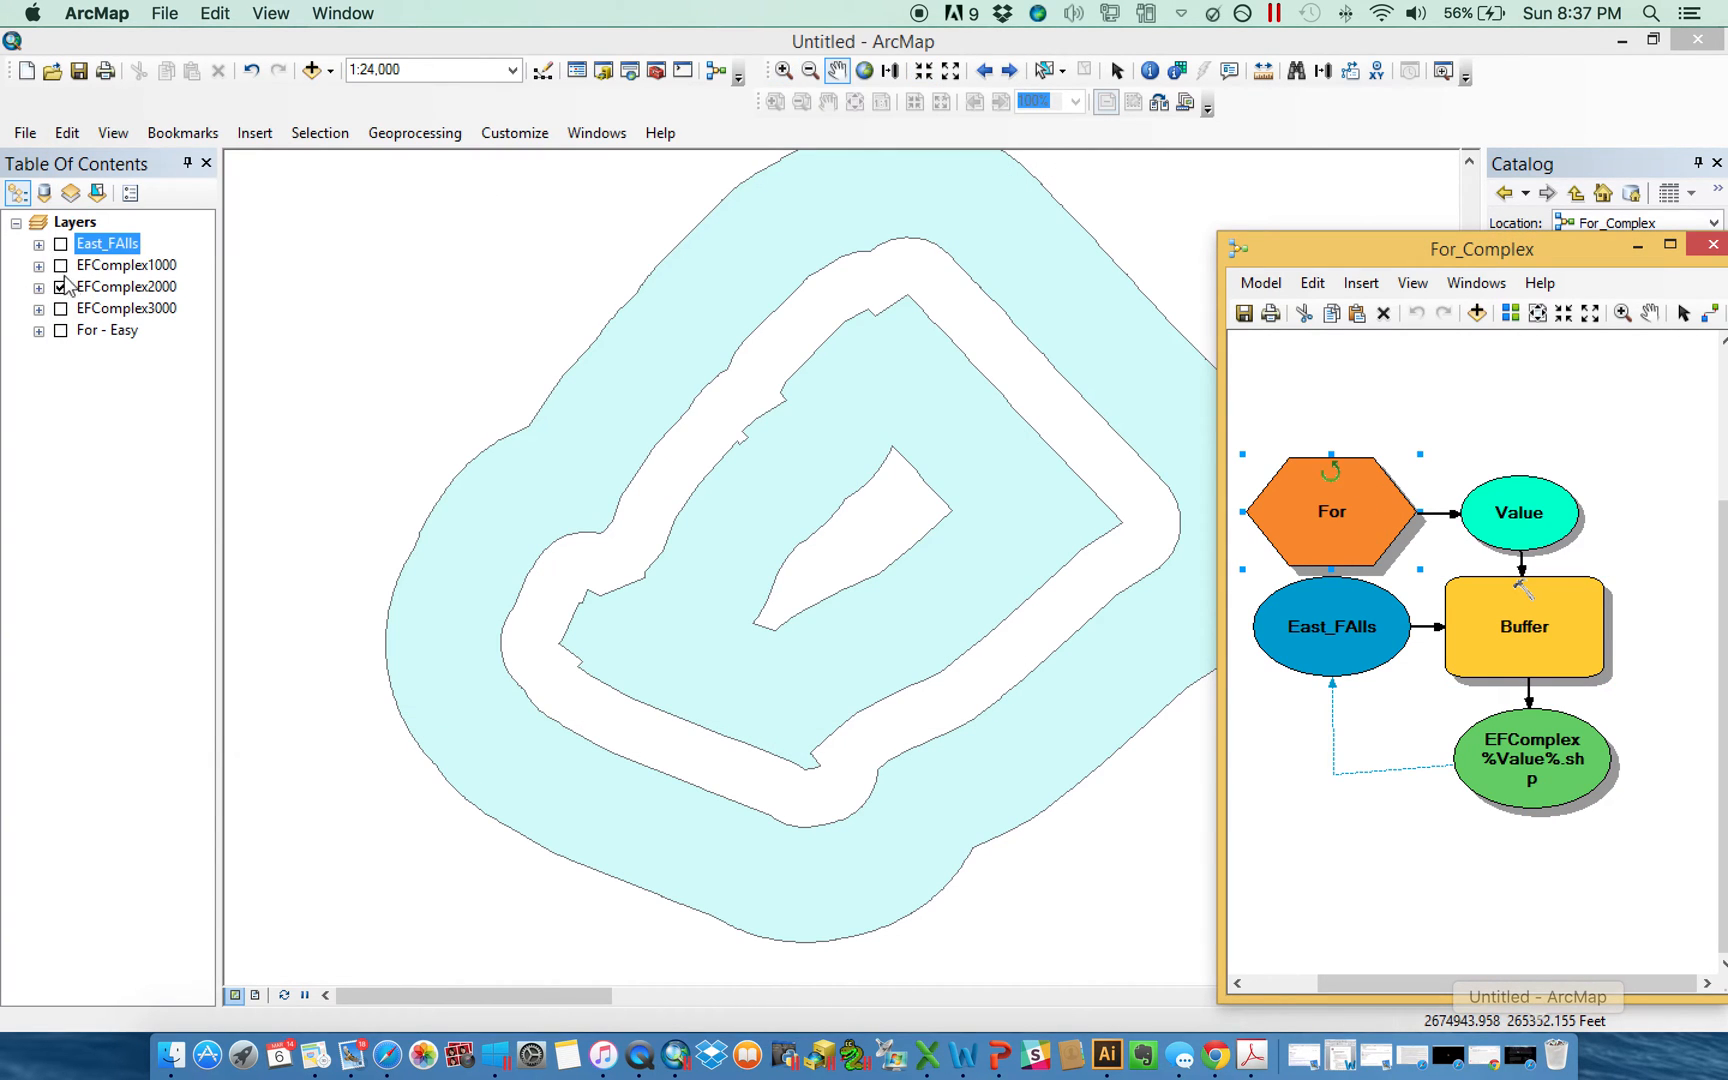
click(62, 308)
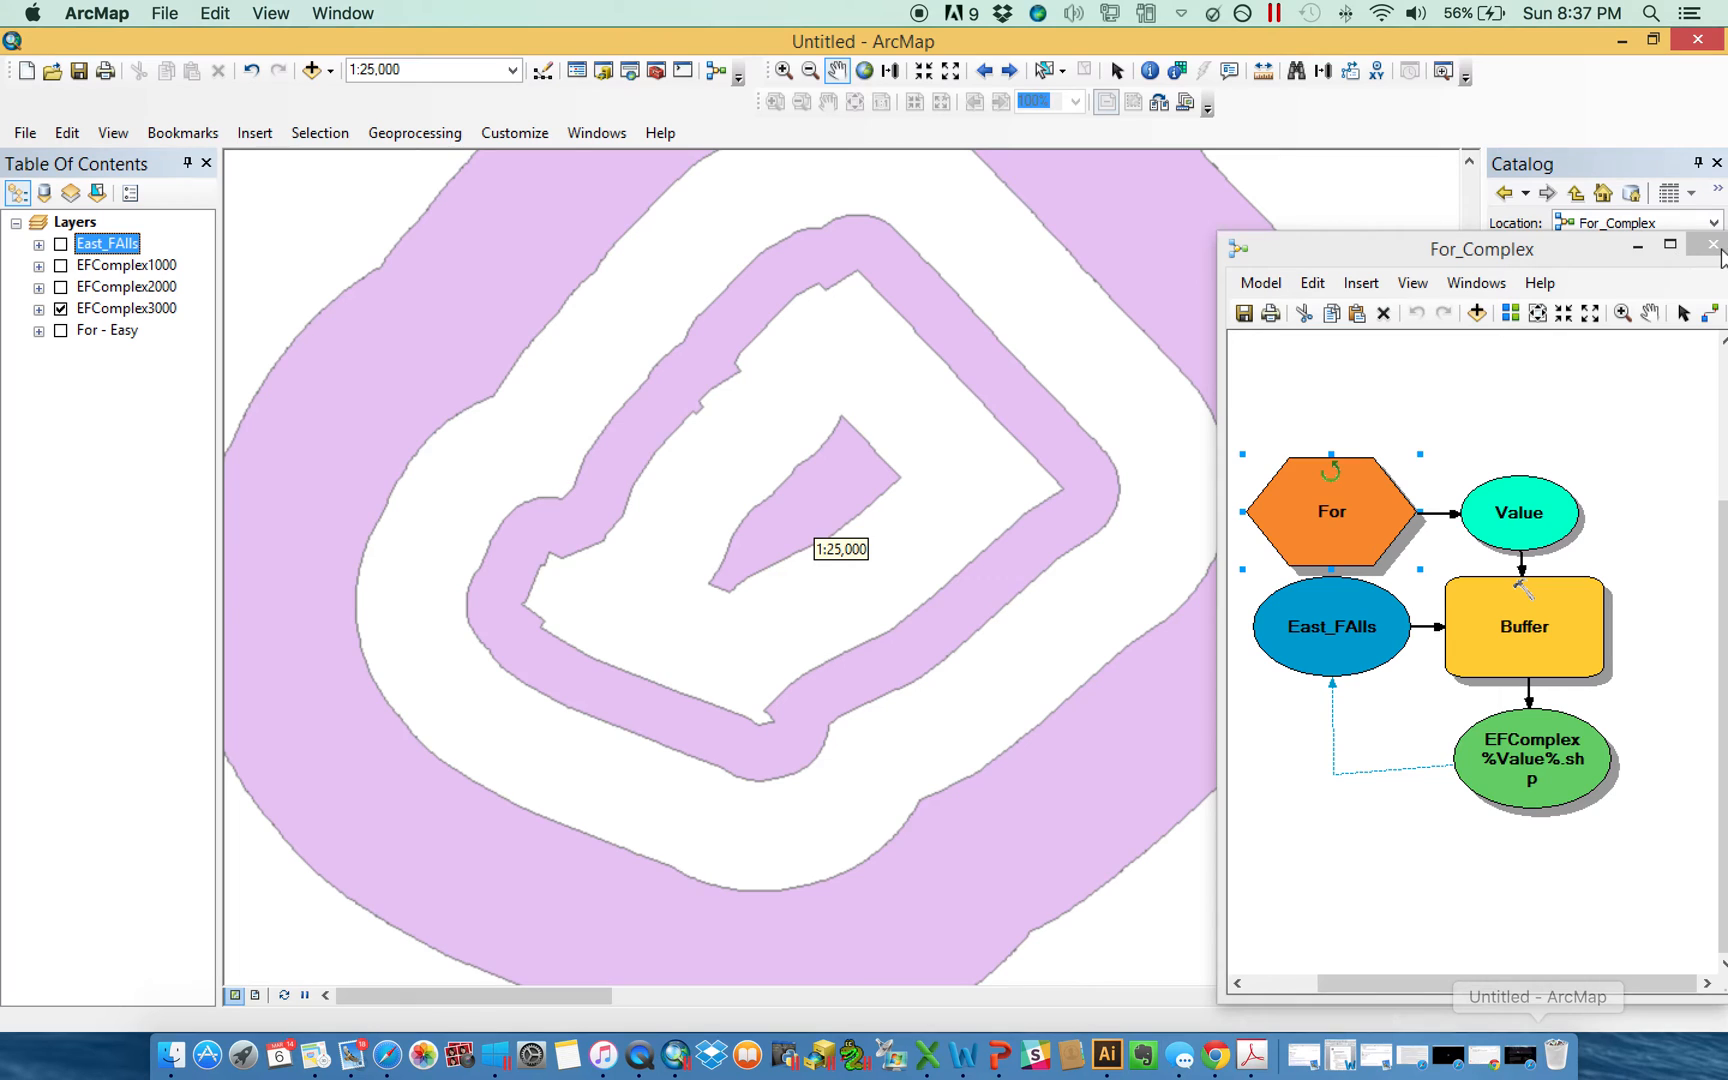
click(1712, 244)
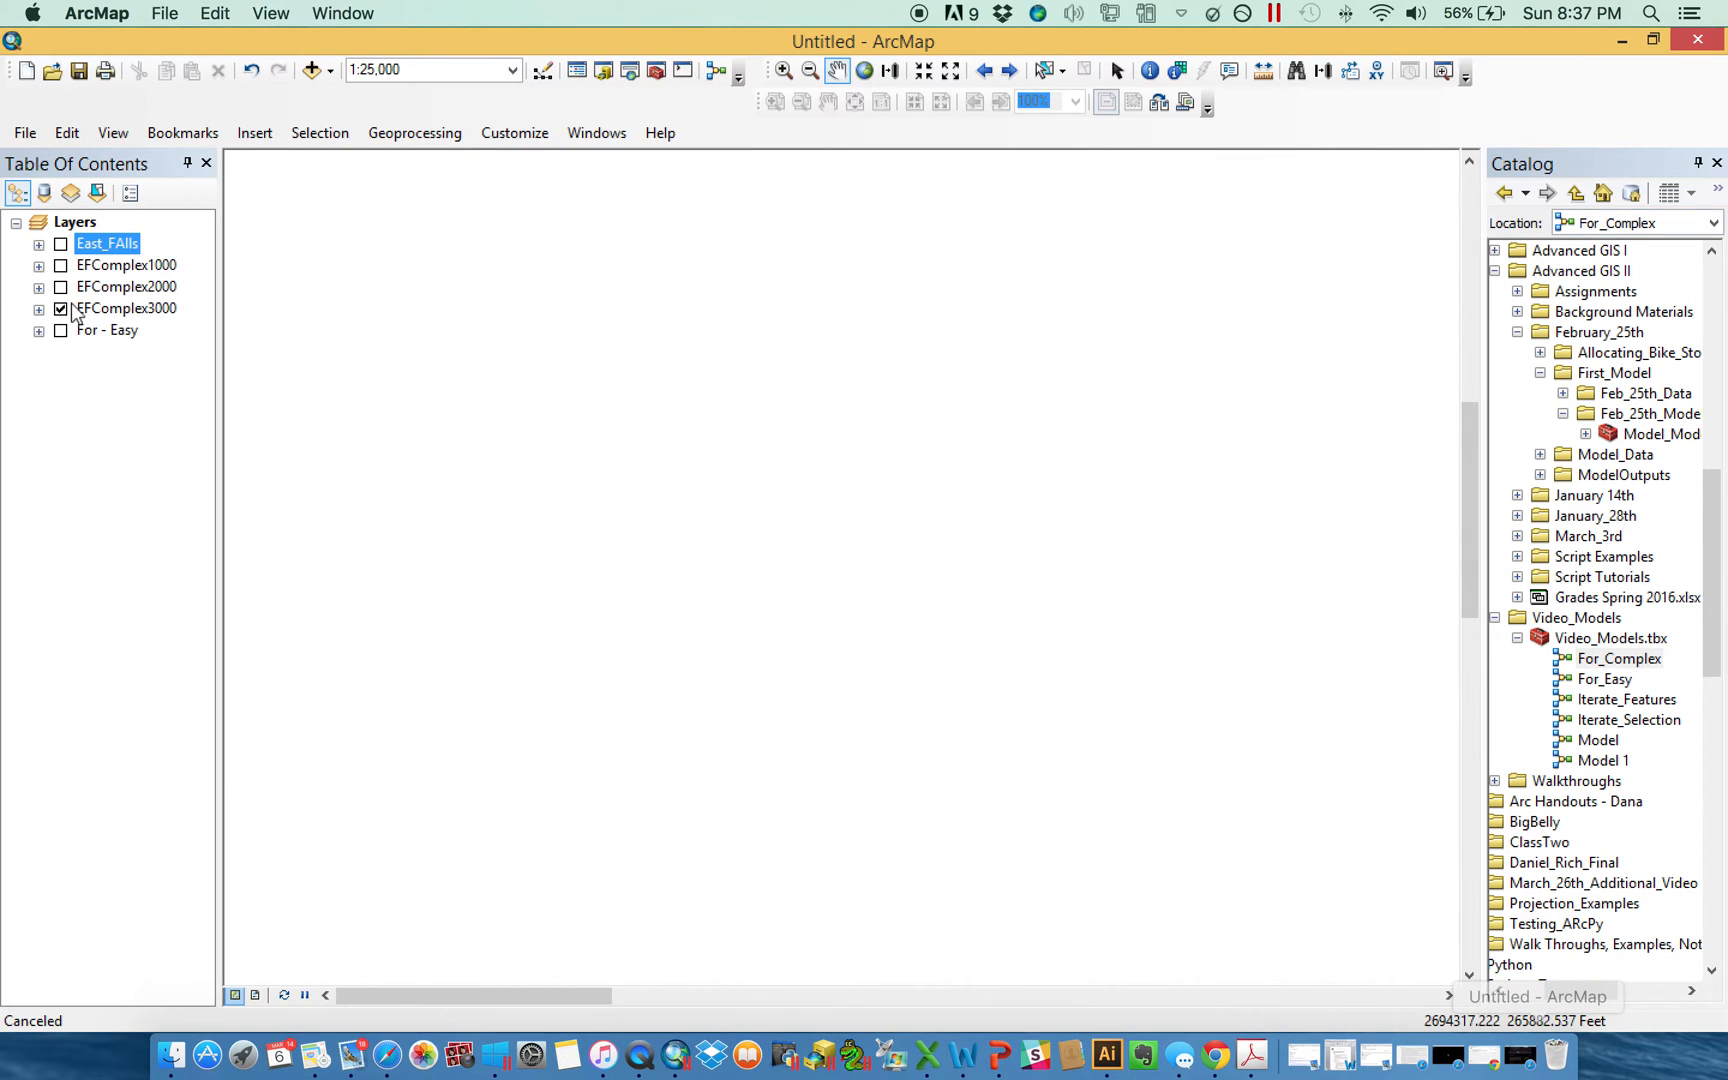
Show only the East_FAlls layer and open Model from the Catalog toolbox for editing.
click(60, 308)
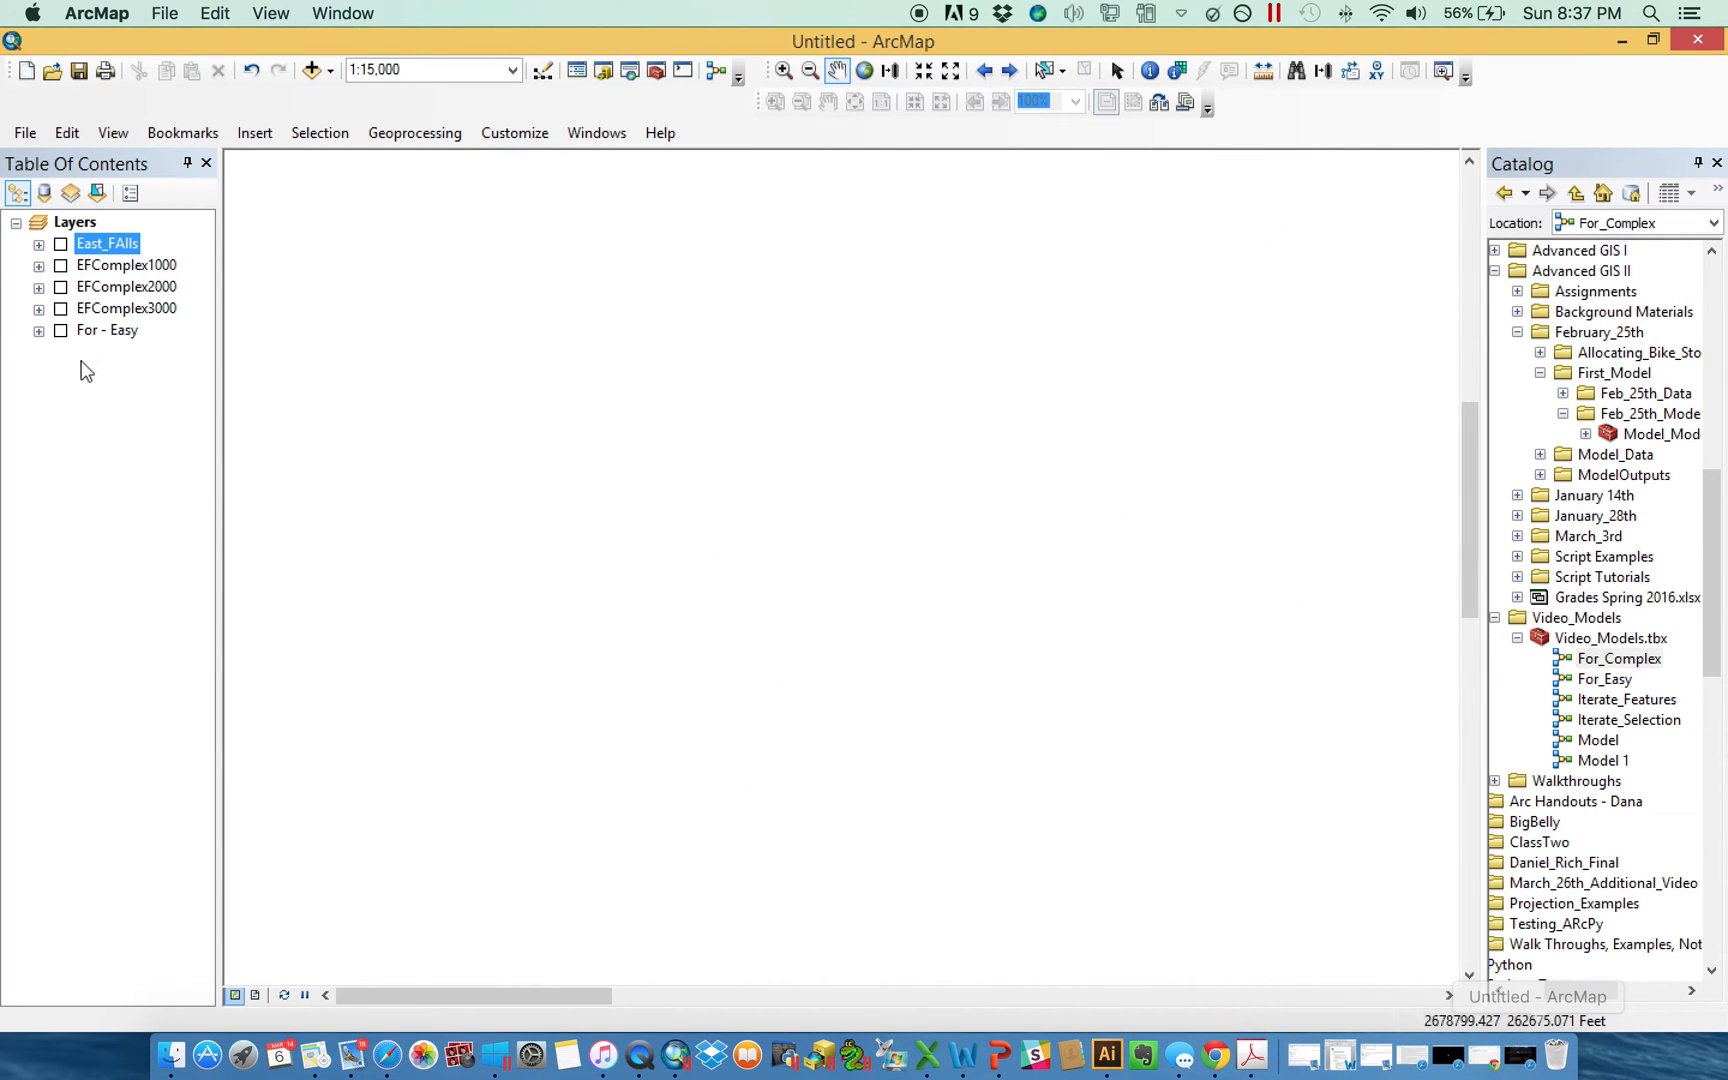
click(62, 244)
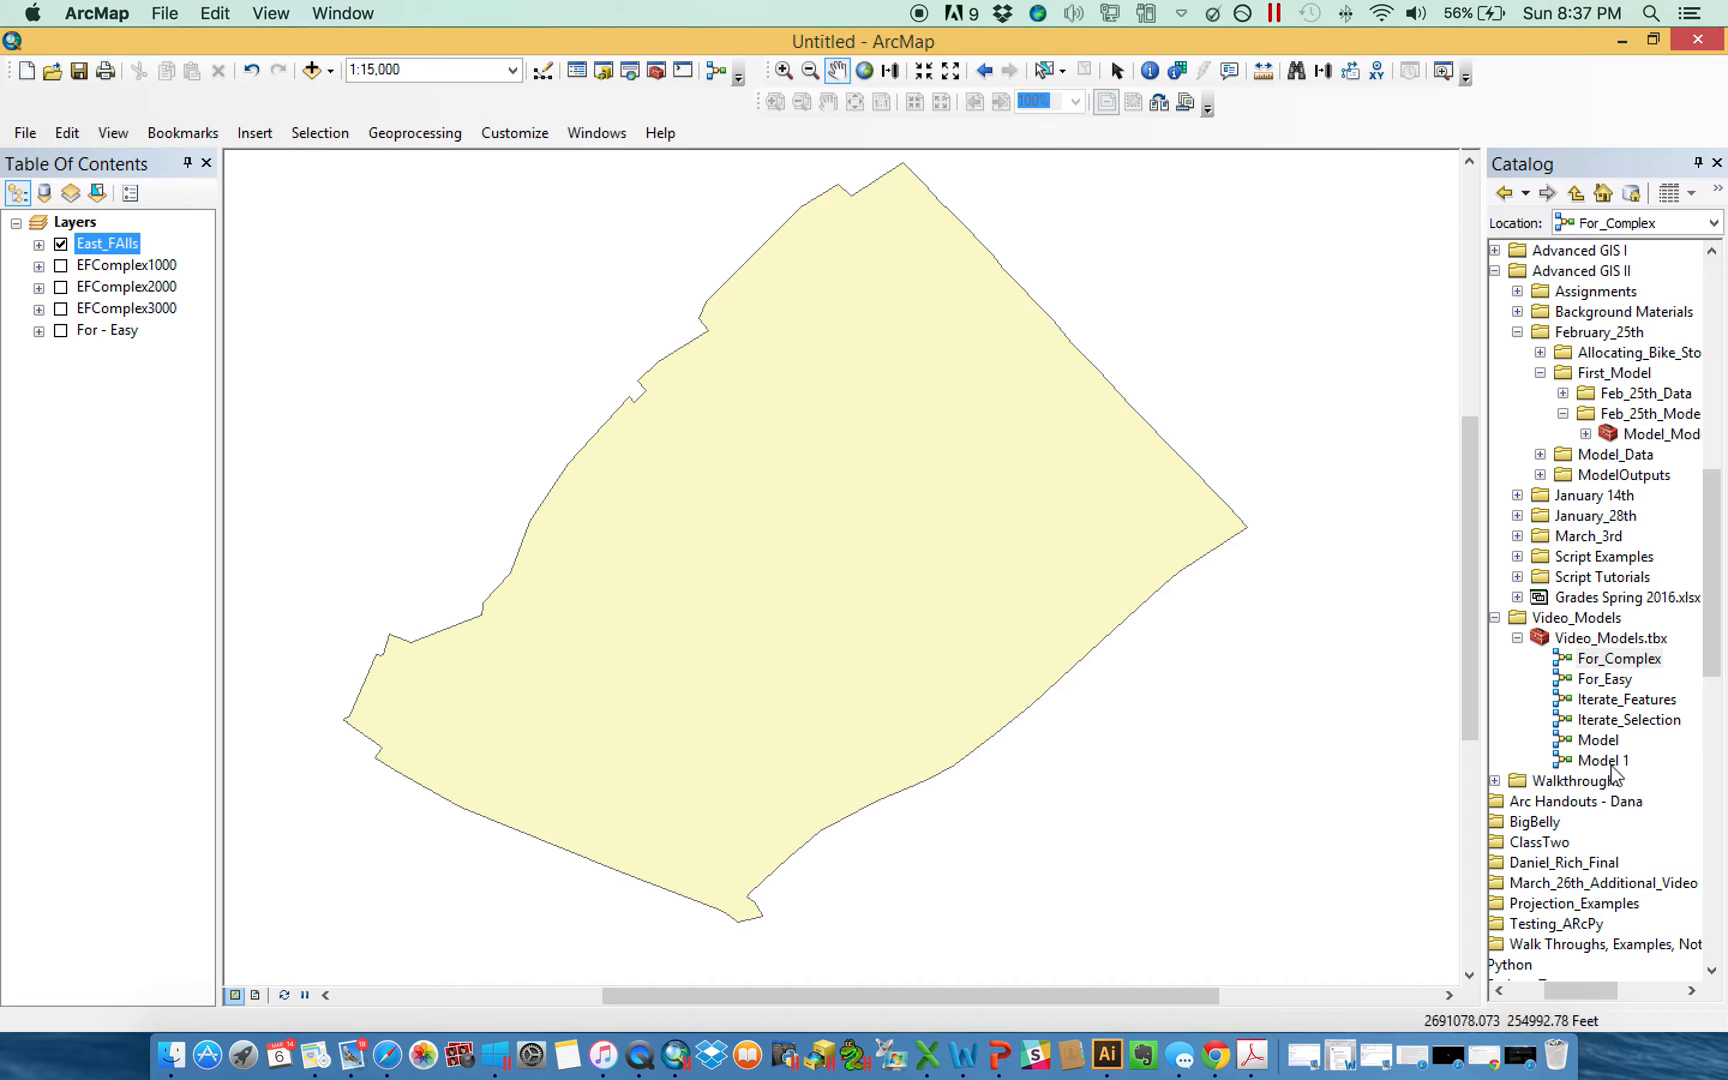
double_click(1602, 760)
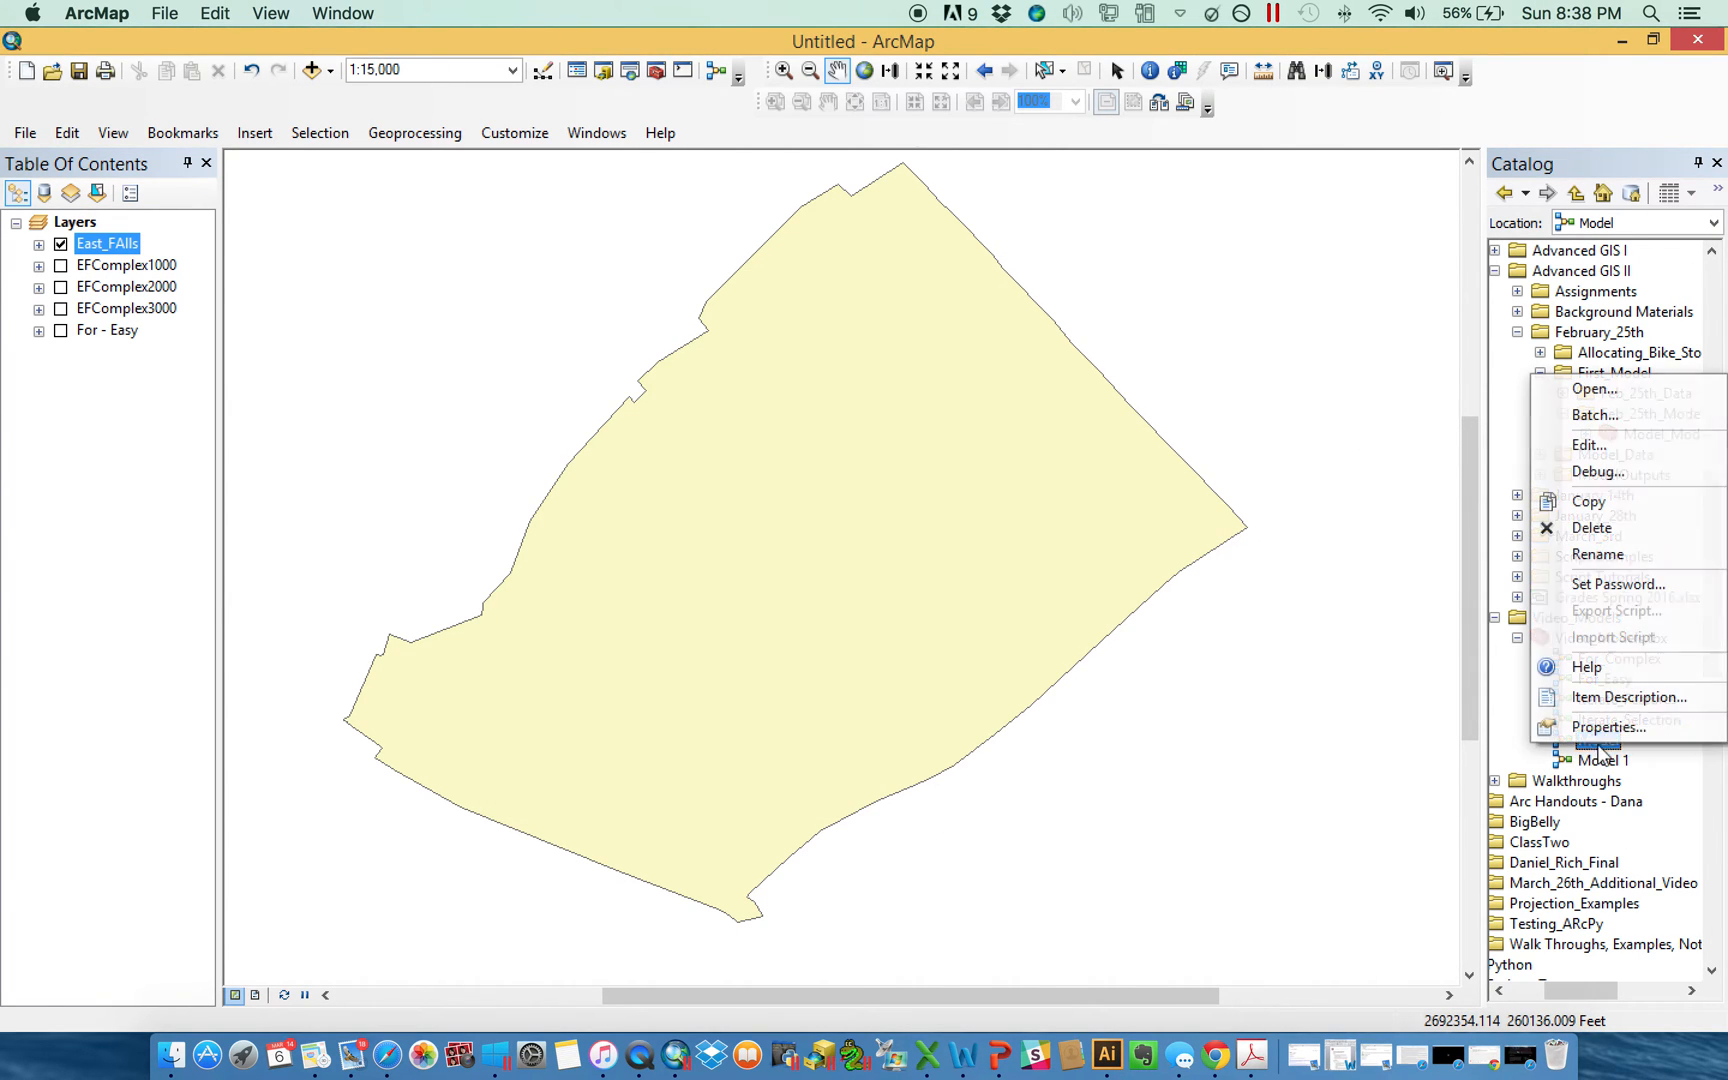
click(1590, 444)
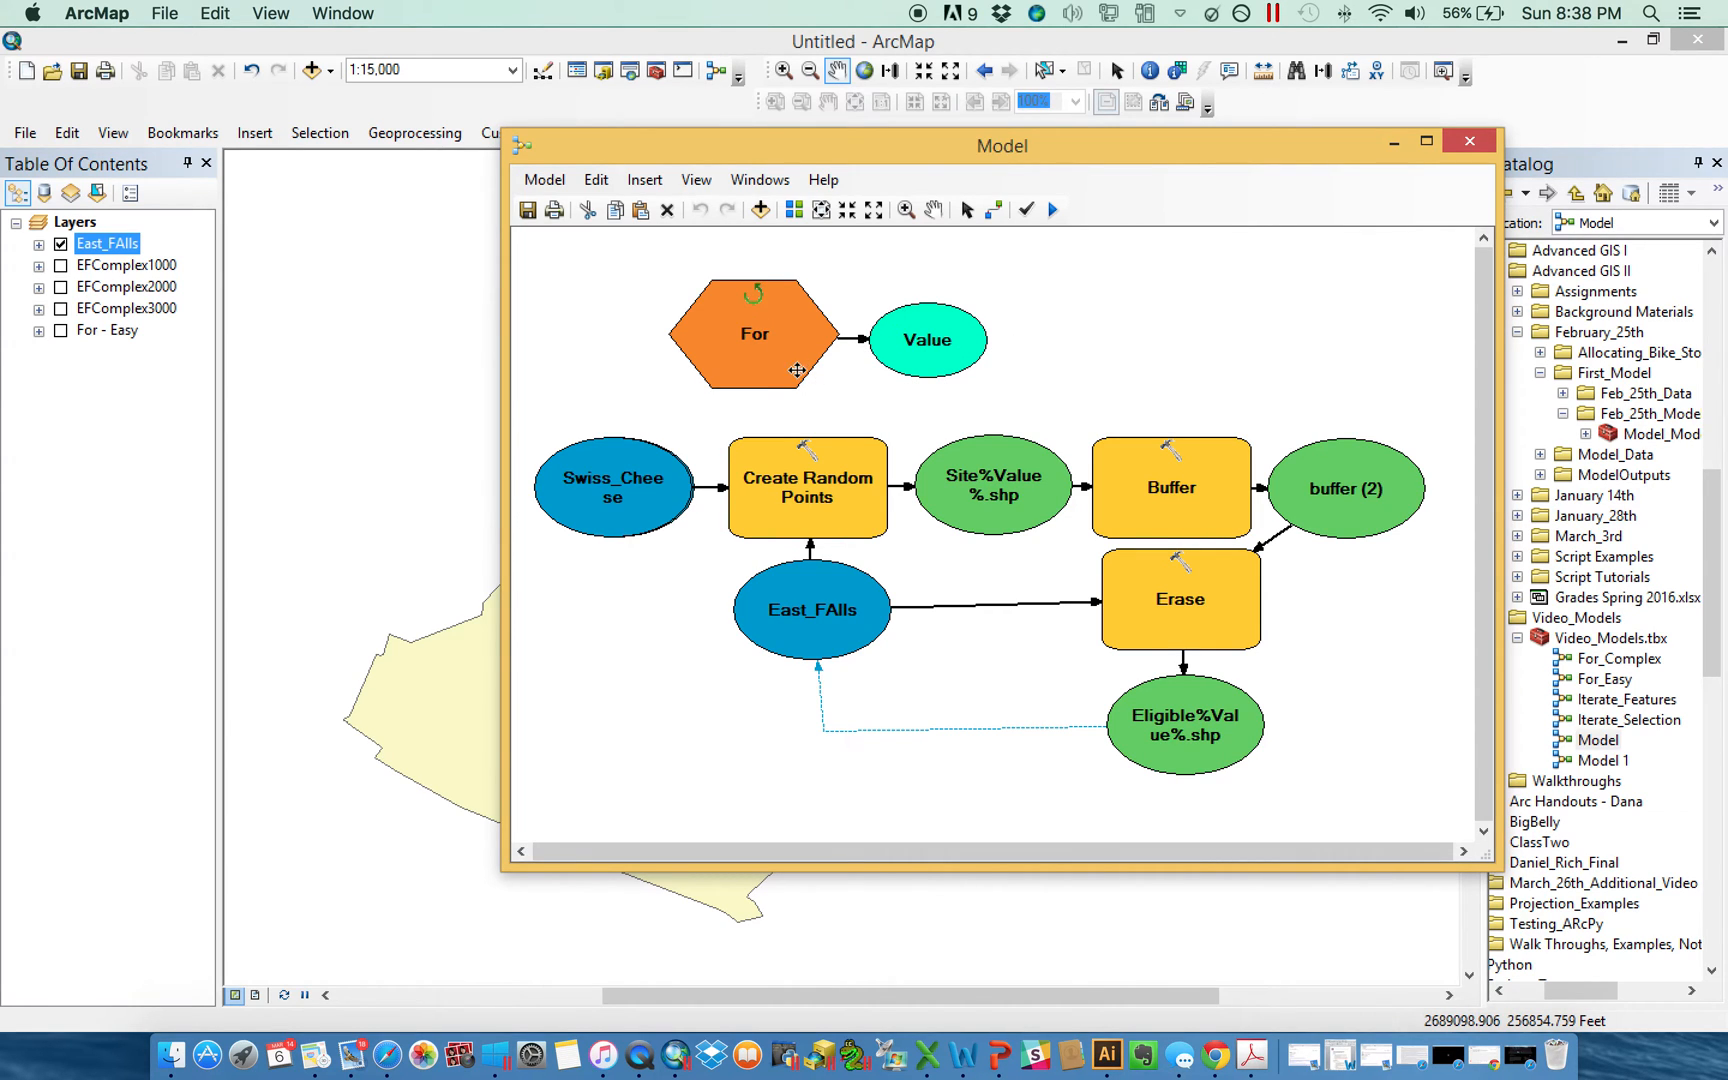
Set the For iterator to run from 1 to 5 by 1 and confirm the random points settings.
double_click(754, 334)
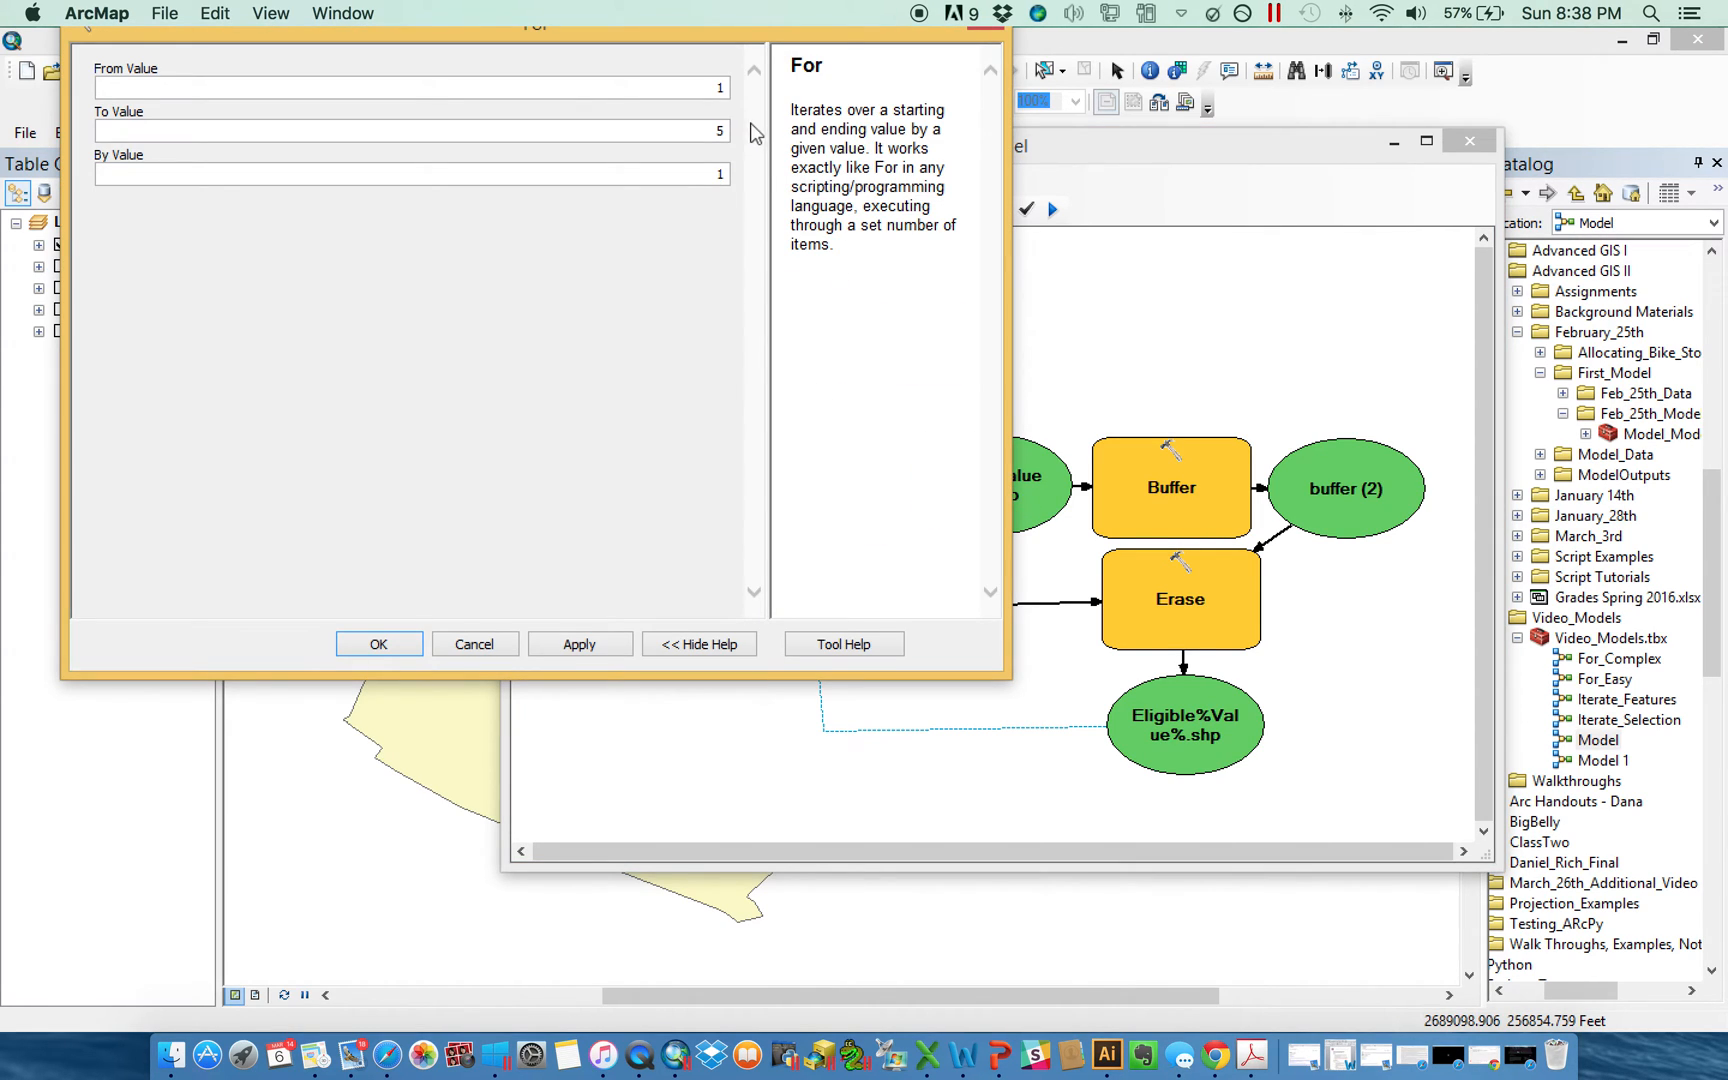
click(408, 88)
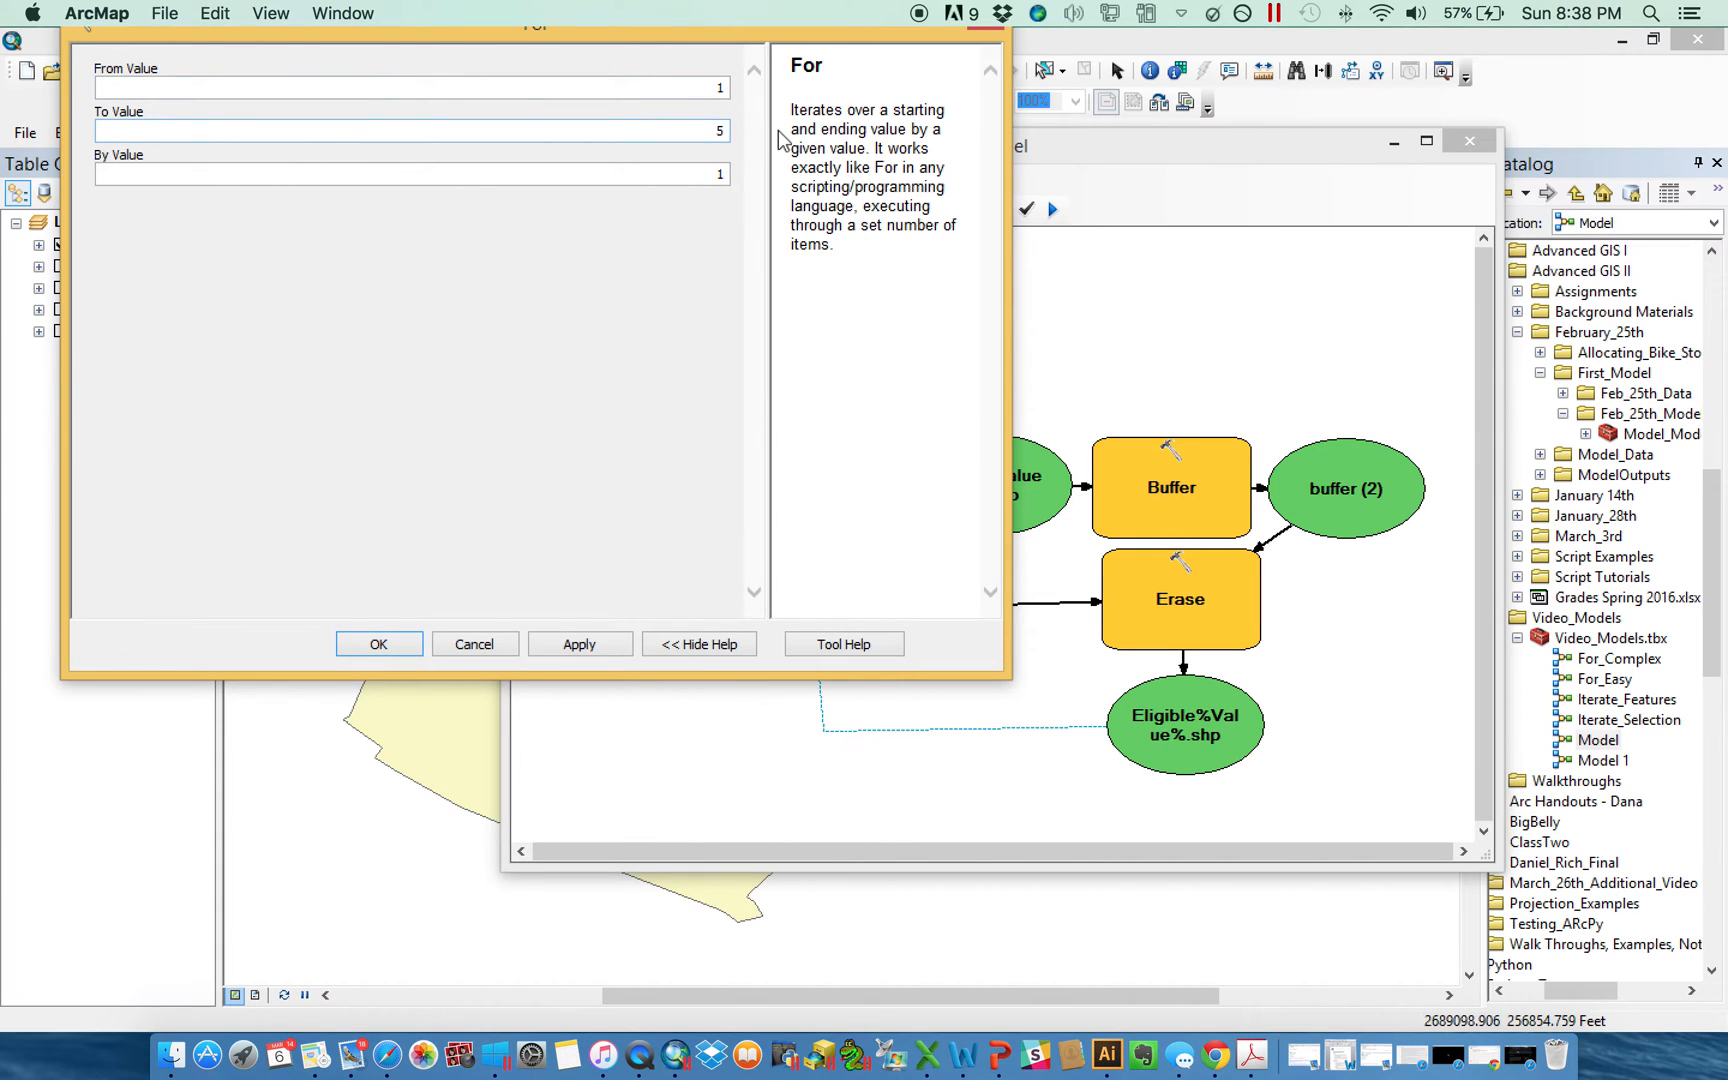
click(378, 644)
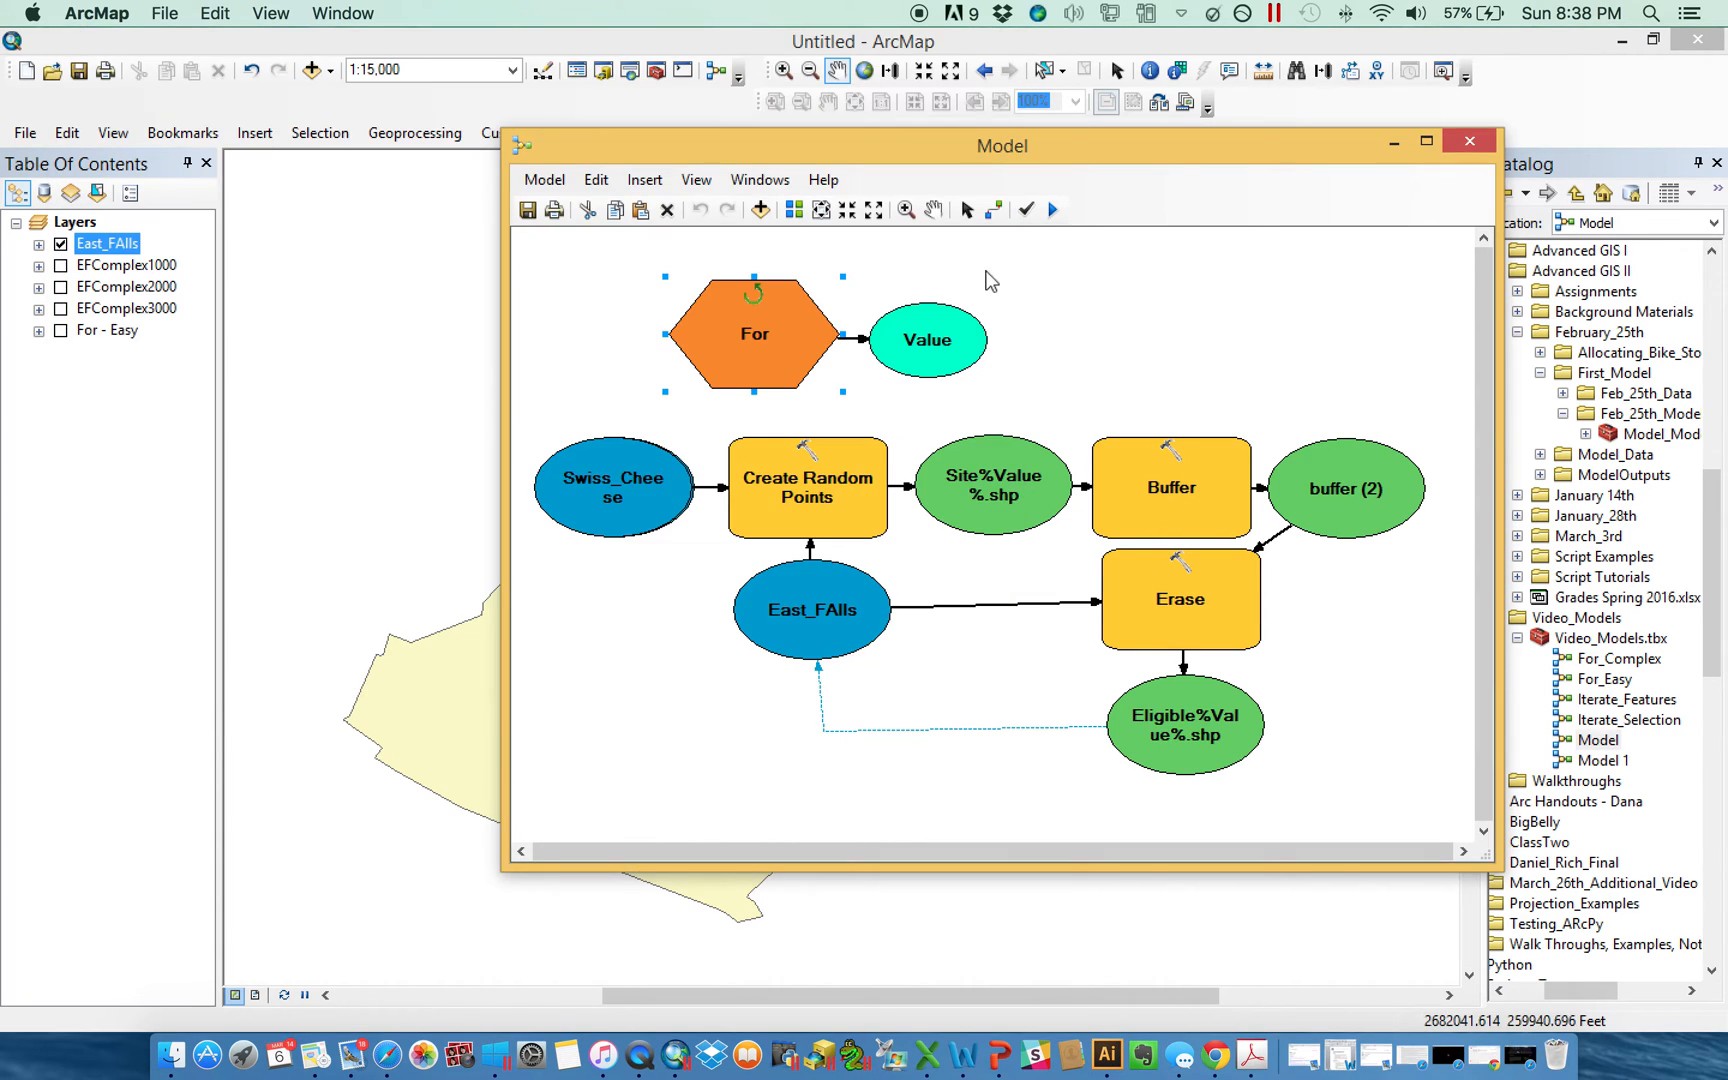
mouse_move(940, 322)
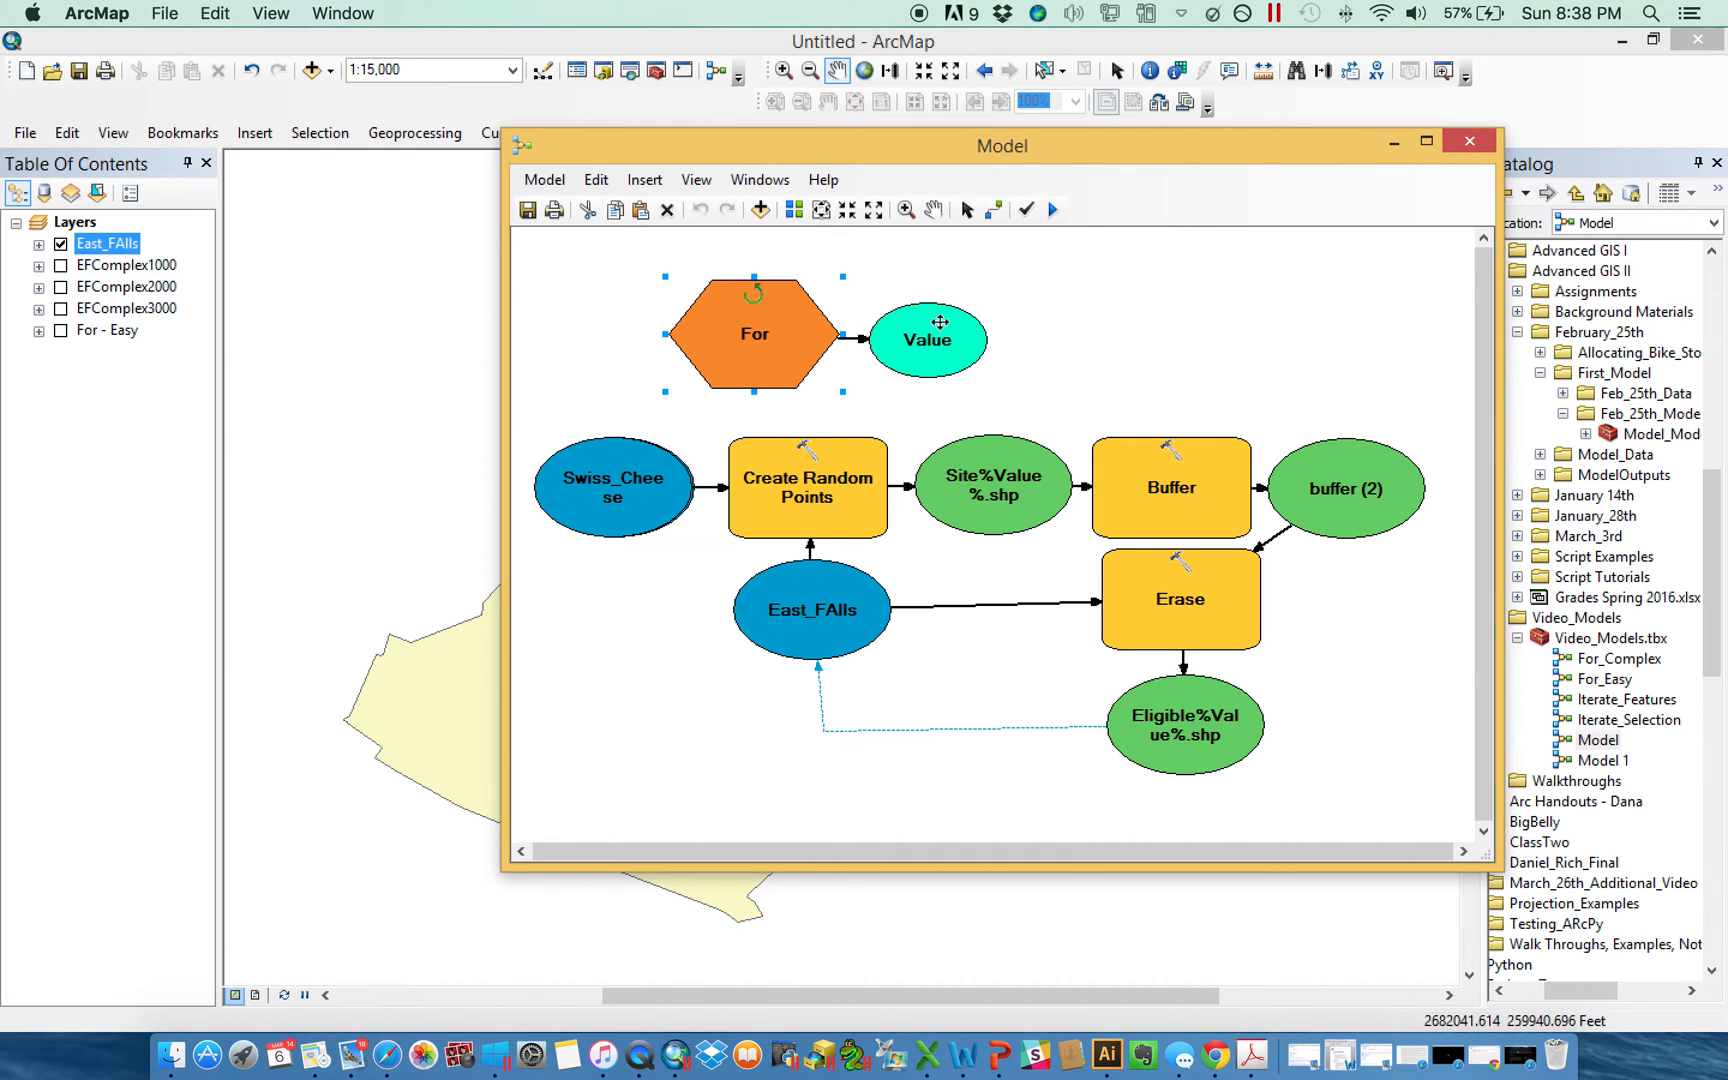
mouse_move(1114, 308)
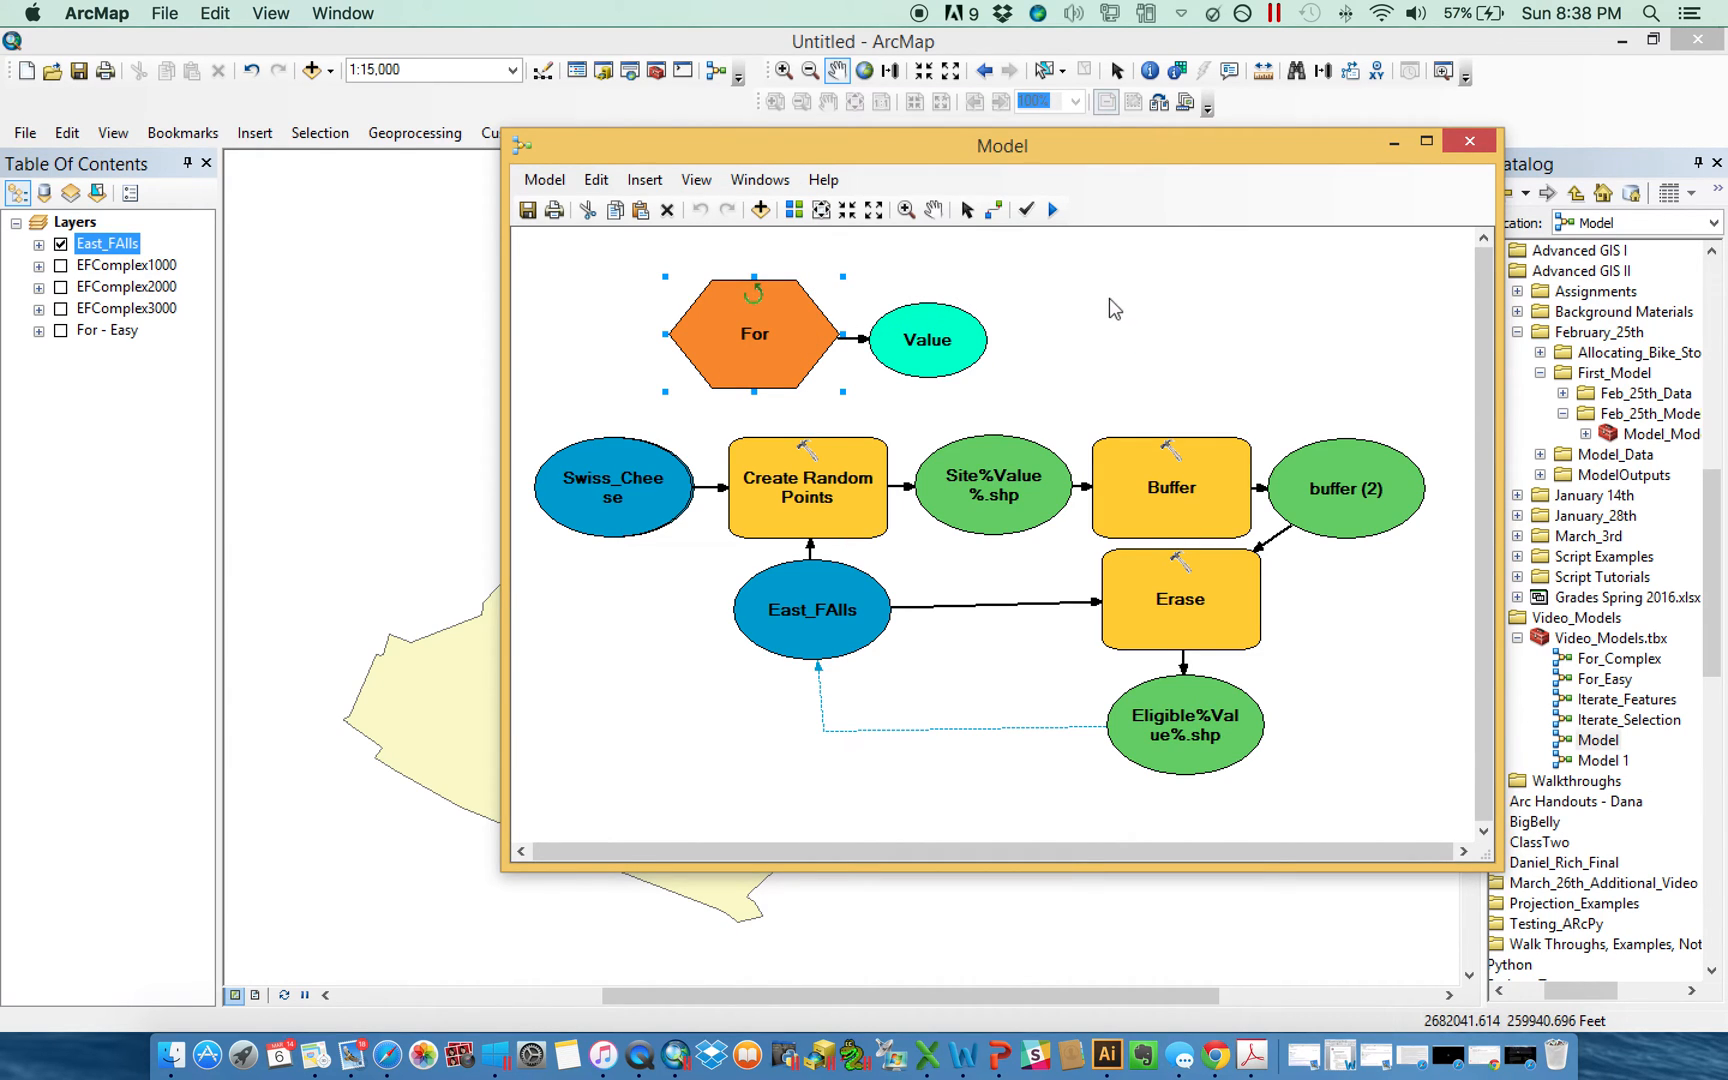
mouse_move(904, 452)
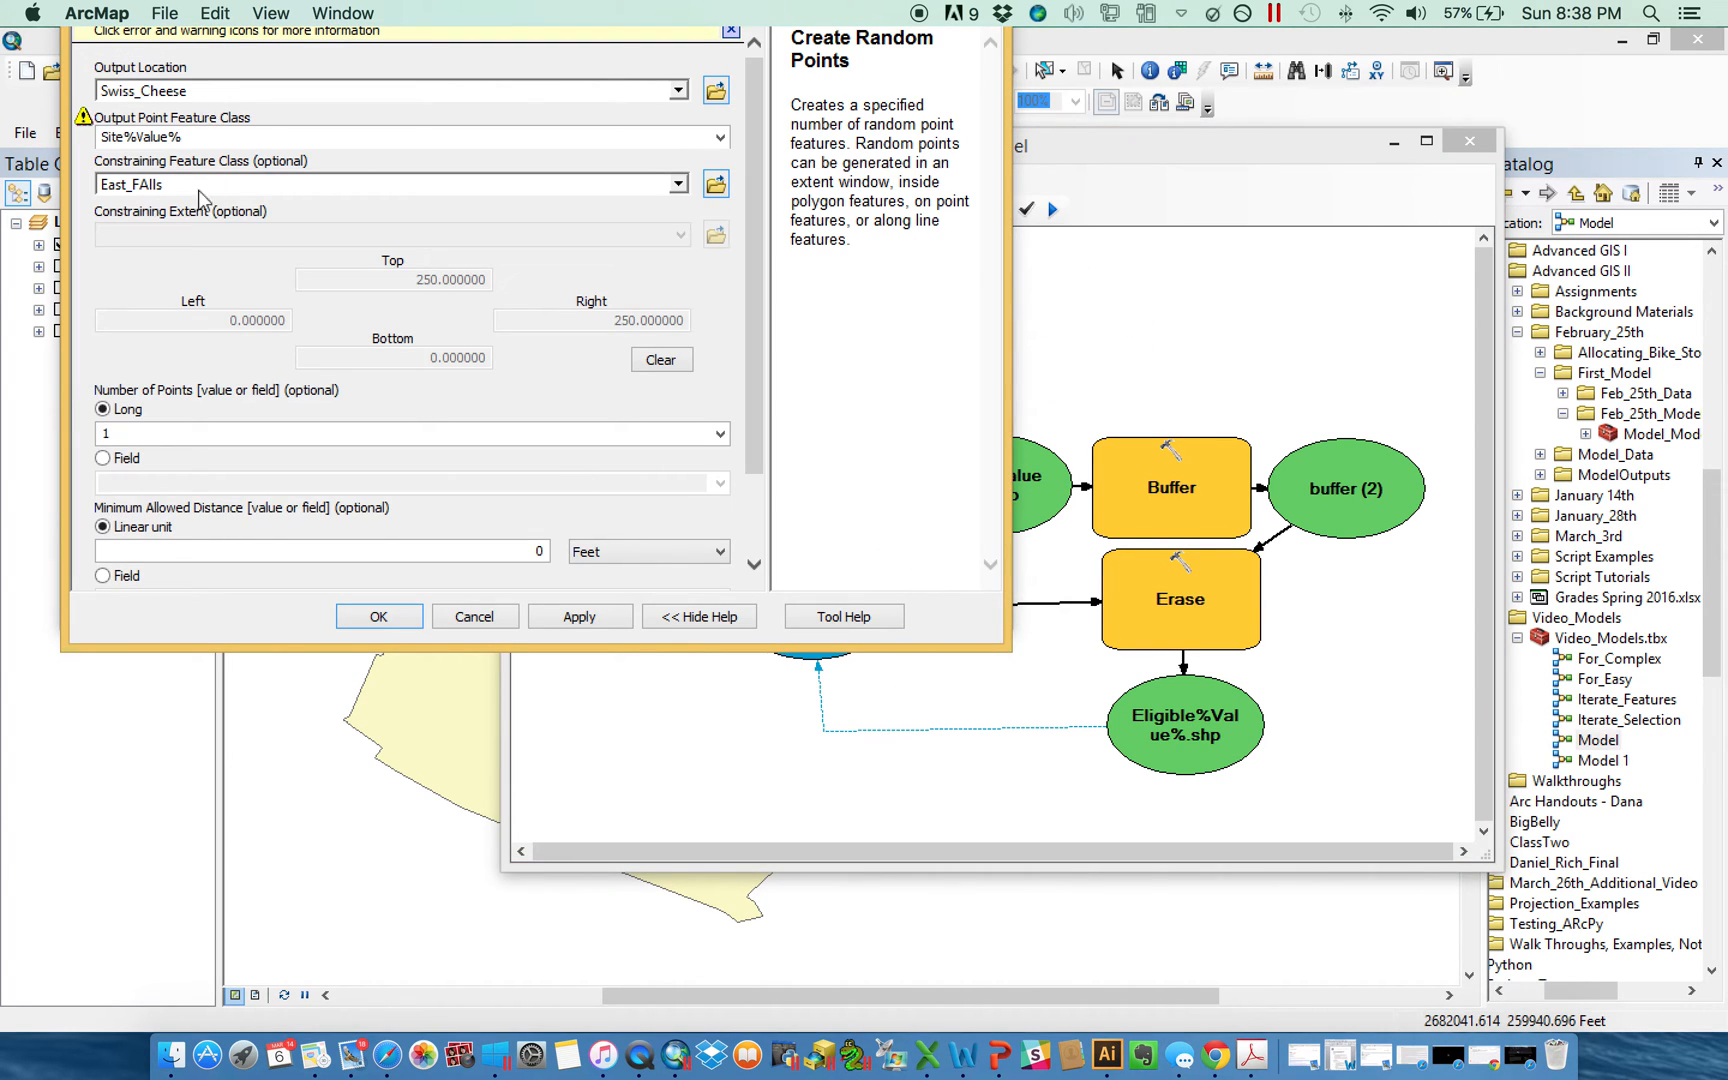
click(378, 616)
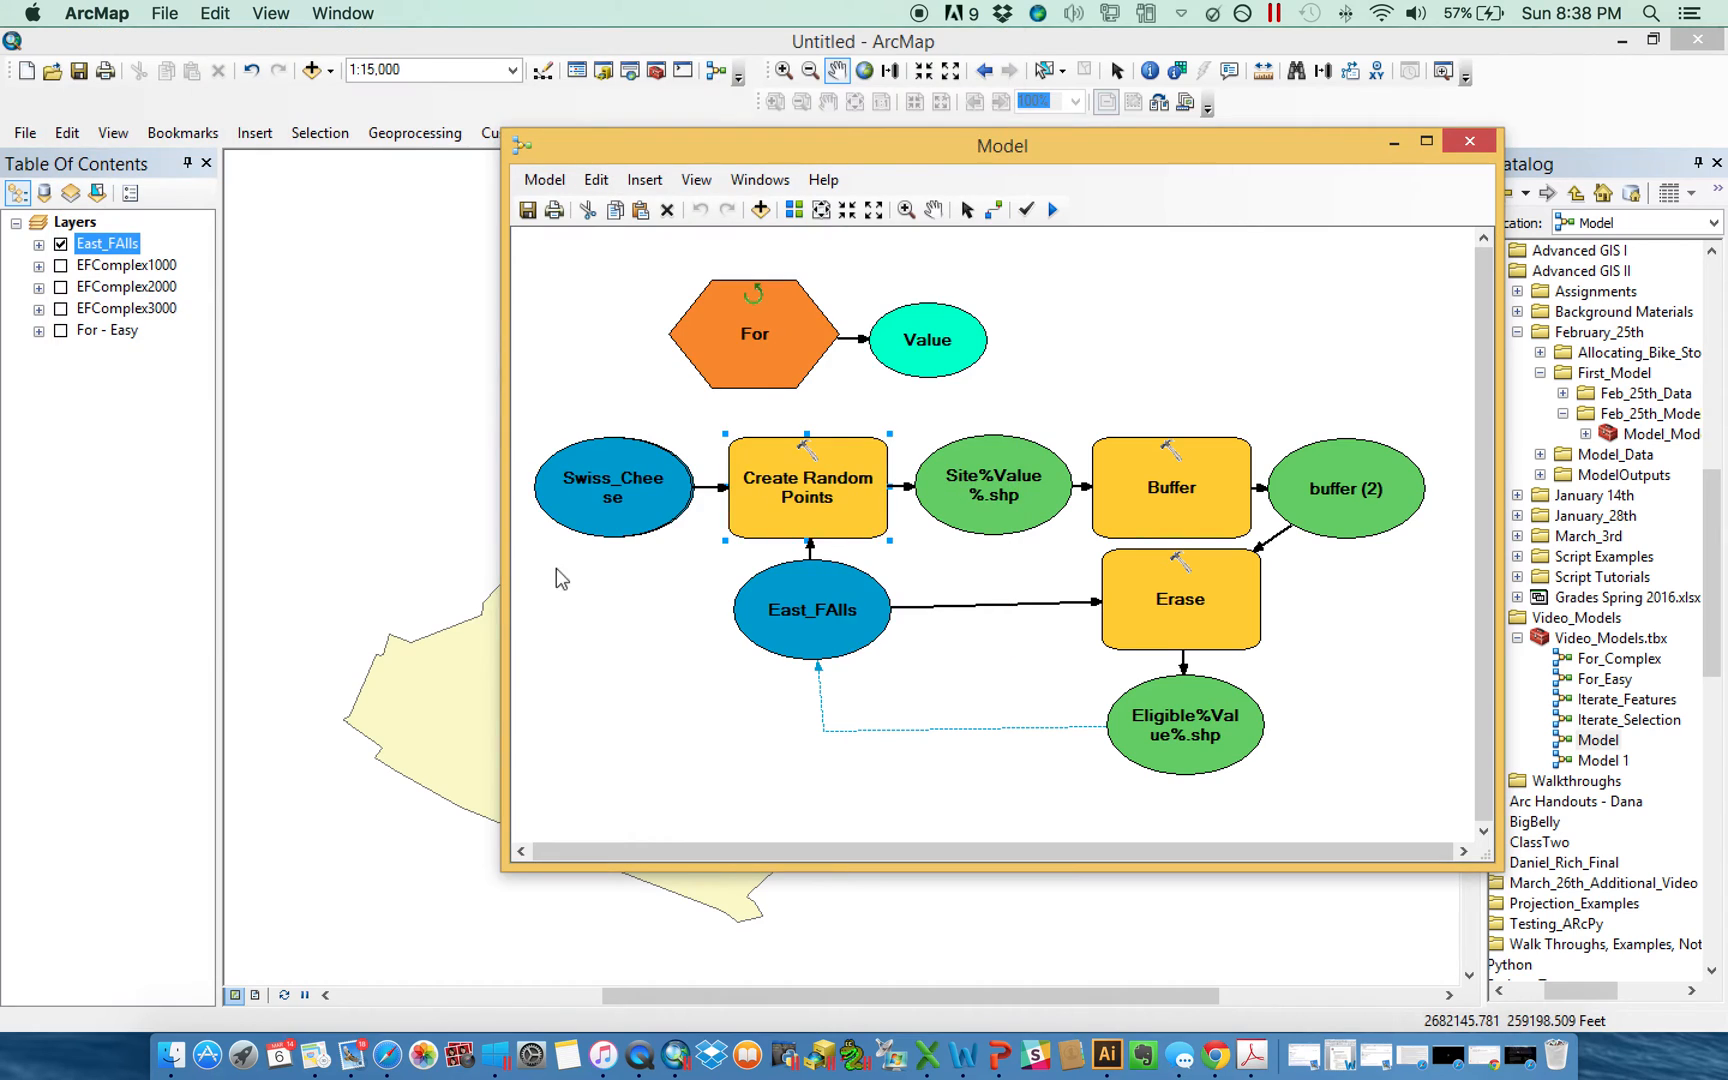
mouse_move(1430, 474)
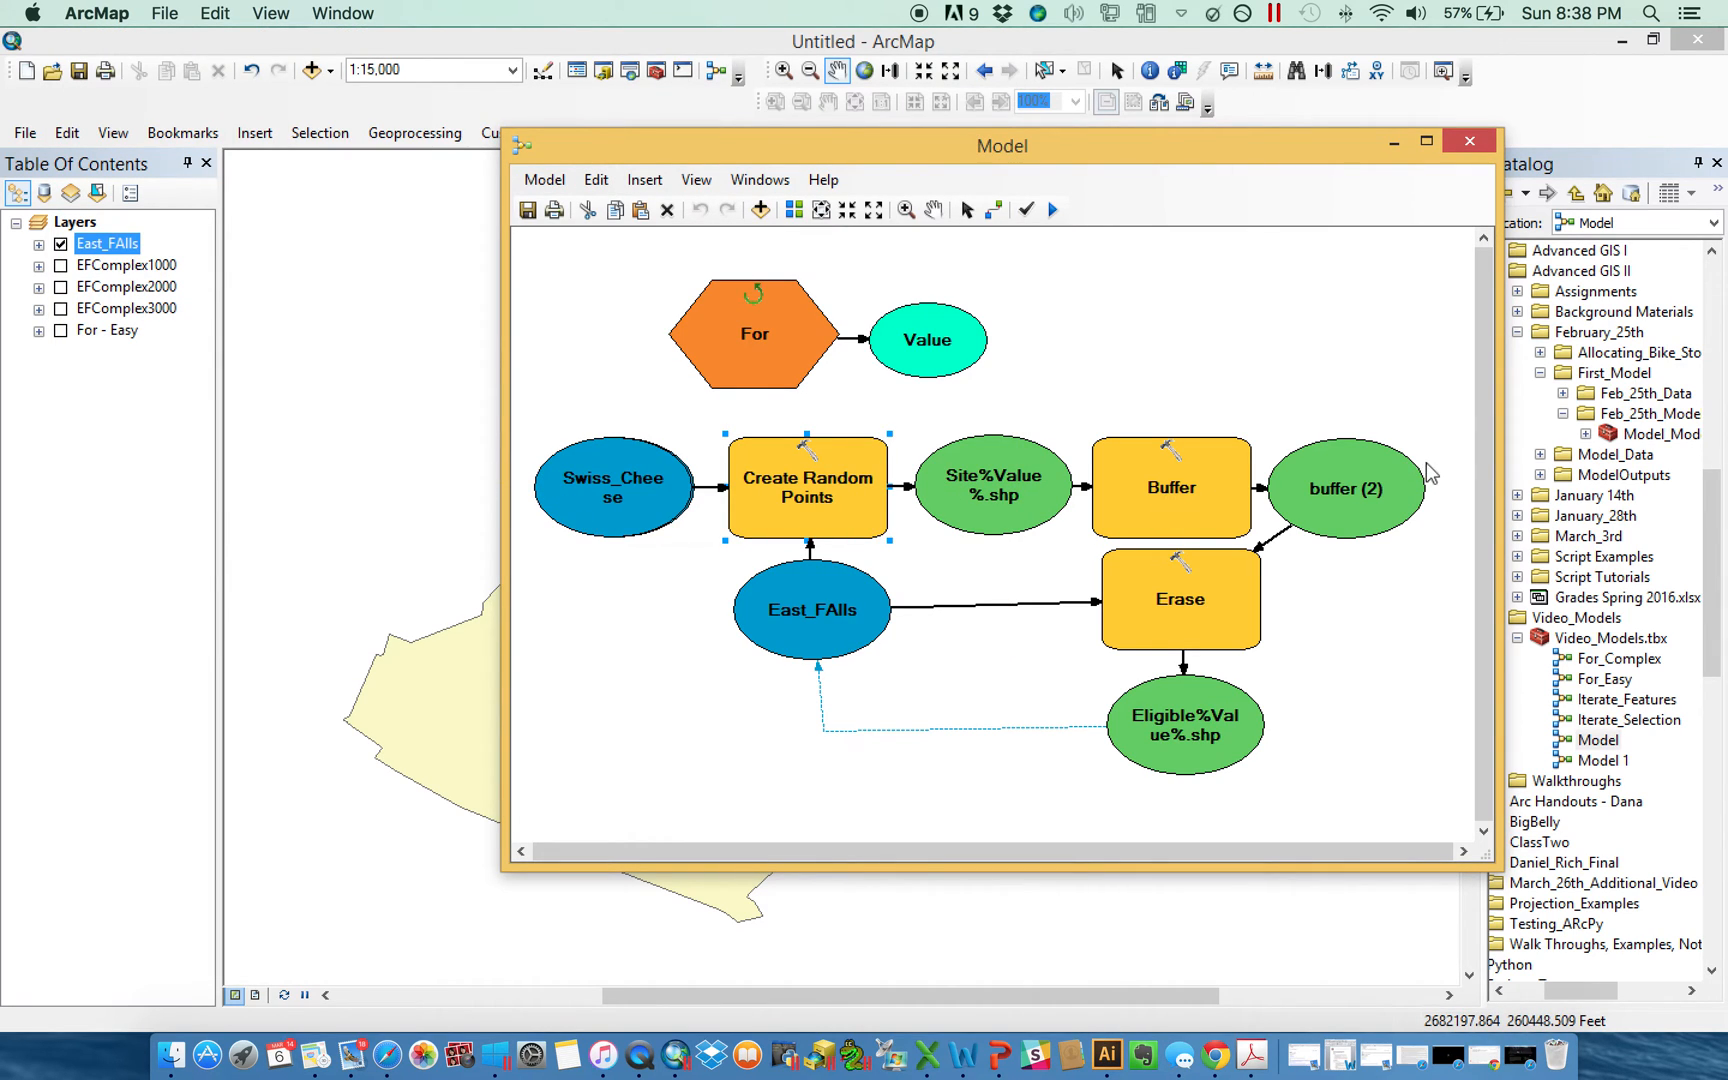
mouse_move(812, 610)
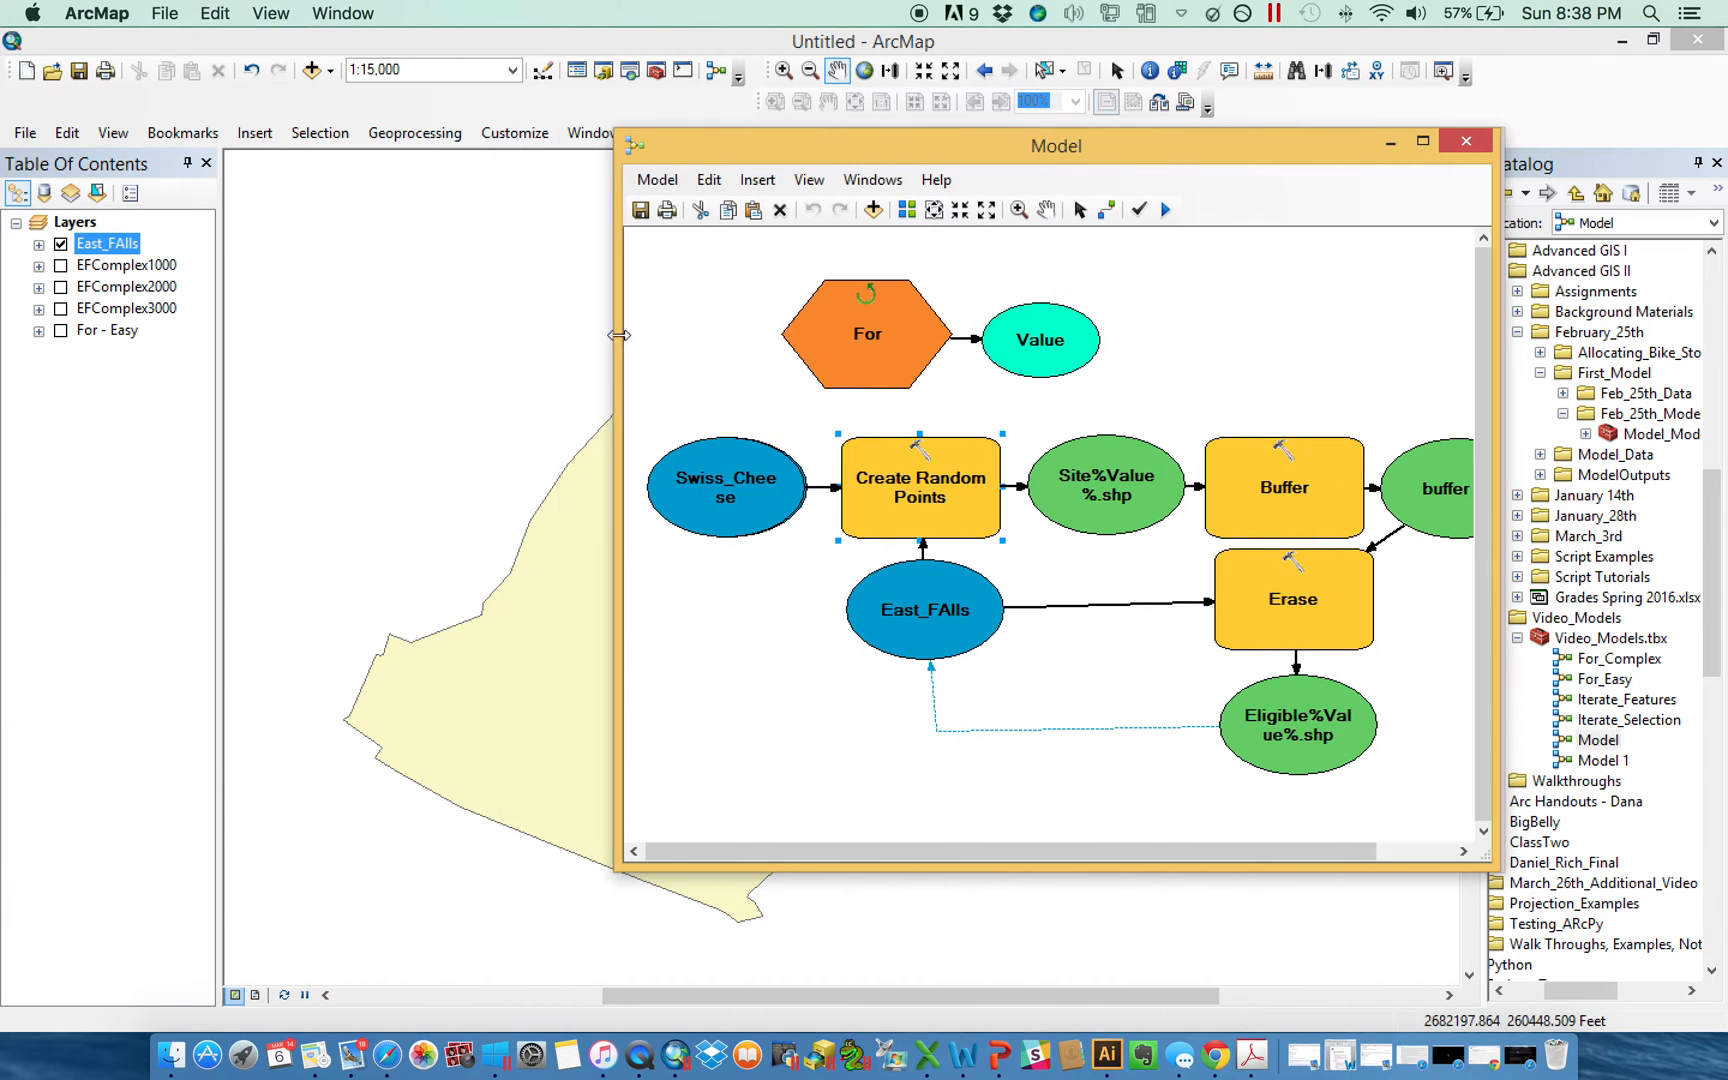
Run the model to produce Site1–Site5 and Eligible1–Eligible5, then dismiss the run report.
drag(1054, 144, 1476, 254)
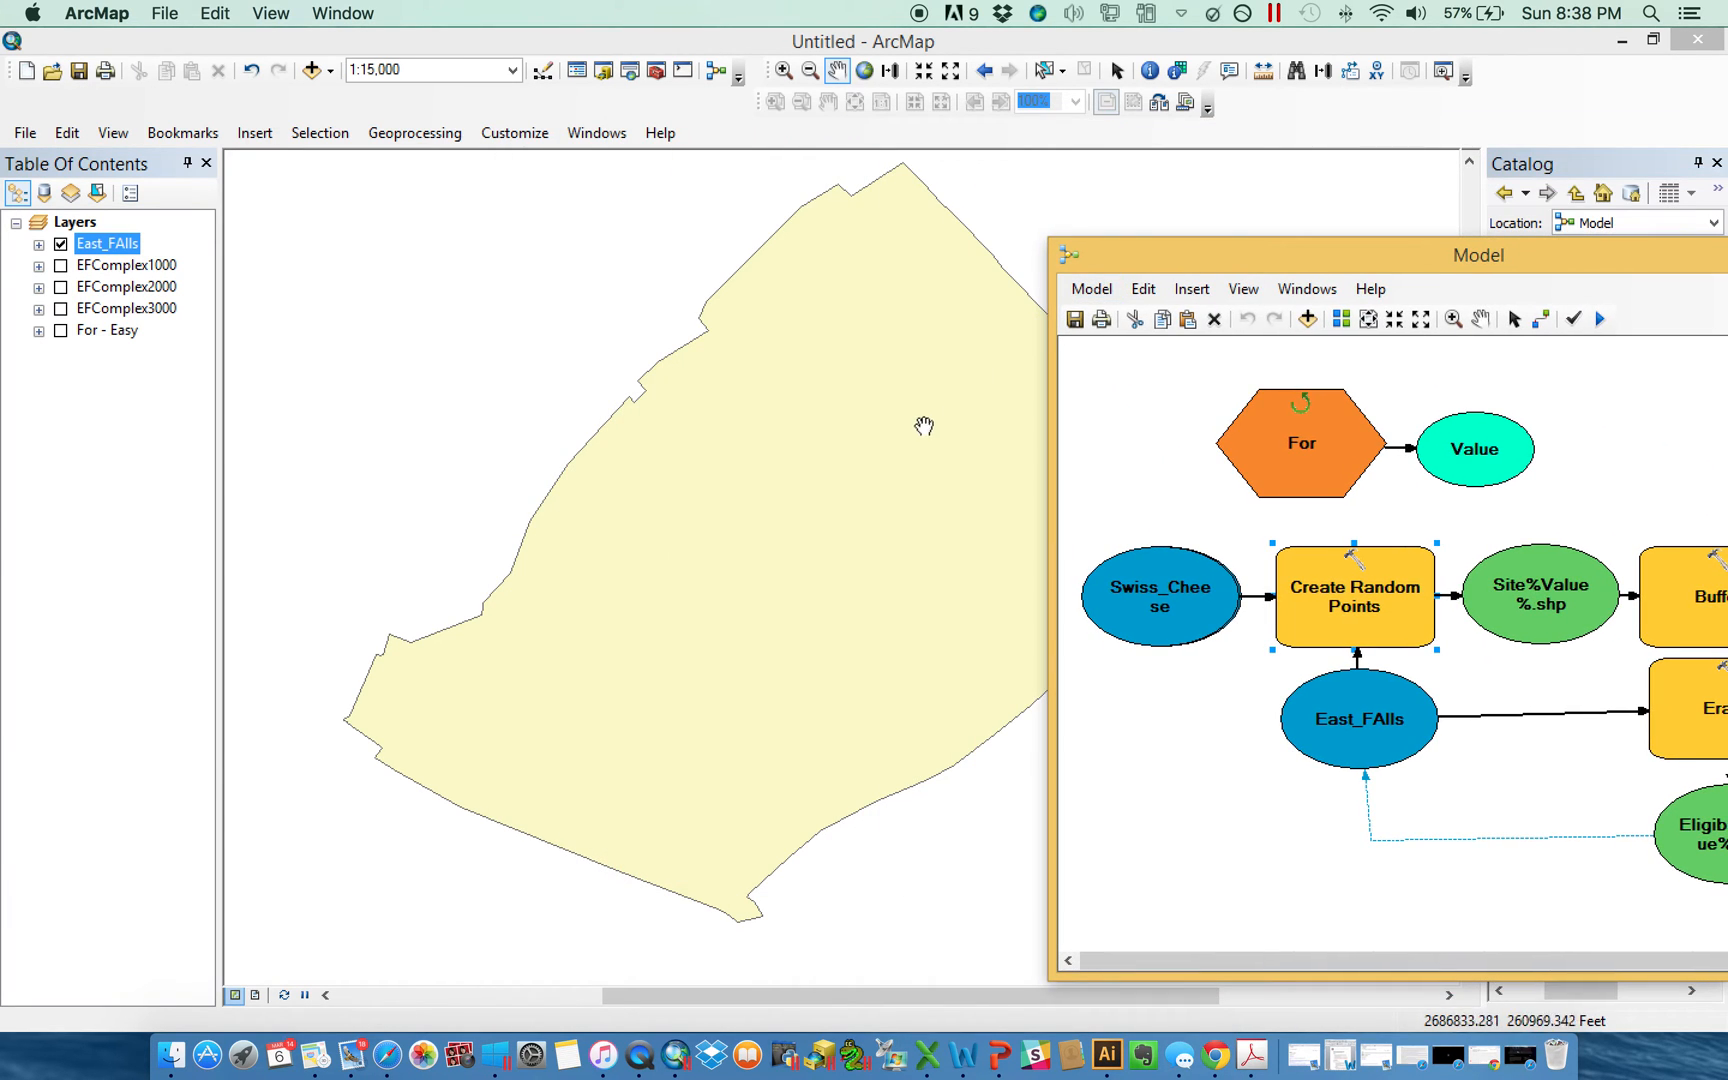
click(950, 70)
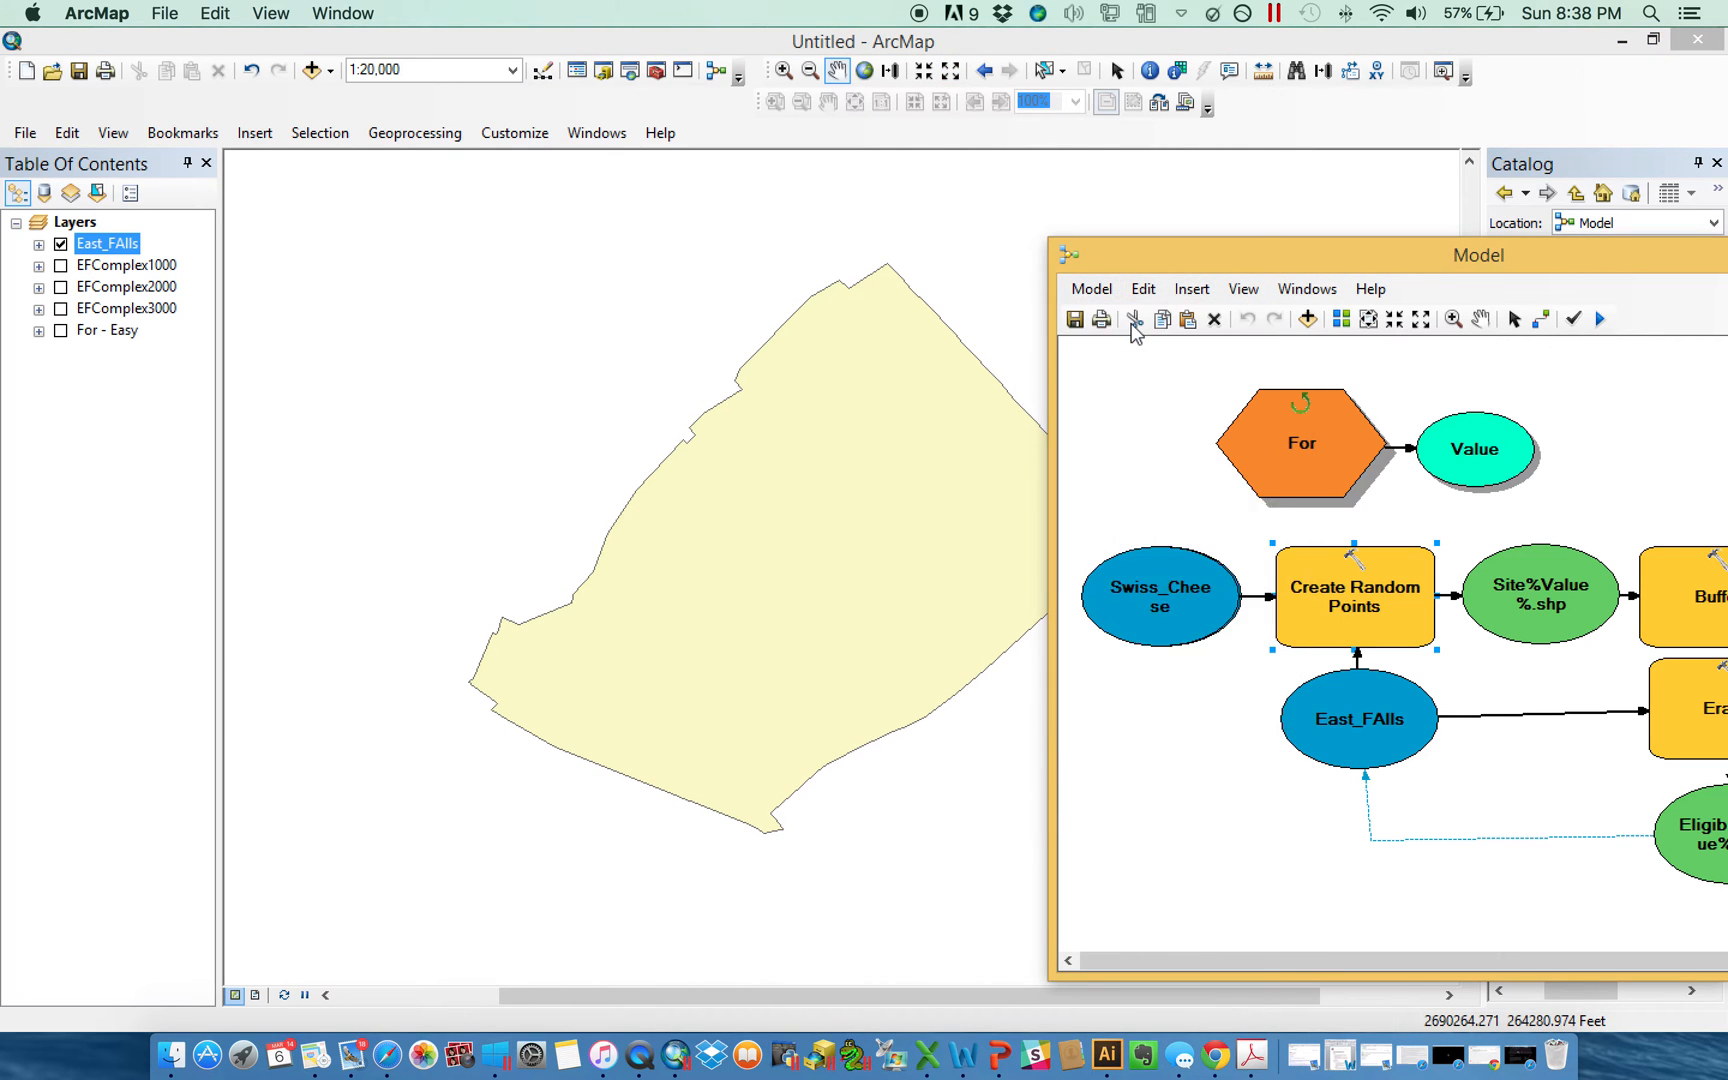
click(1600, 318)
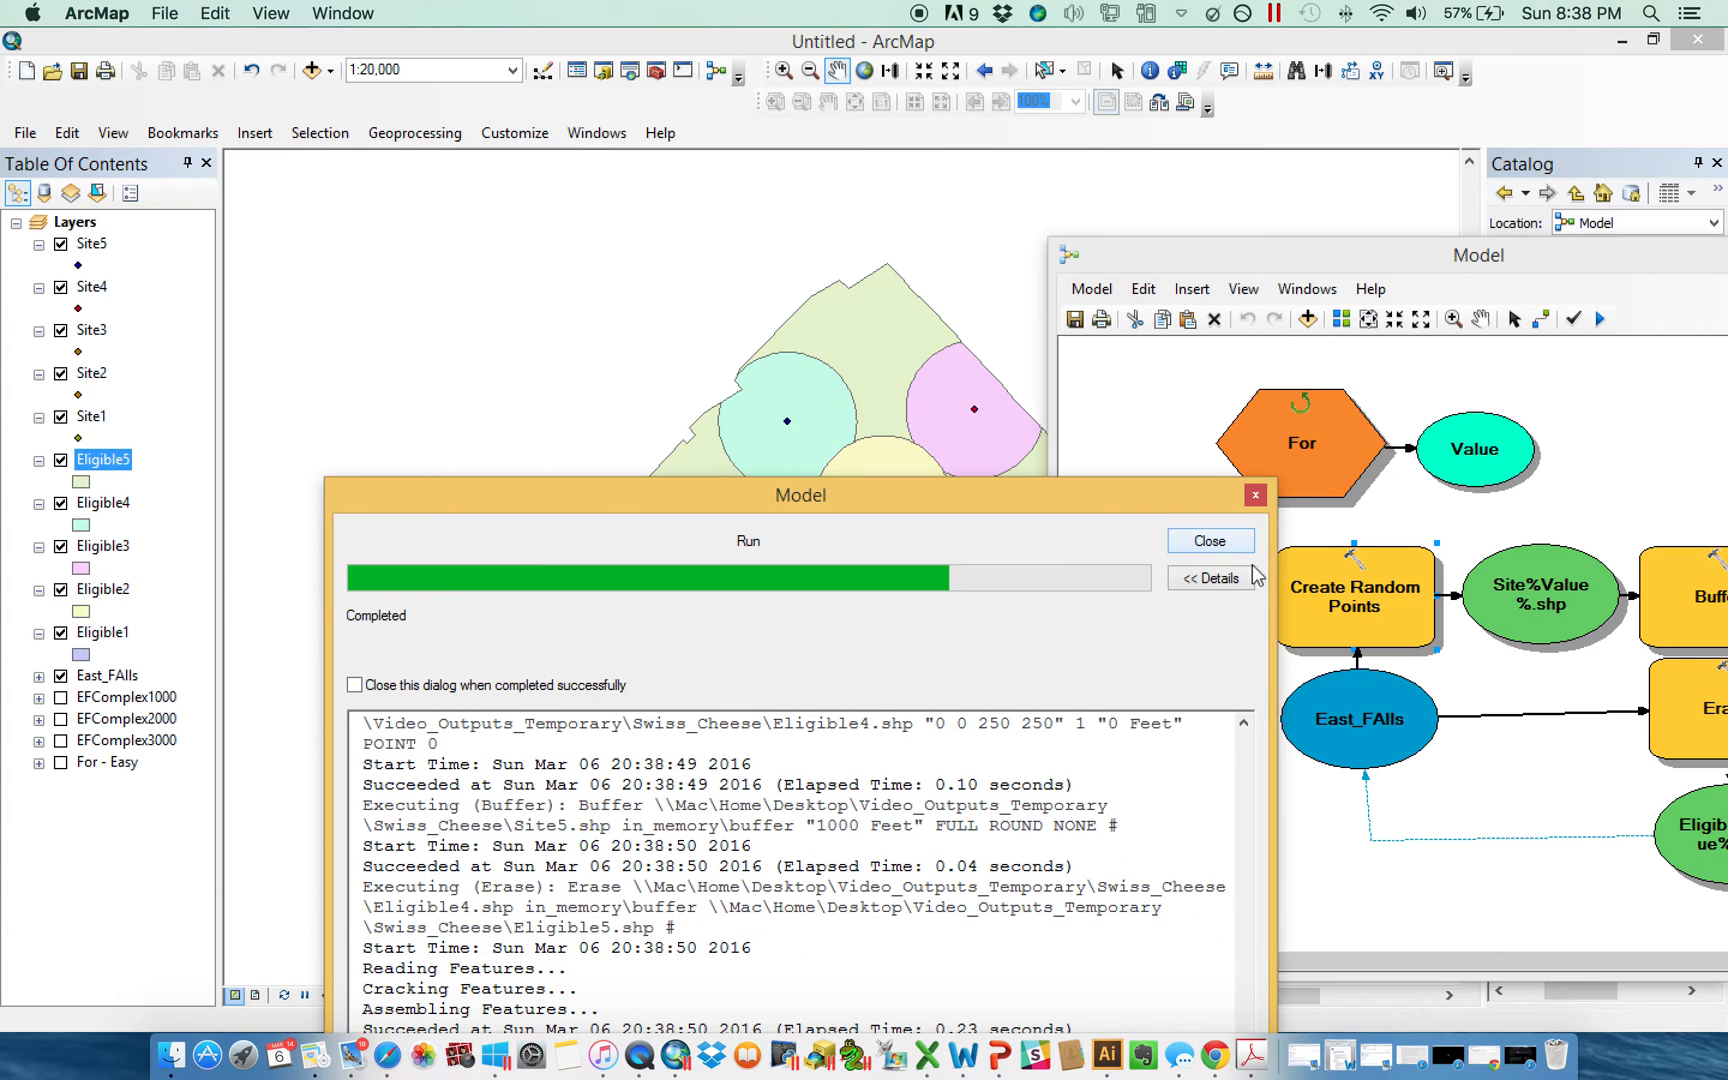
click(1208, 542)
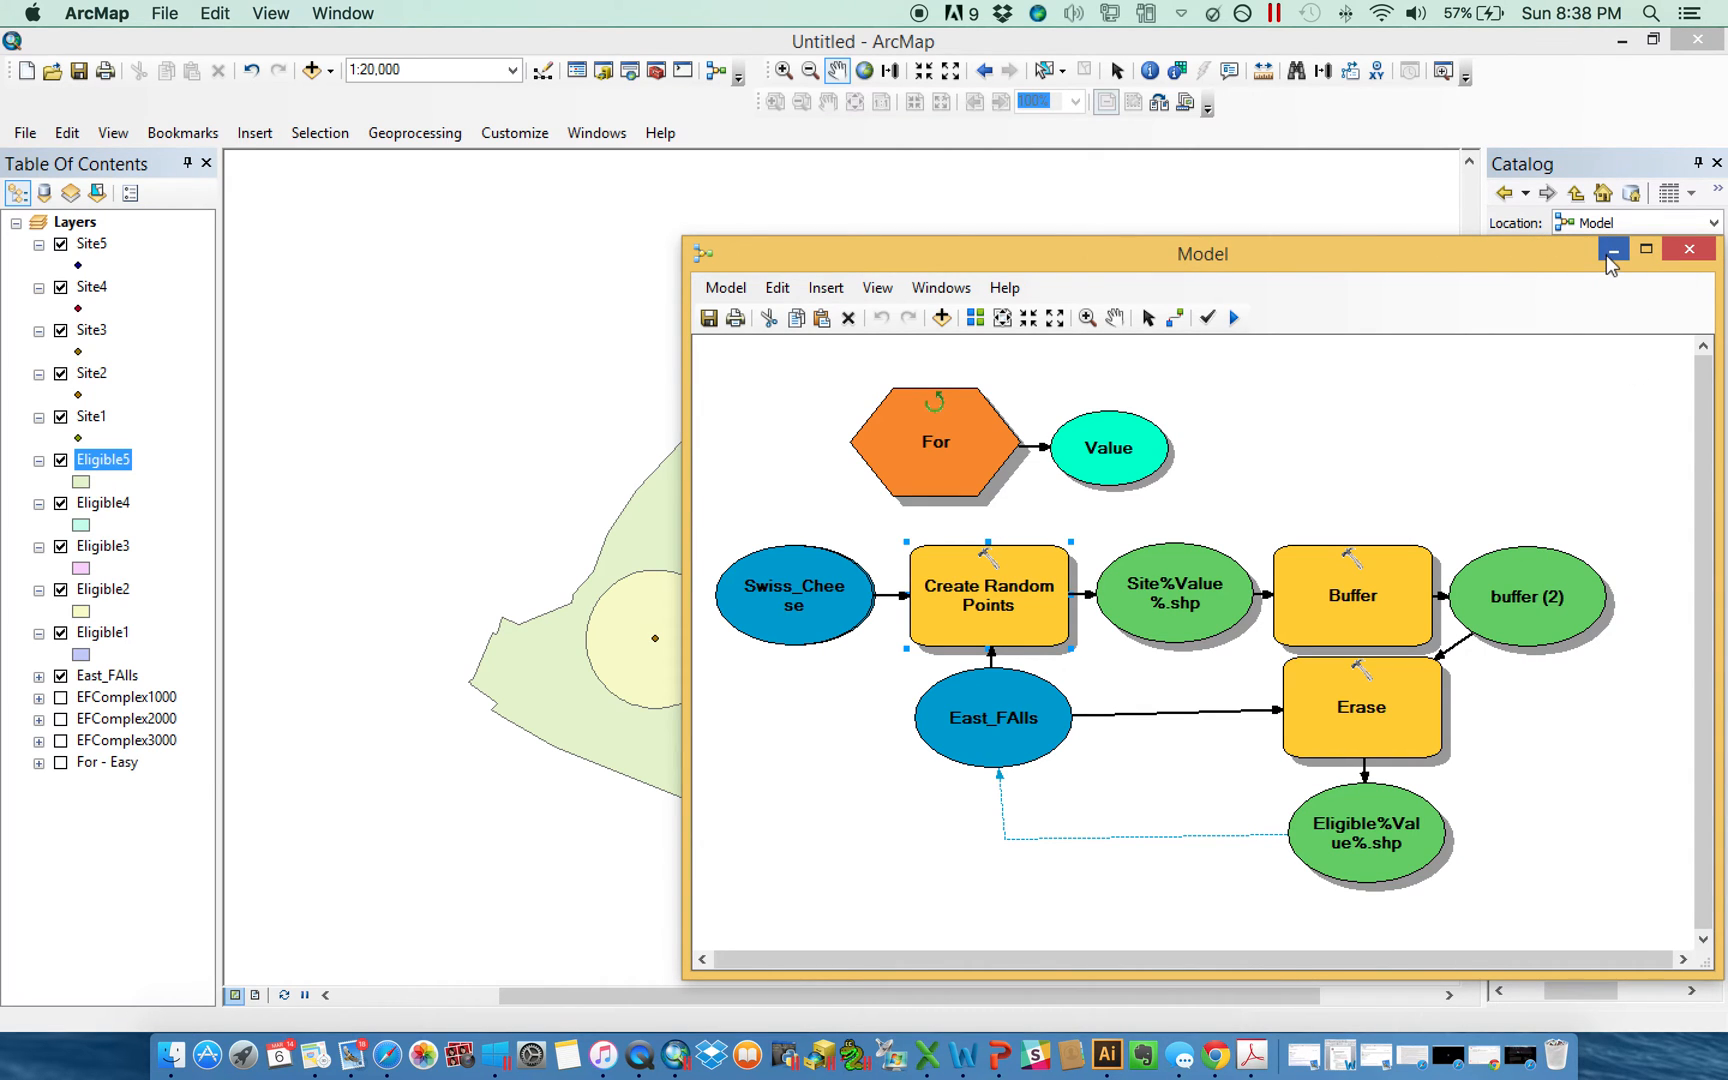
Put the model away, leave only Site1 over East_FAlls visible and collapse the output legends.
click(1610, 248)
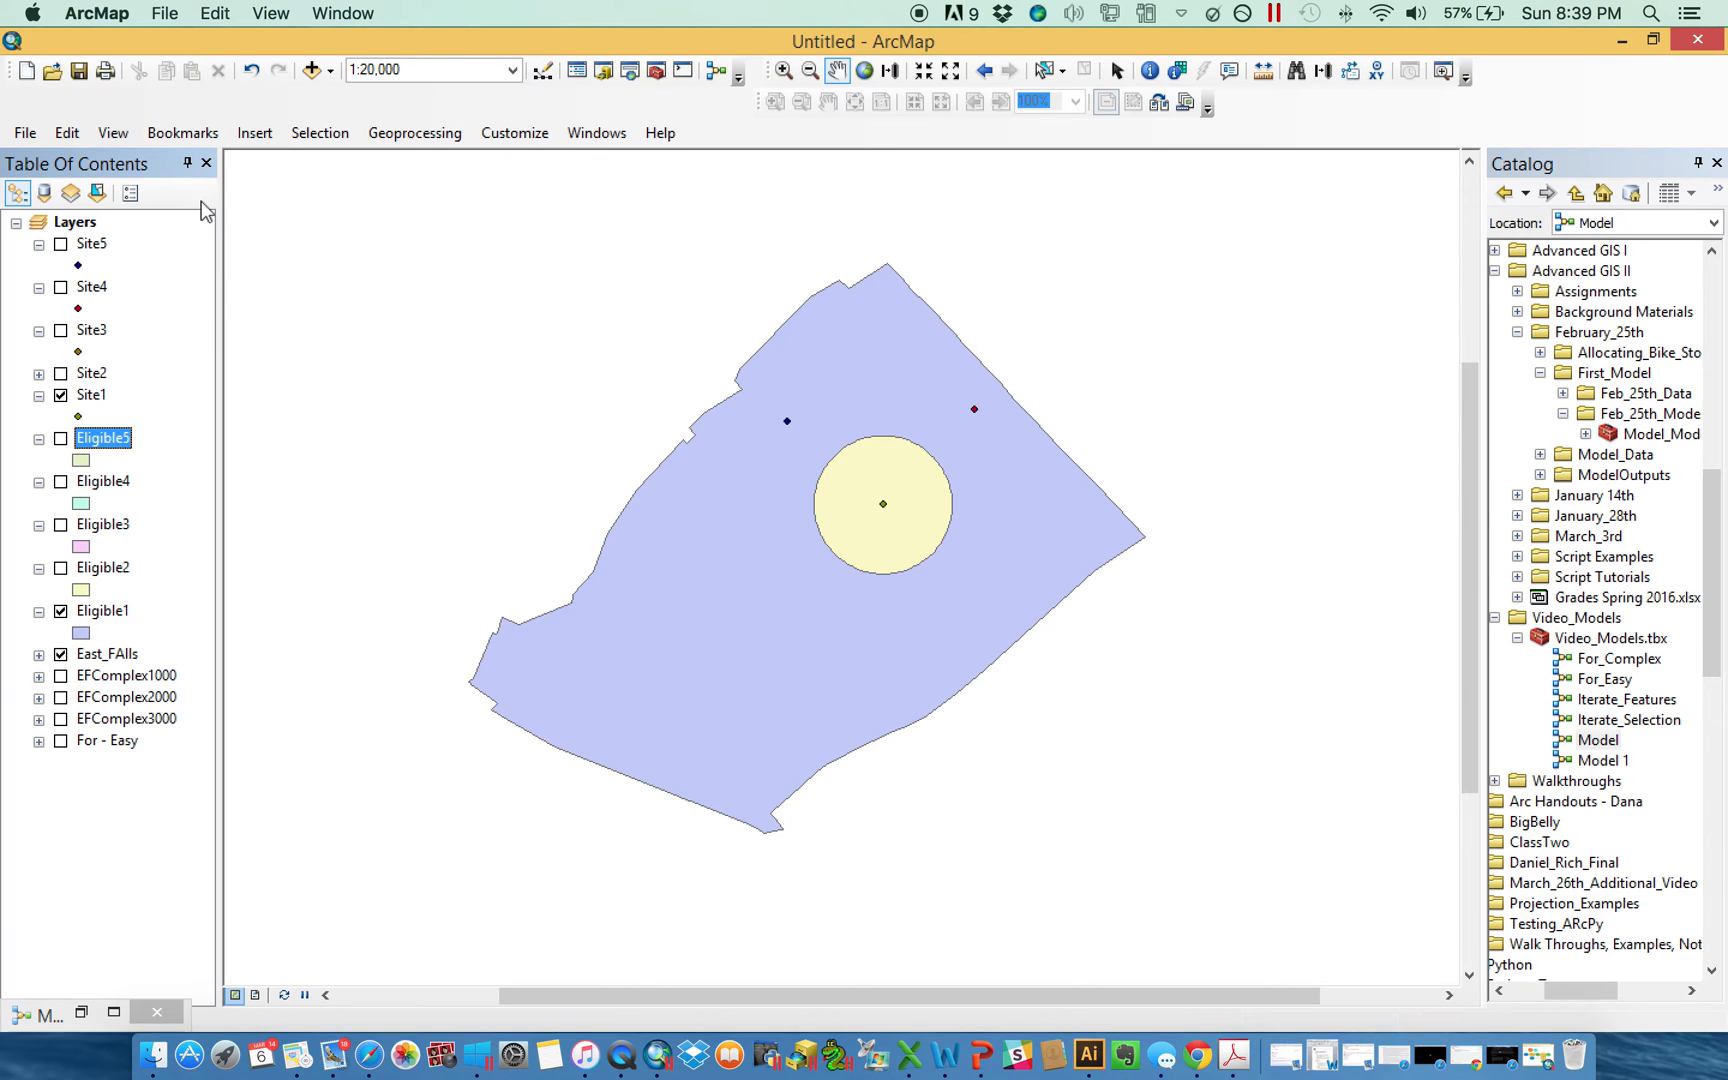
mouse_move(48, 636)
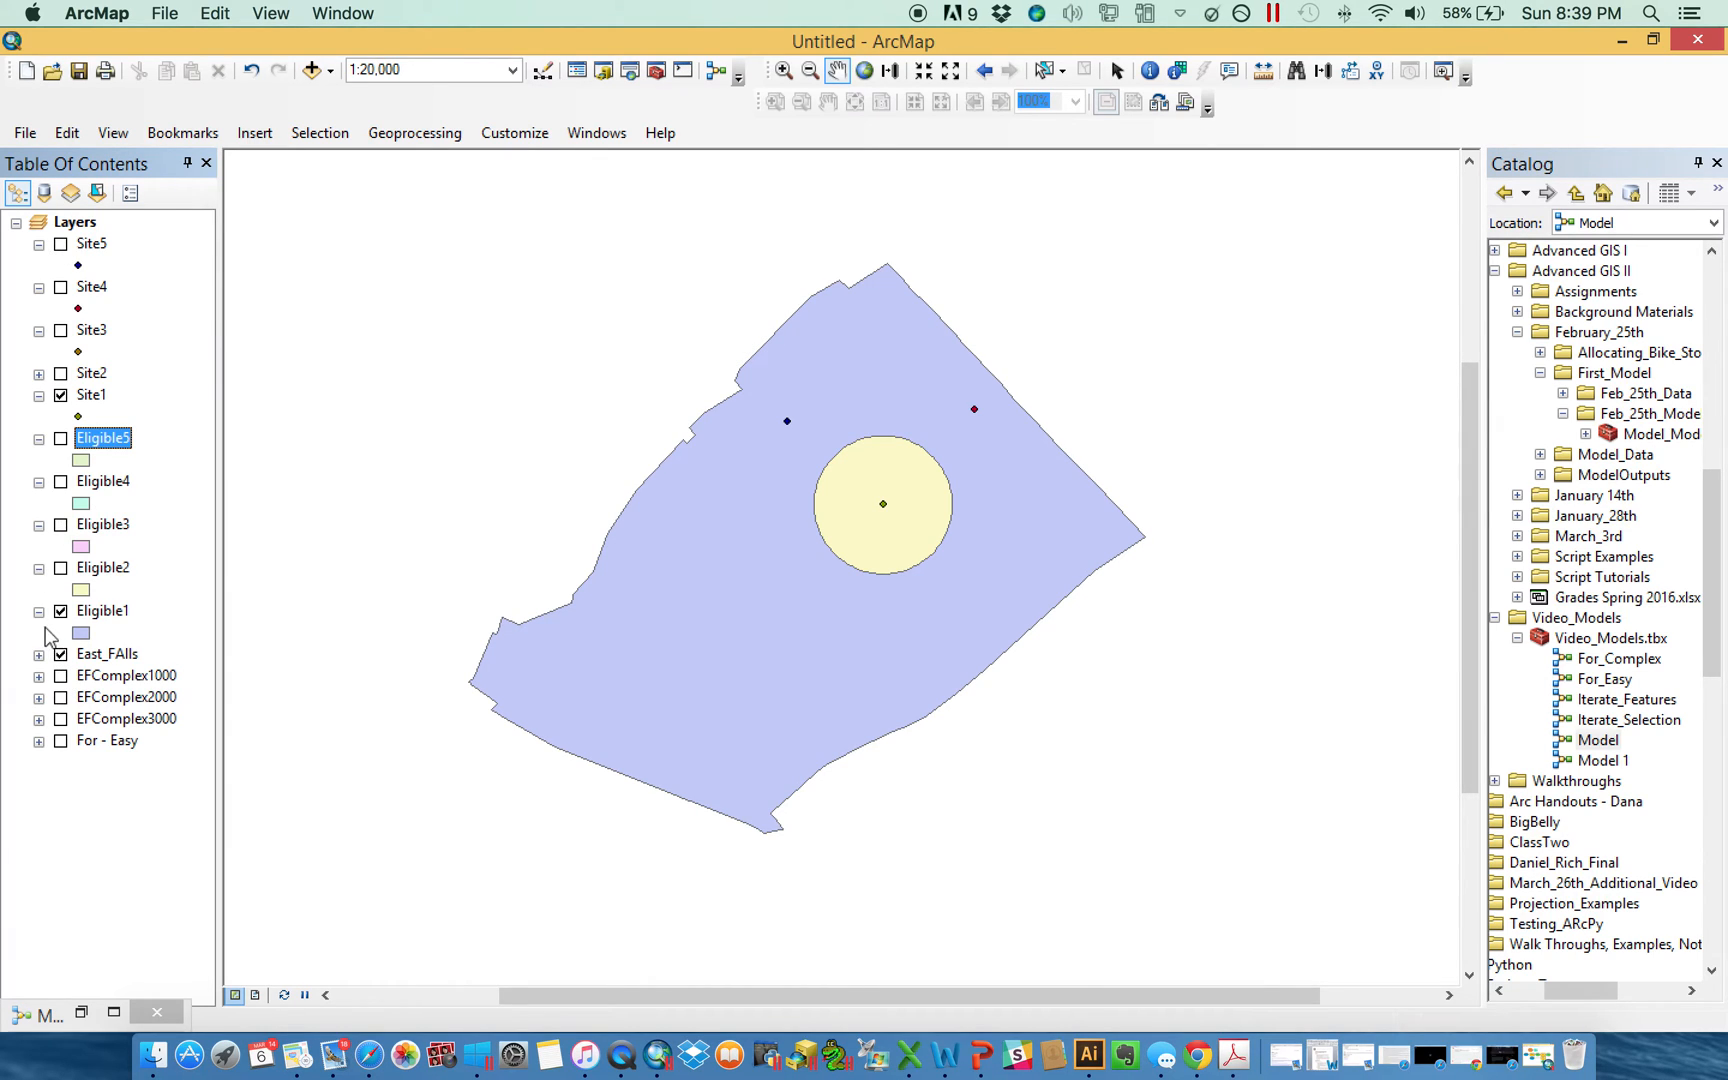
click(62, 394)
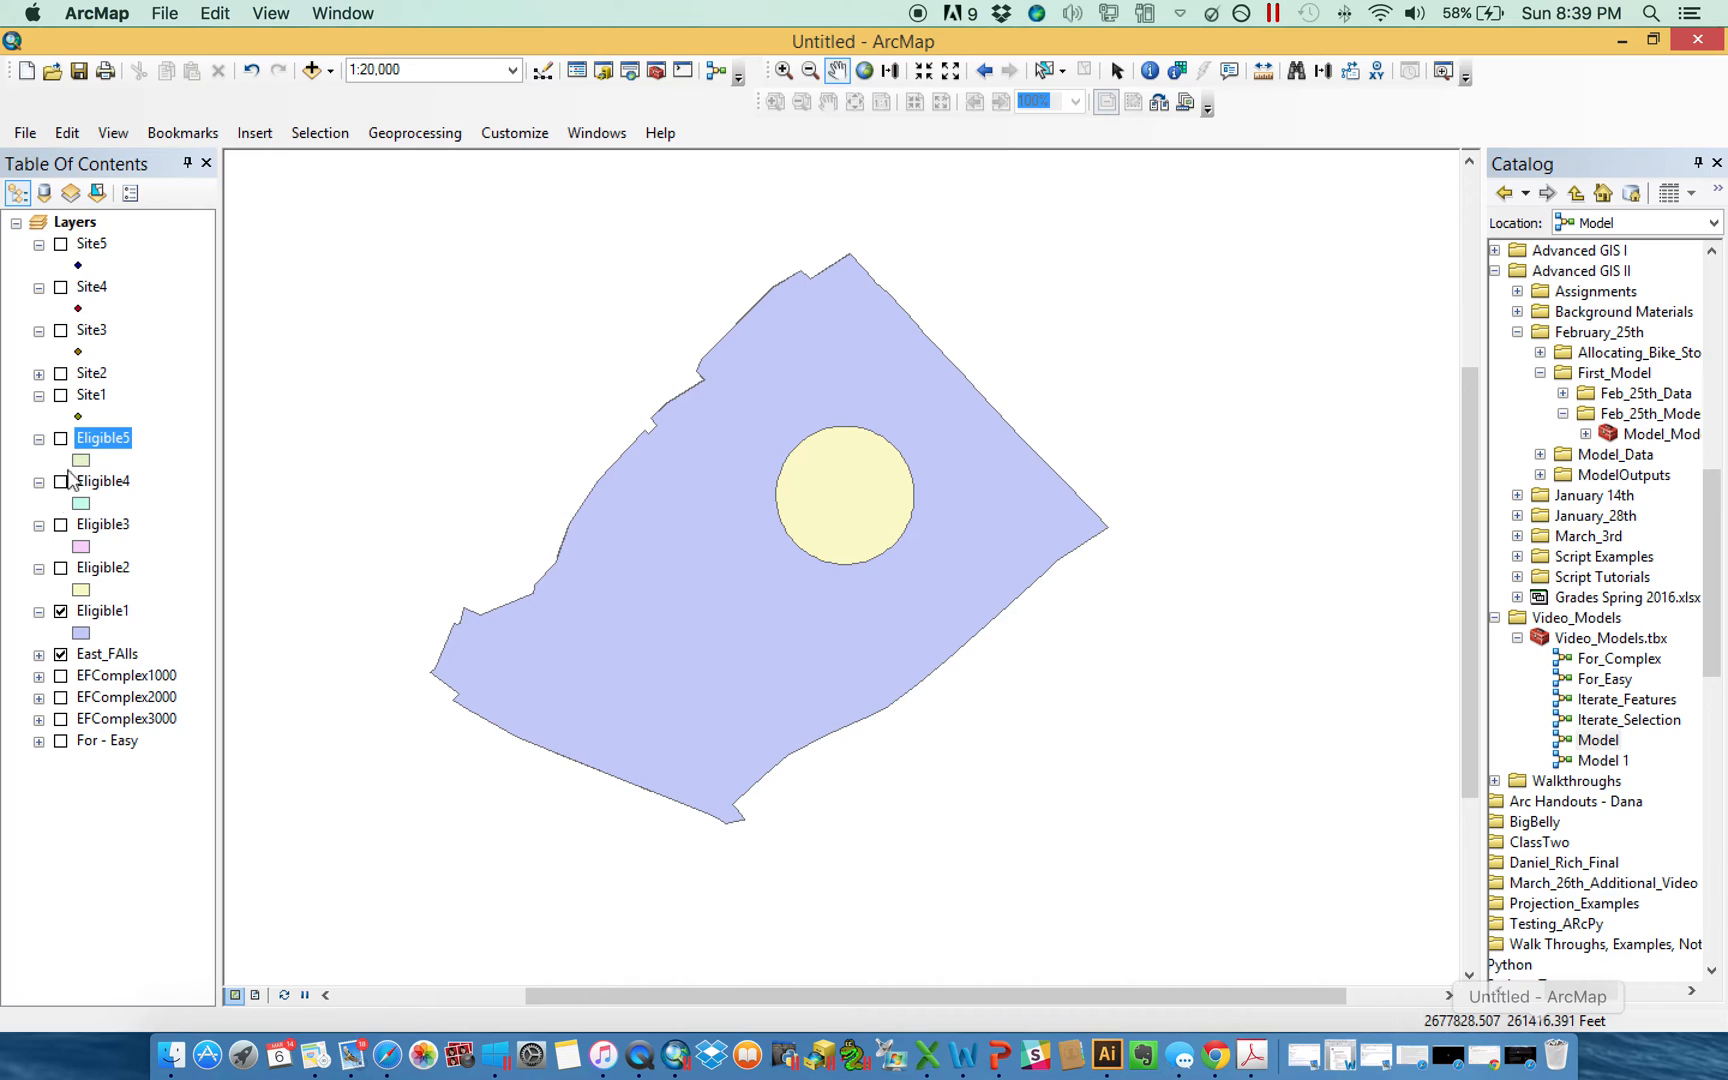
click(60, 610)
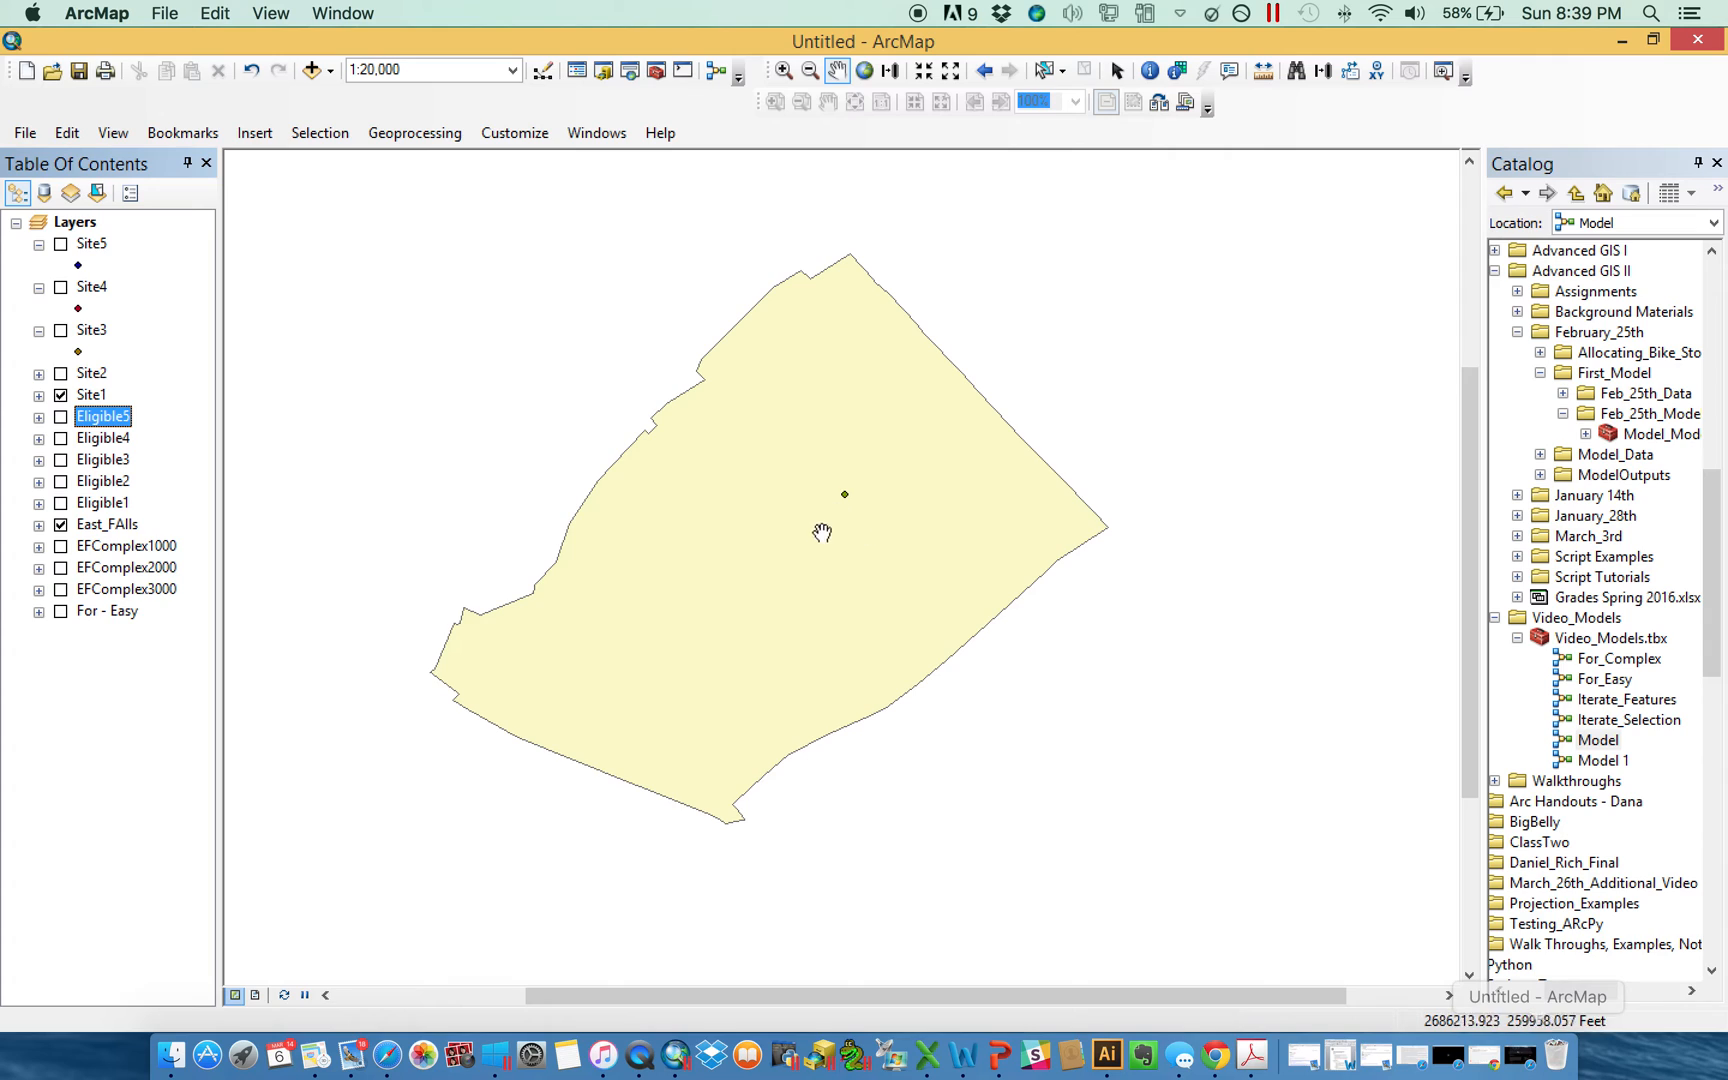
mouse_move(856, 438)
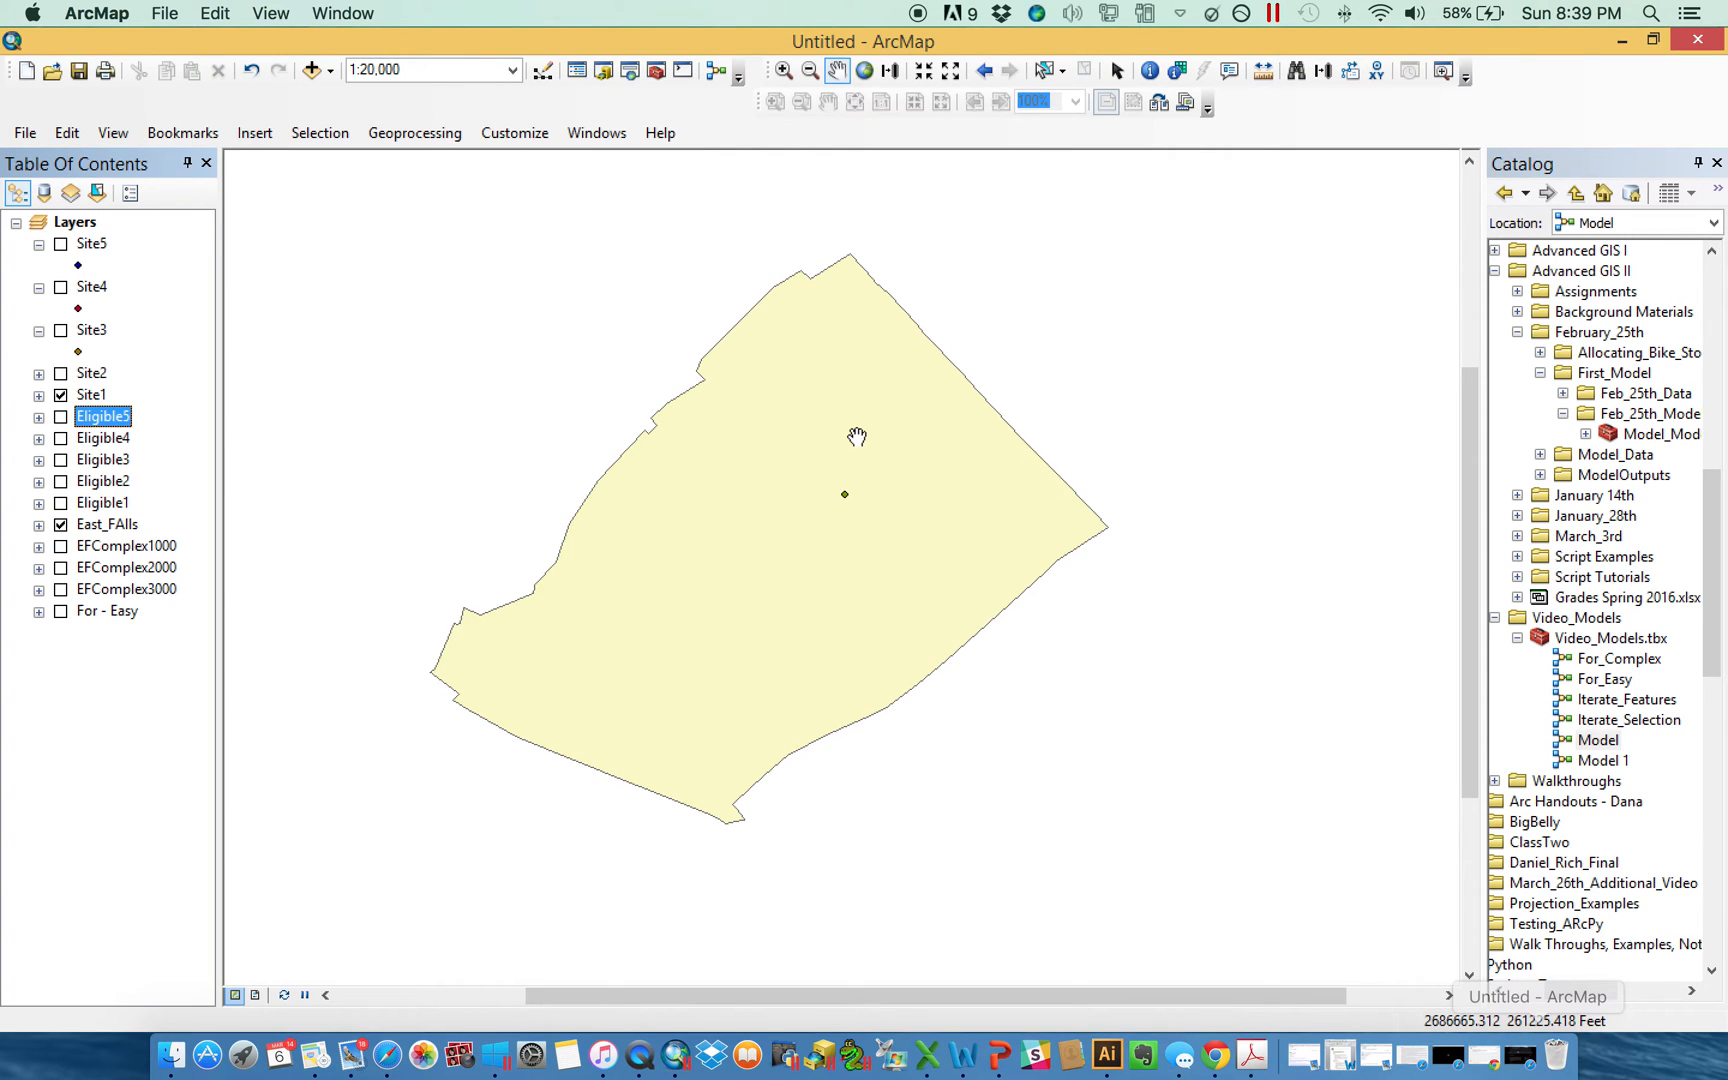
mouse_move(912, 472)
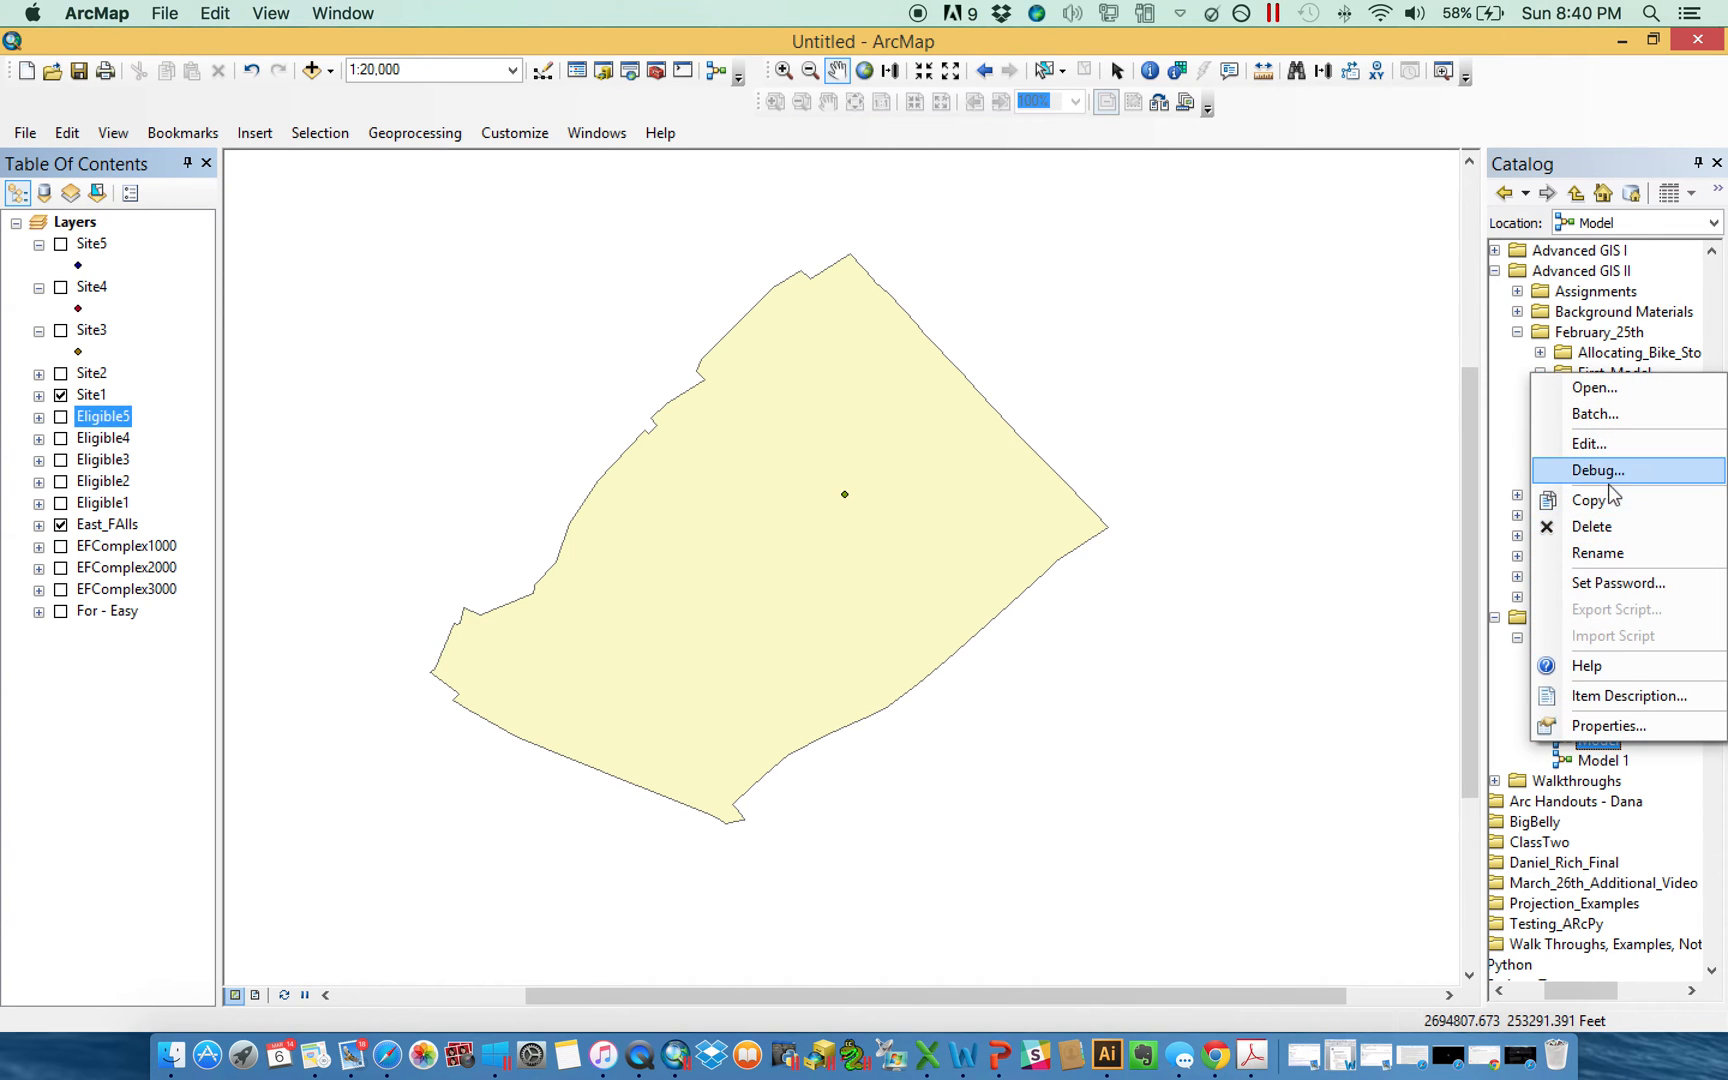
click(1586, 444)
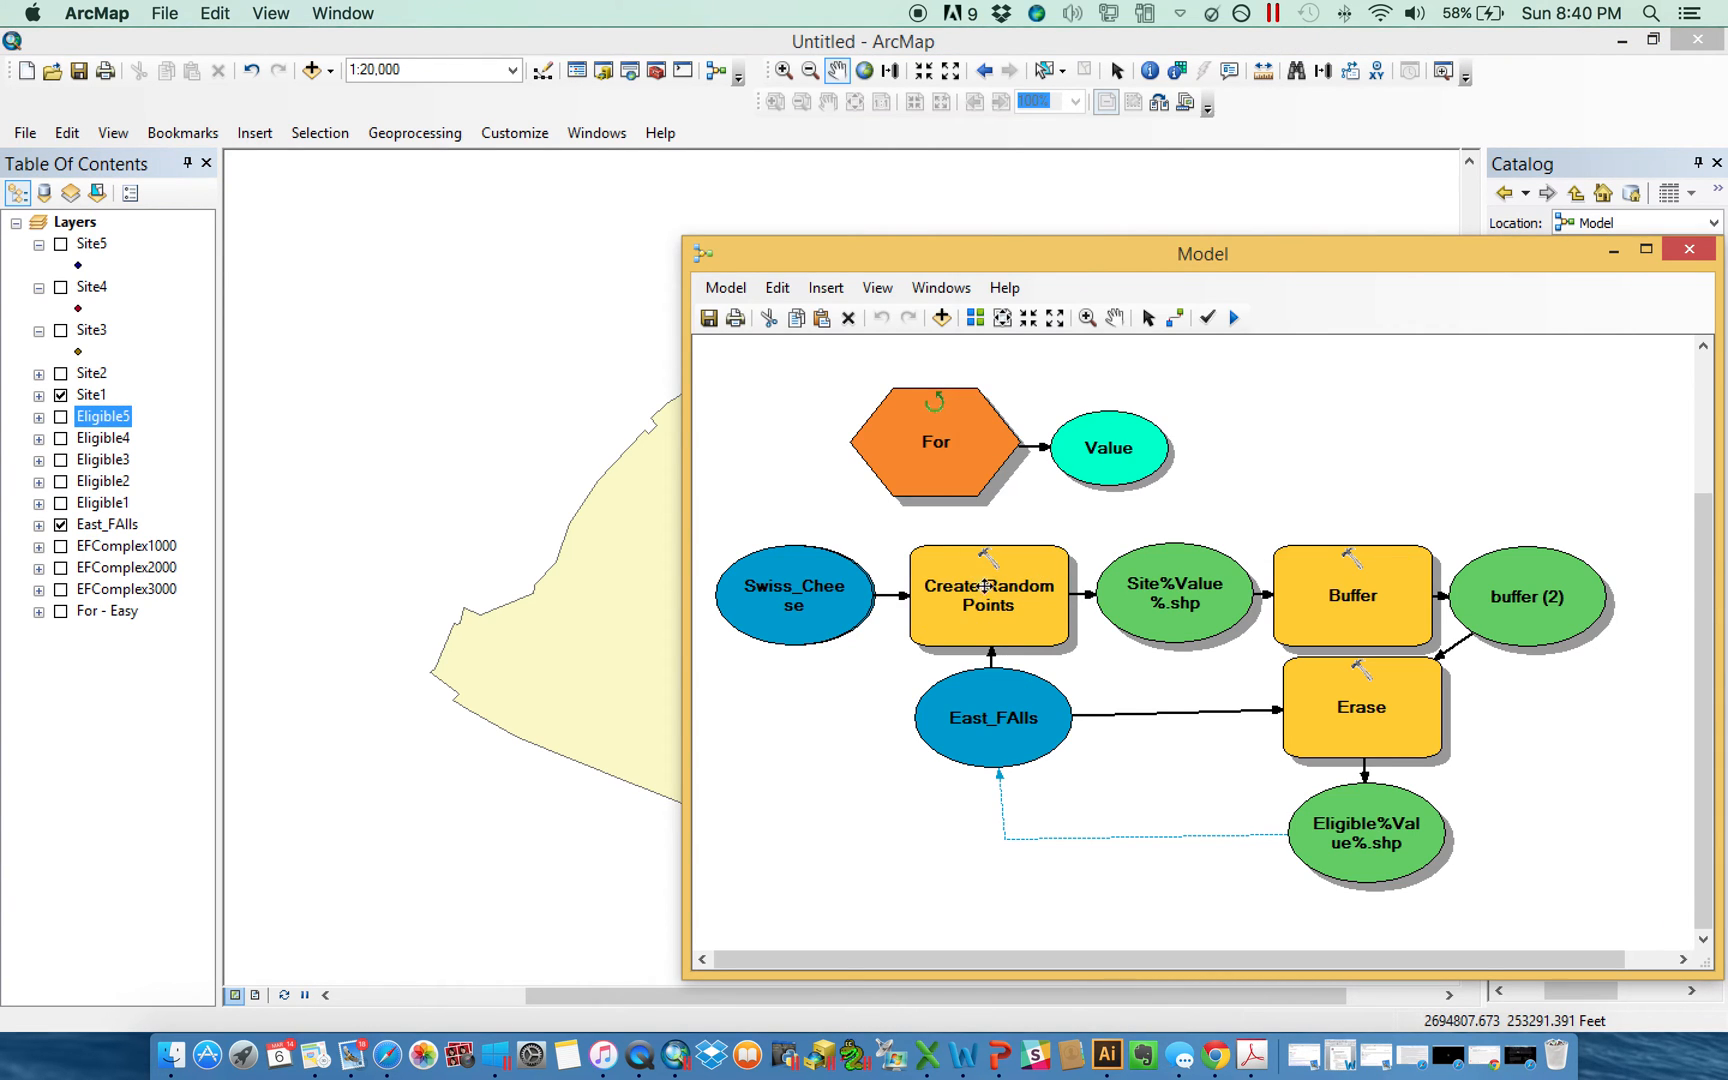
mouse_move(1352, 596)
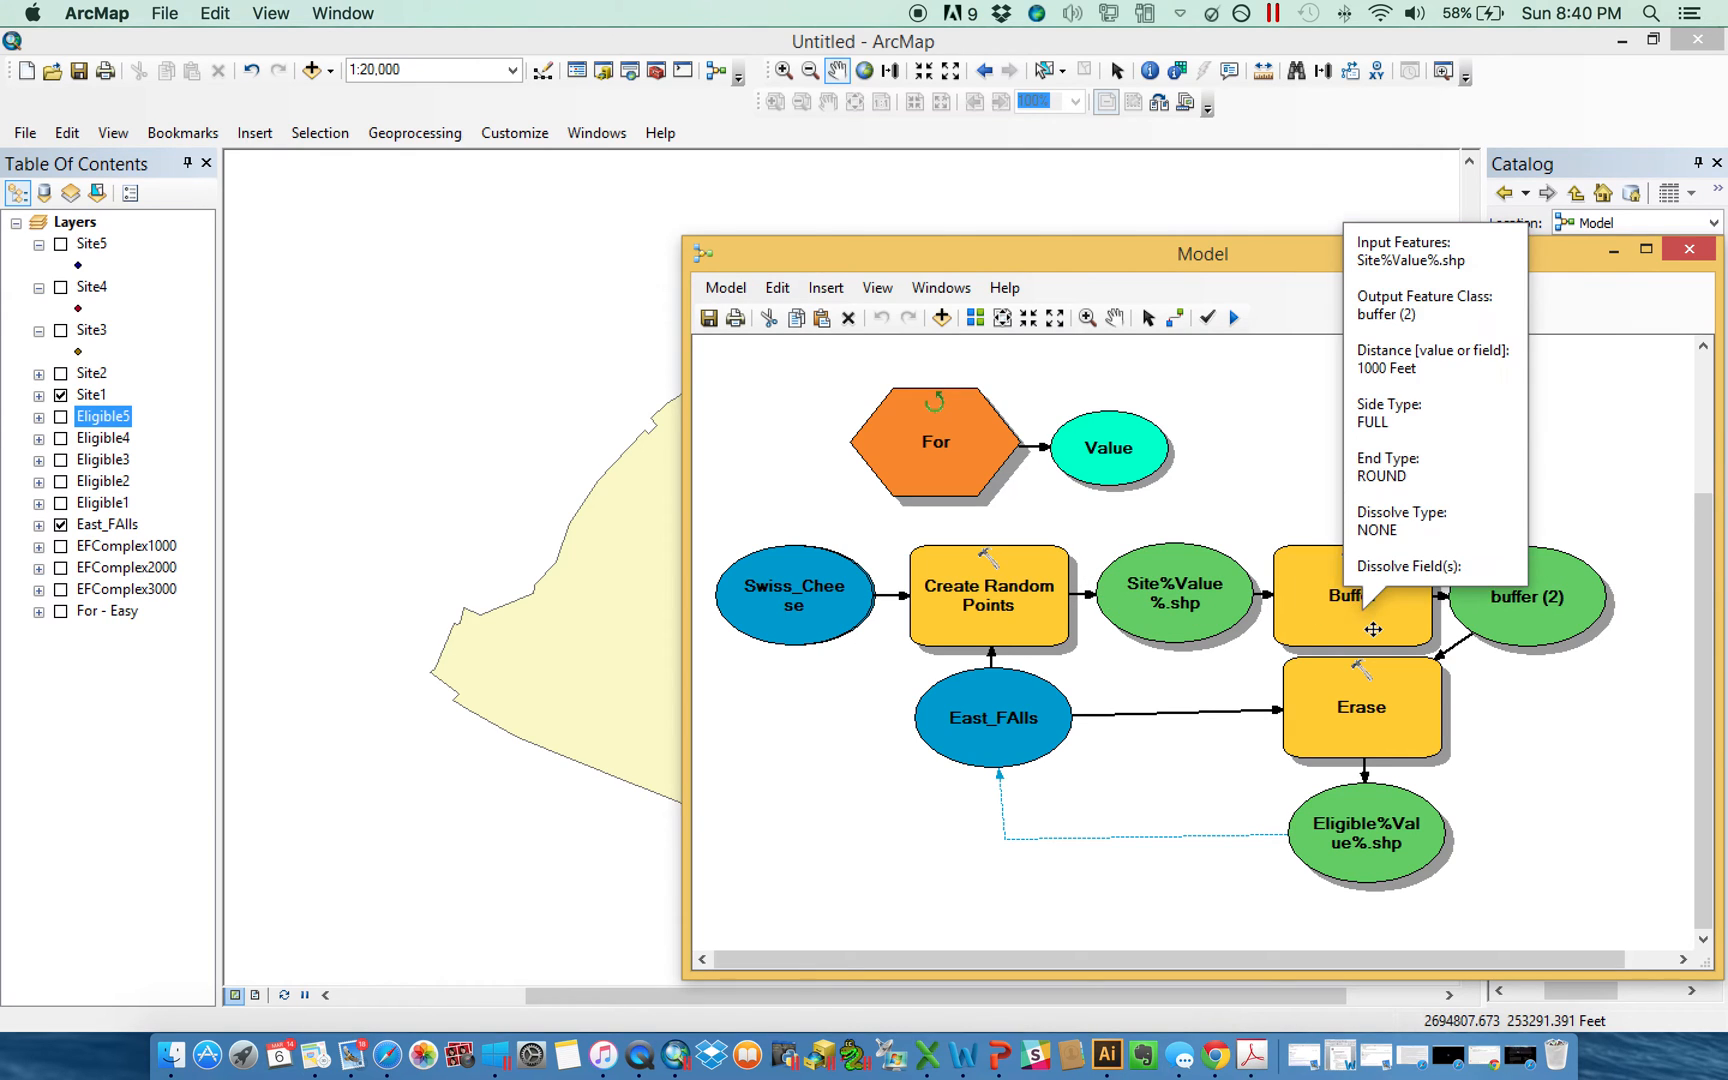
double_click(1350, 596)
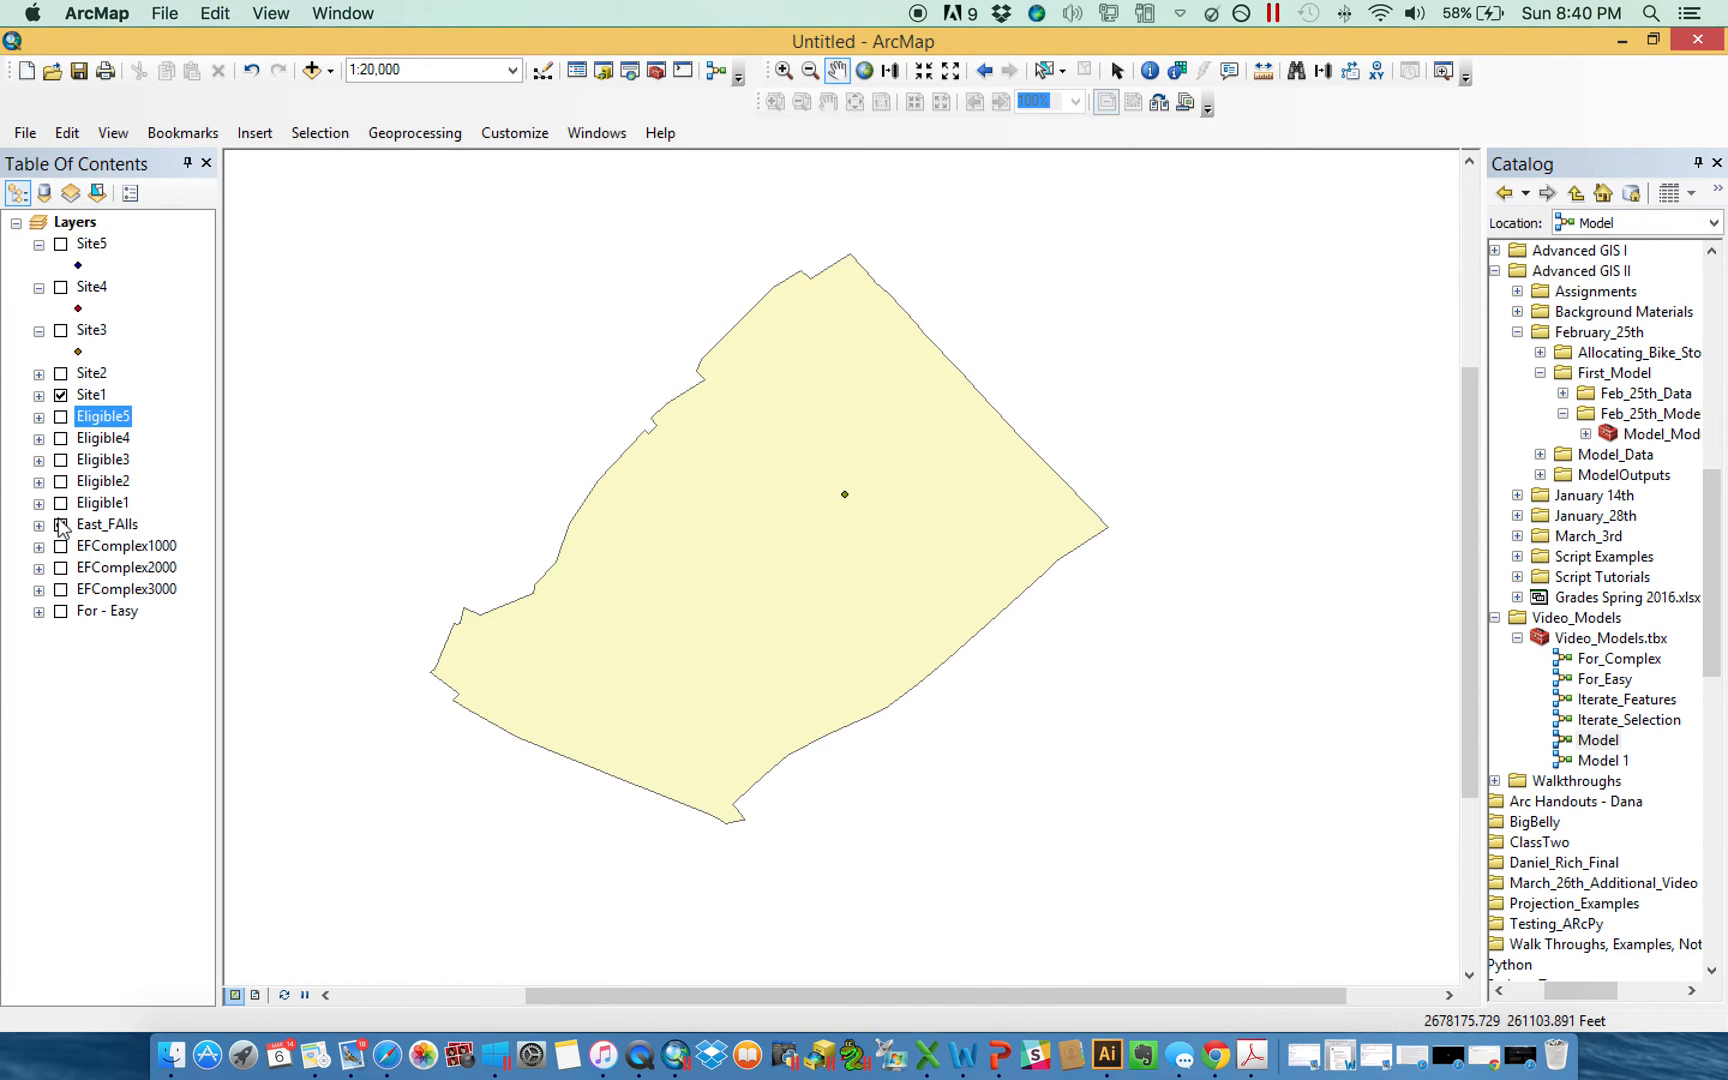
Hide East_FAlls, show Site2 and the two-hole Eligible2 layer, and bring up the Model tool's actions.
click(62, 502)
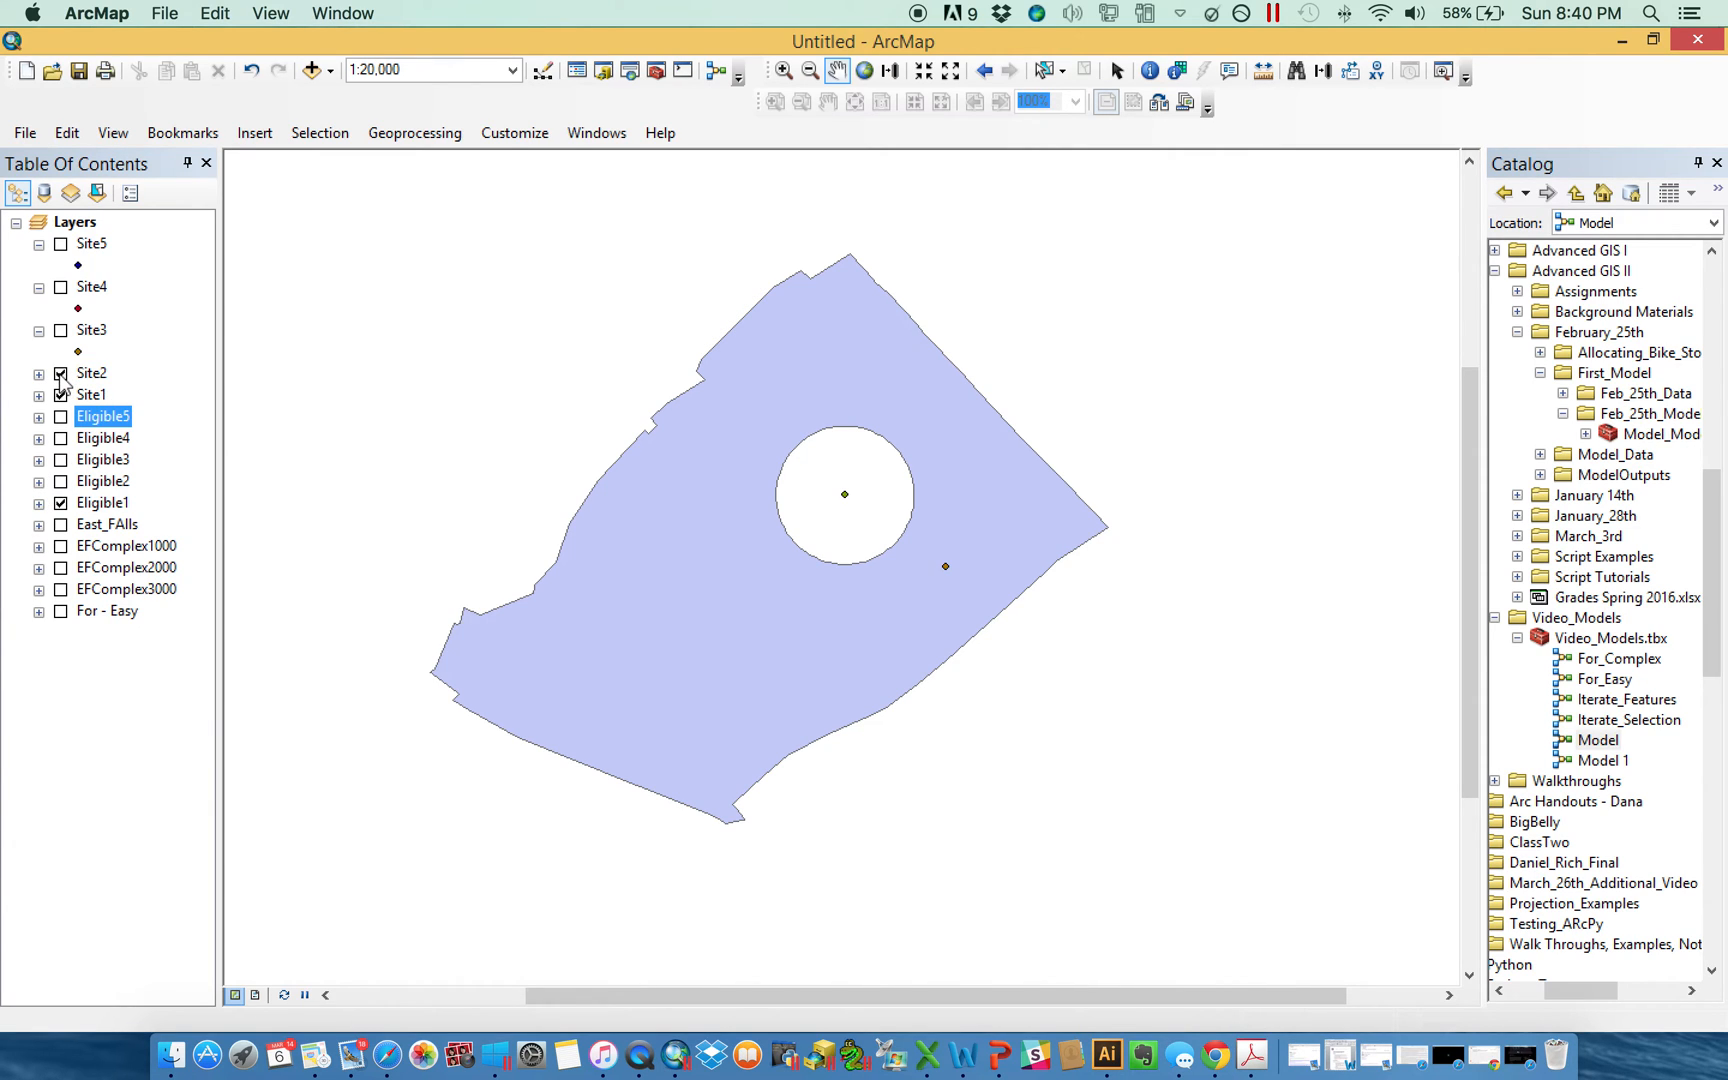
click(62, 396)
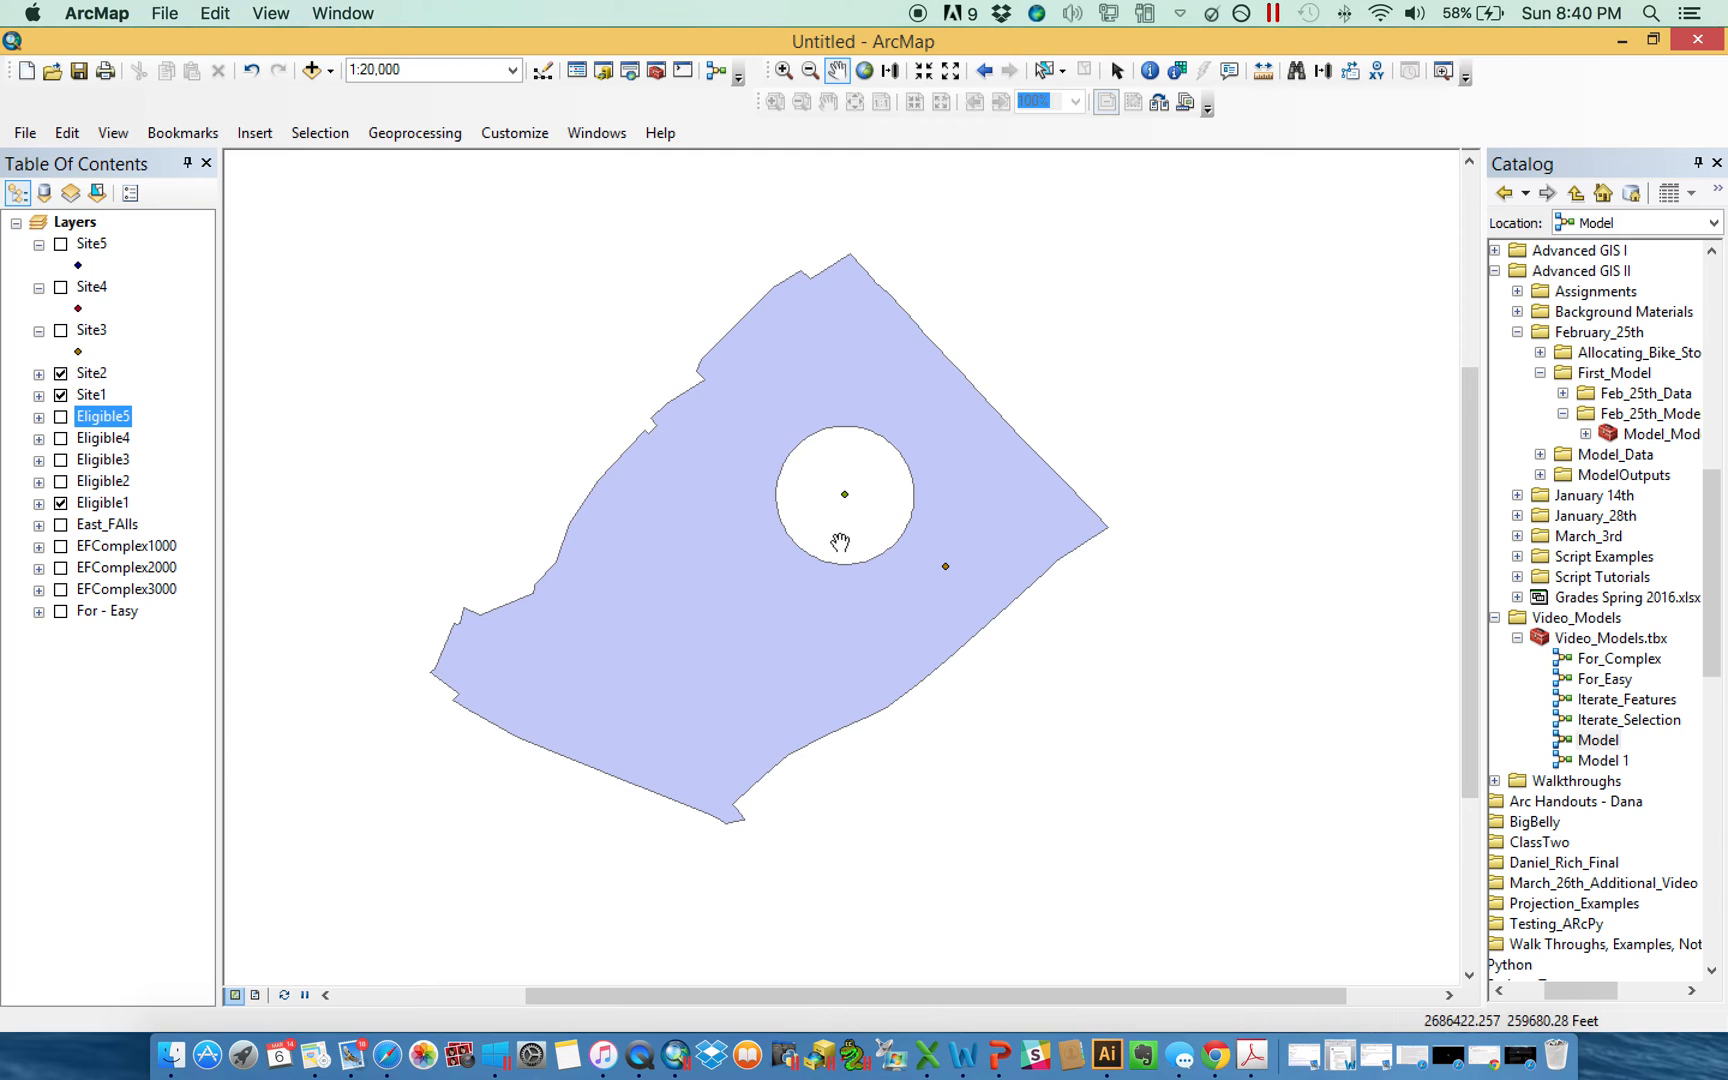
click(62, 502)
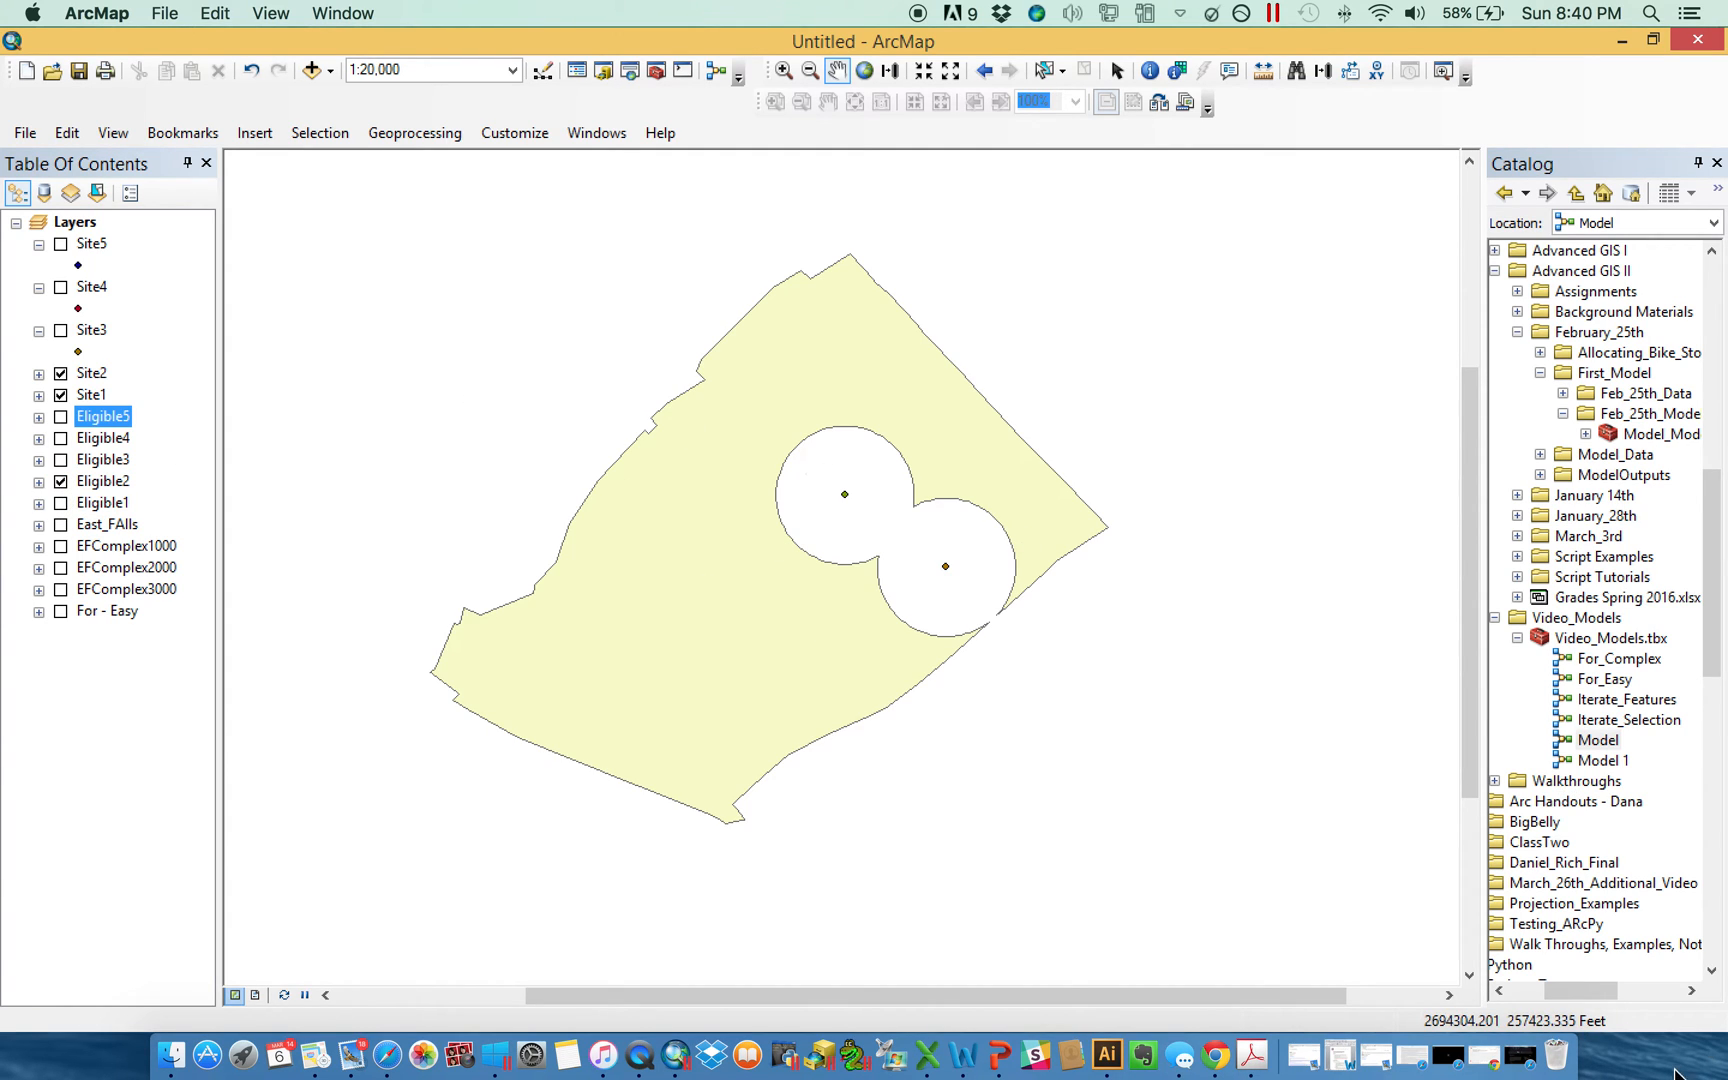
right_click(1598, 740)
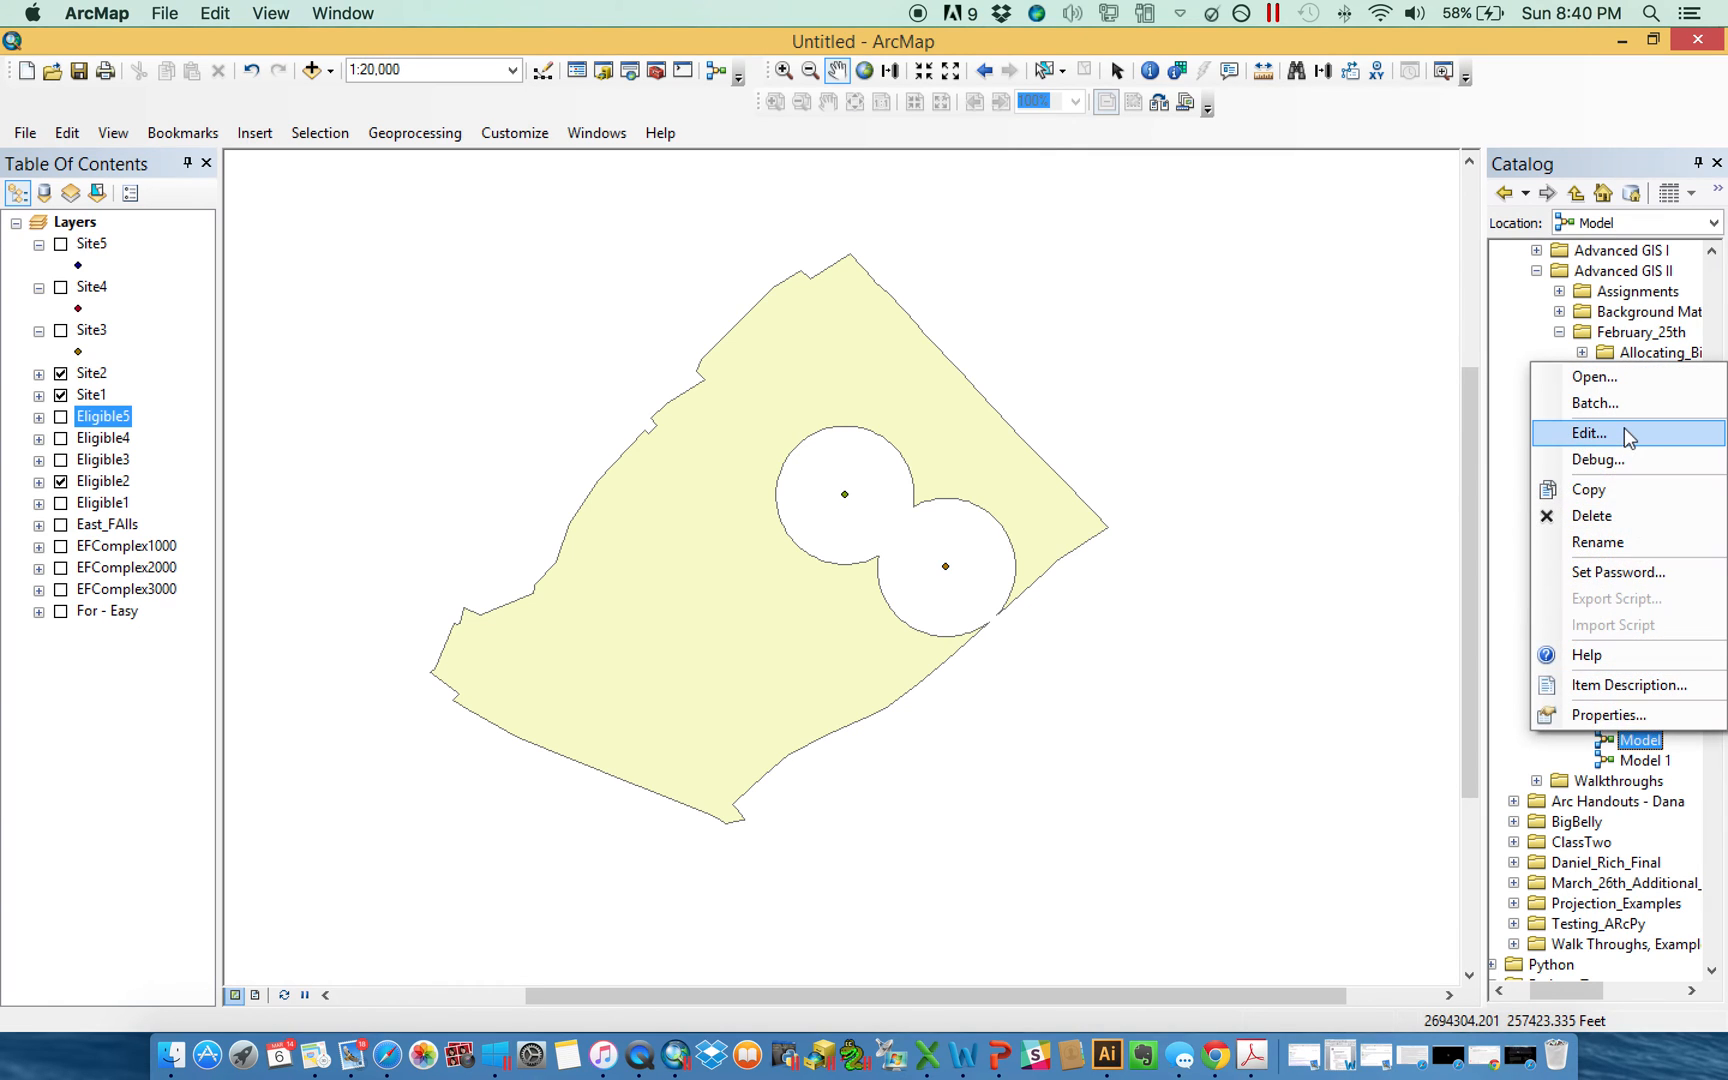
Reopen Model to review its Buffer-to-Erase chain, then close it back to the two-hole map.
click(1588, 432)
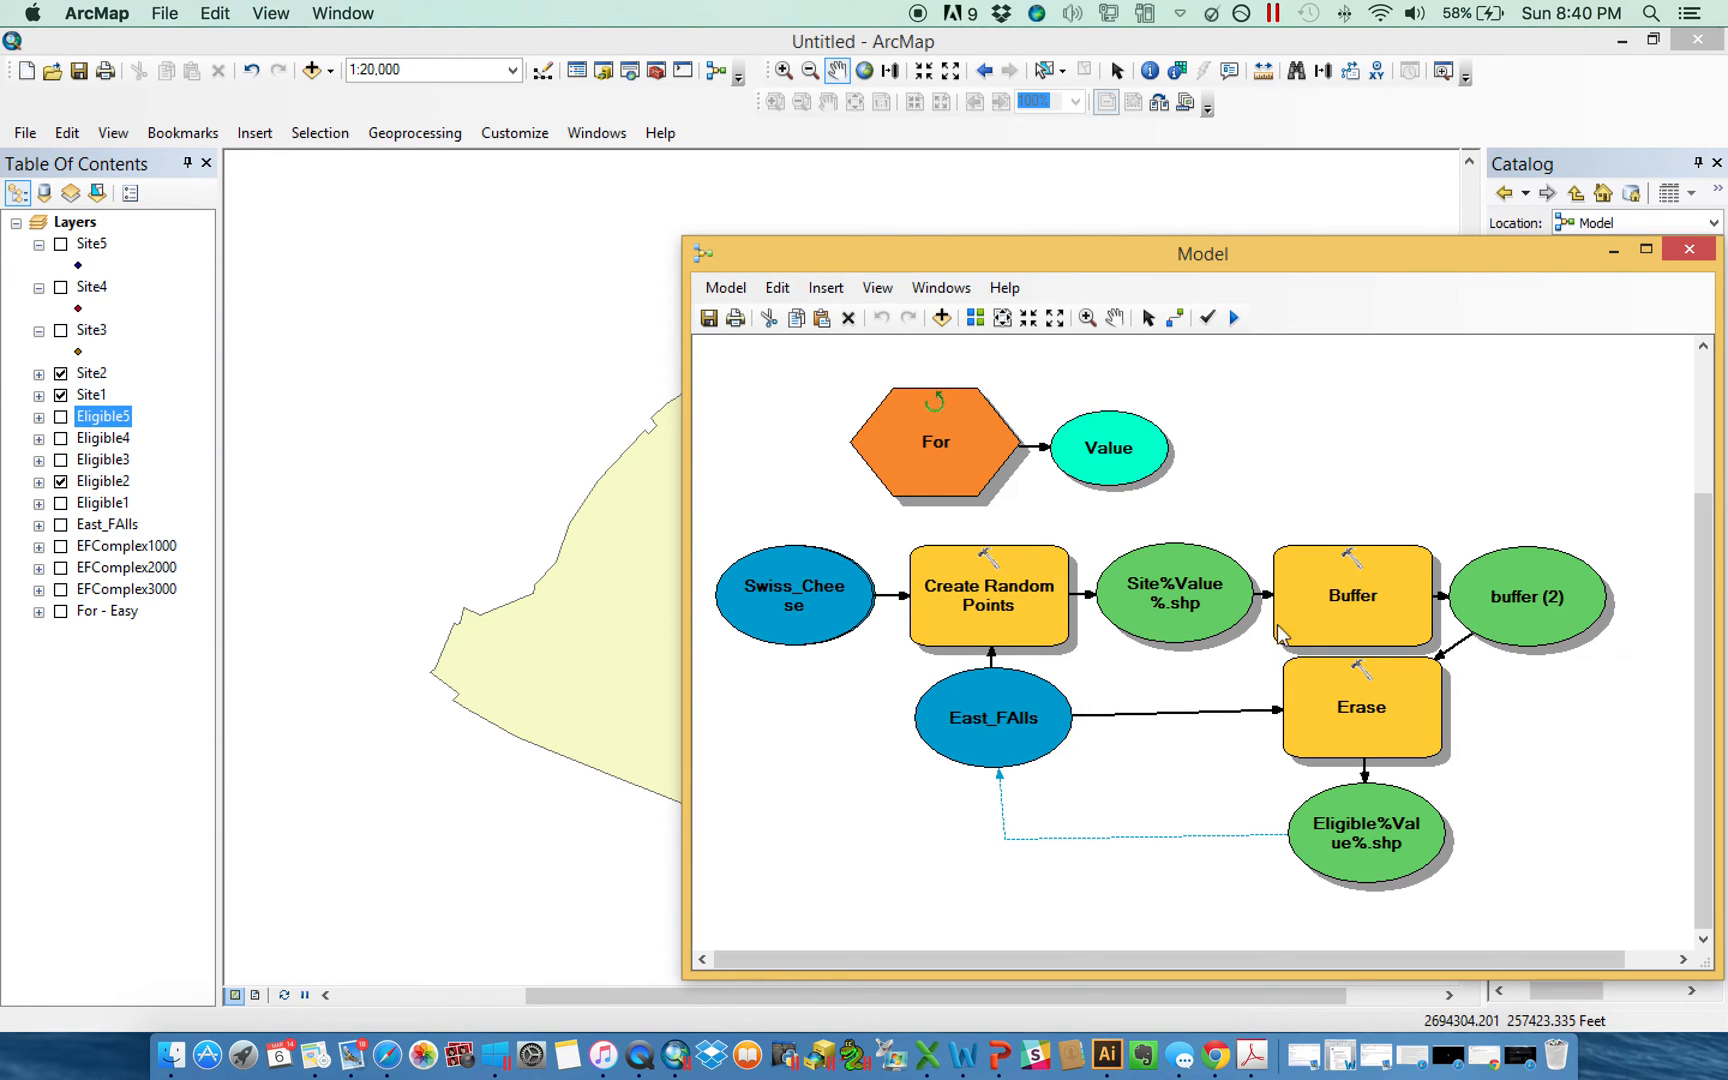
mouse_move(1396, 708)
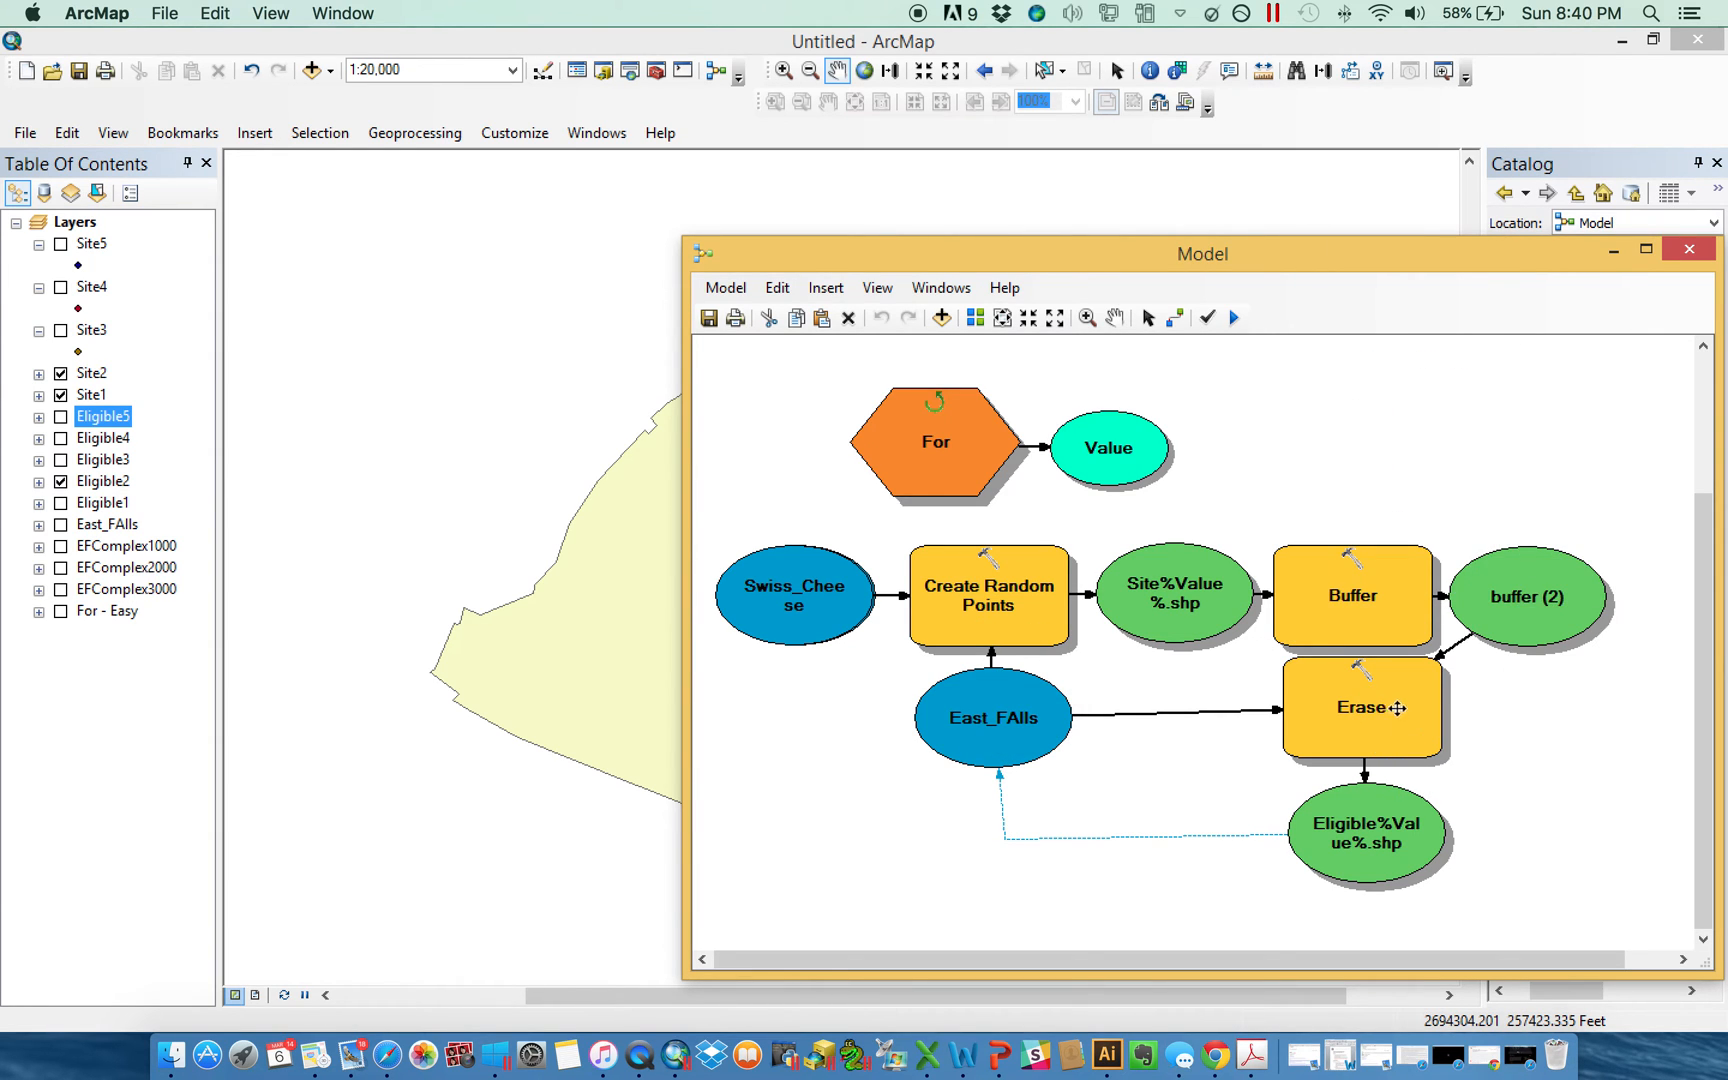
mouse_move(1454, 812)
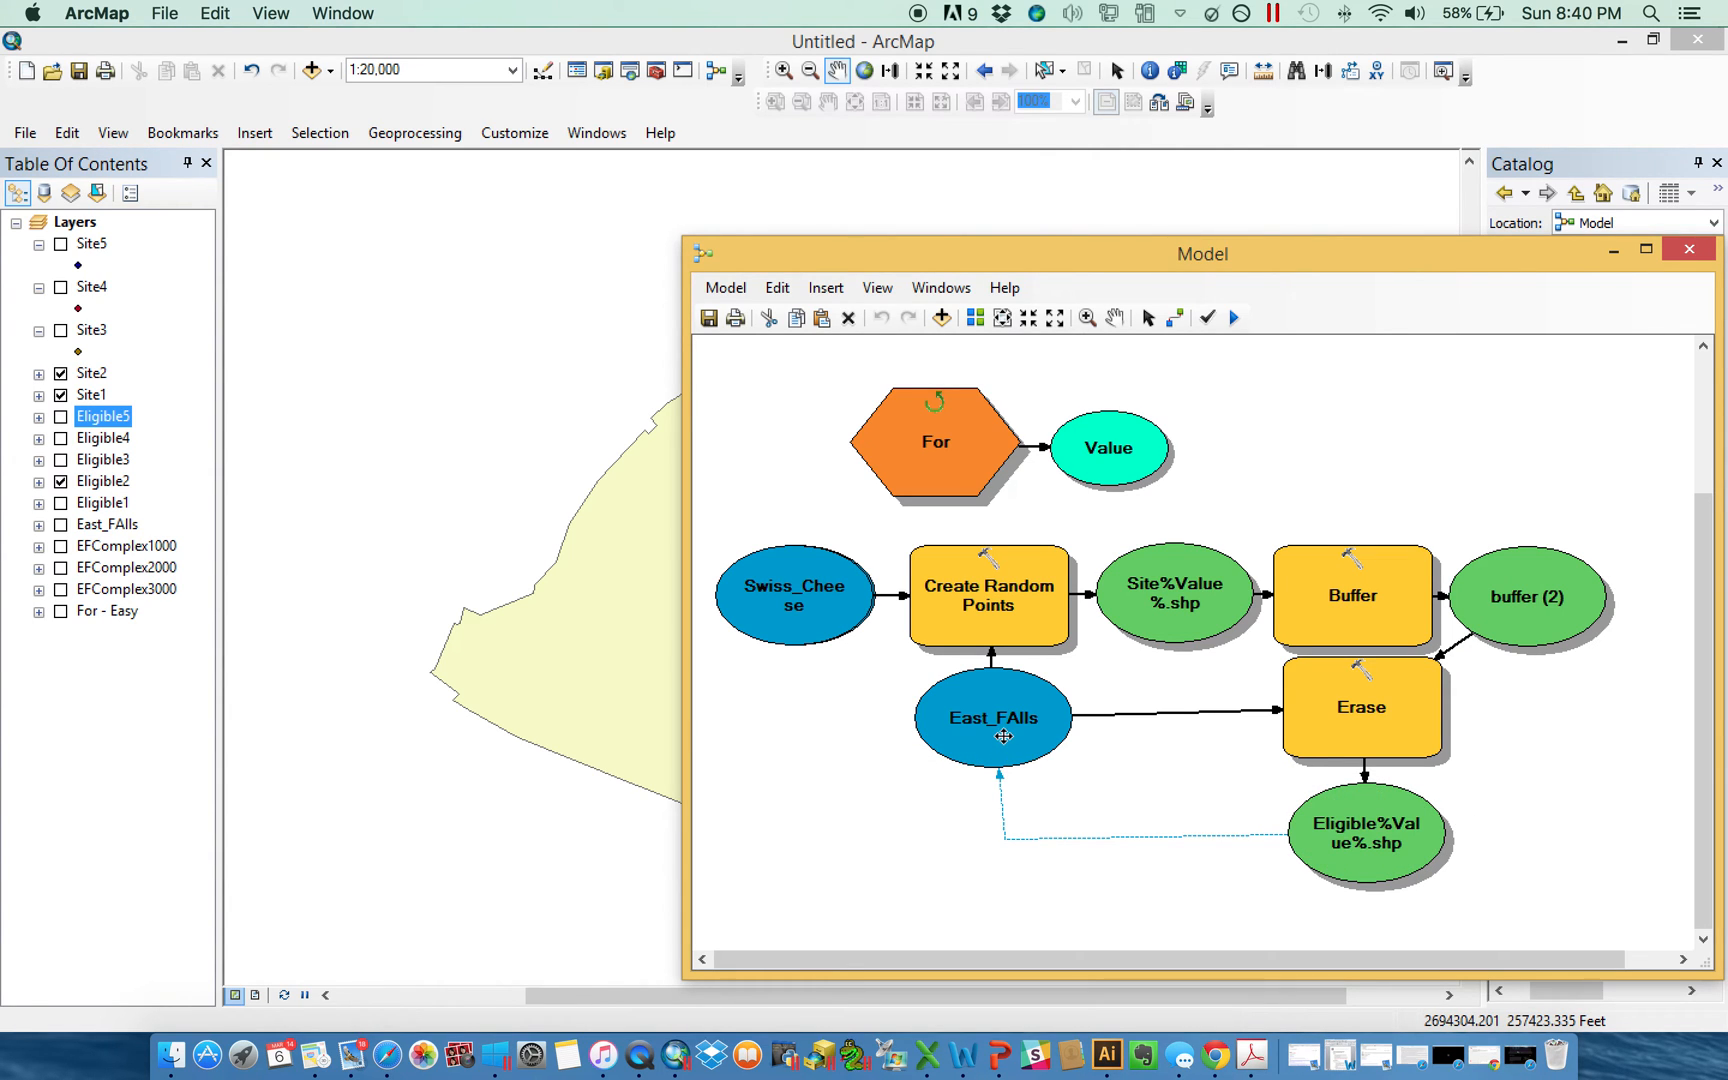
mouse_move(988, 606)
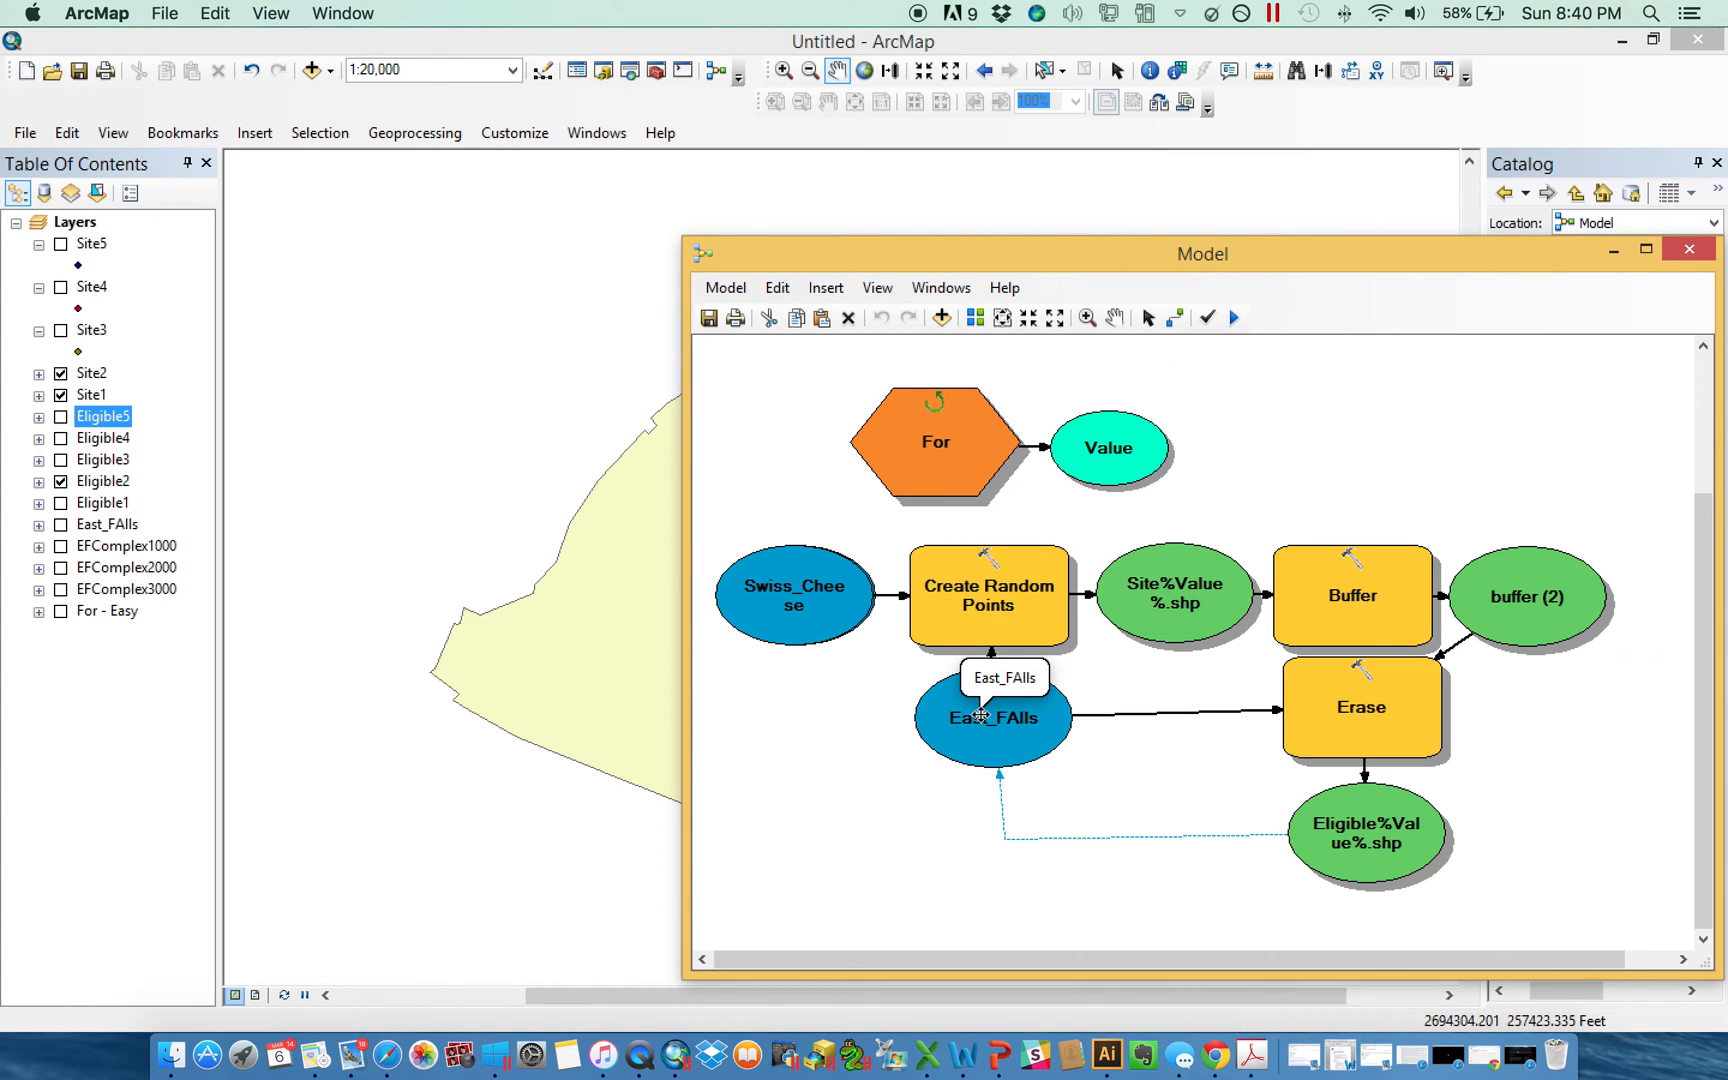
mouse_move(1688, 254)
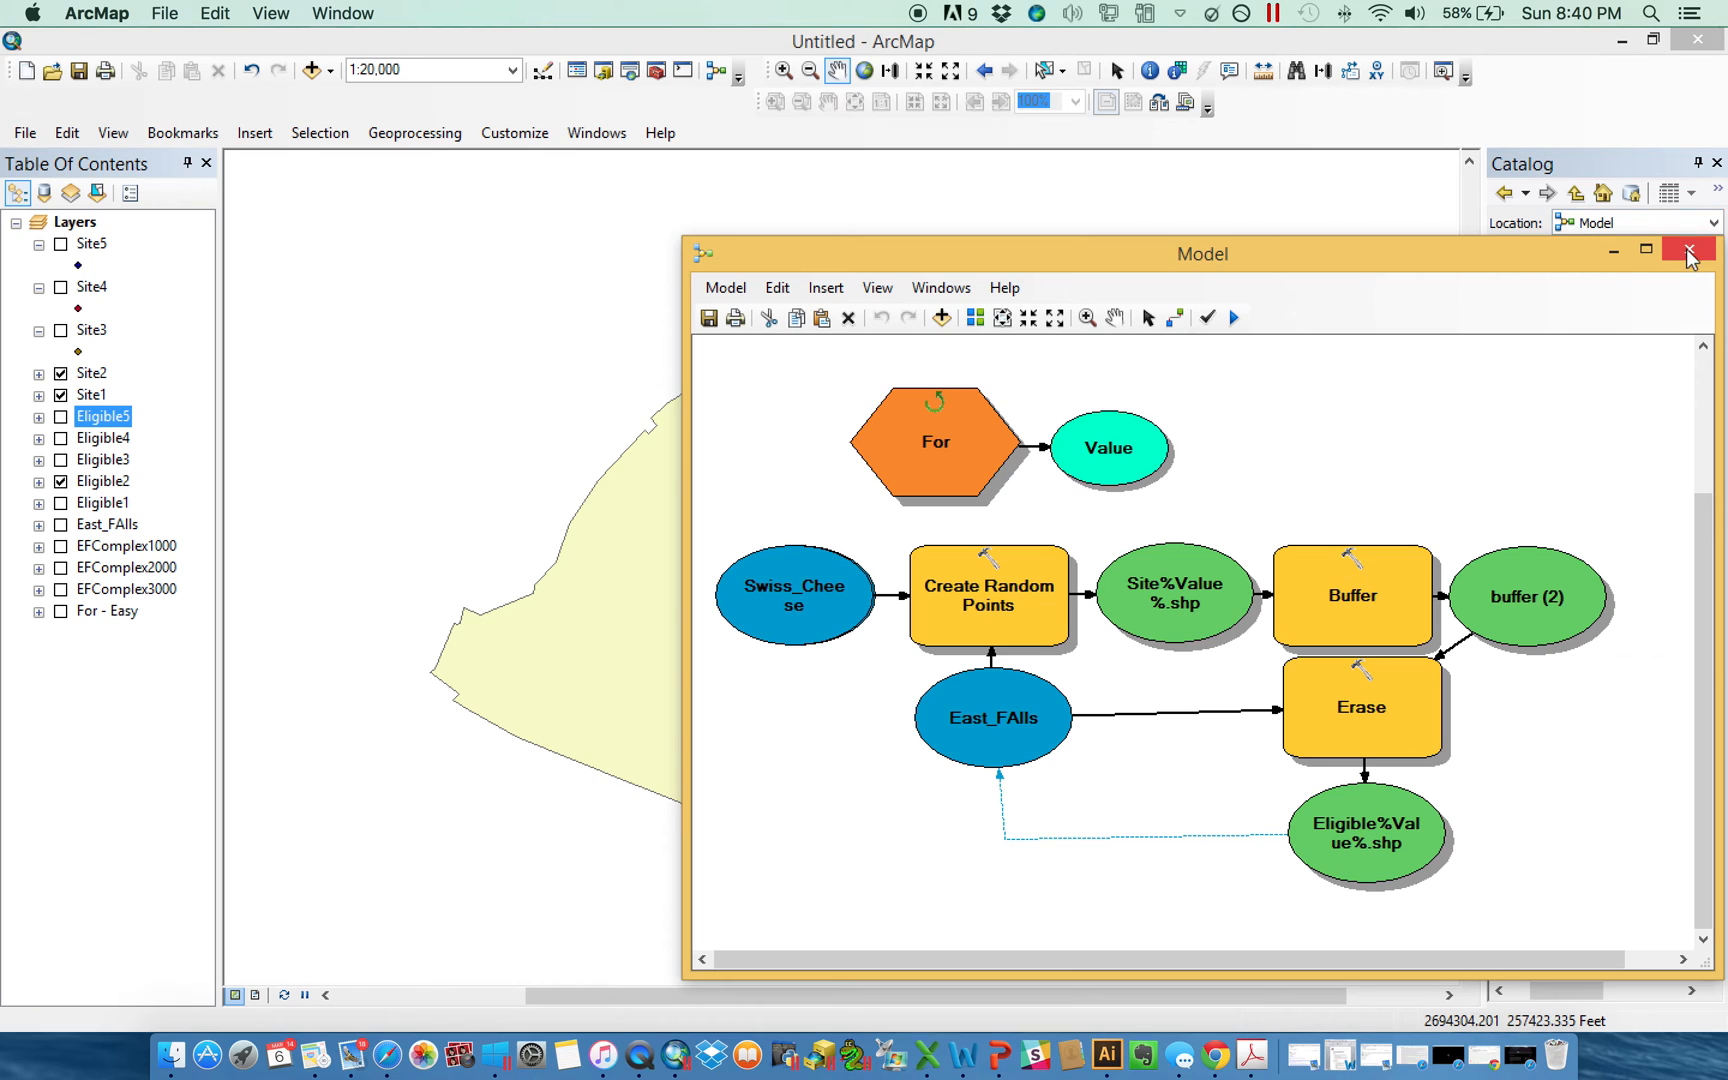
click(1690, 250)
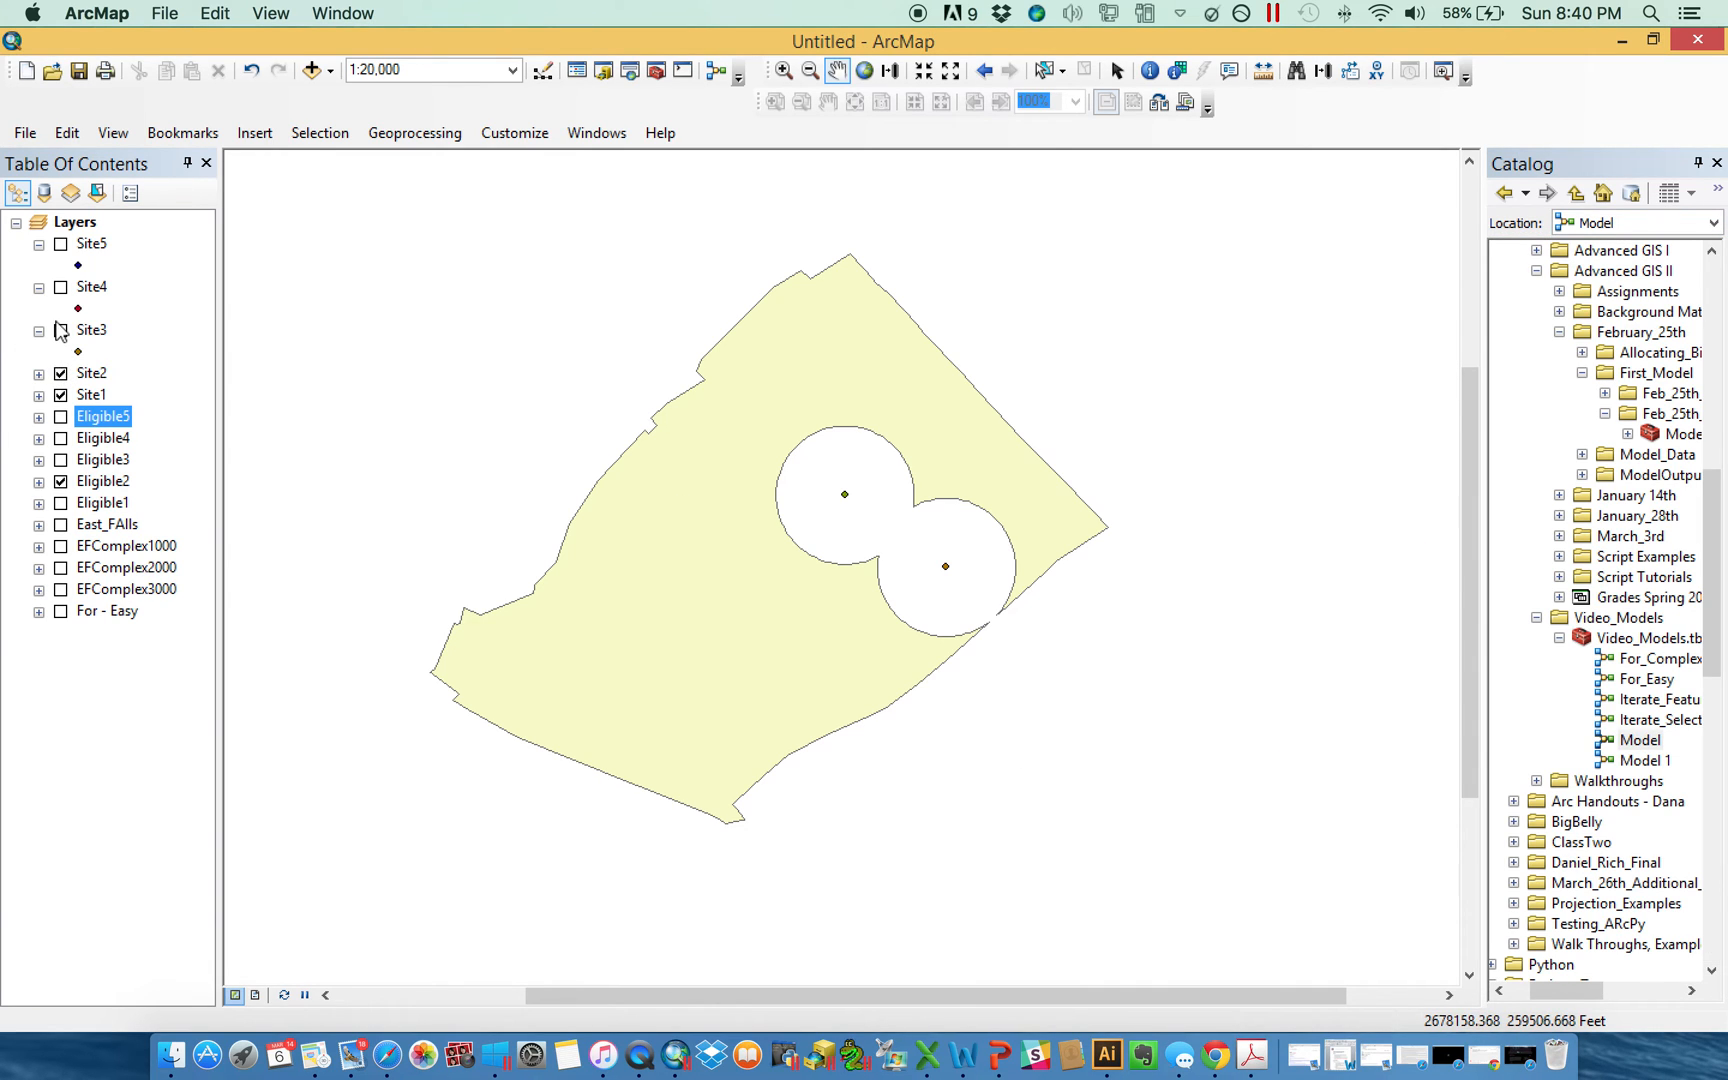
Show the remaining Site and Eligible layers up to the five-hole Eligible5, and bring up Model's actions.
click(60, 330)
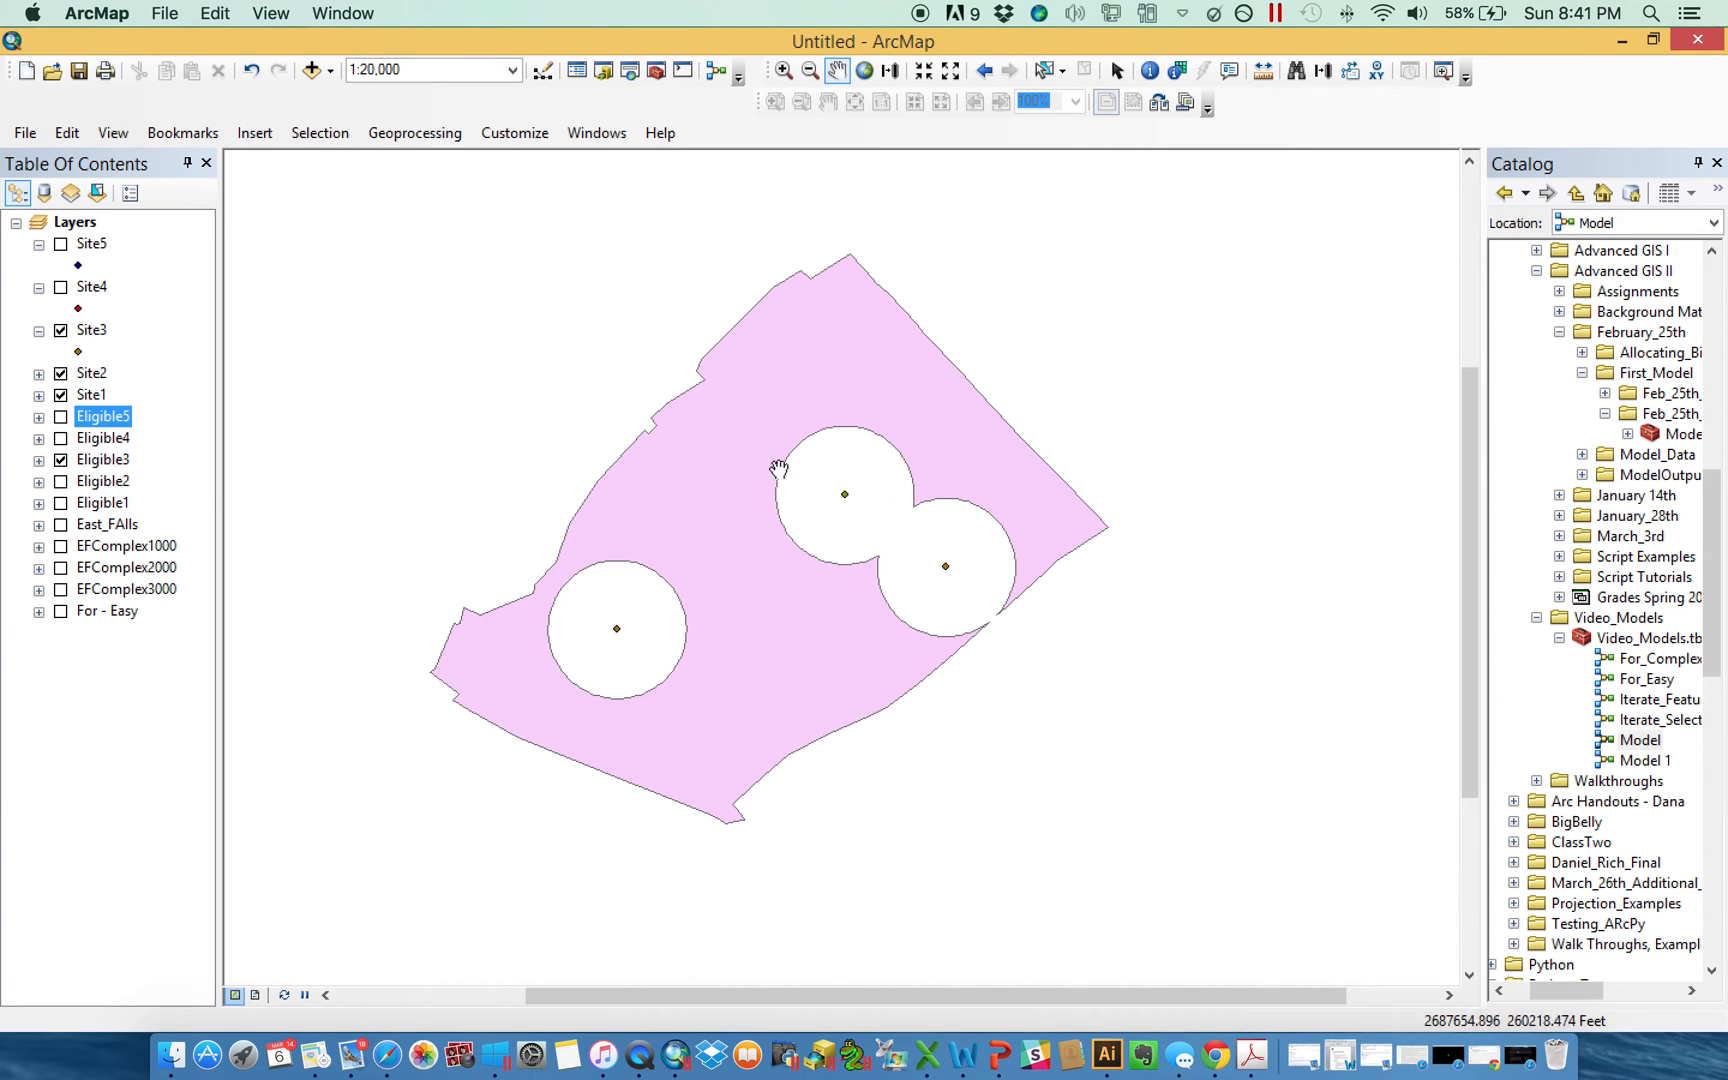
mouse_move(618, 602)
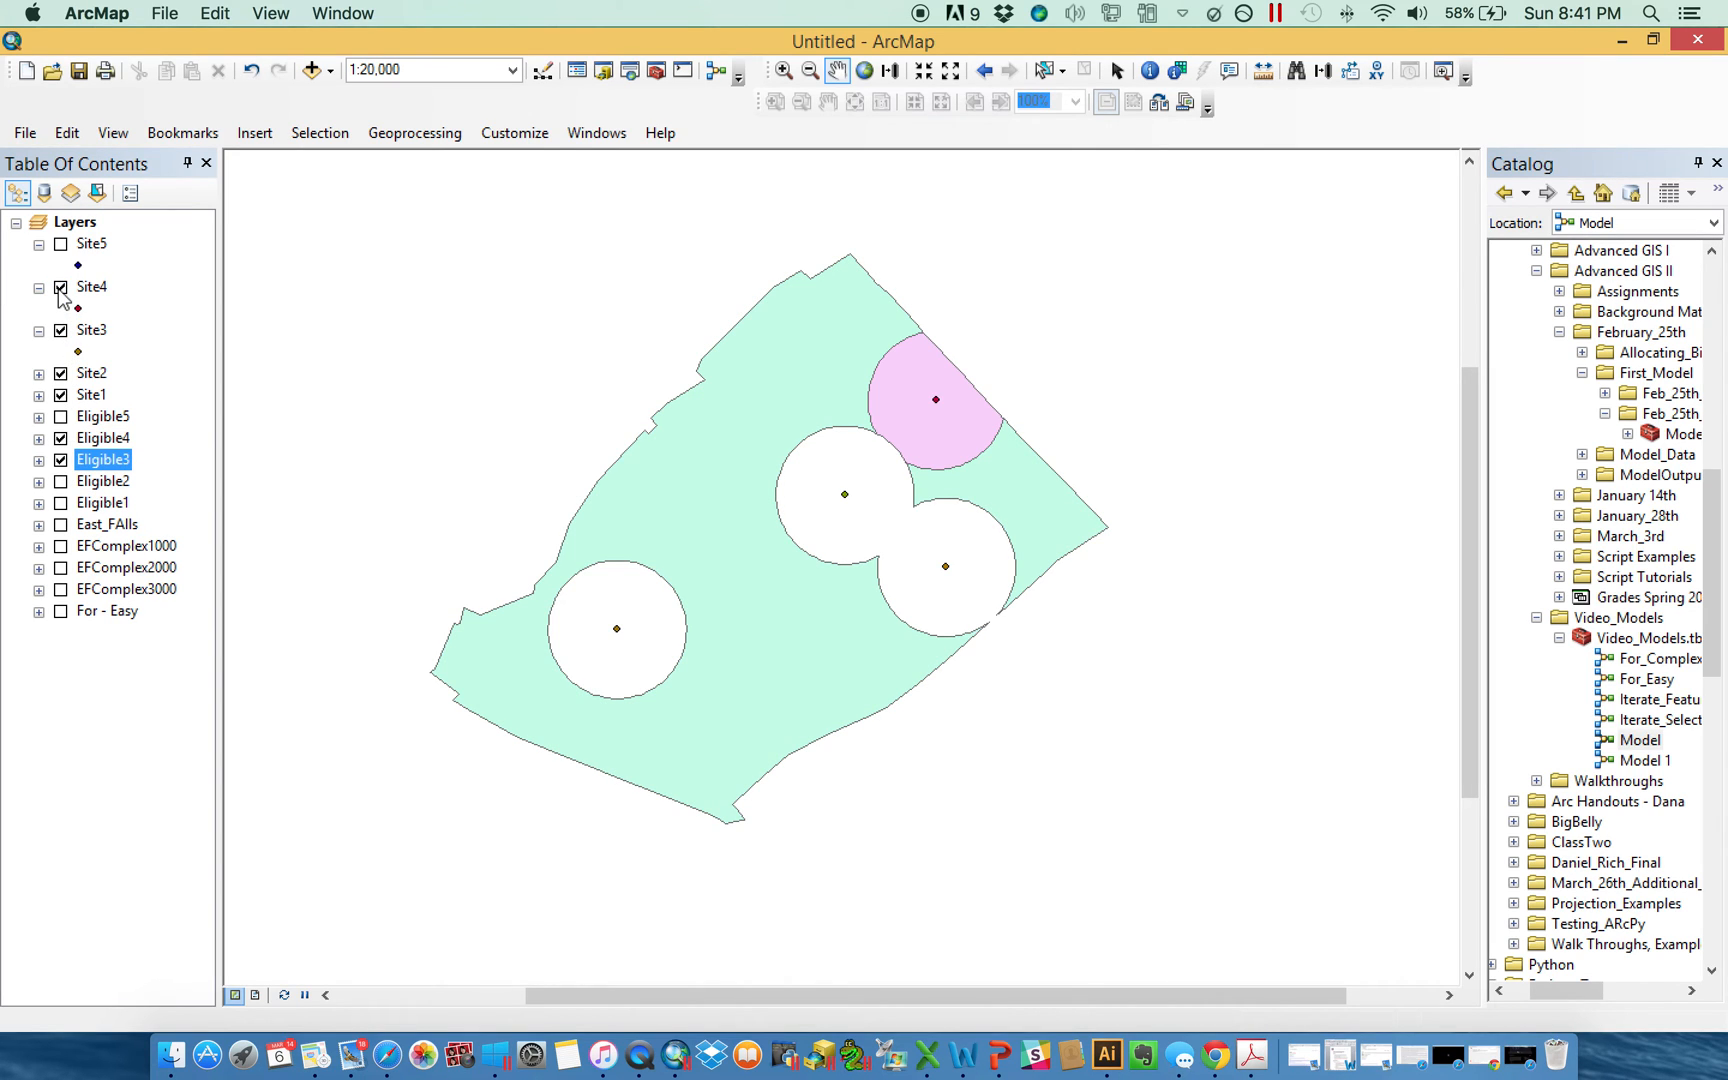
mouse_move(64, 430)
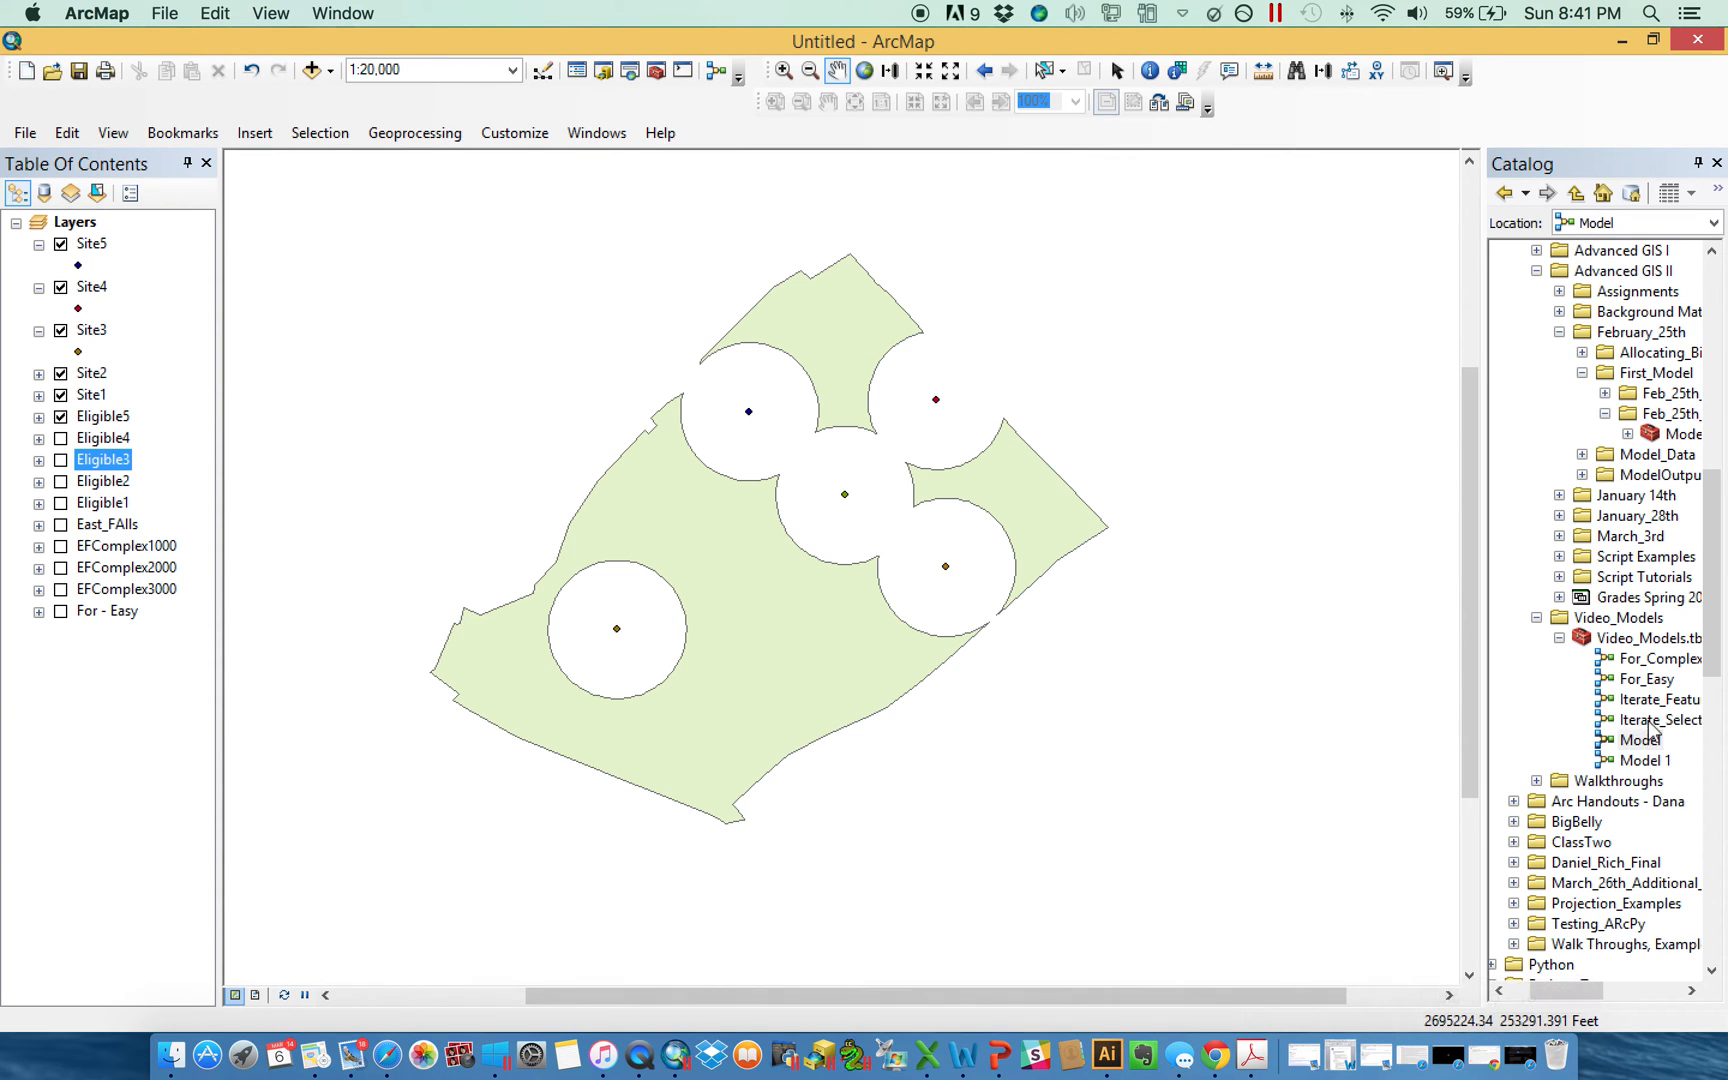
right_click(1640, 740)
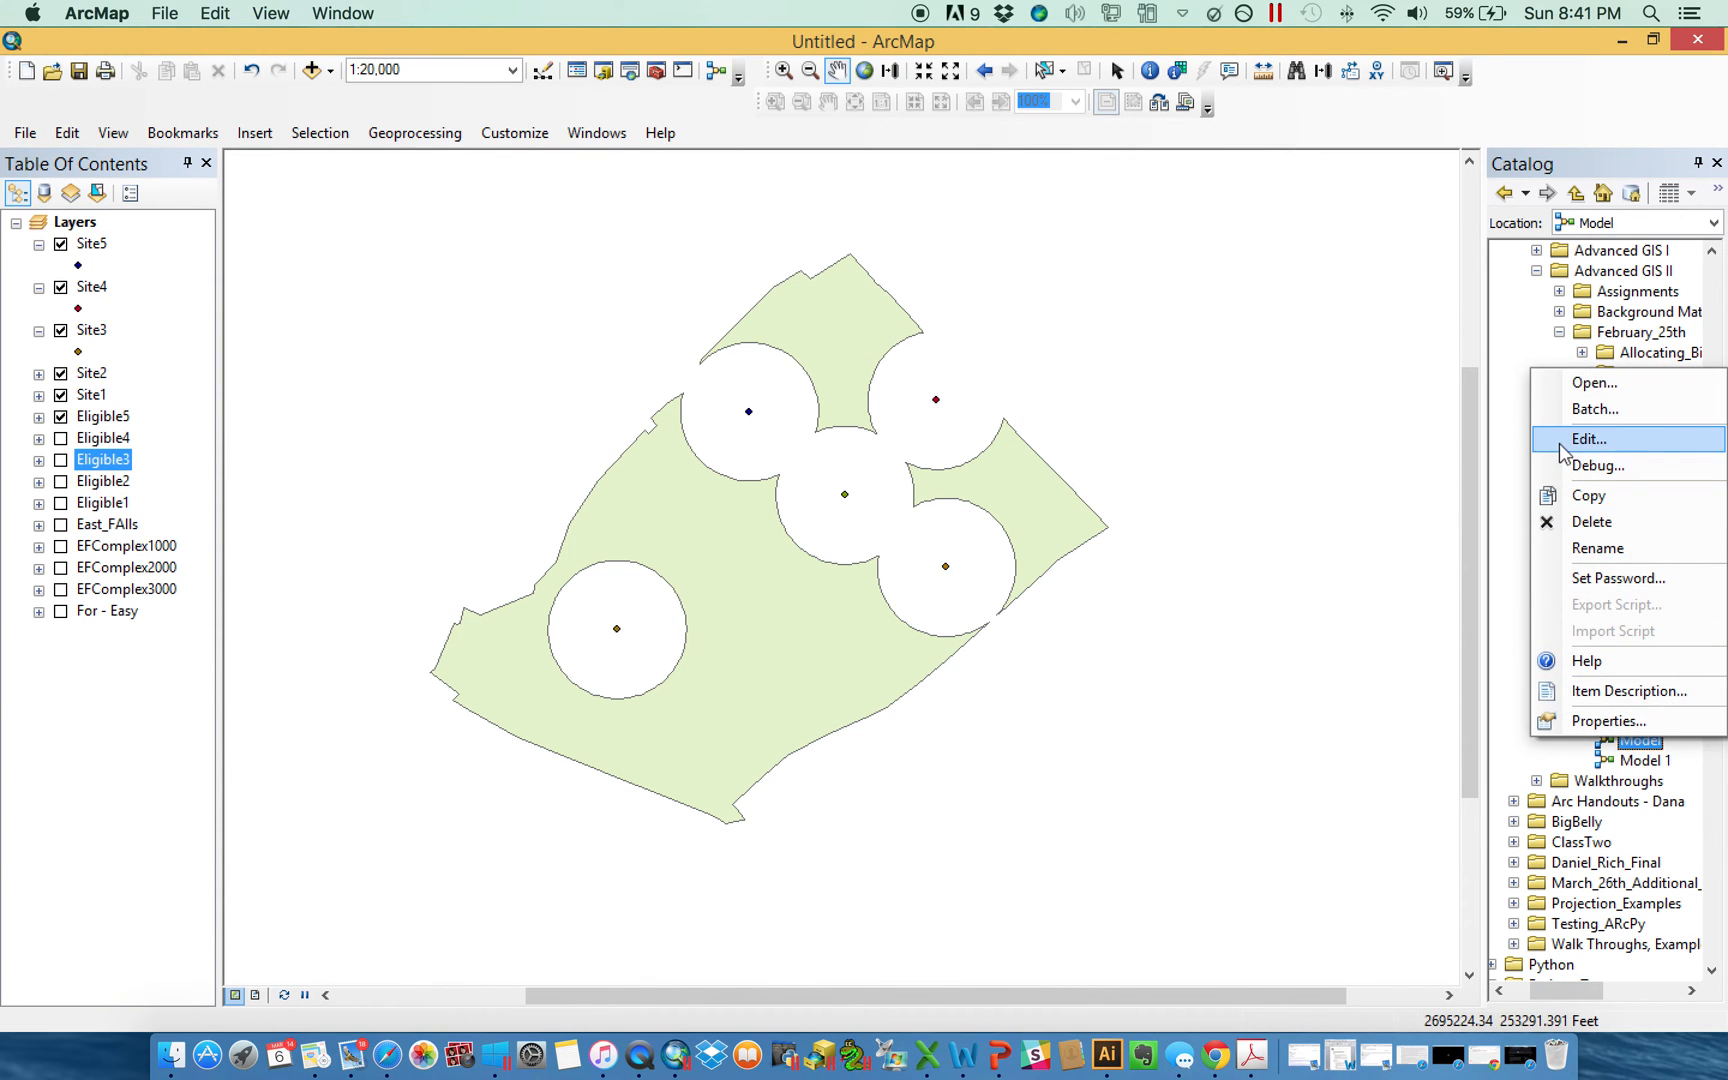
Open Model for editing and select the East_FAlls input variable.
click(1588, 438)
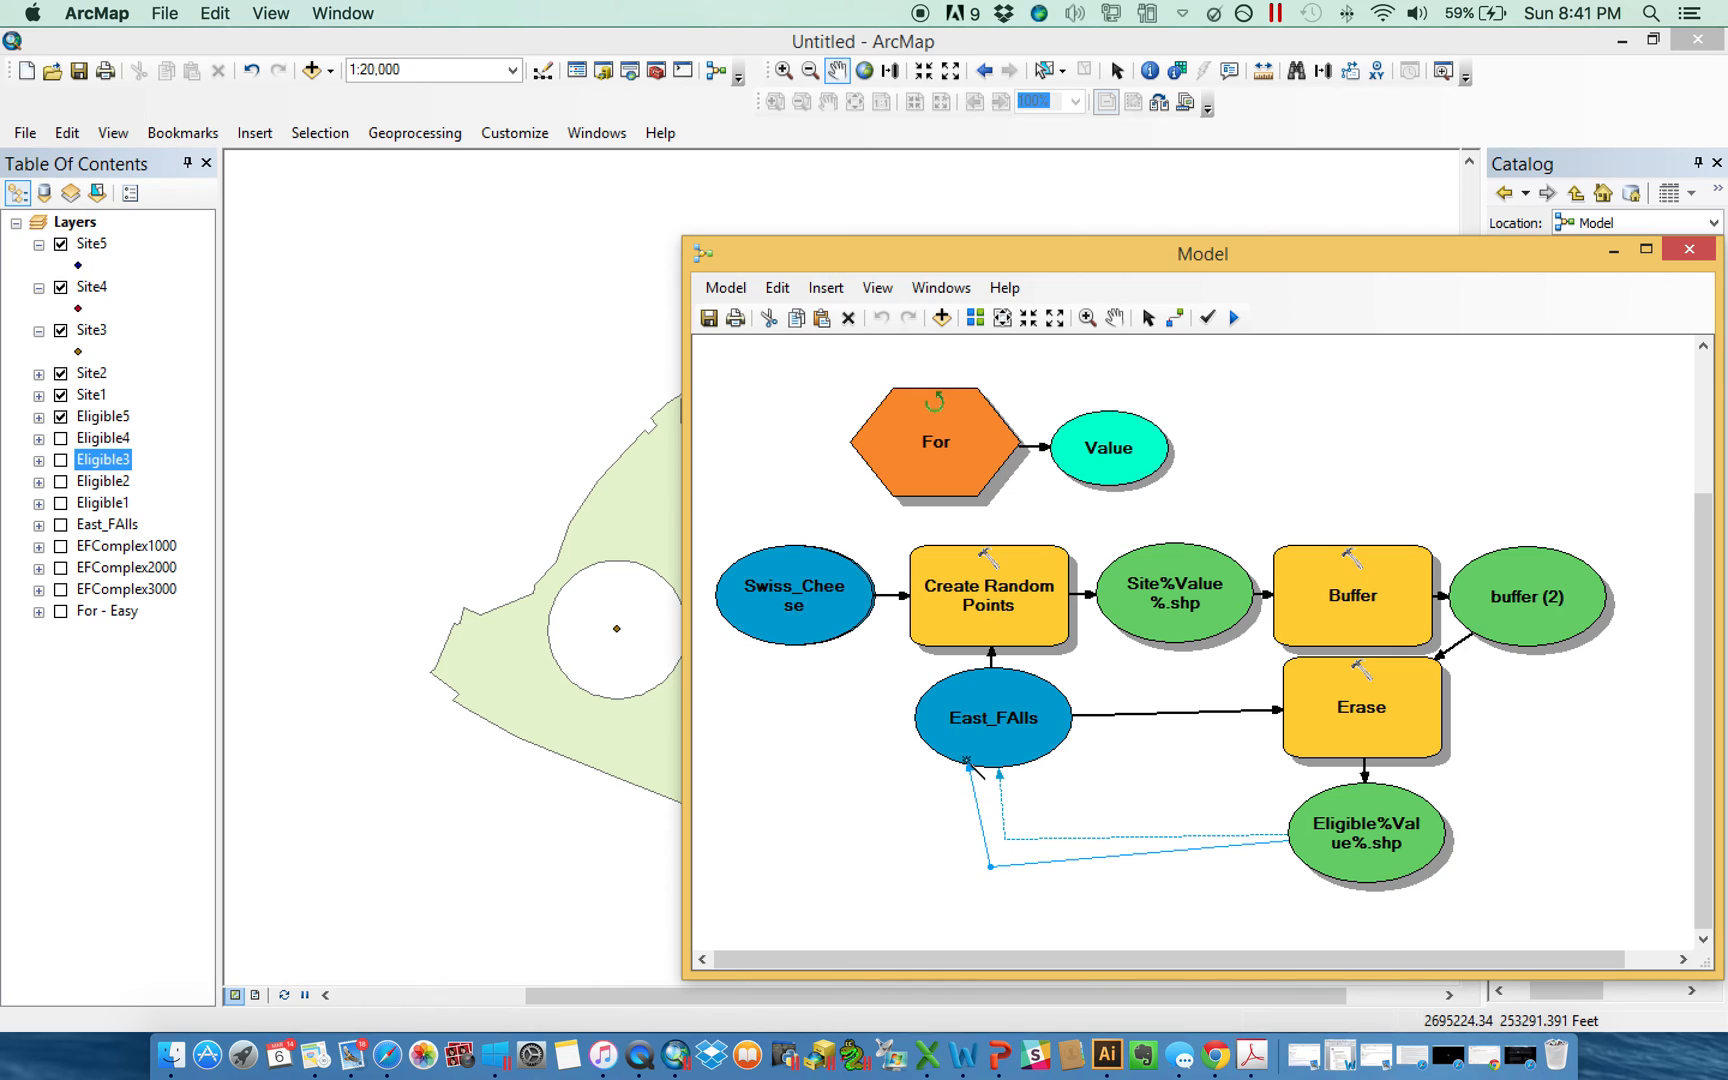
click(1148, 318)
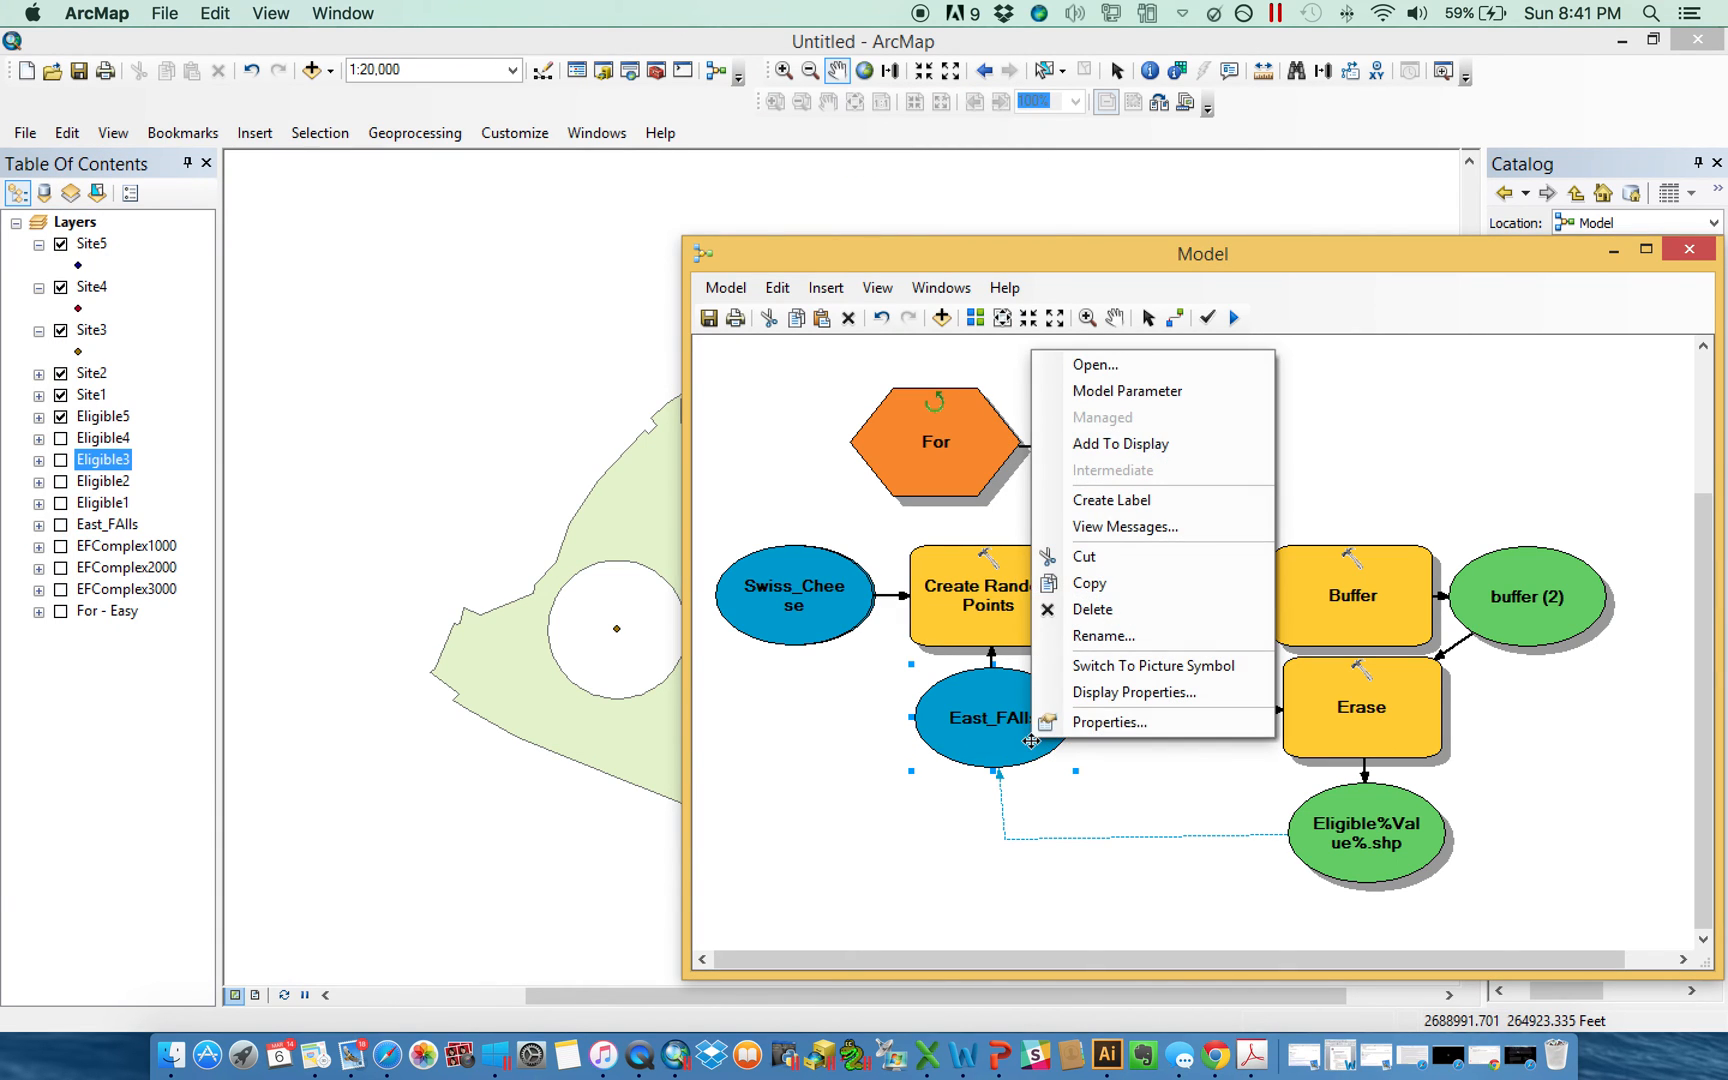
Set Eligible%Value%.shp as the feedback variable in East_FAlls' properties and confirm.
click(1110, 722)
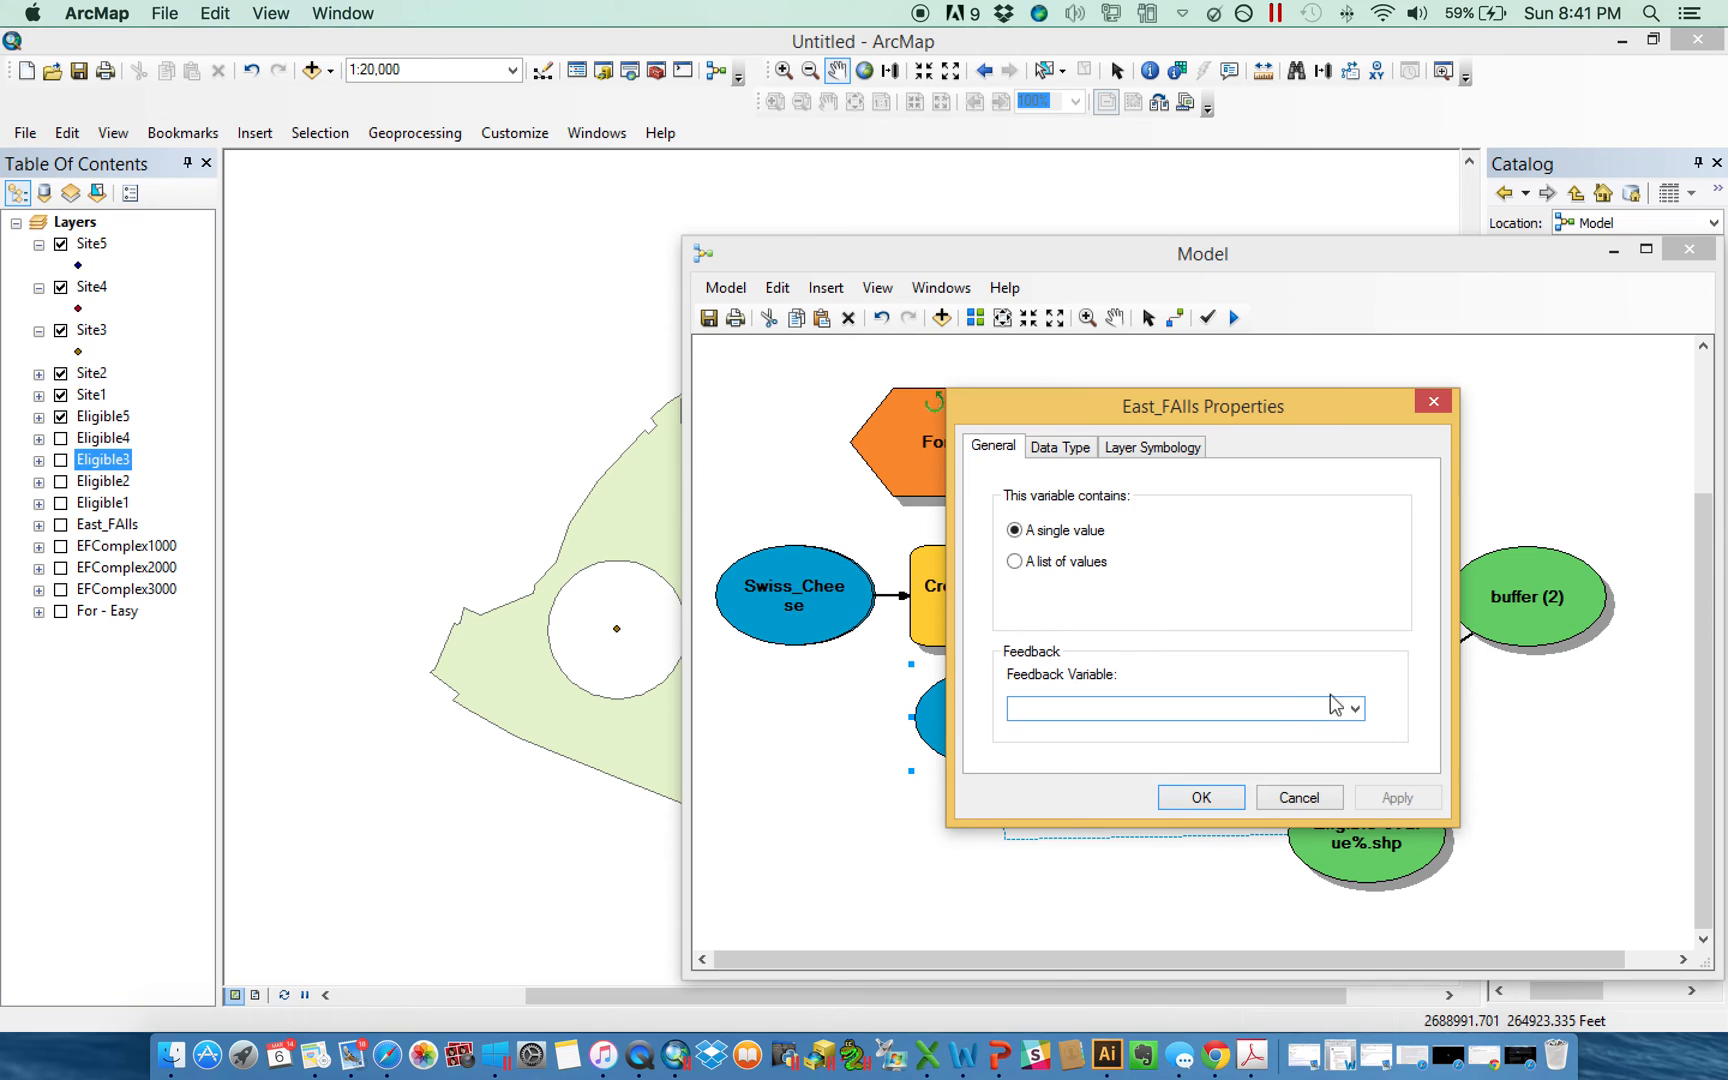
click(1354, 708)
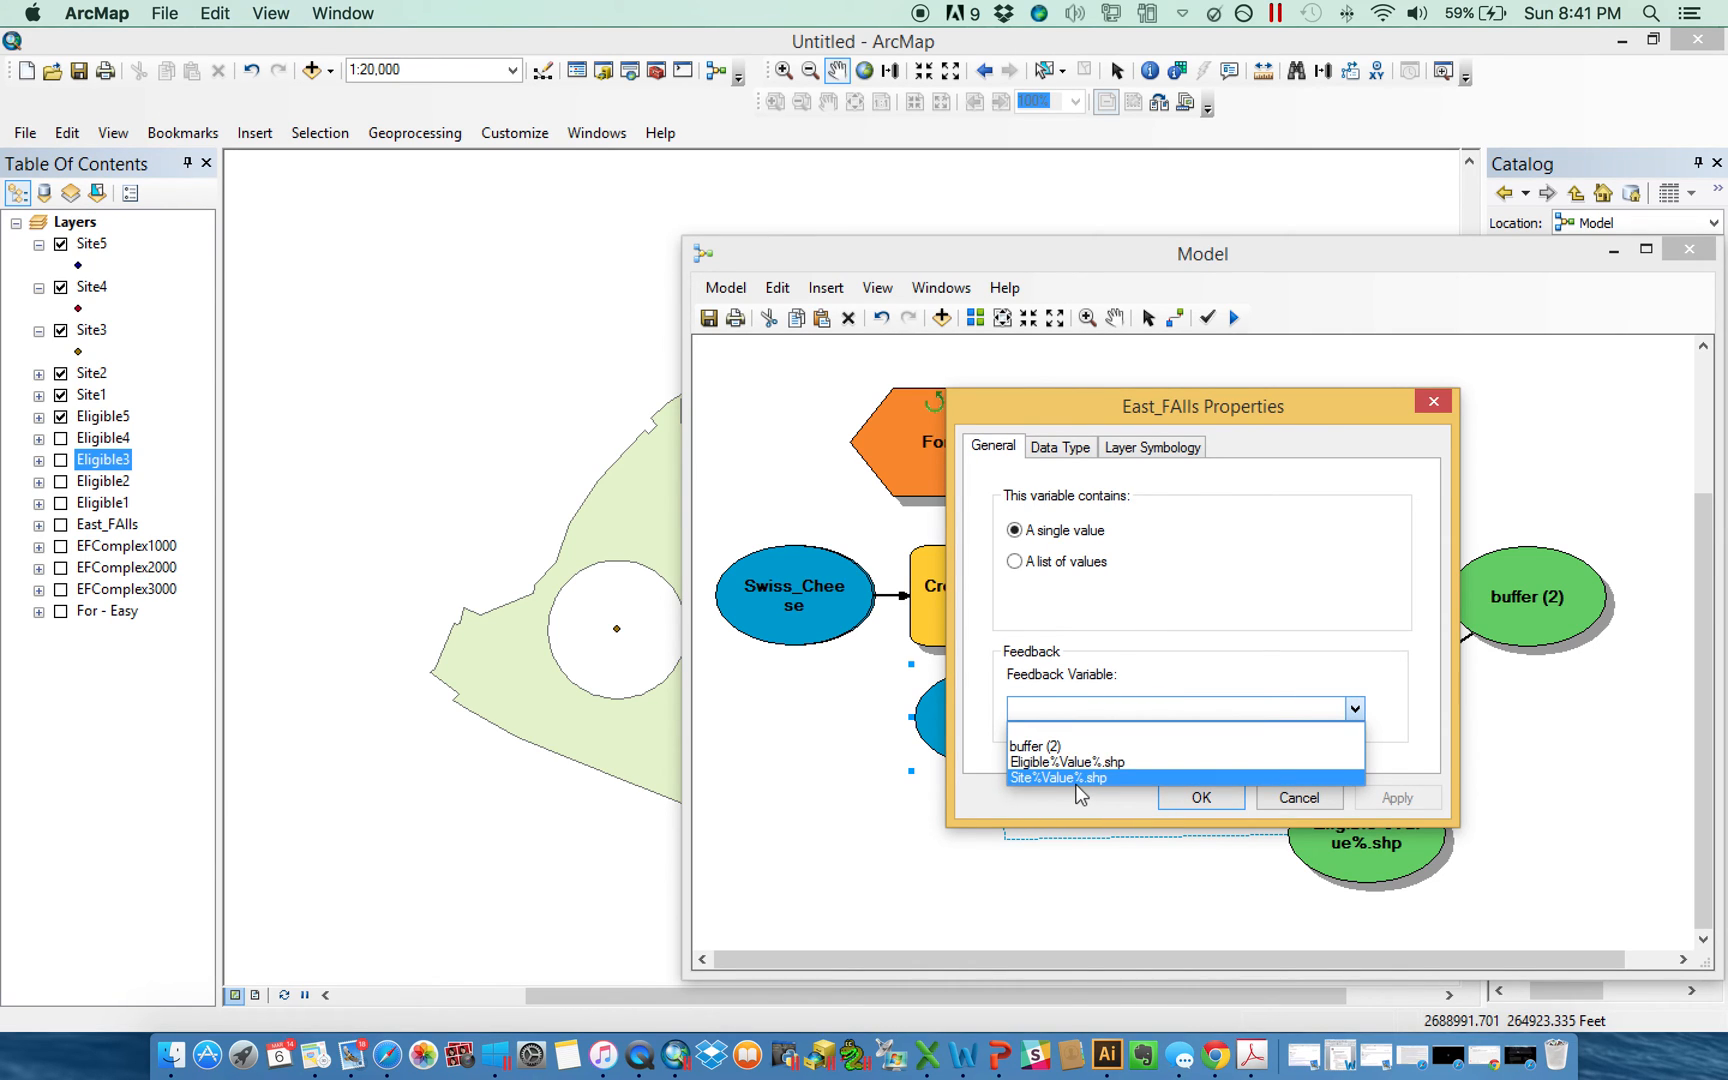
click(1058, 776)
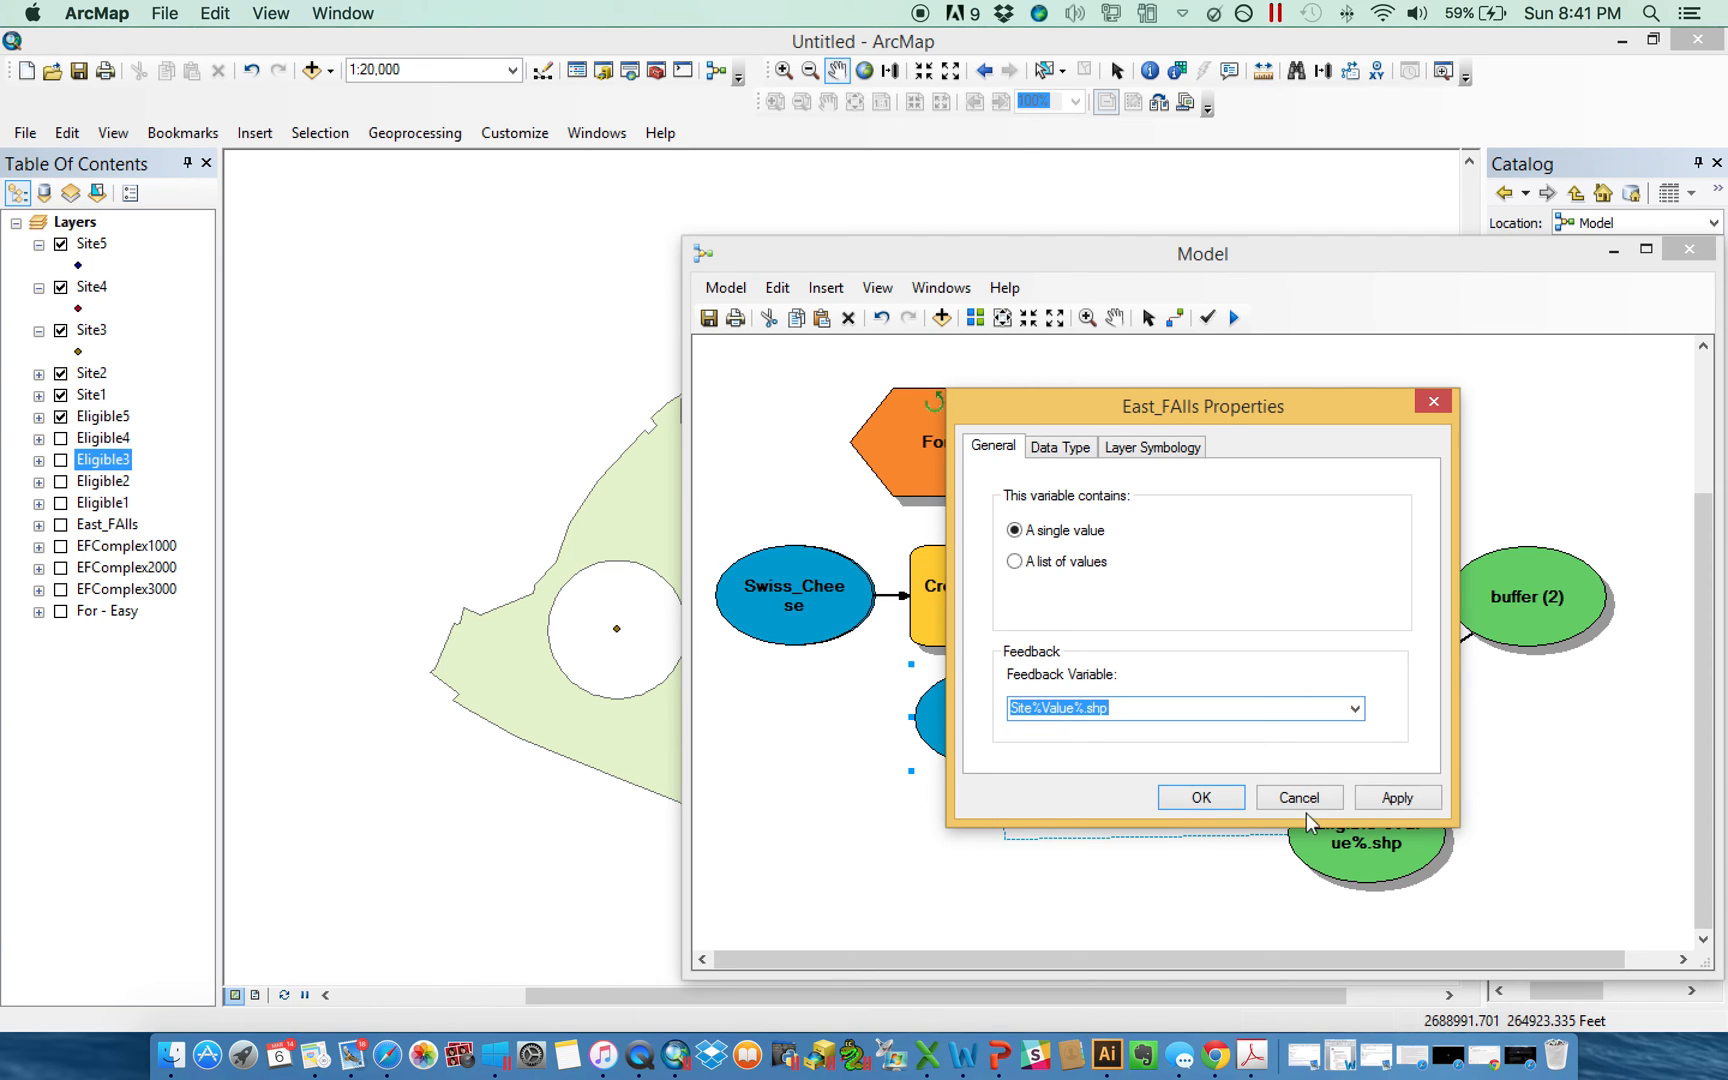
drag(1202, 406, 888, 354)
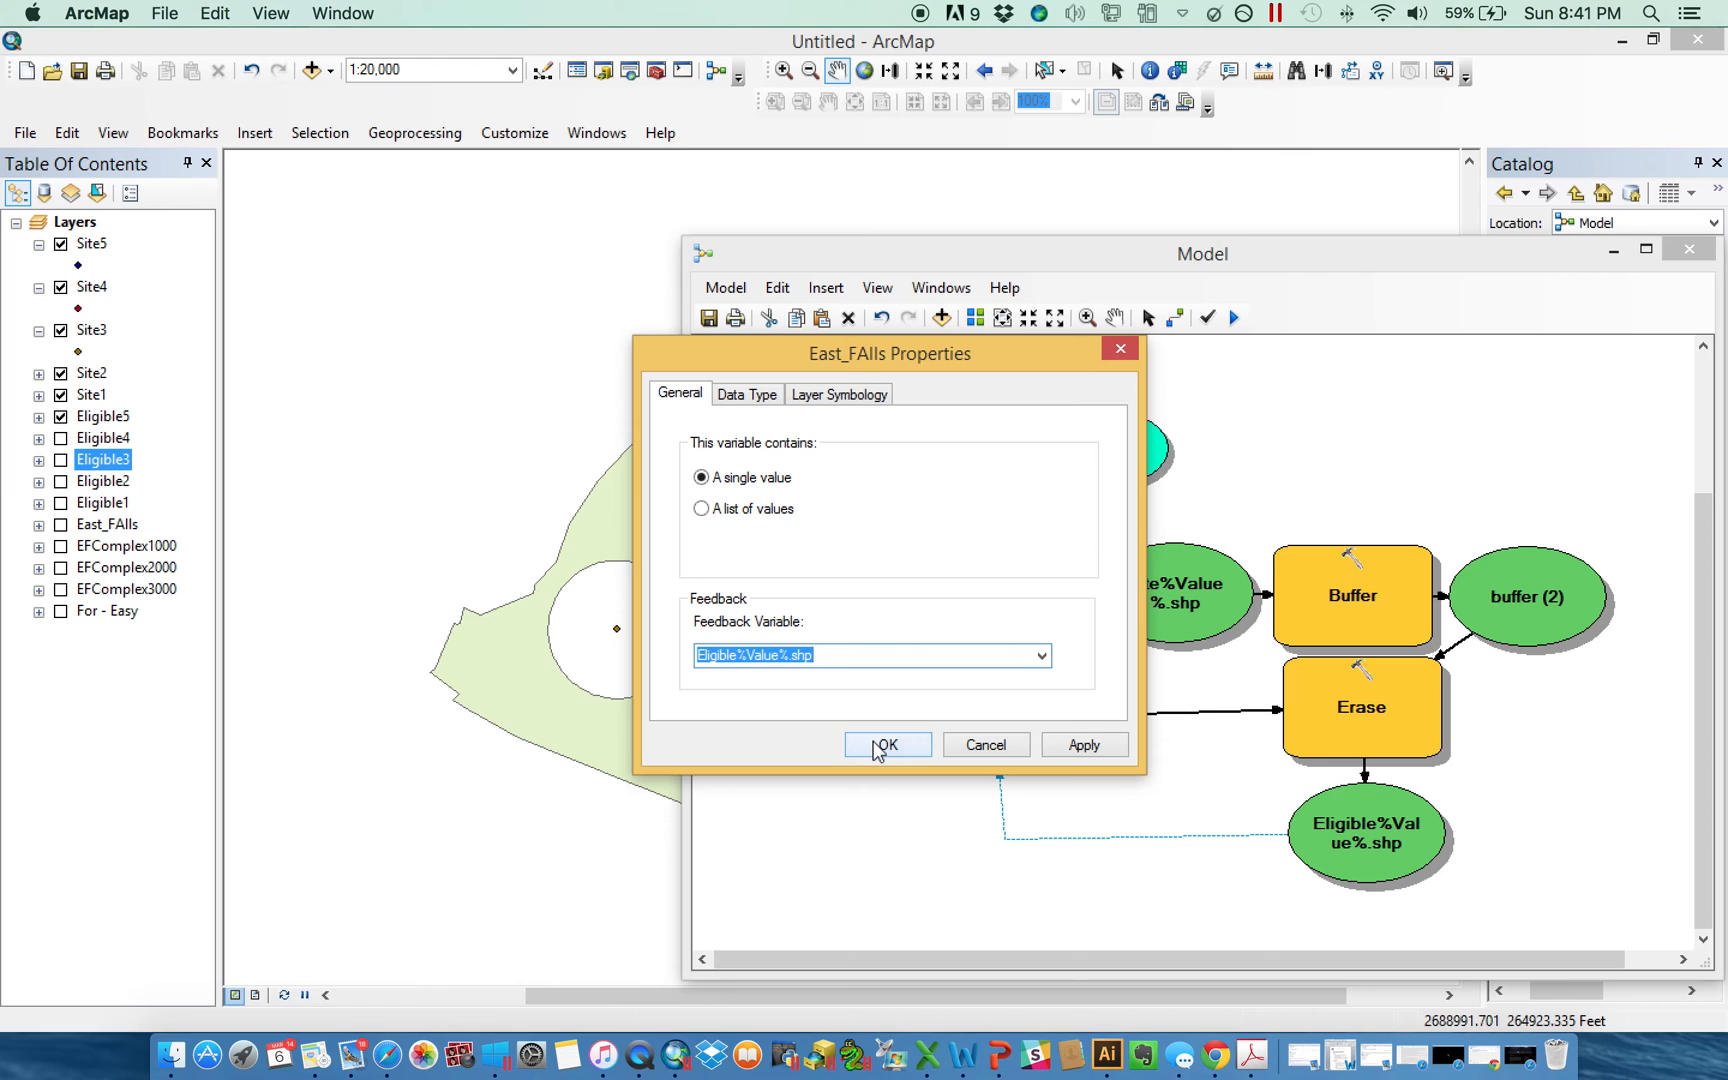
click(888, 744)
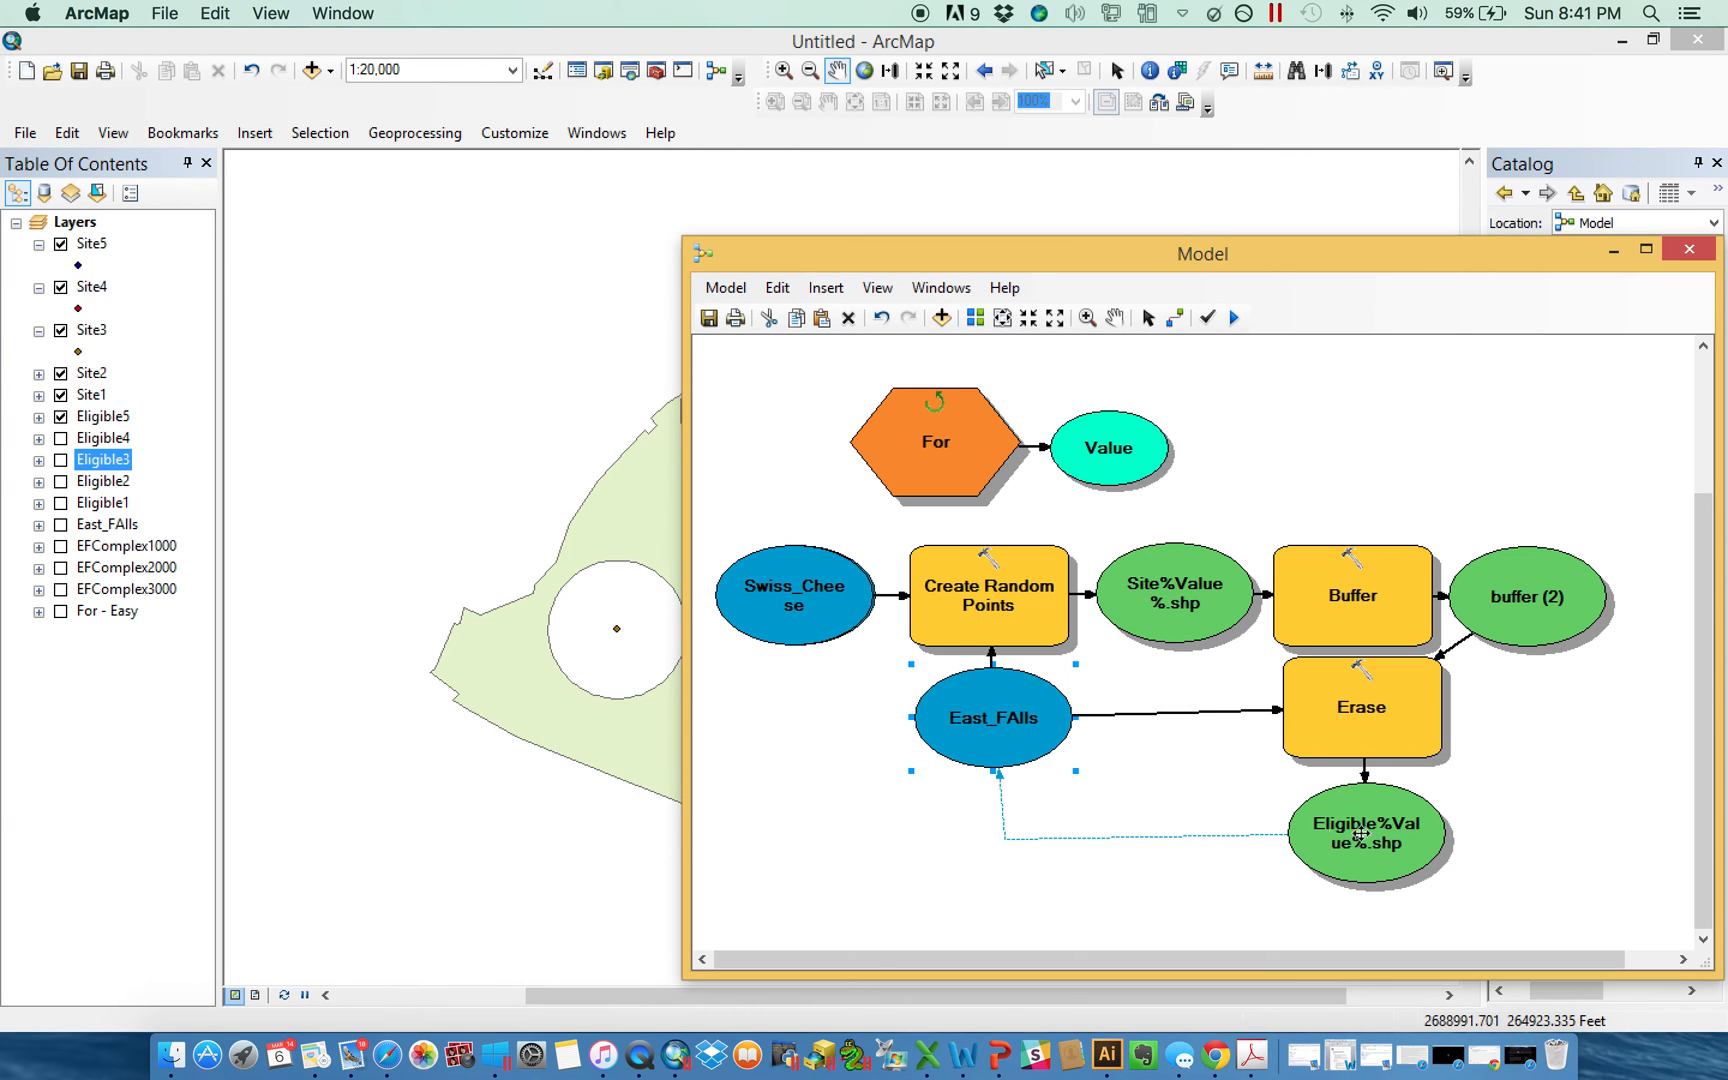
mouse_move(1326, 846)
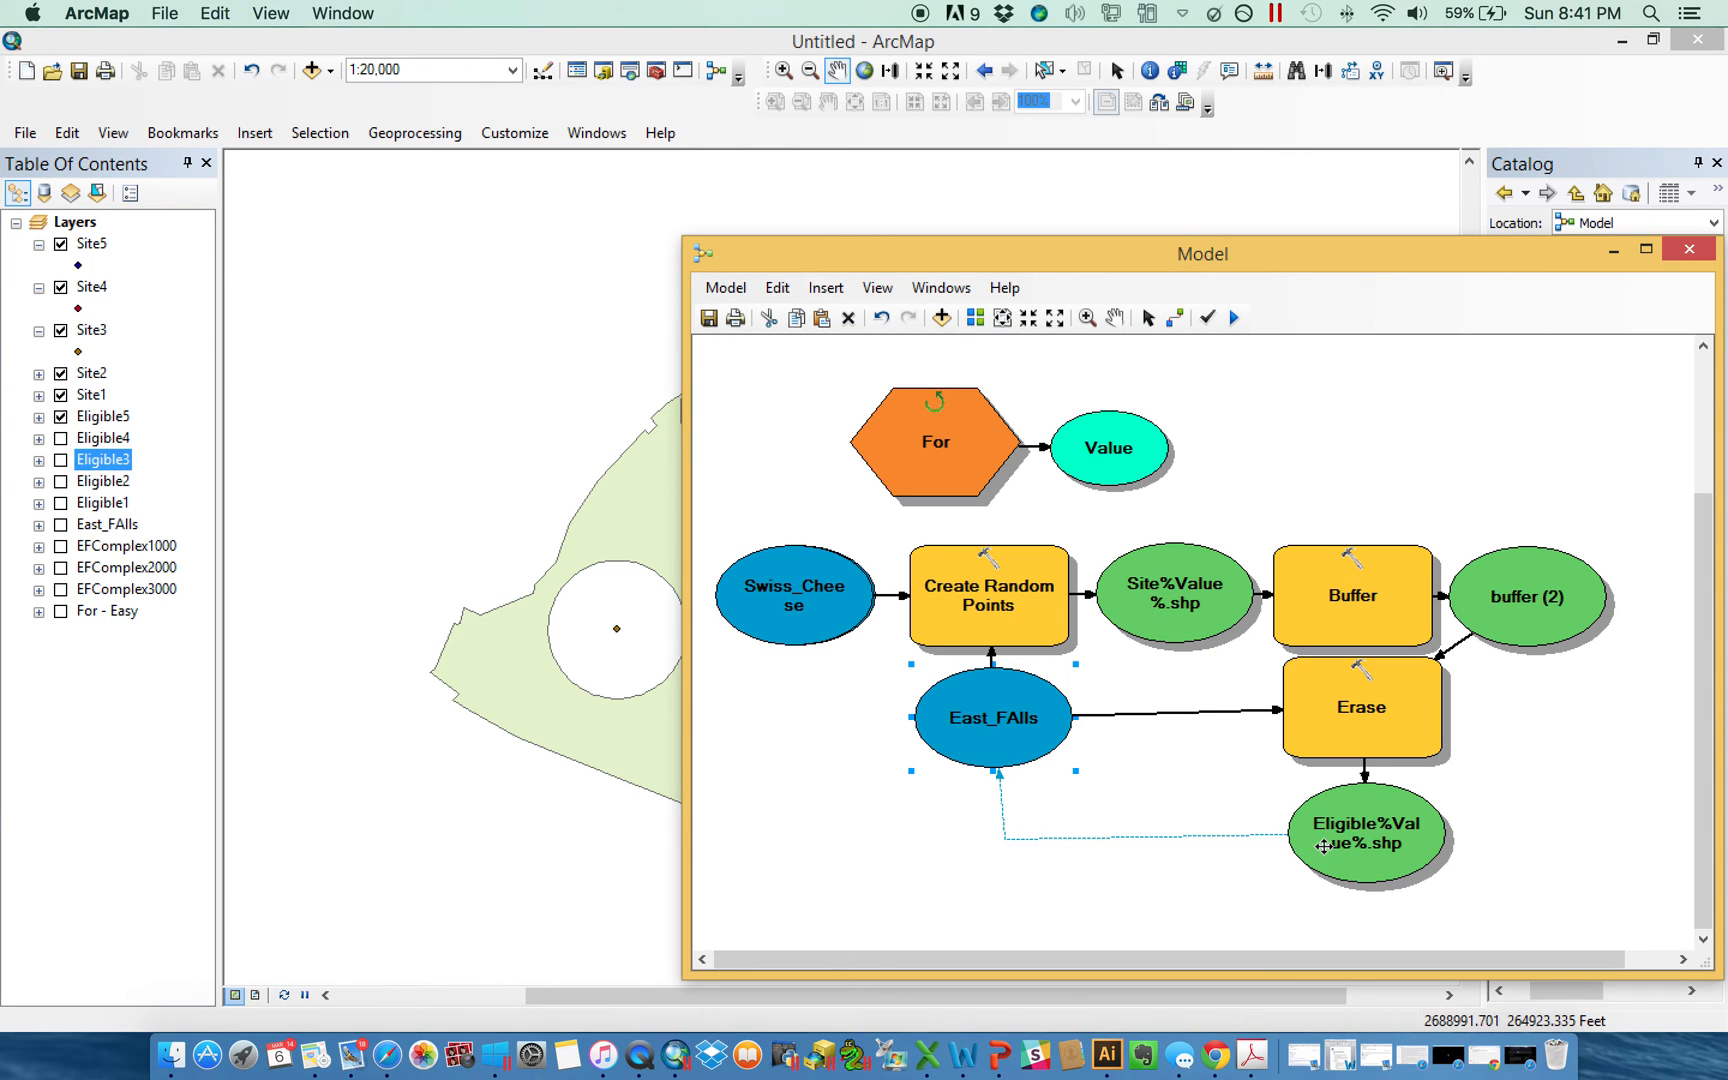
mouse_move(996, 736)
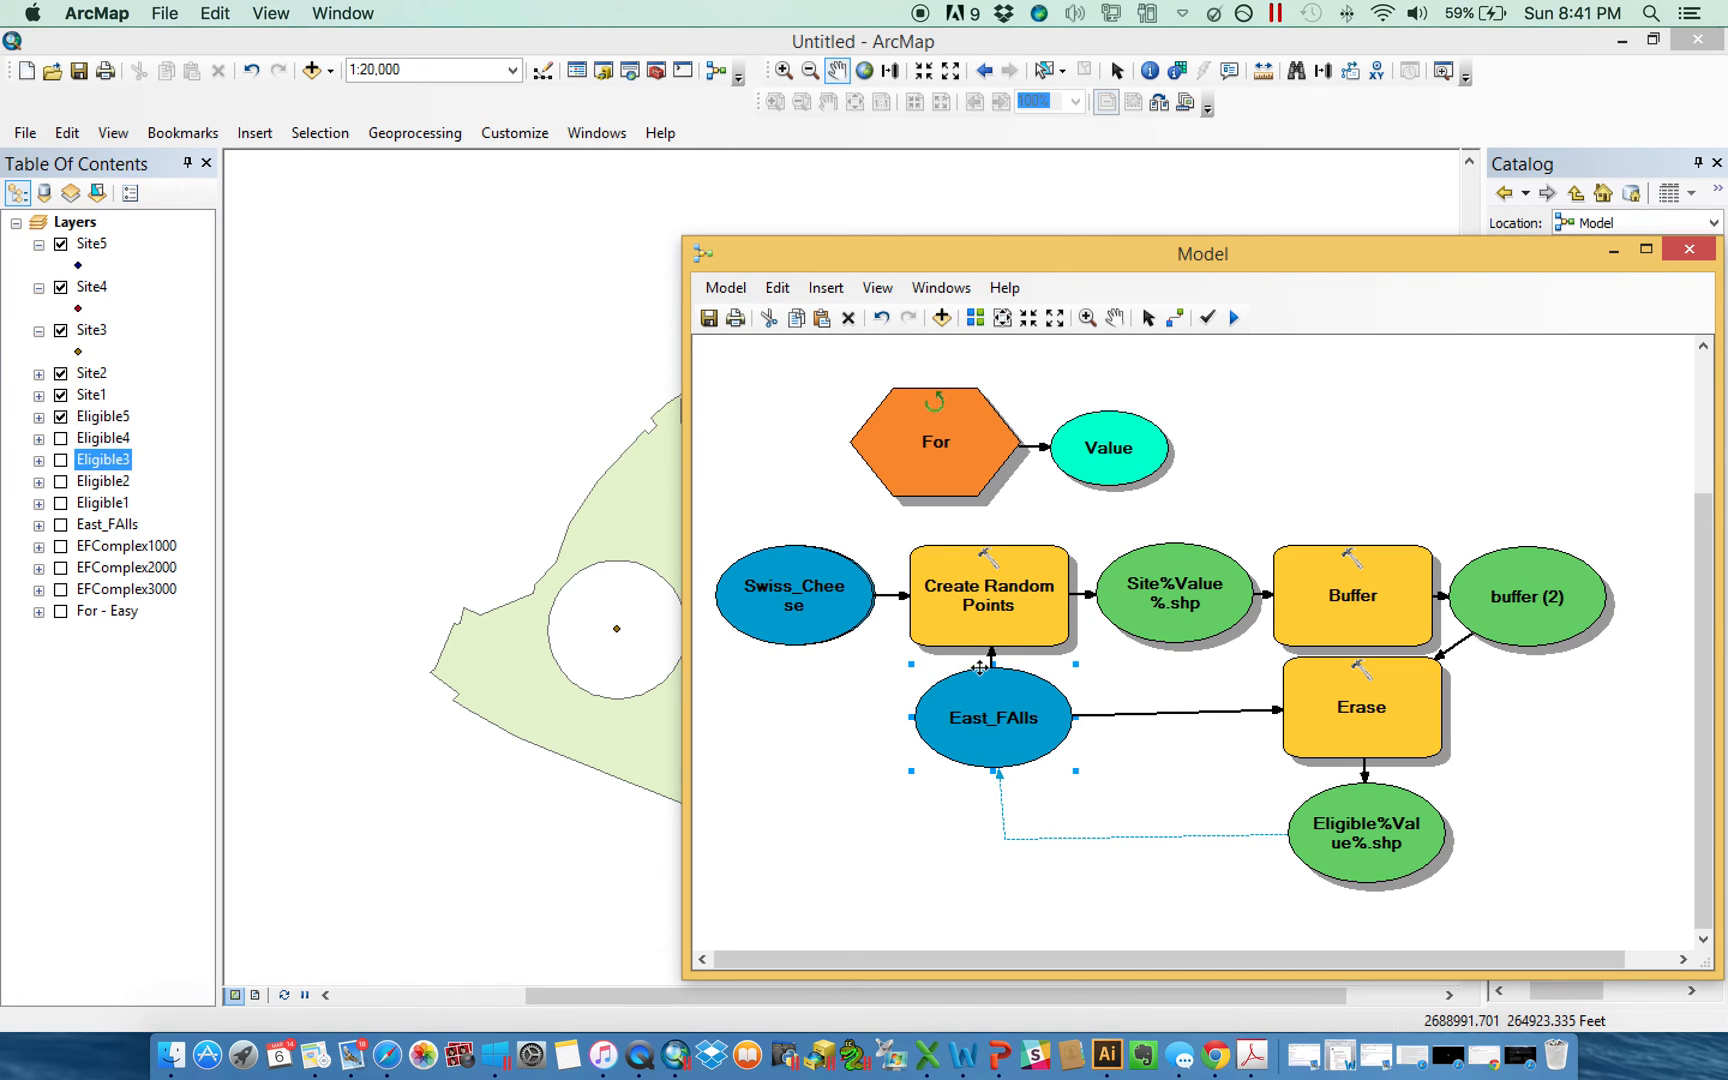
mouse_move(936, 462)
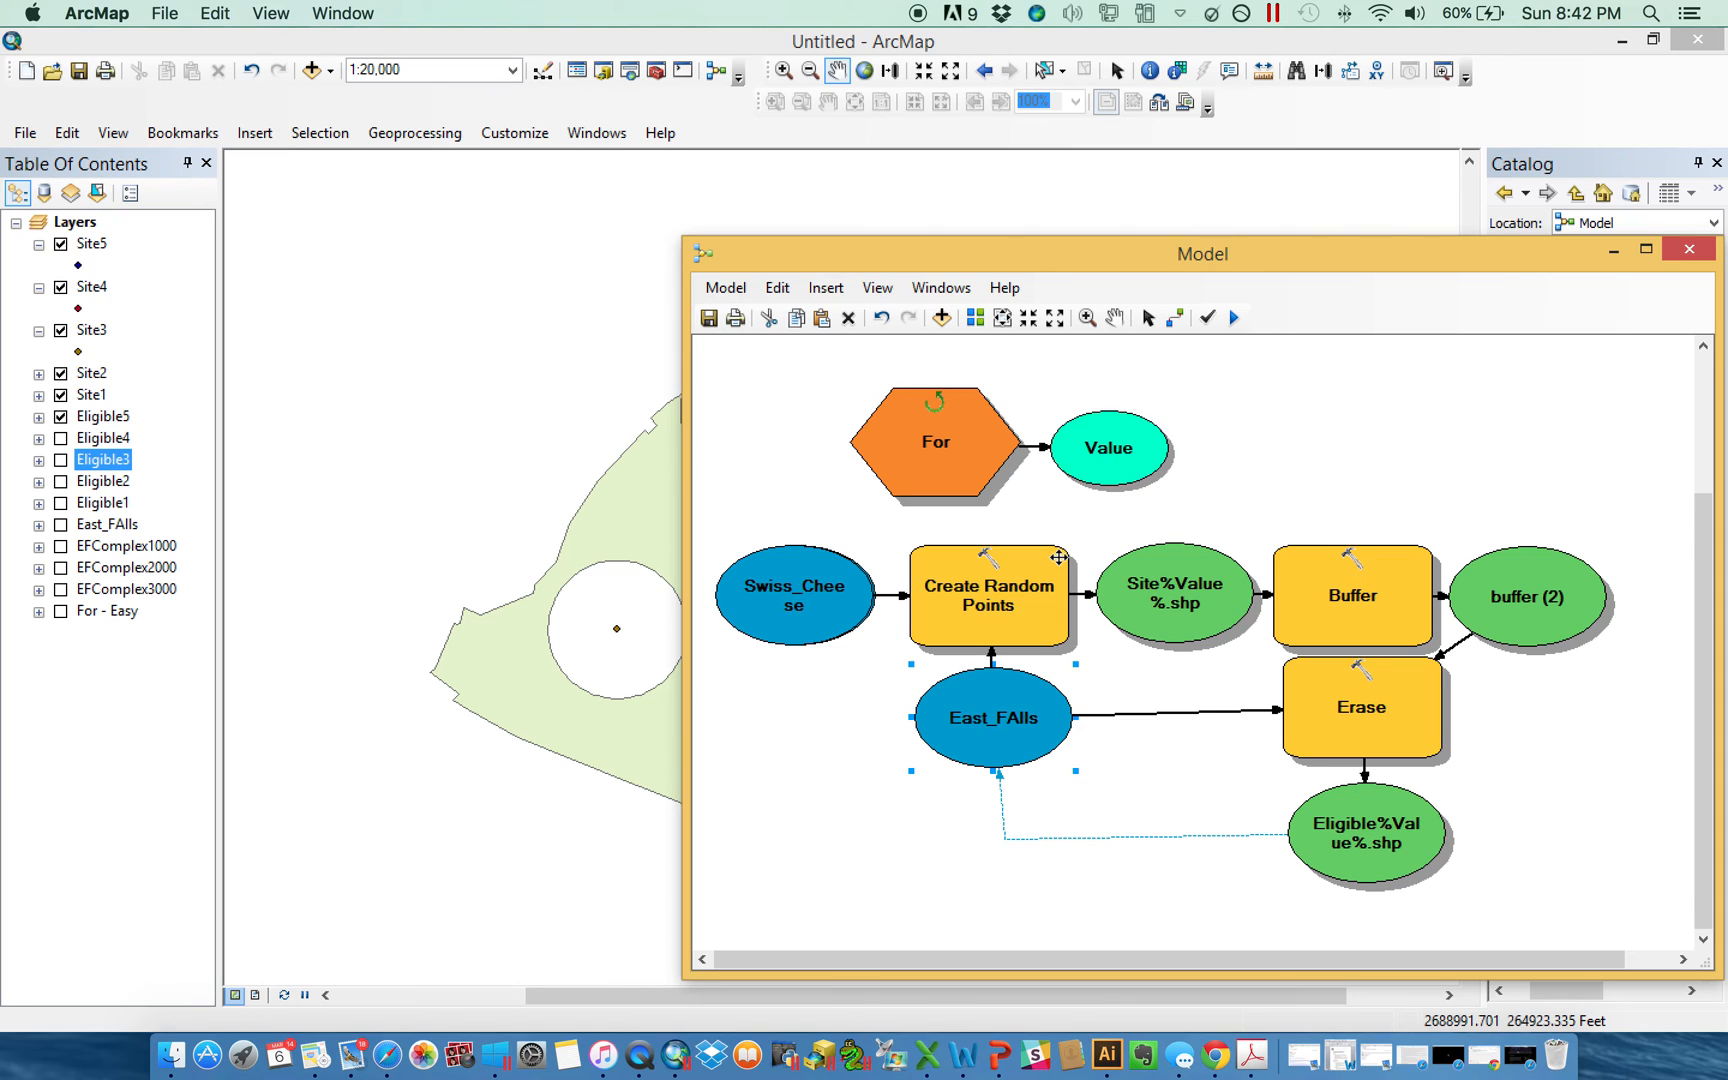
mouse_move(1002, 604)
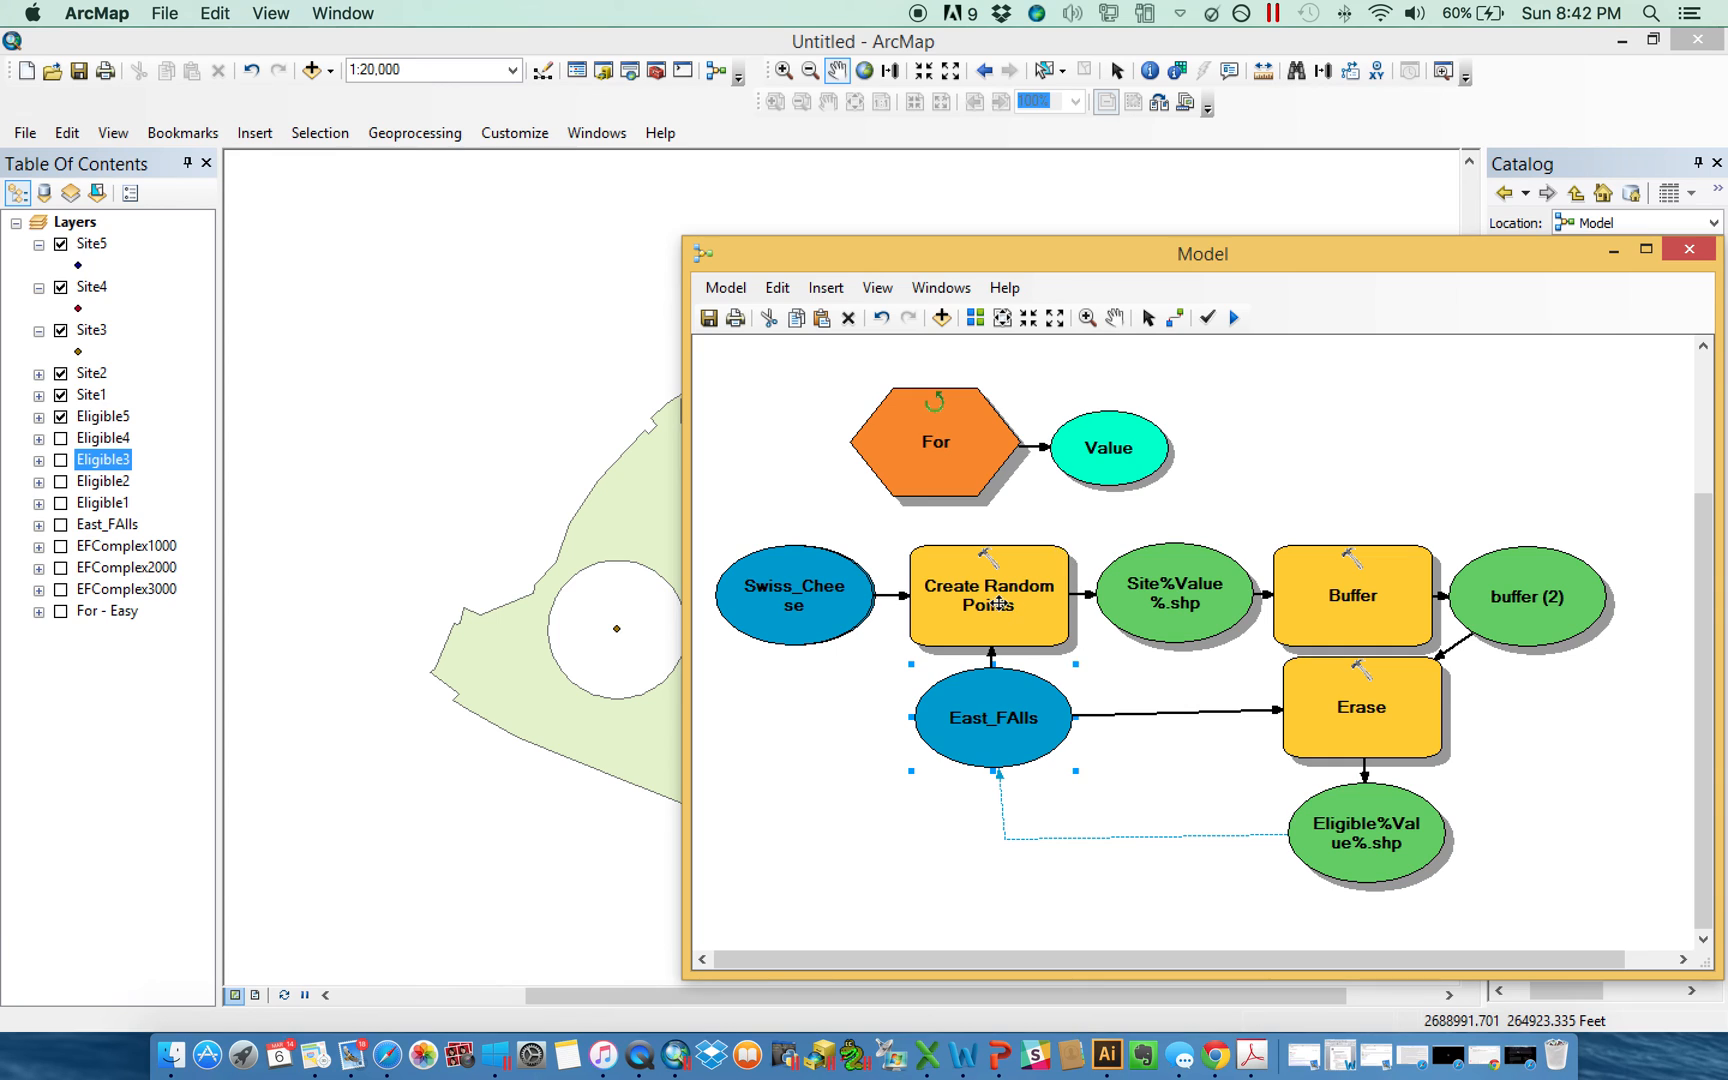
mouse_move(1352, 596)
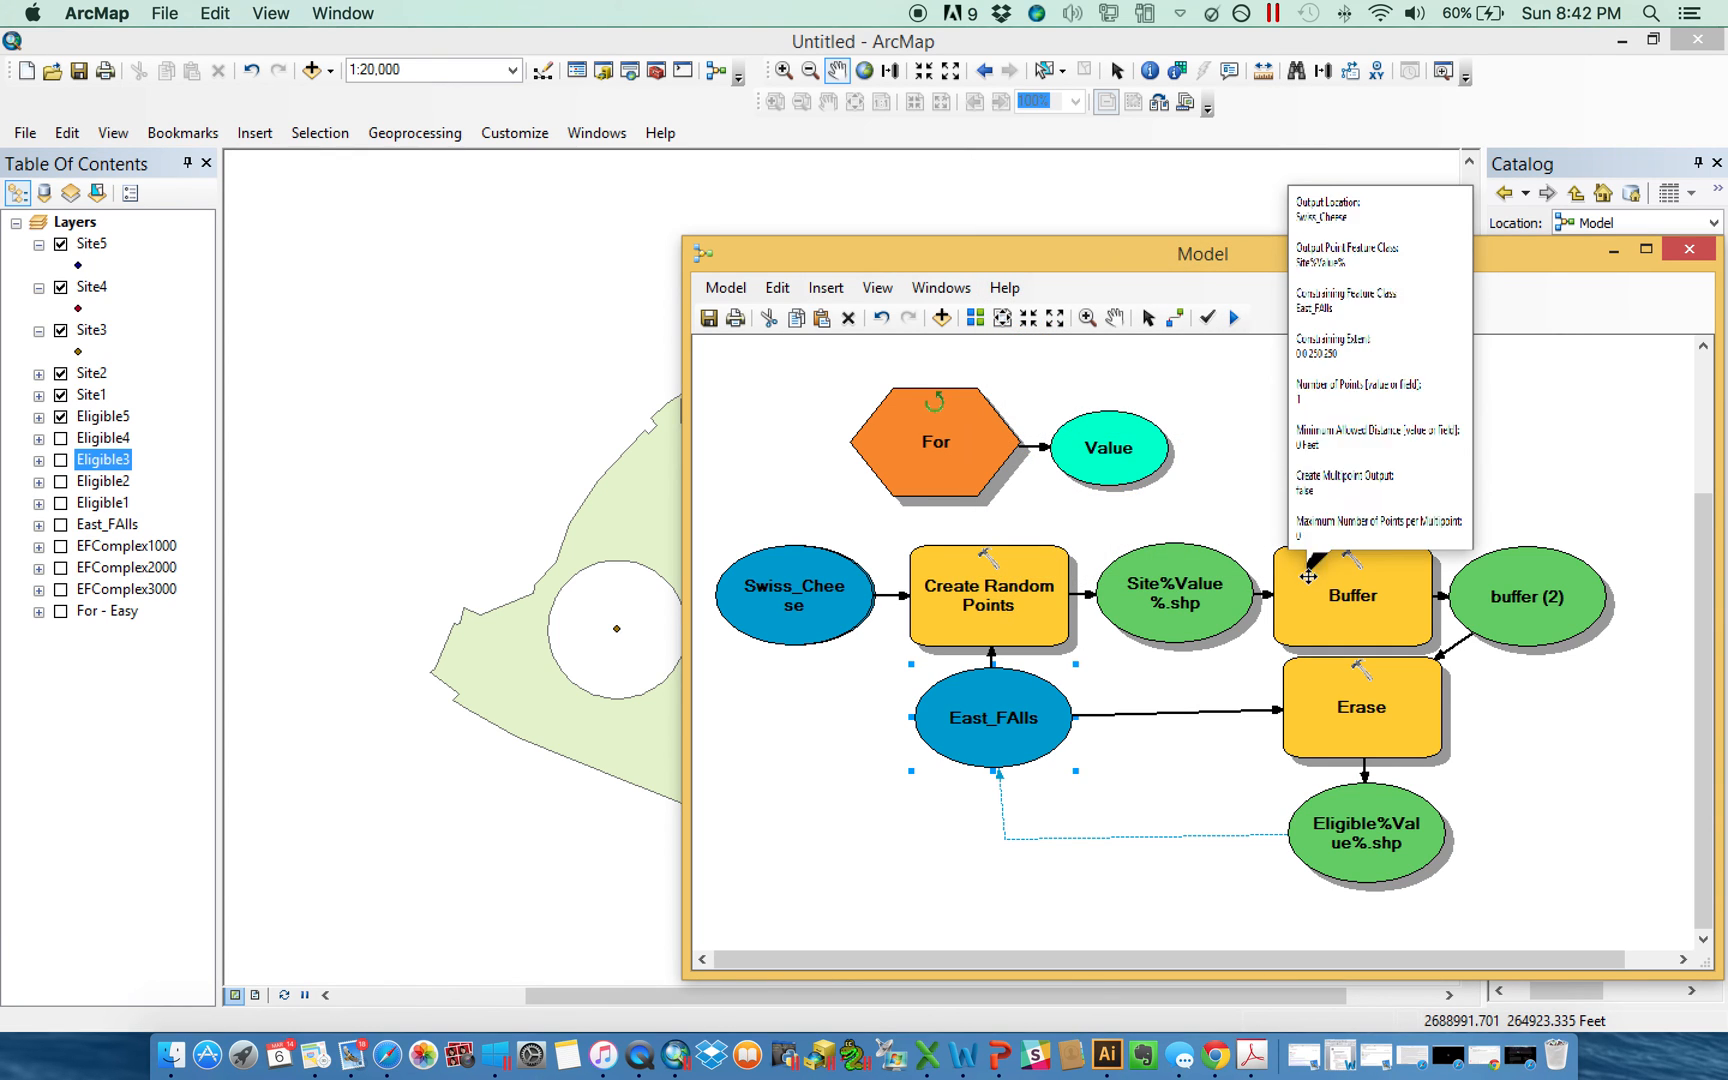
mouse_move(1336, 934)
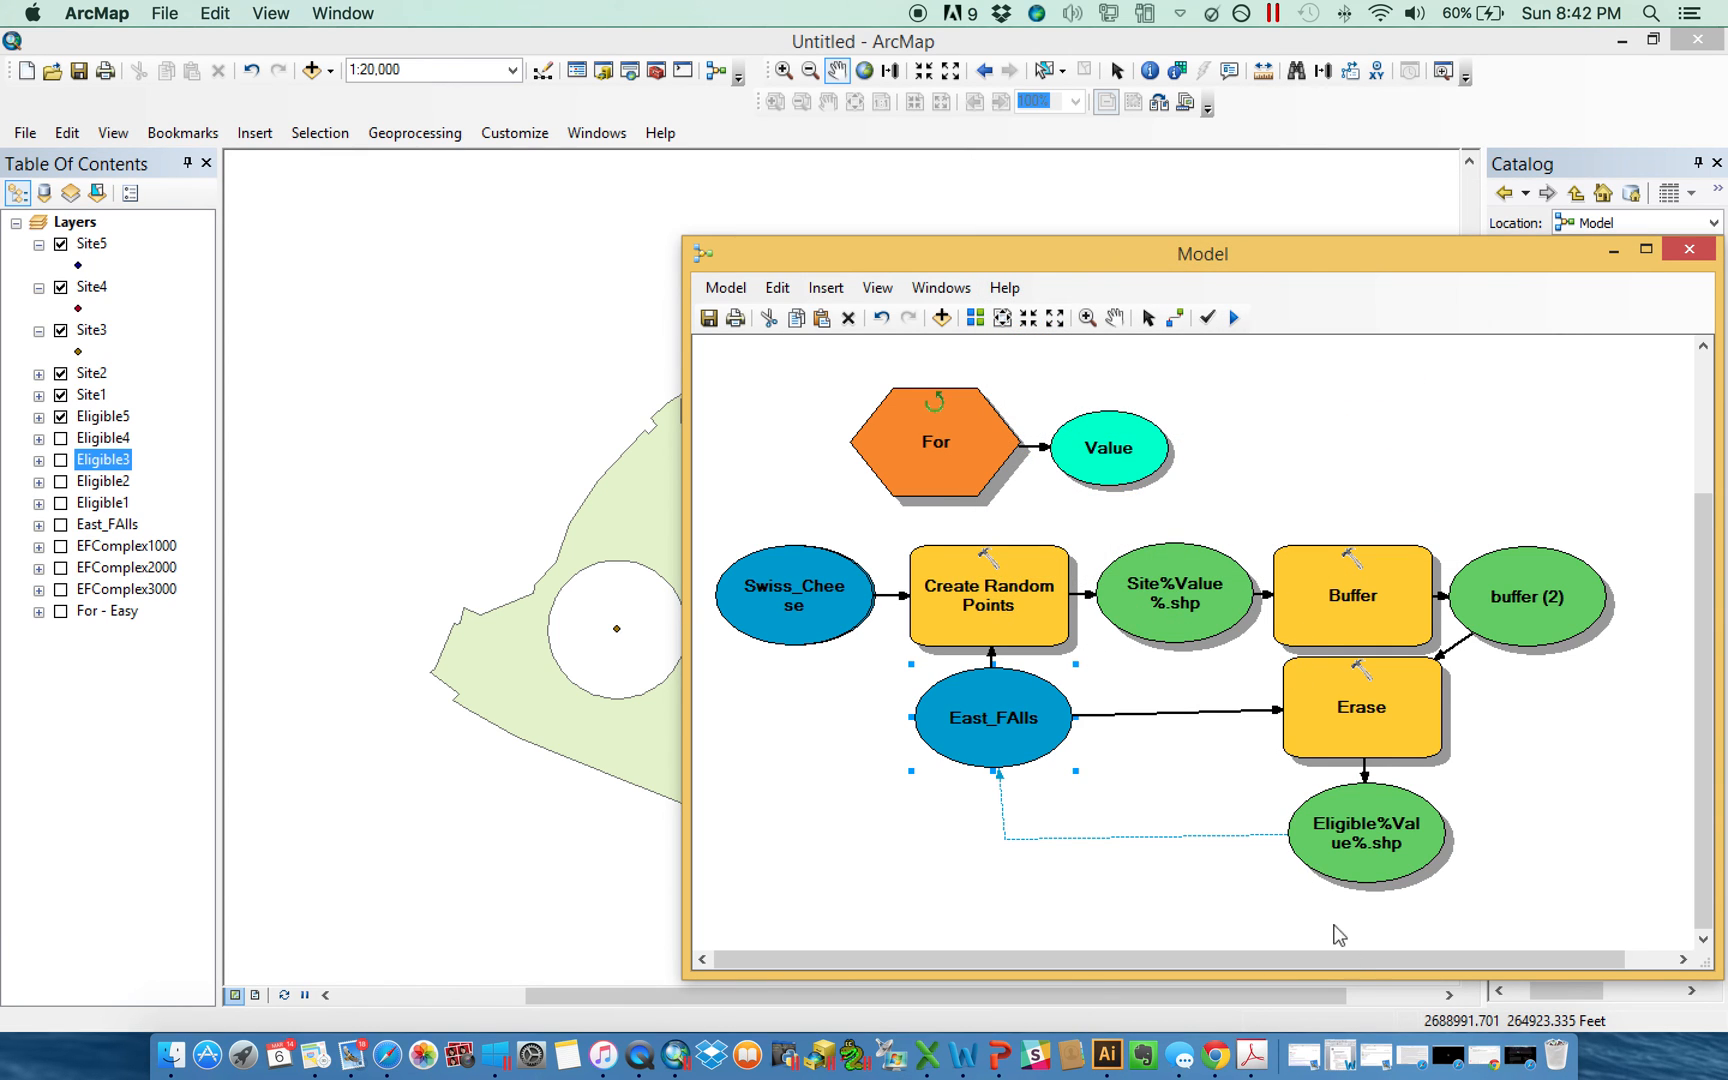
mouse_move(1002, 716)
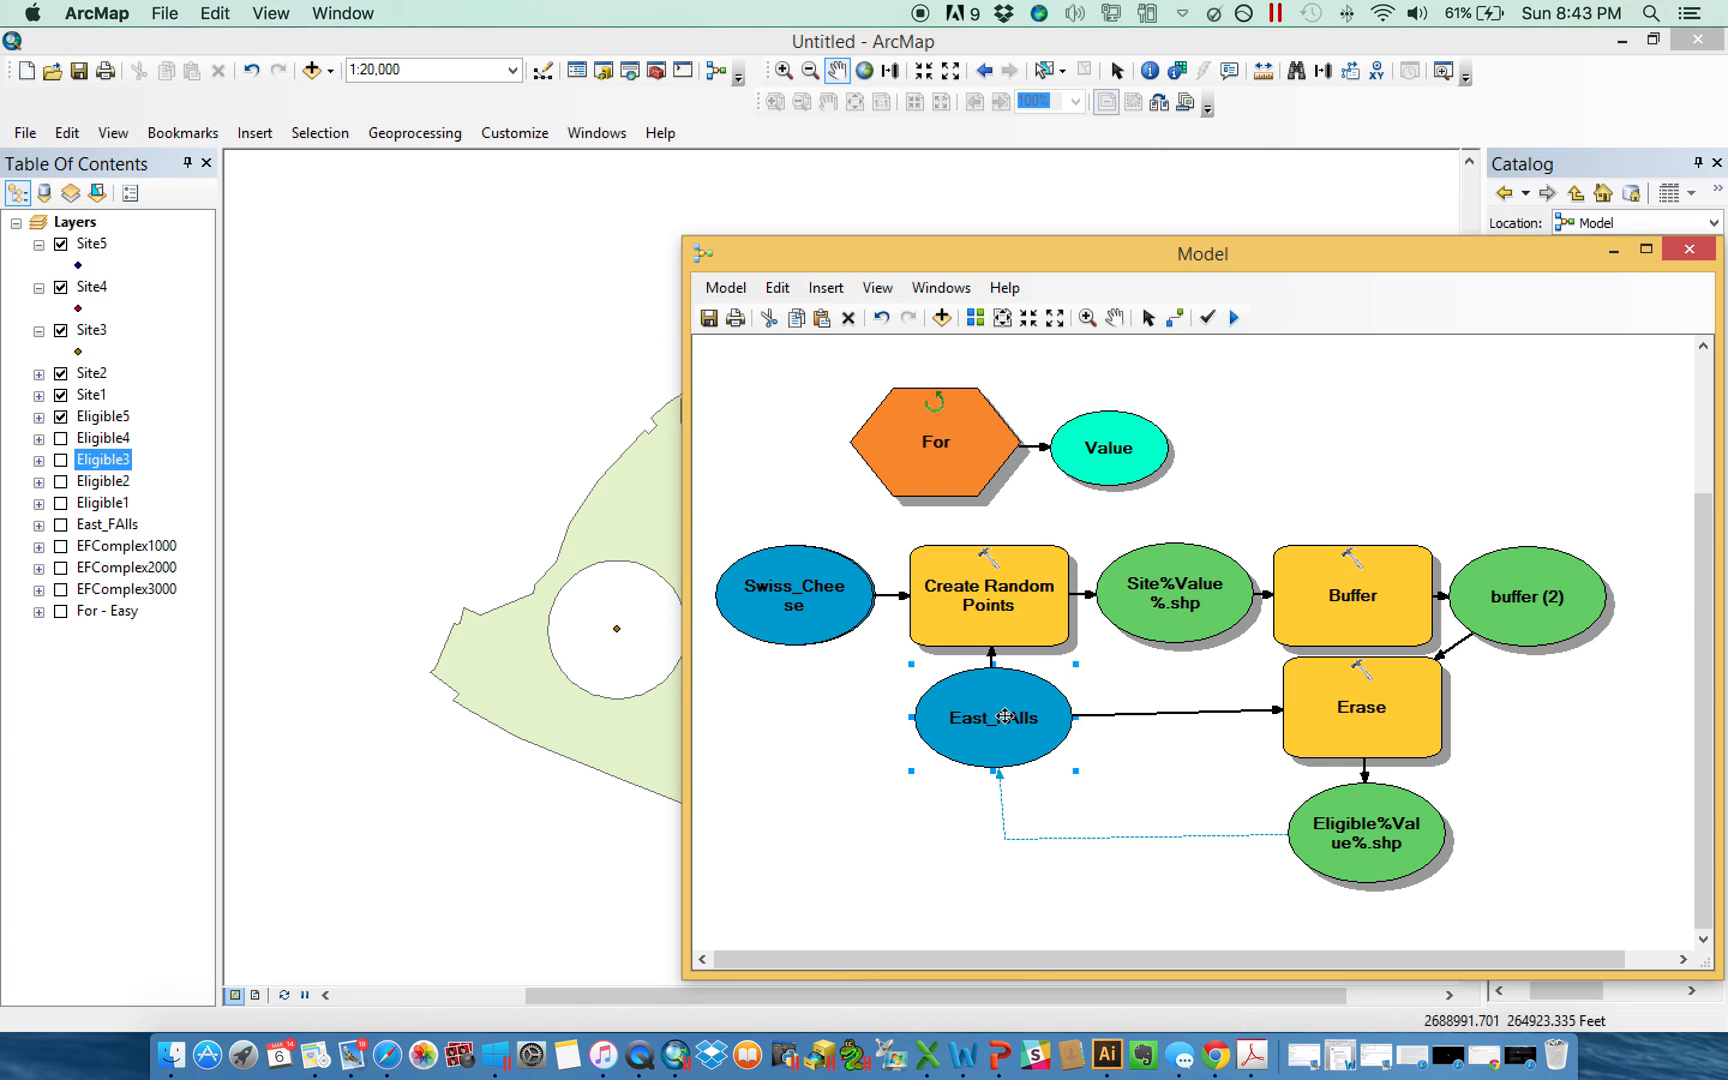
mouse_move(1308, 834)
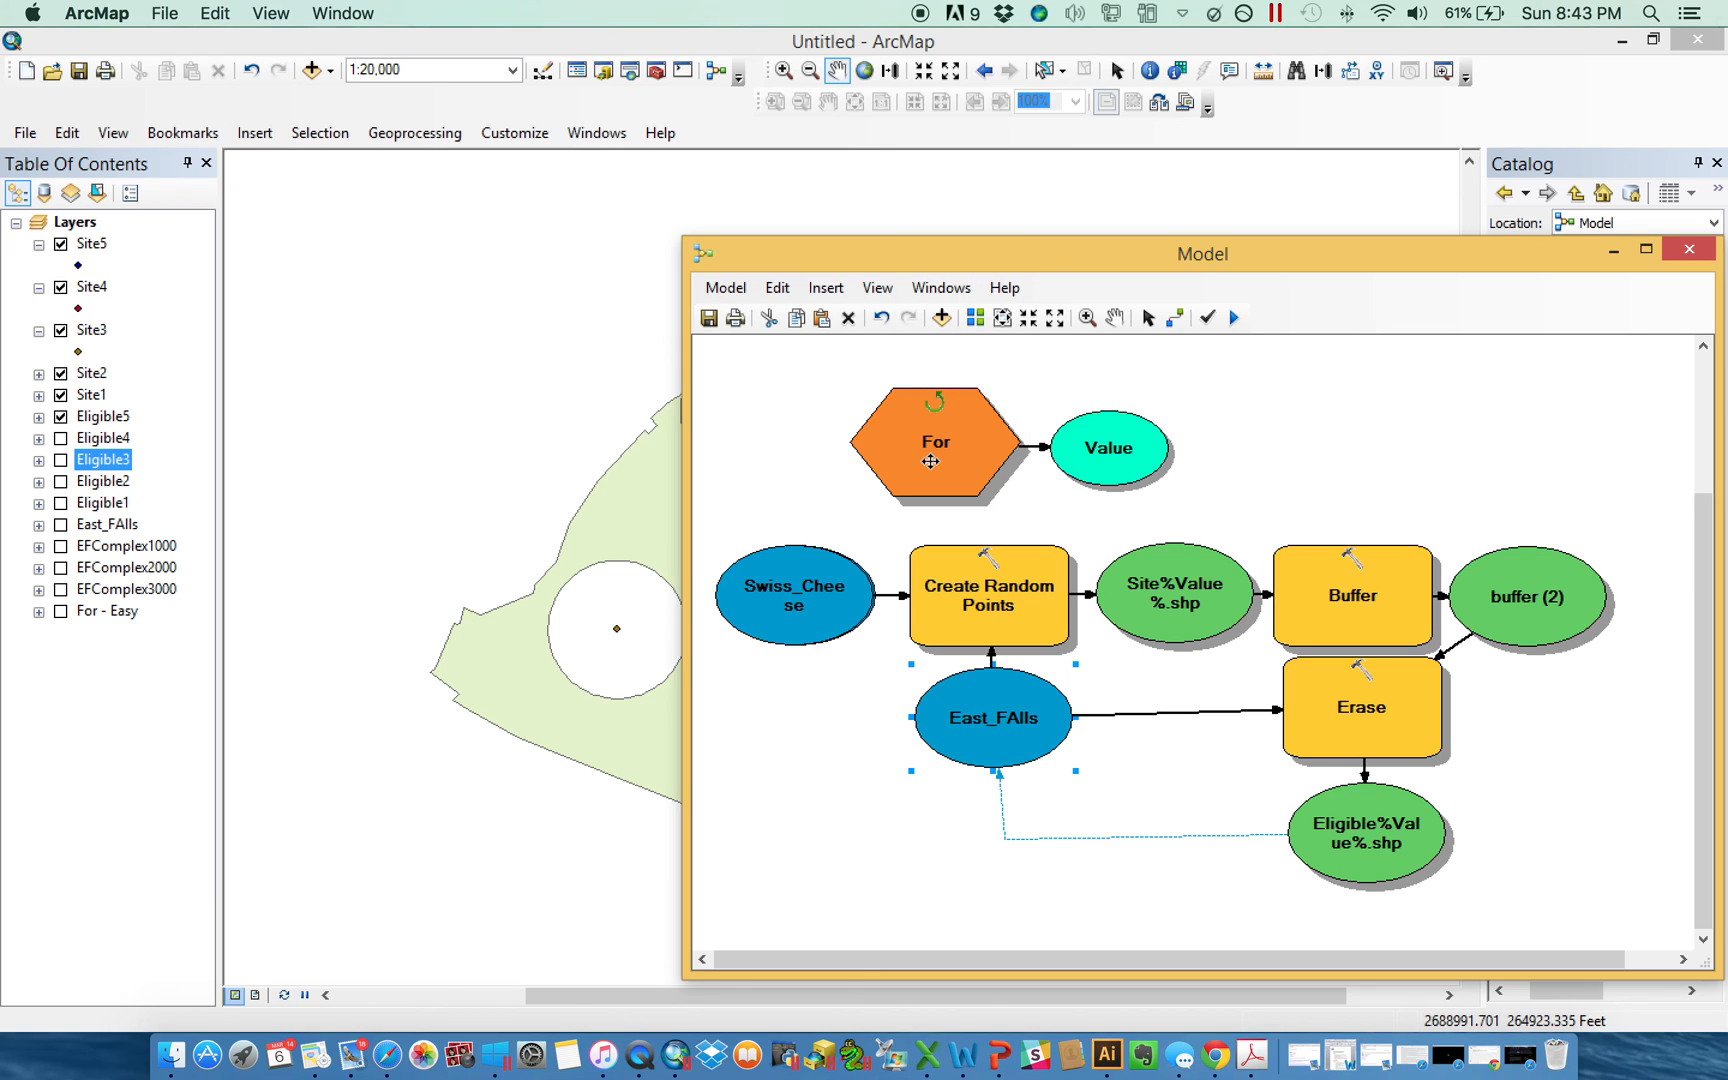
mouse_move(1024, 760)
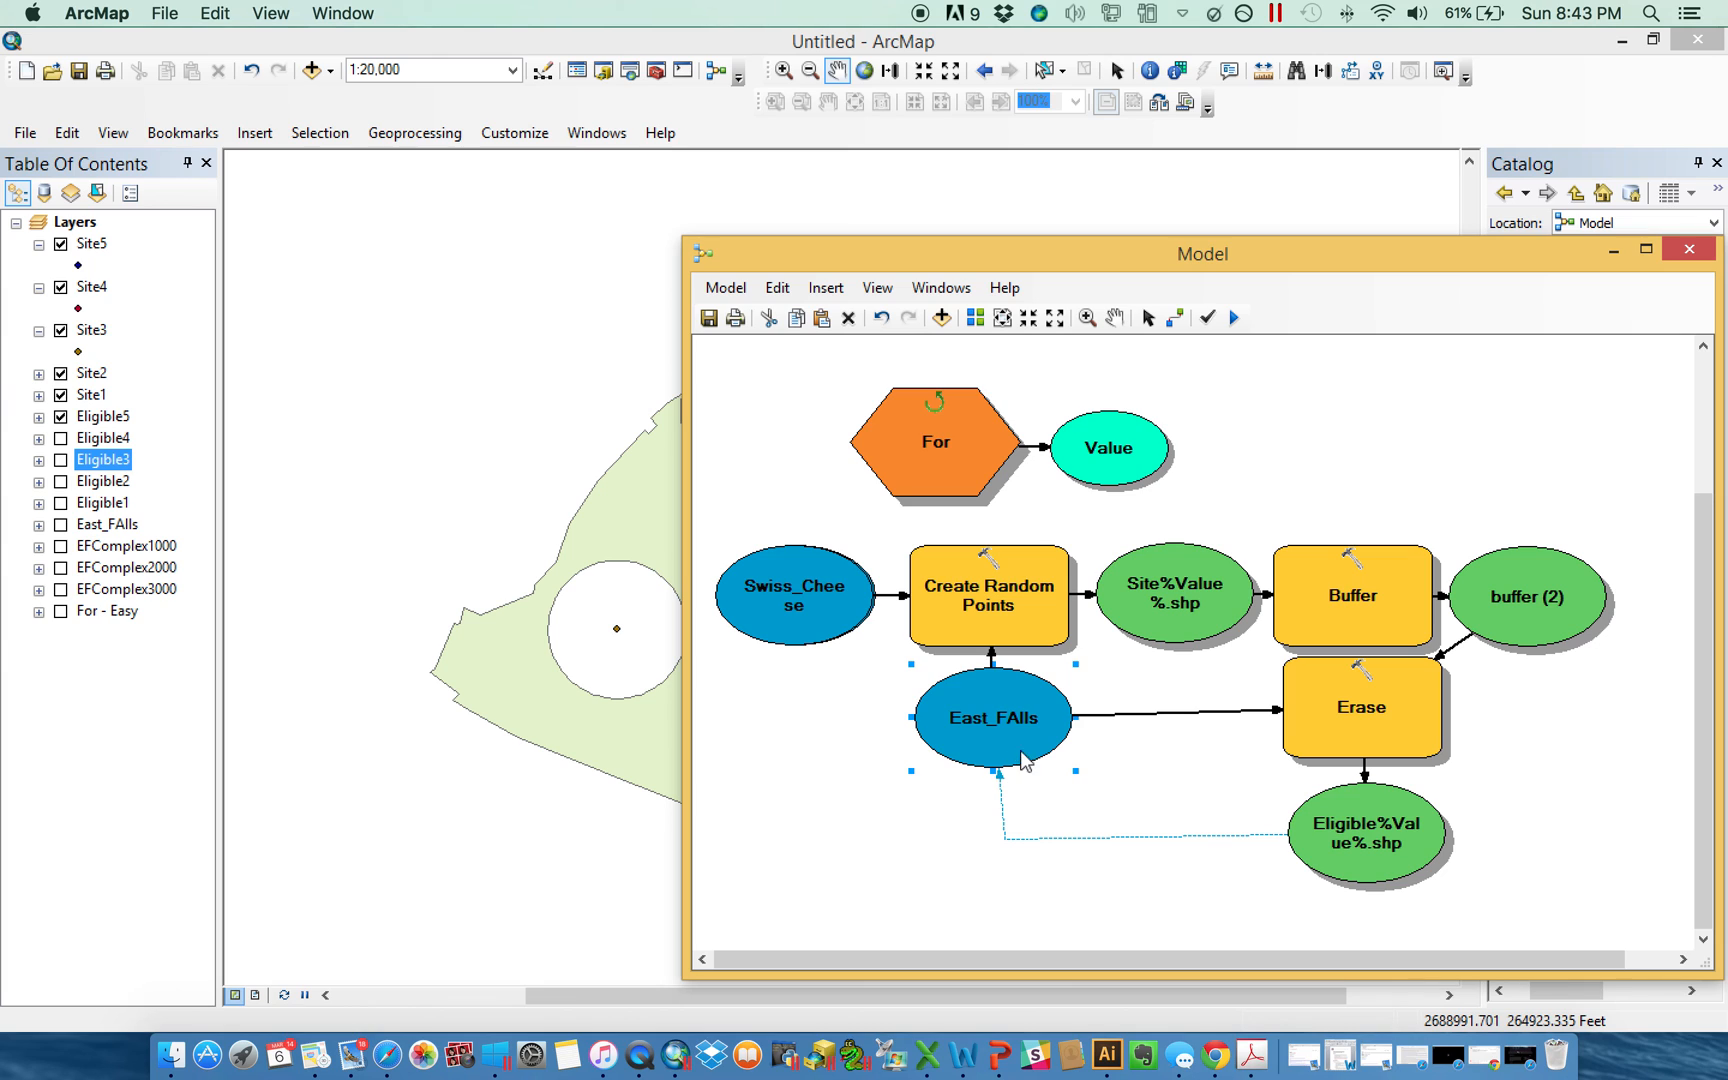
Reopen East_FAlls' properties to verify Eligible%Value%.shp is still the feedback variable.
double_click(992, 718)
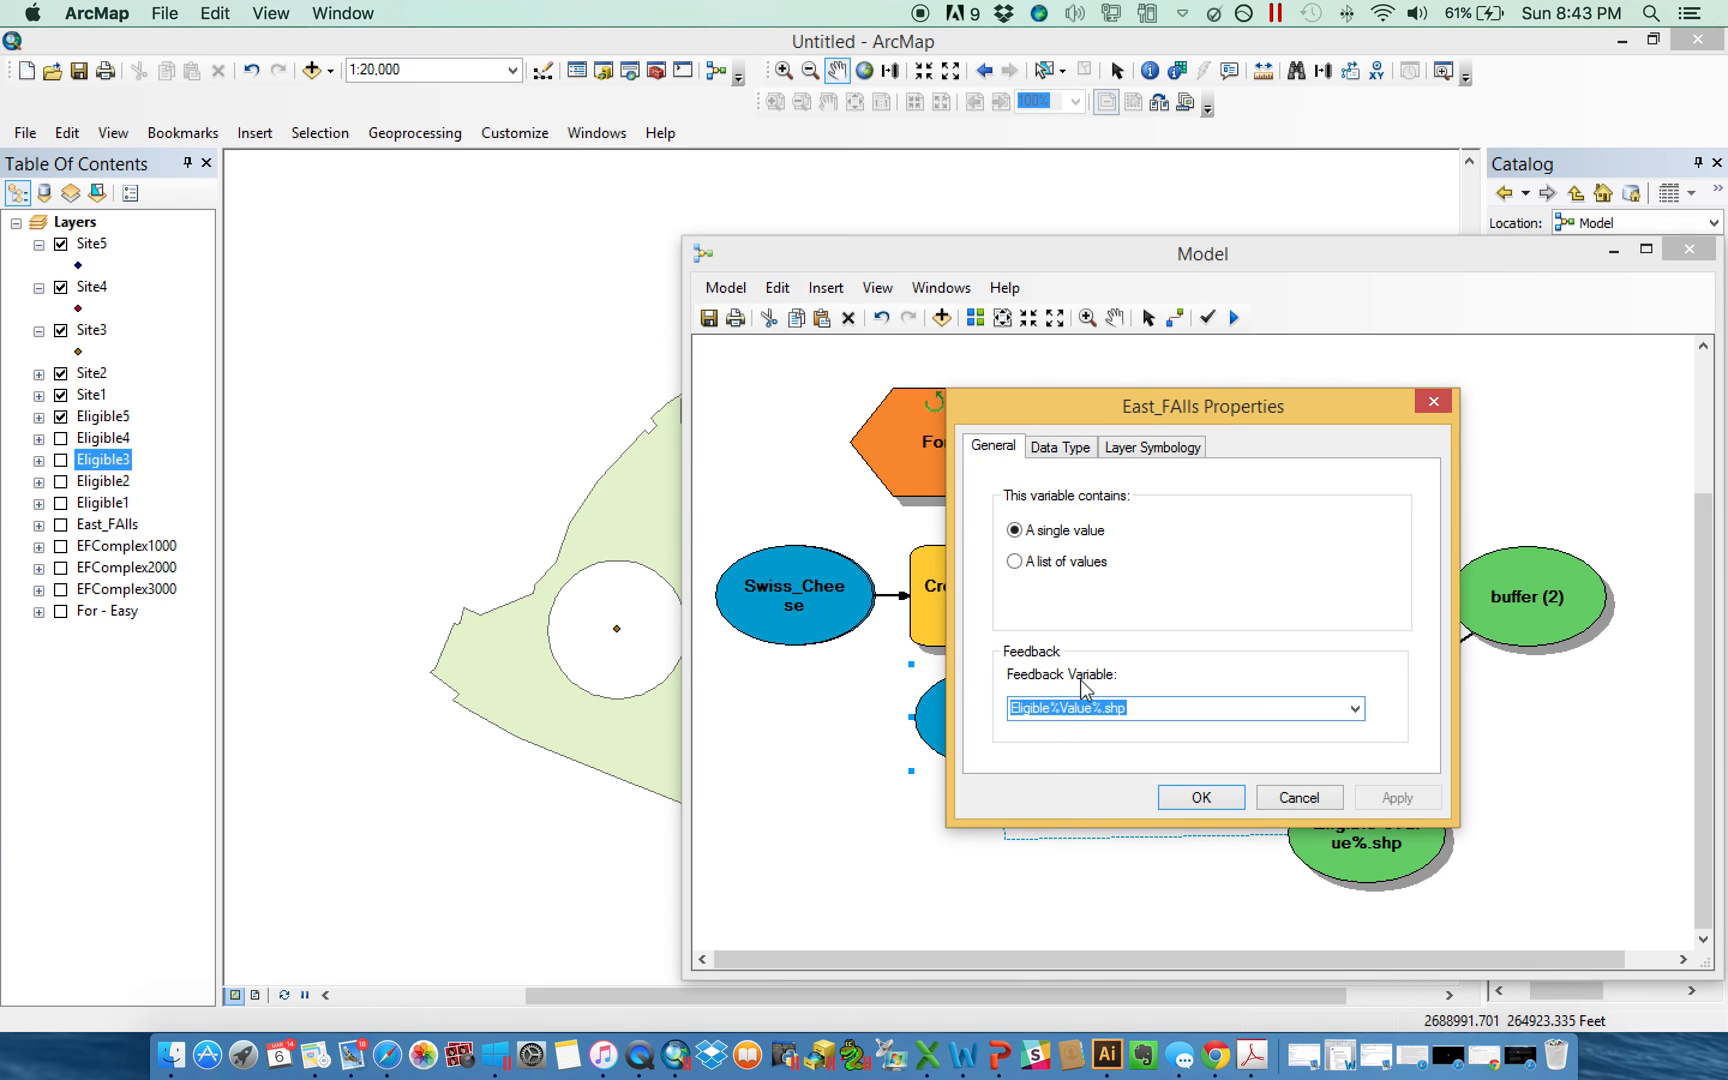